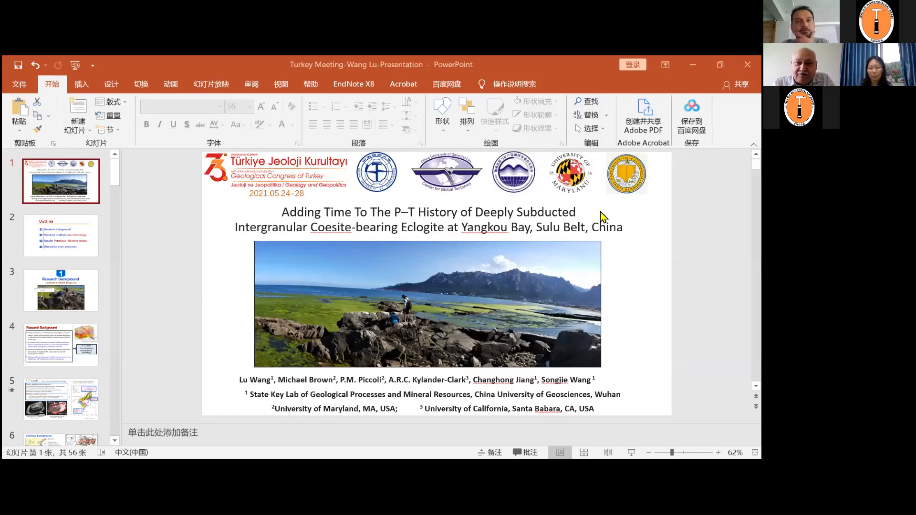
mouse_move(605, 298)
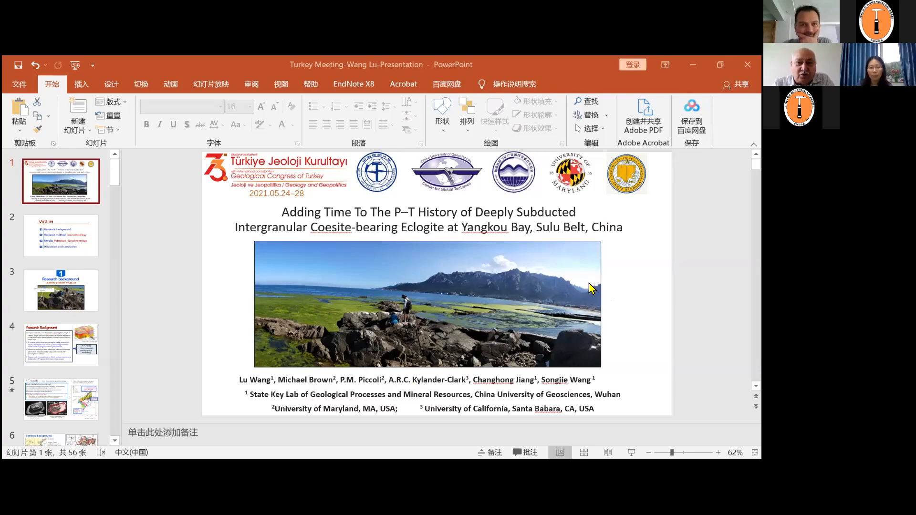
mouse_move(610, 277)
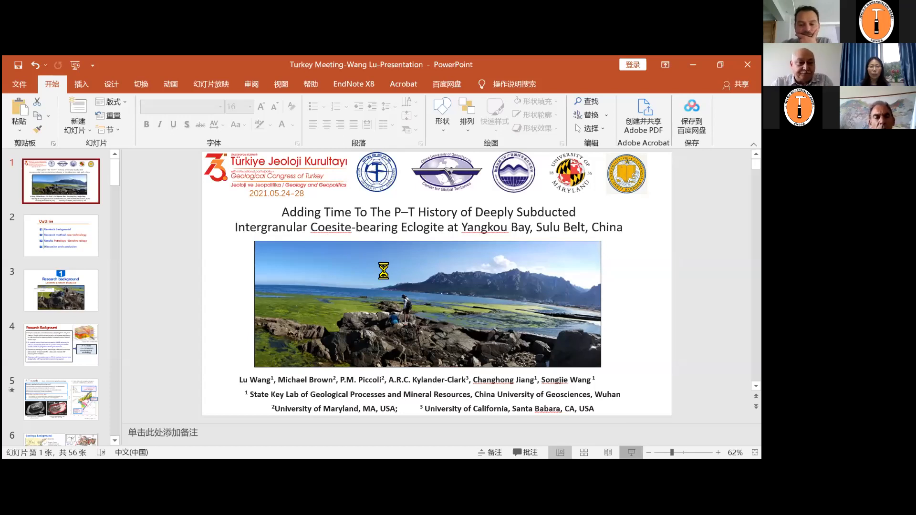
mouse_move(523, 366)
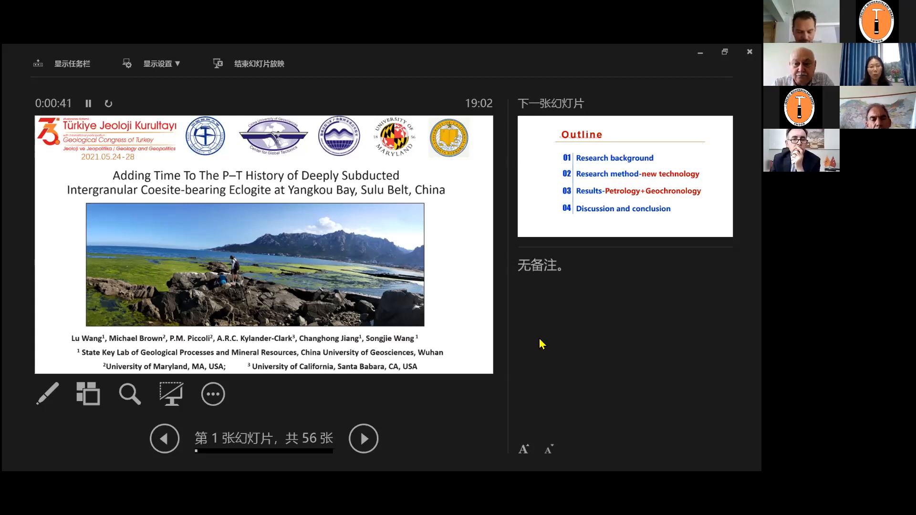
mouse_move(364, 439)
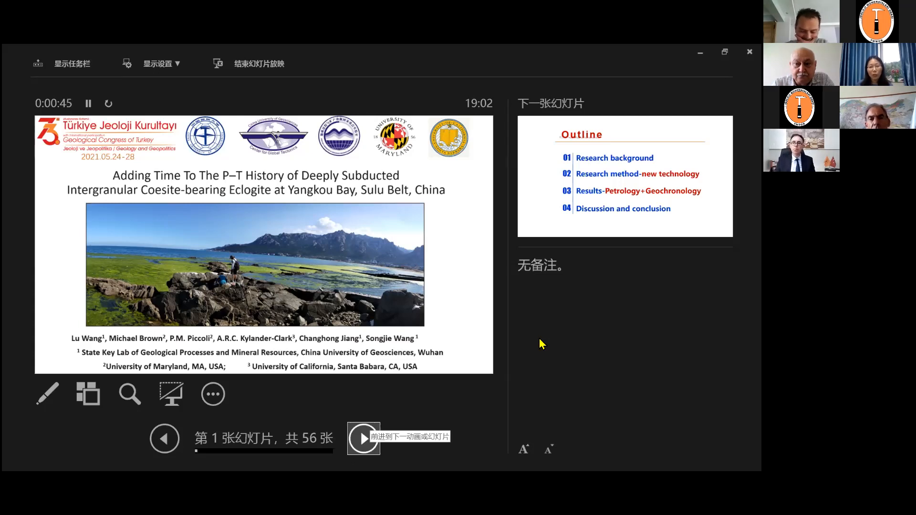
Advance the slideshow to the Outline slide listing background, method, results and conclusion.
click(362, 439)
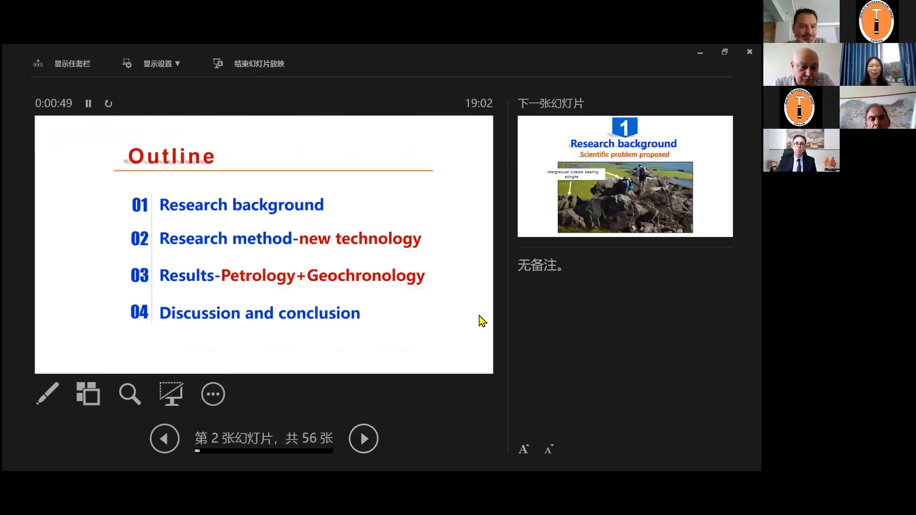
mouse_move(440, 309)
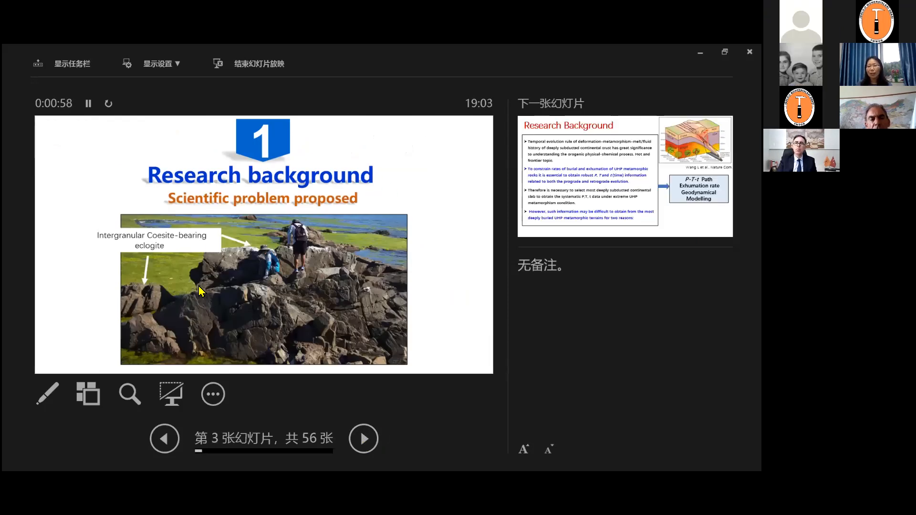
mouse_move(459, 227)
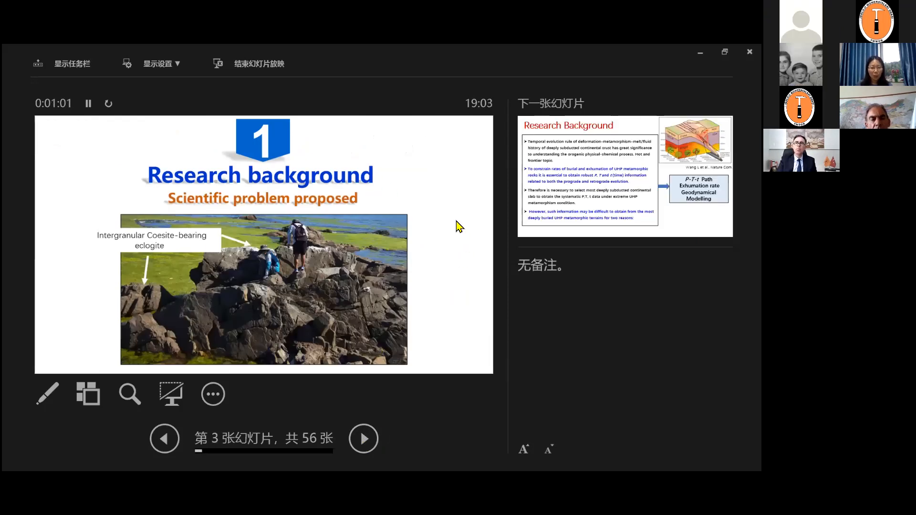
Advance to slide 4, Research Background, with the UHP metamorphism bullets and P-T-t path diagram.
click(363, 438)
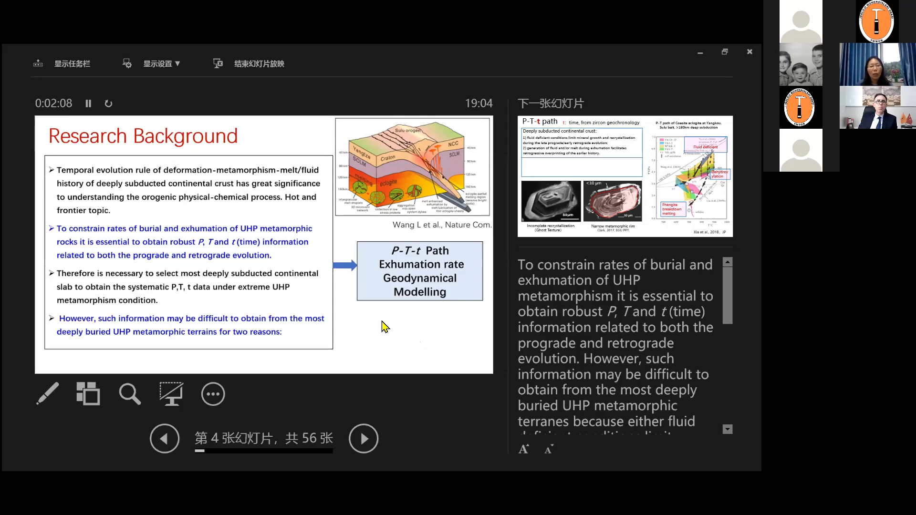
Show the P-T-t path zircon slide, then advance to slide 6, Geology Background, with the Sulu belt maps.
click(364, 439)
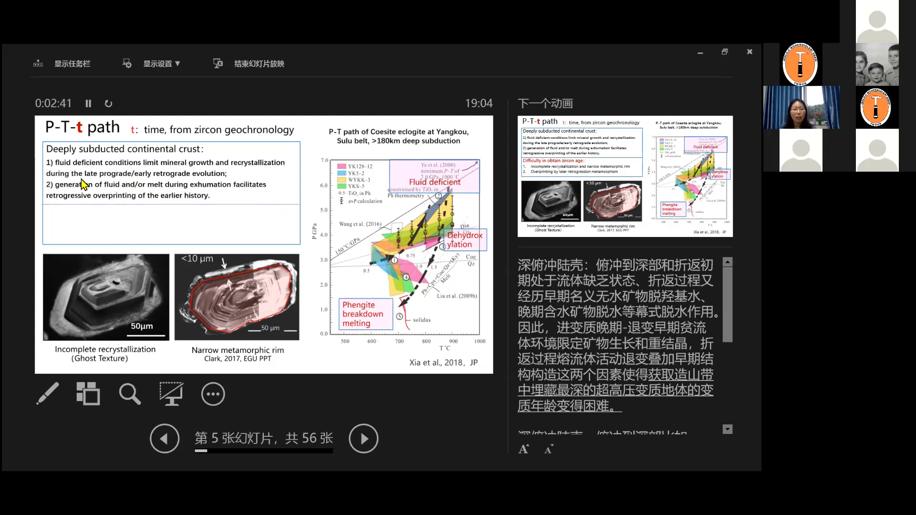
mouse_move(195, 173)
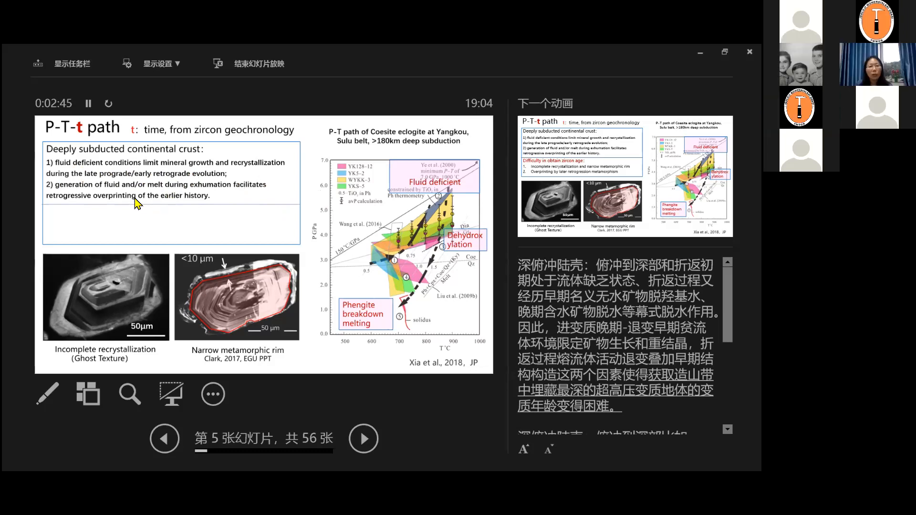
mouse_move(180, 193)
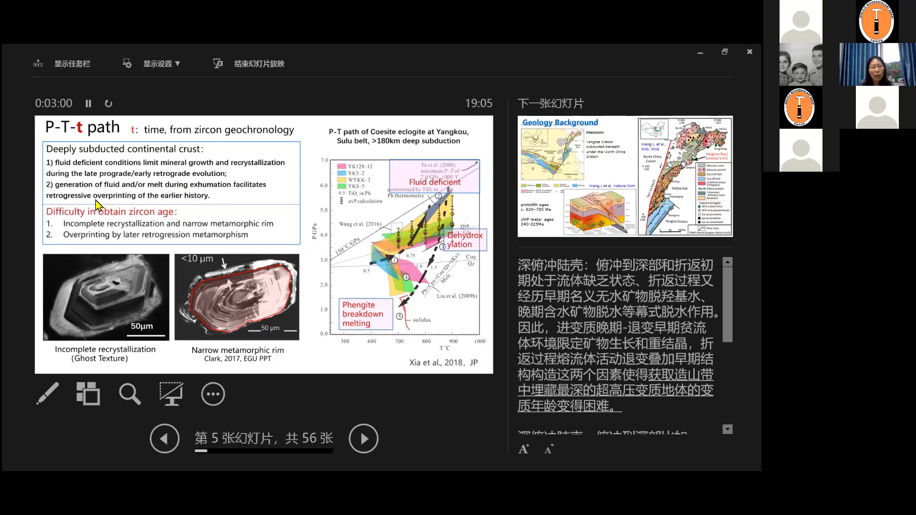
mouse_move(147, 229)
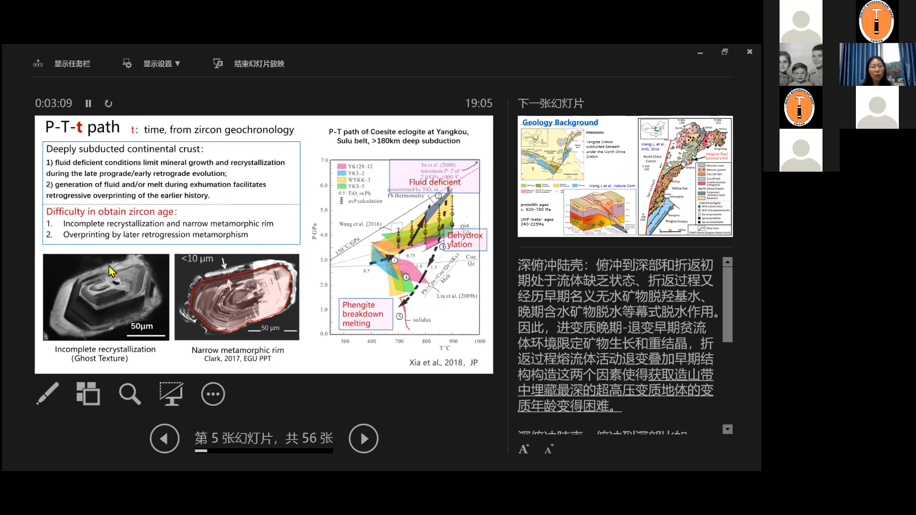
mouse_move(77, 281)
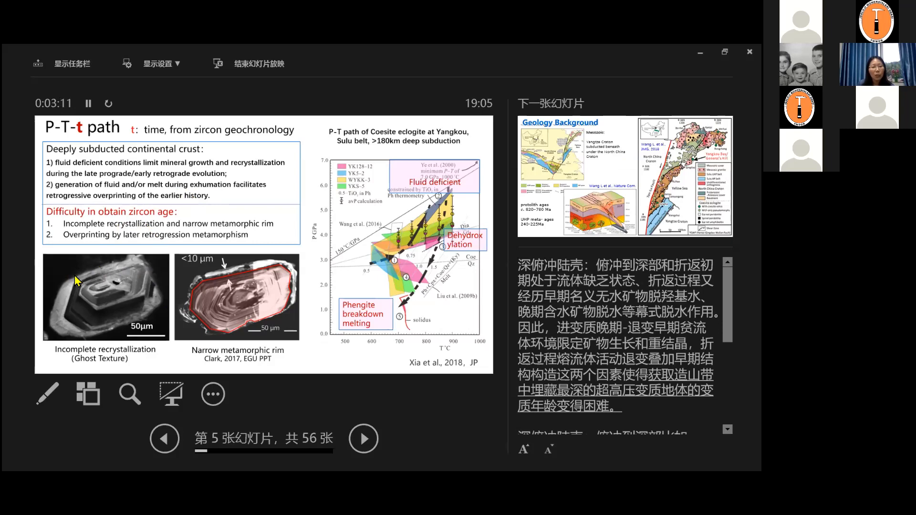
mouse_move(111, 336)
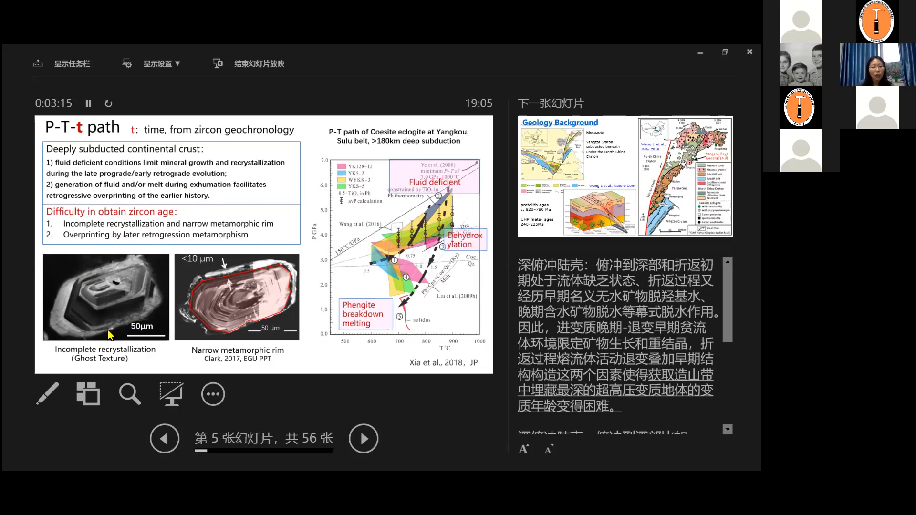
mouse_move(64, 333)
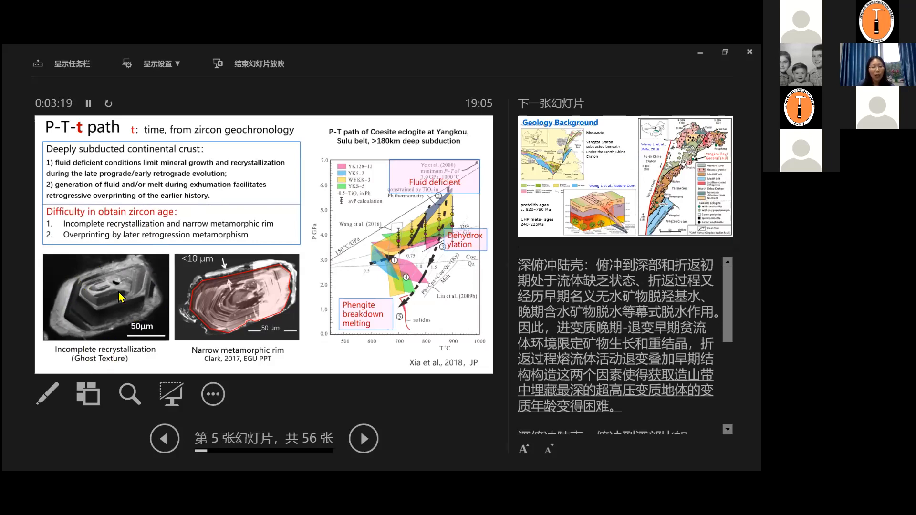
mouse_move(113, 302)
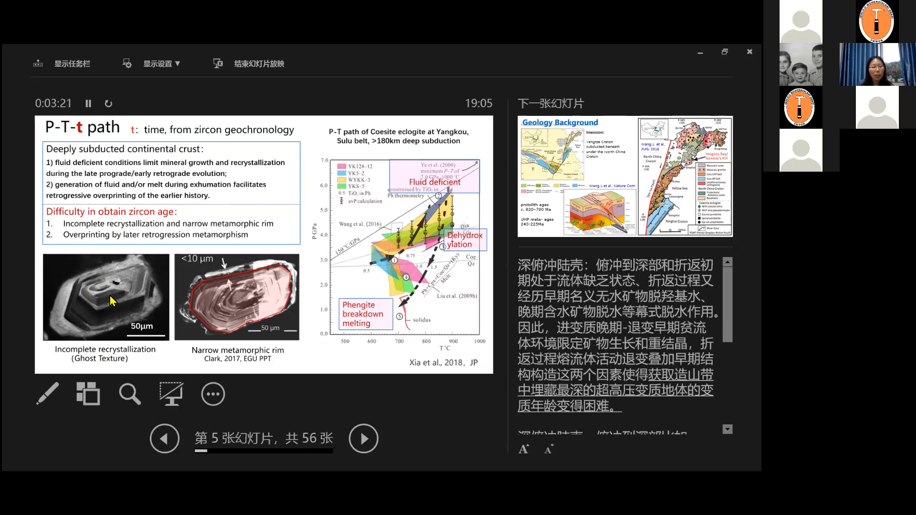
mouse_move(60, 323)
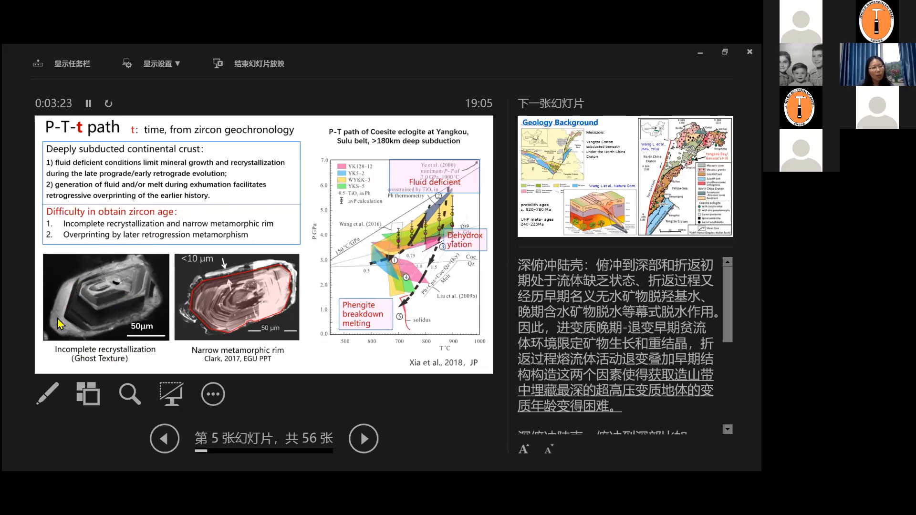
mouse_move(96, 295)
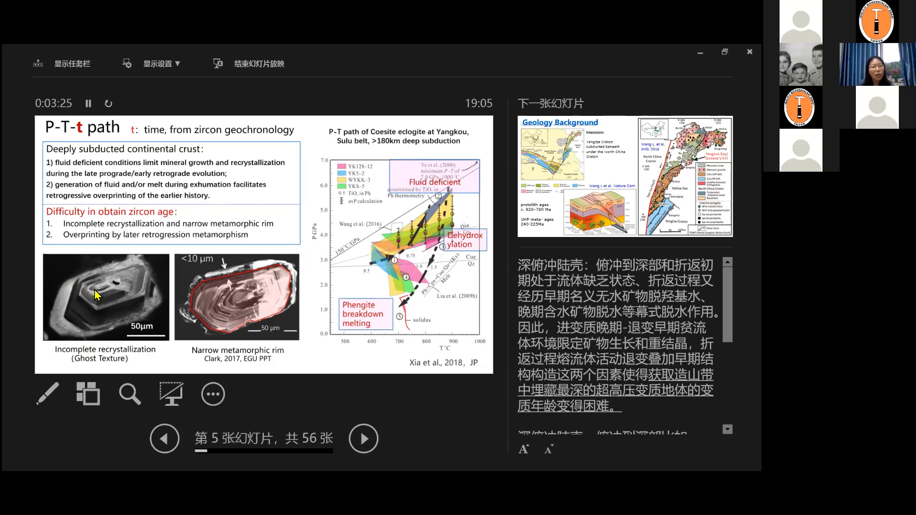
mouse_move(86, 341)
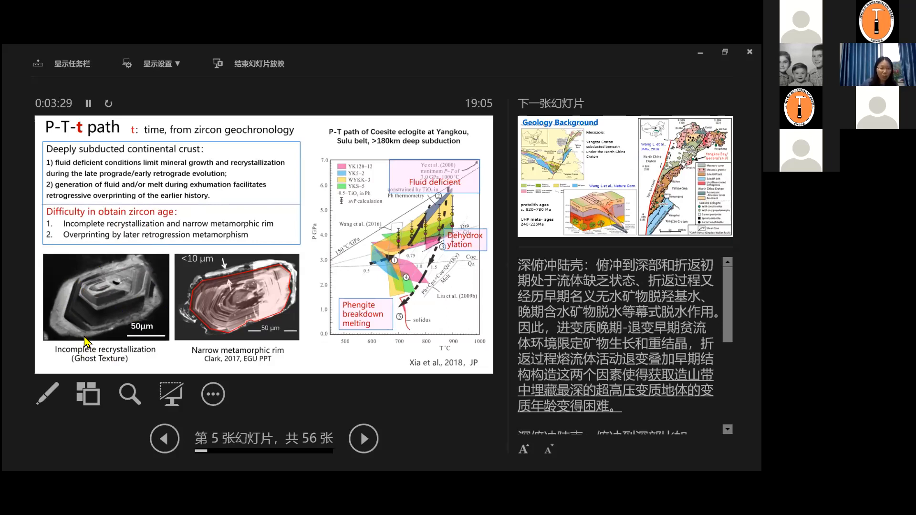
mouse_move(116, 297)
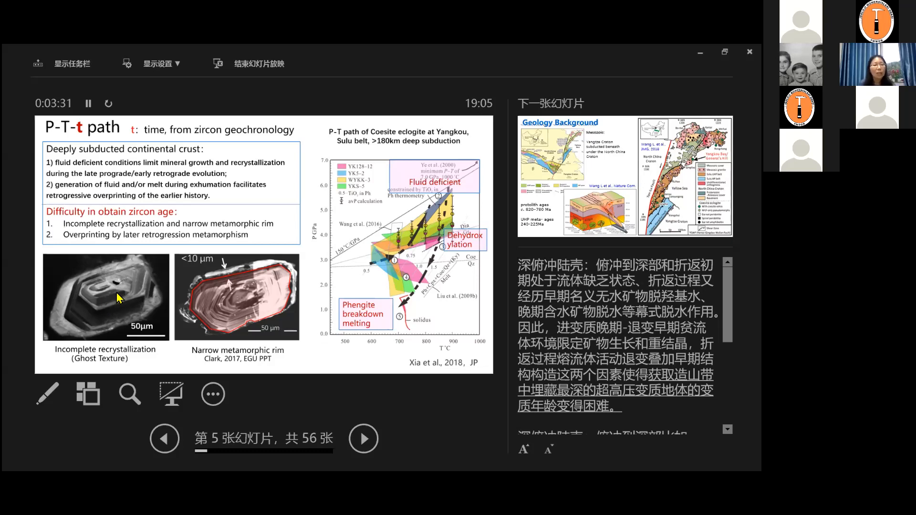
mouse_move(115, 302)
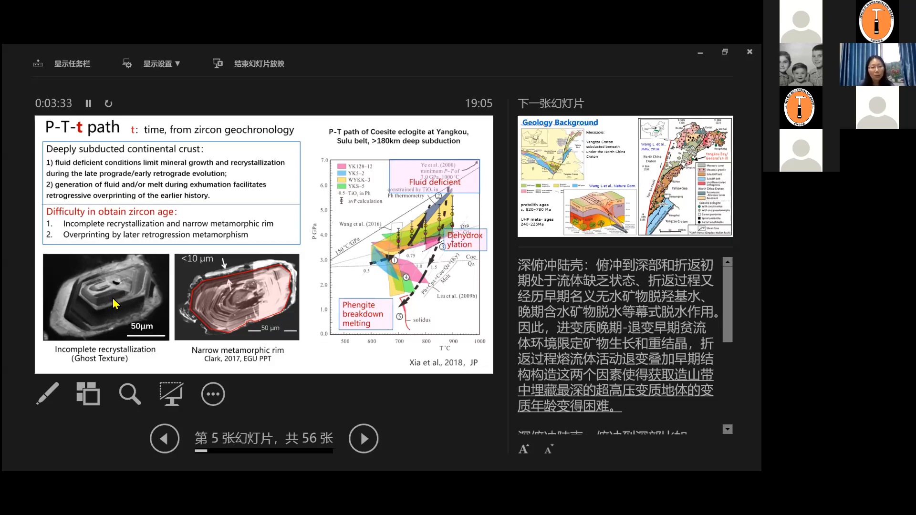
mouse_move(281, 267)
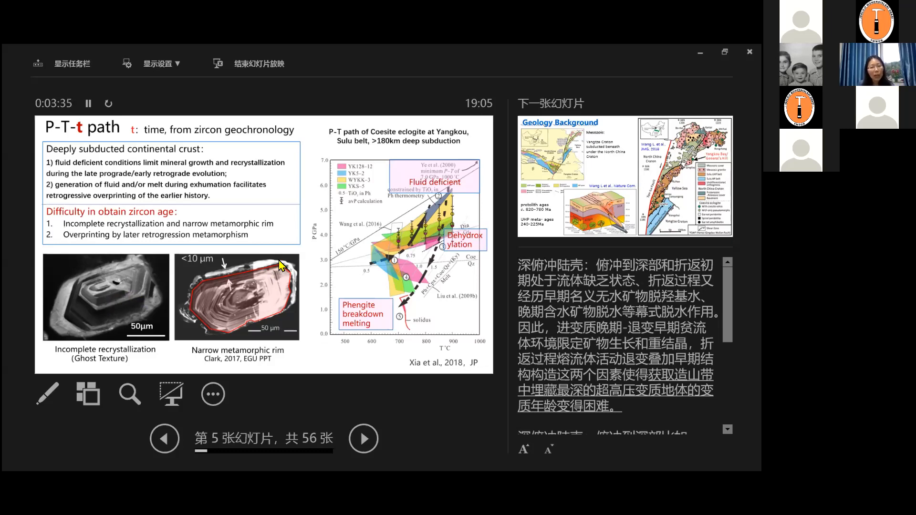
mouse_move(251, 272)
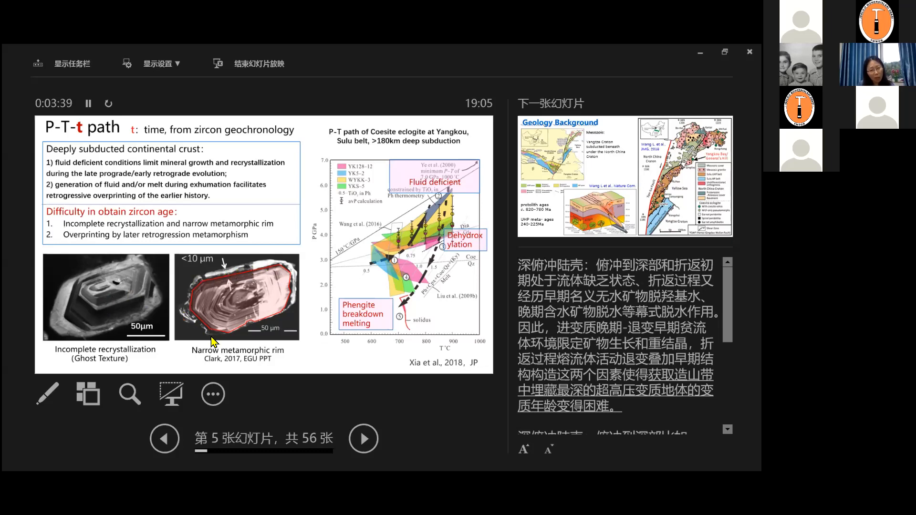
mouse_move(297, 275)
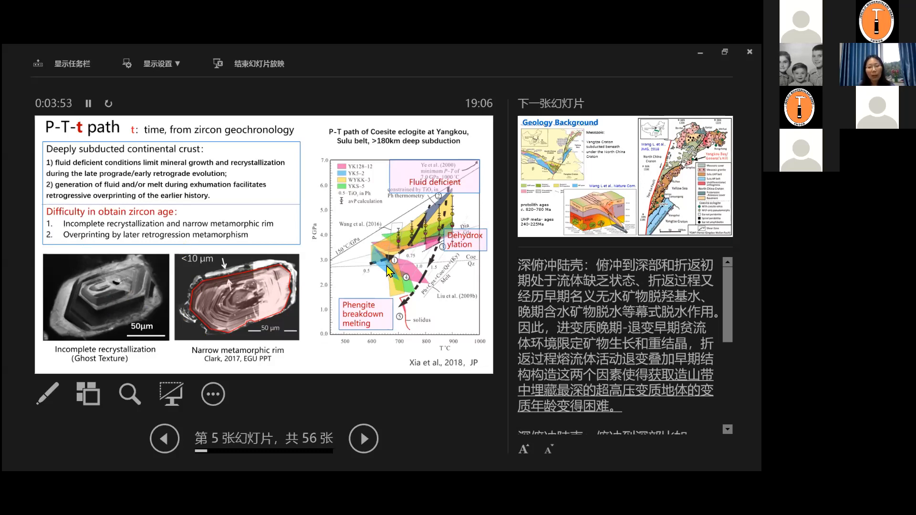
mouse_move(442, 228)
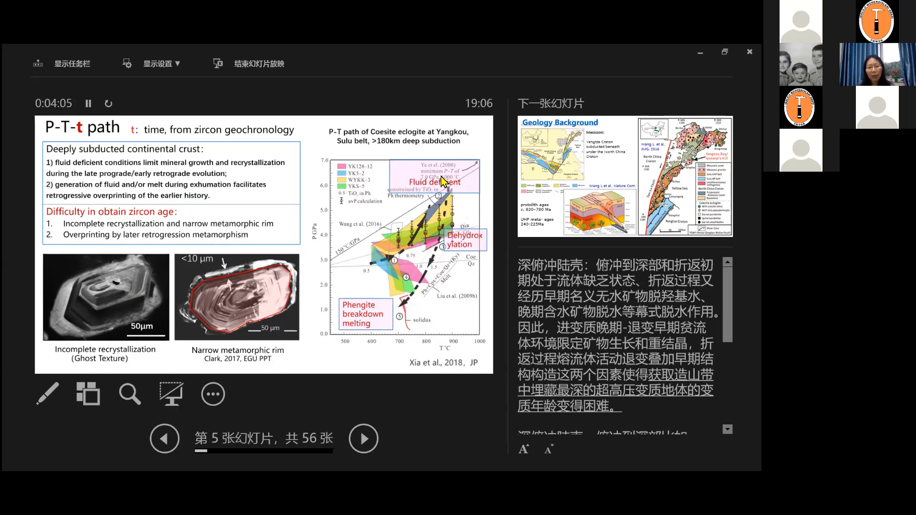
mouse_move(429, 219)
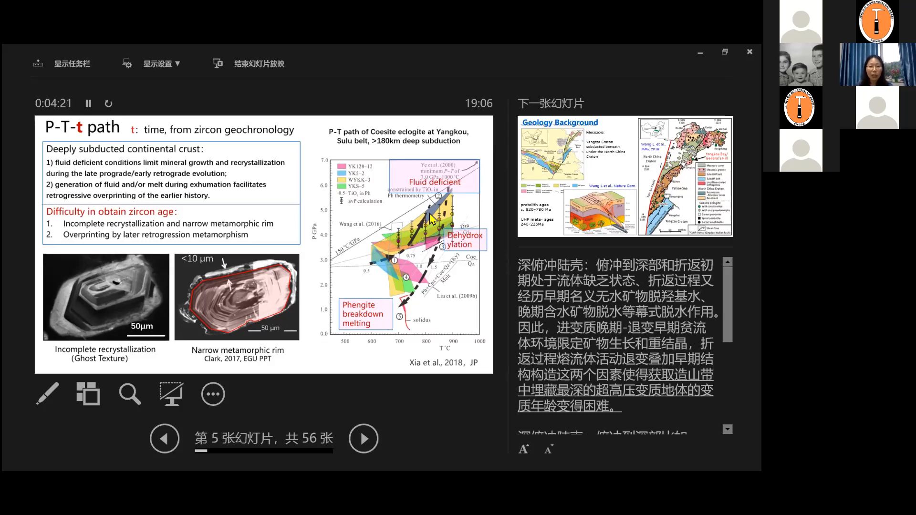
click(364, 439)
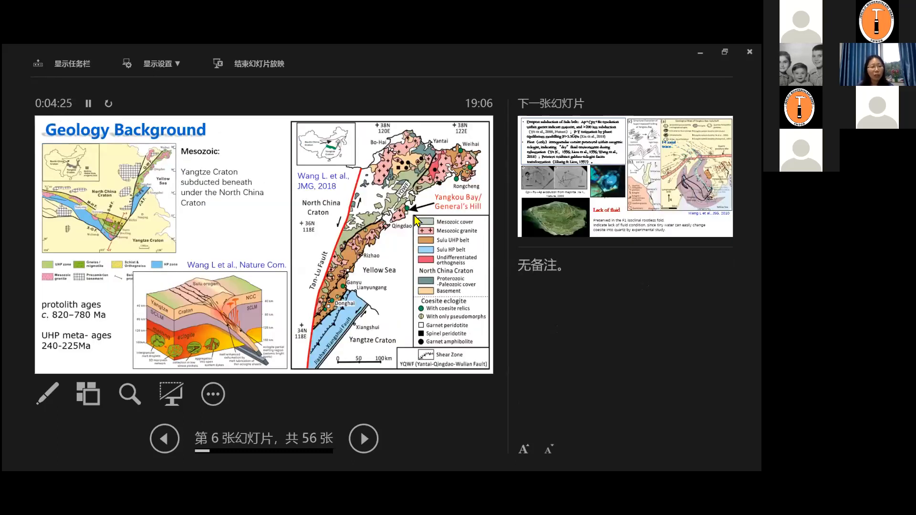
mouse_move(451, 227)
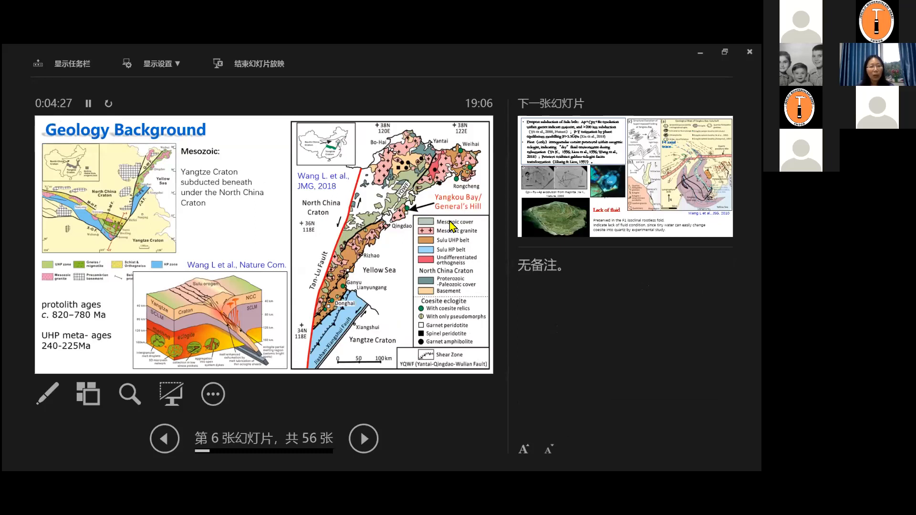
mouse_move(208, 239)
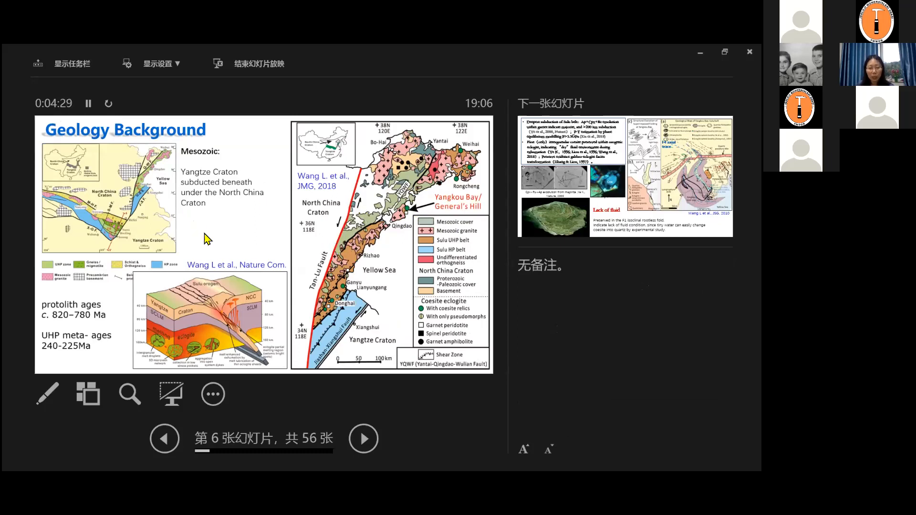
mouse_move(30, 196)
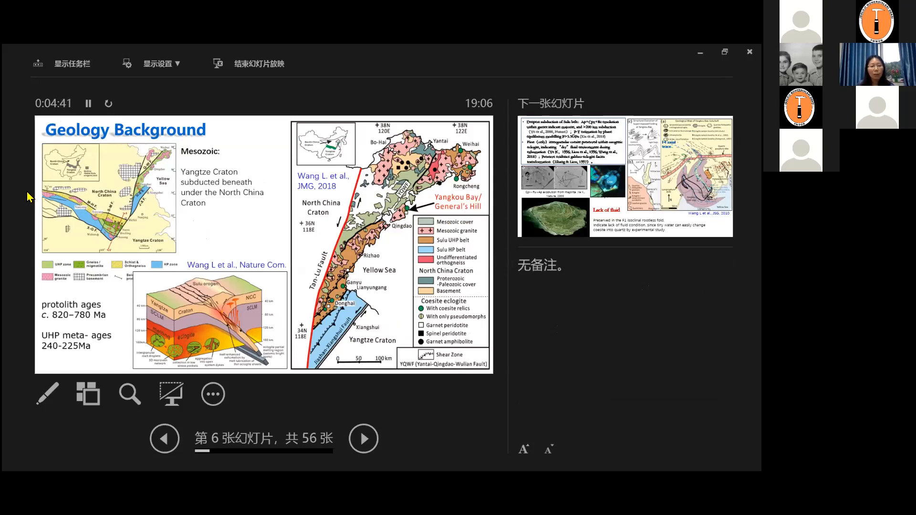
mouse_move(64, 212)
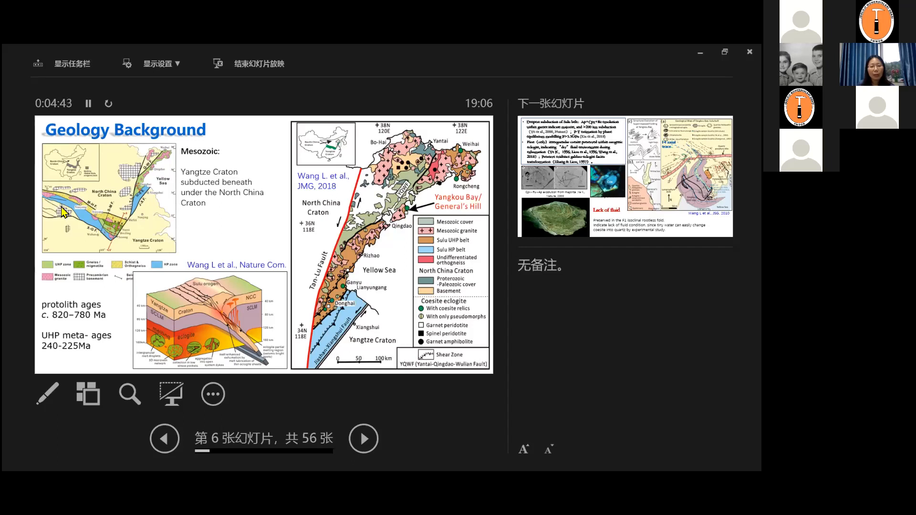
mouse_move(160, 173)
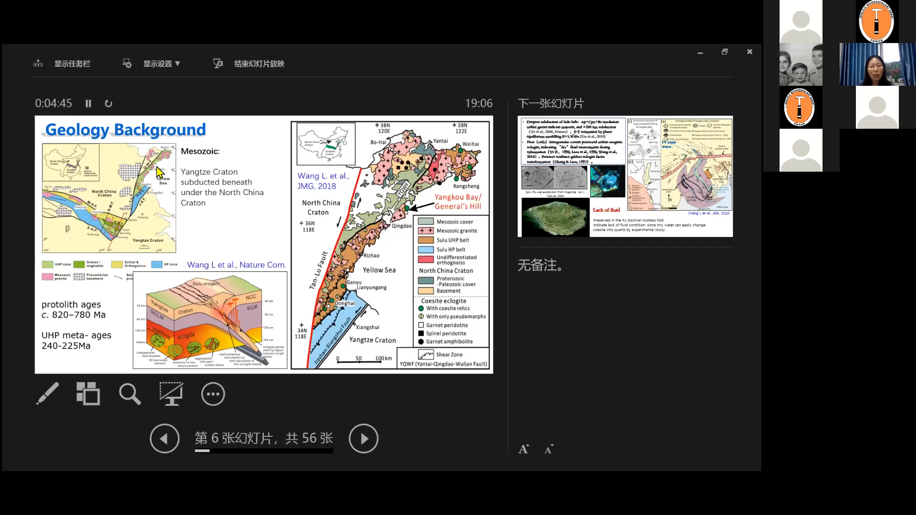
mouse_move(144, 183)
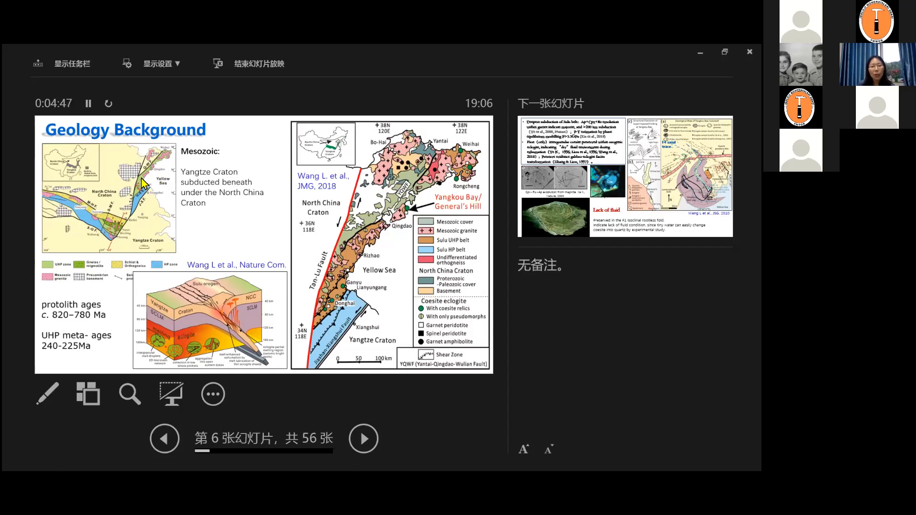
mouse_move(110, 247)
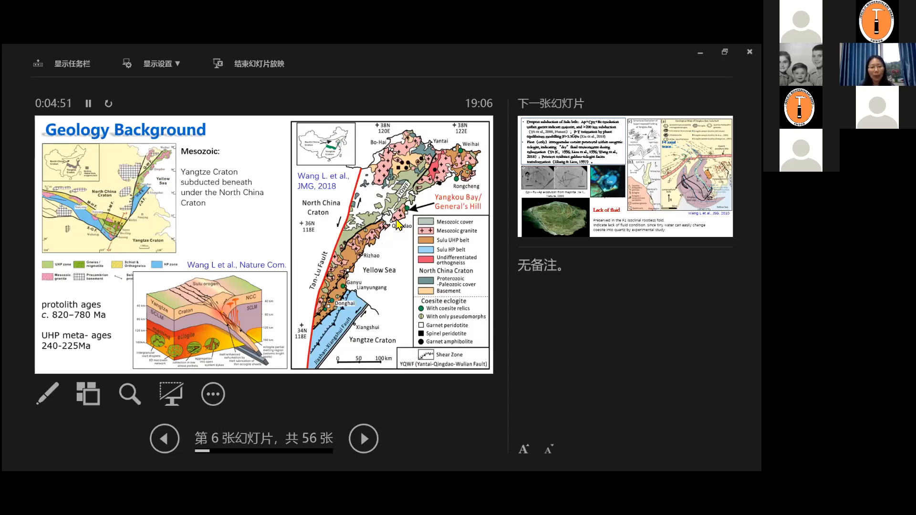
mouse_move(427, 176)
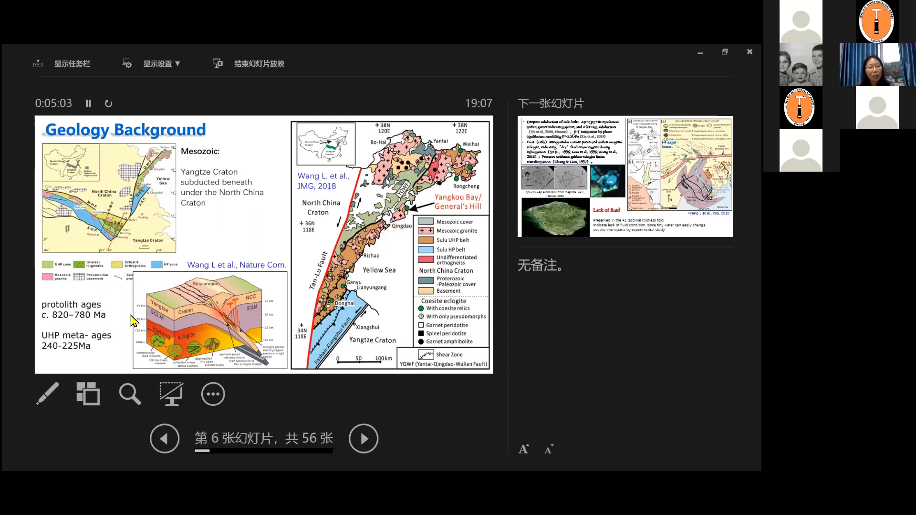
mouse_move(178, 274)
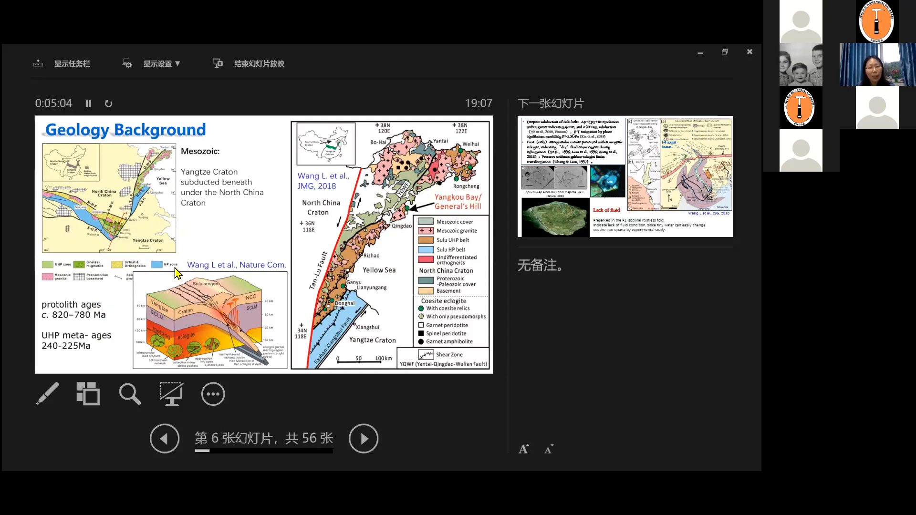
mouse_move(263, 317)
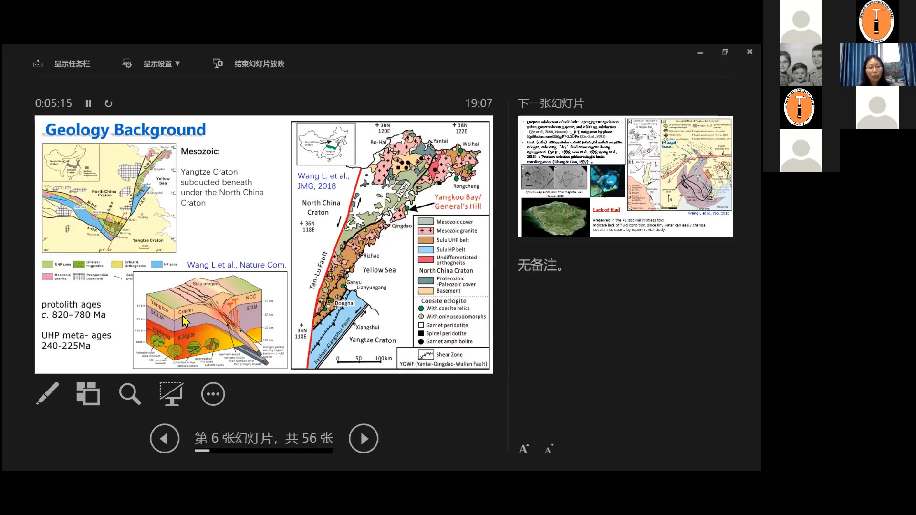
mouse_move(245, 335)
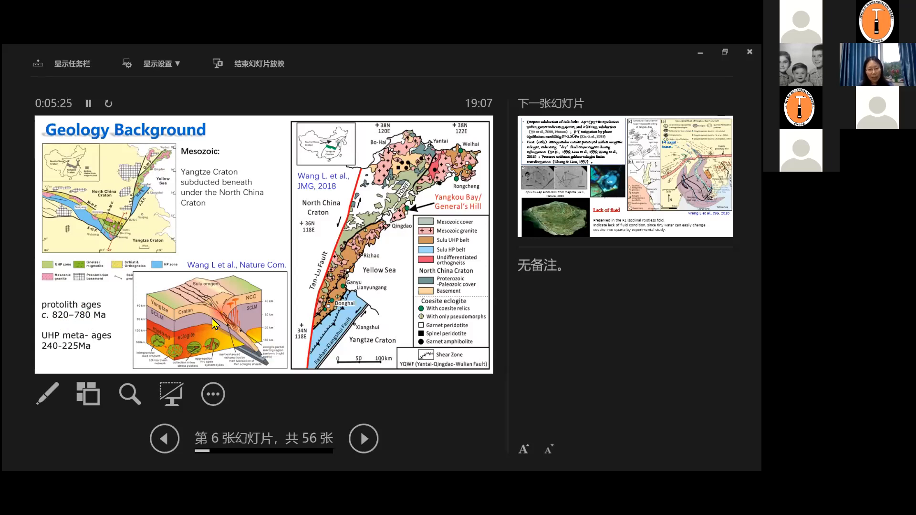
mouse_move(250, 341)
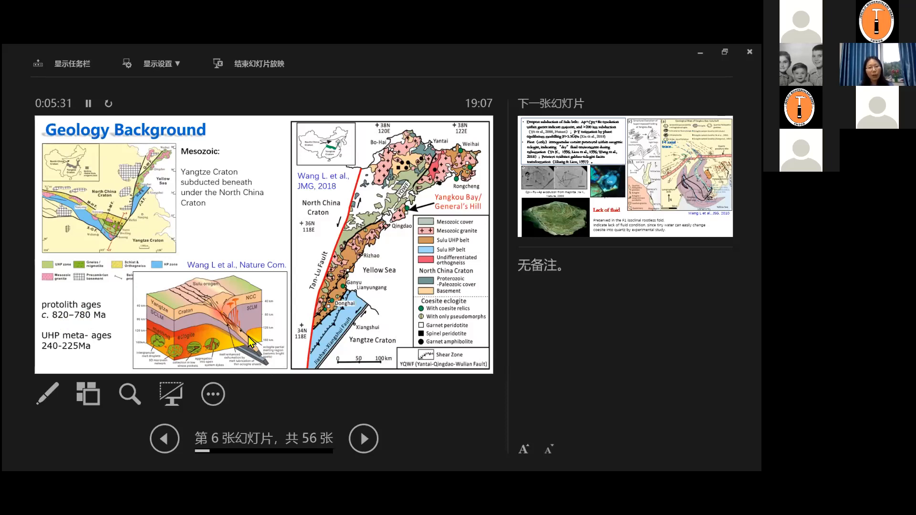
mouse_move(227, 325)
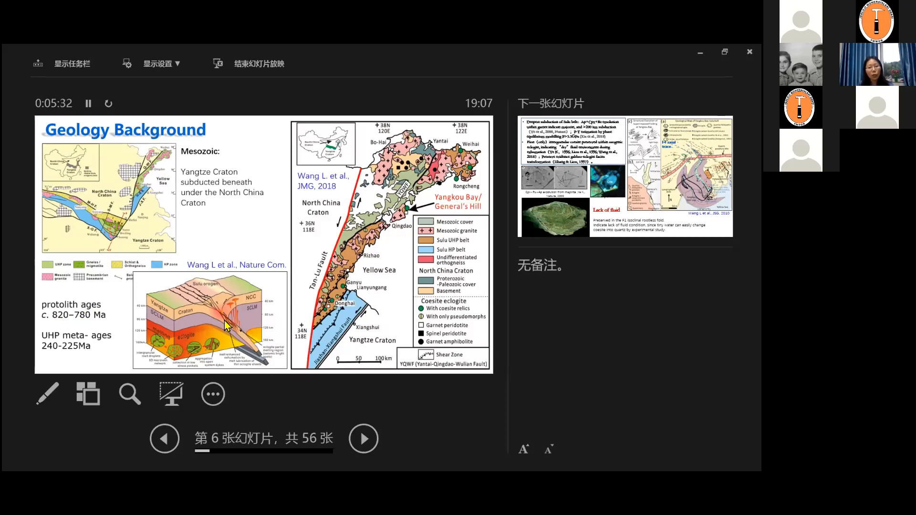
mouse_move(95, 336)
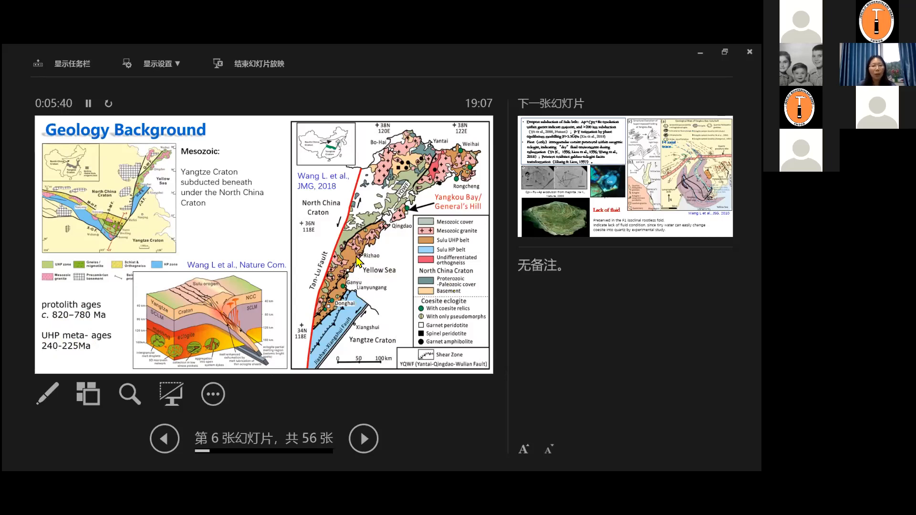
Reach slide 7 on Sulu belt deepest subduction, step back to Geology Background, then return to slide 7.
click(364, 438)
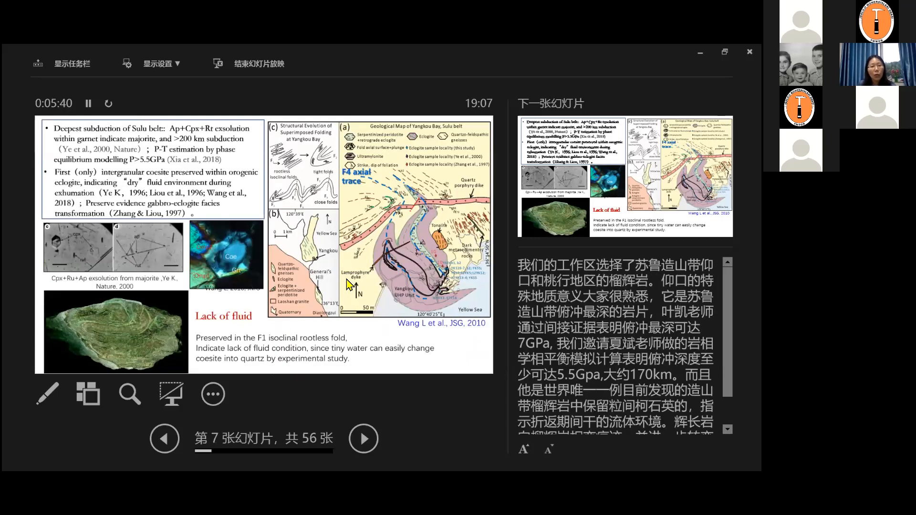
click(164, 438)
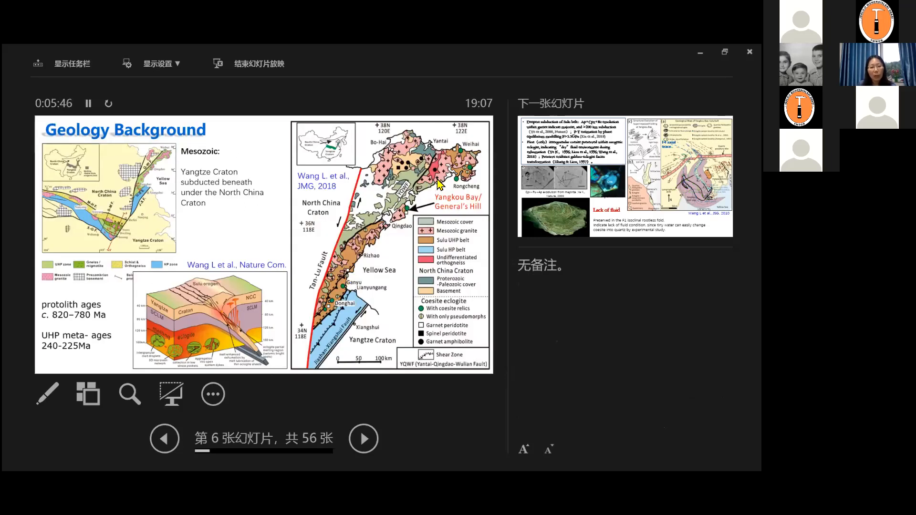
mouse_move(403, 253)
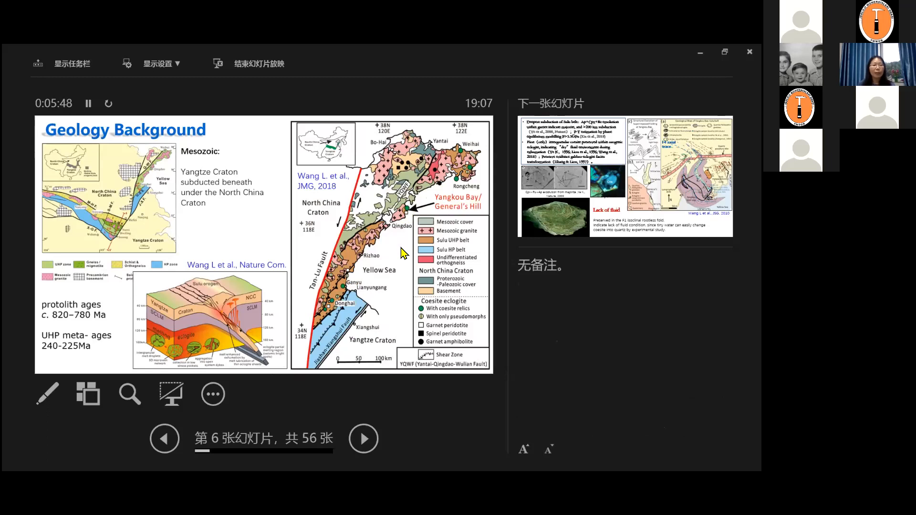
click(363, 438)
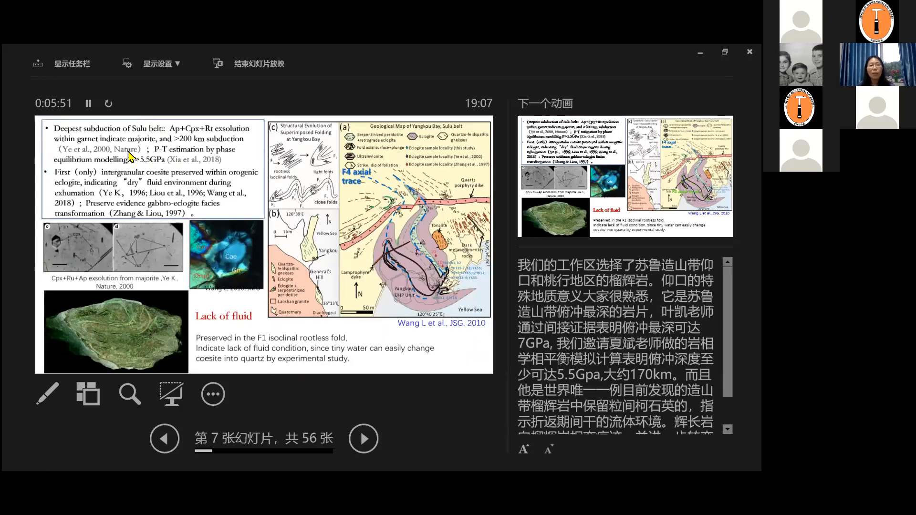
mouse_move(131, 138)
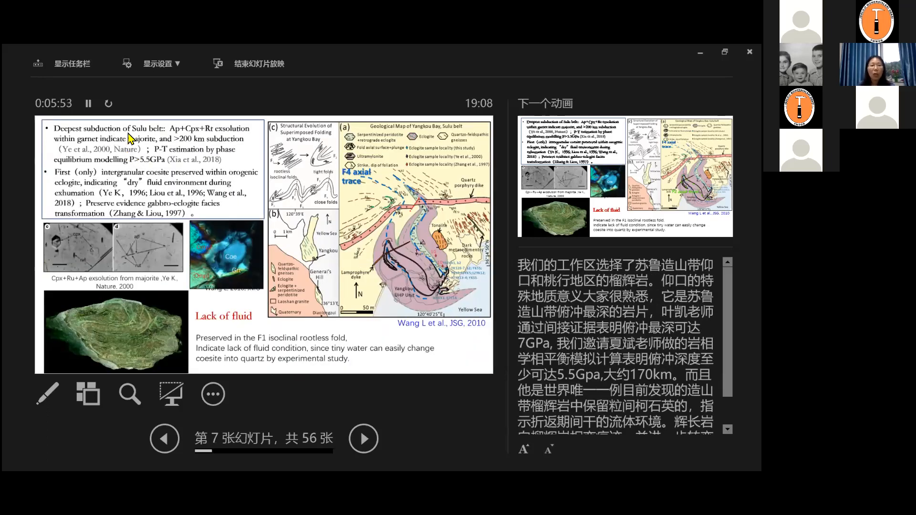
mouse_move(170, 141)
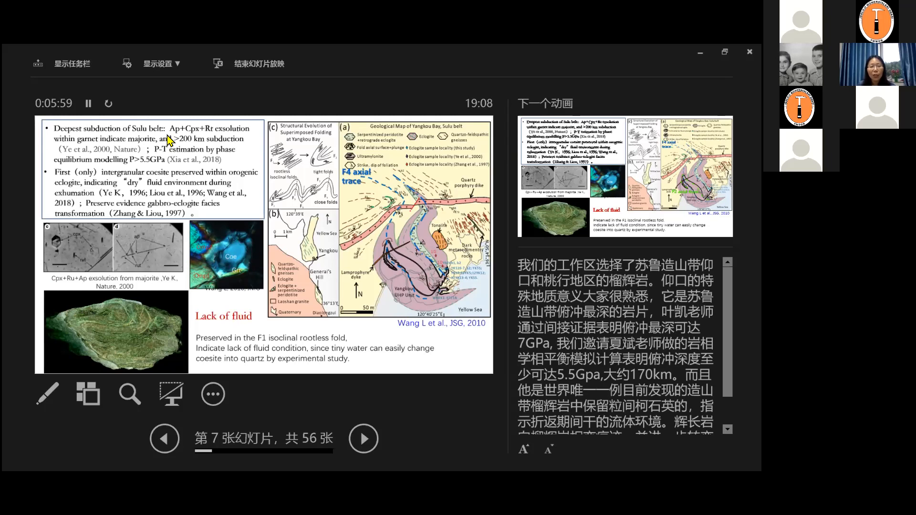
mouse_move(80, 157)
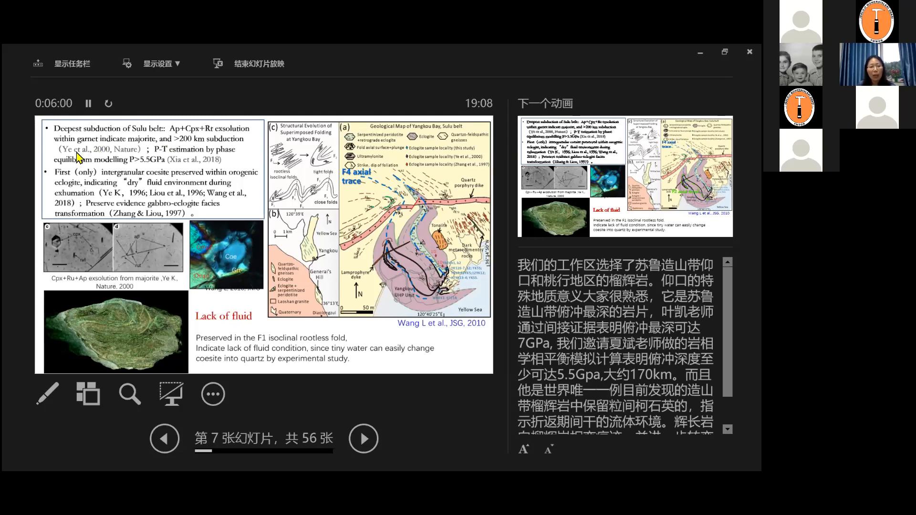
mouse_move(96, 246)
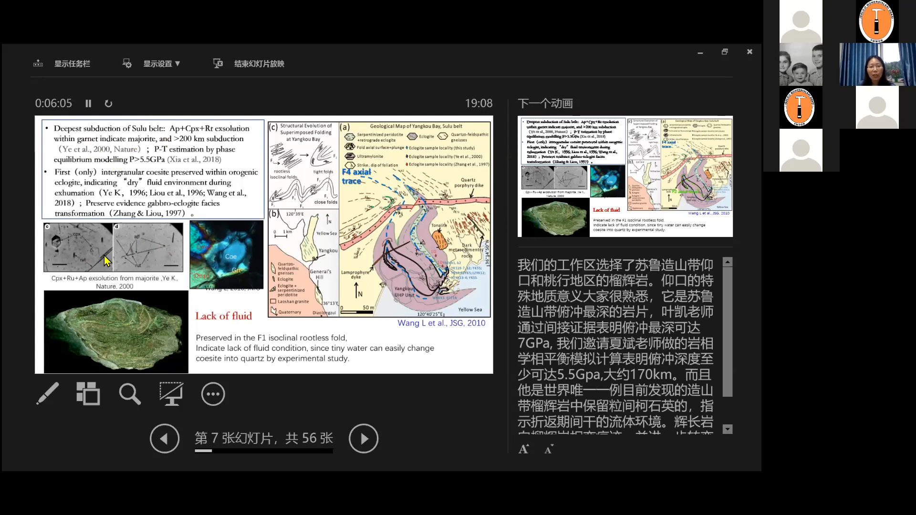
mouse_move(134, 239)
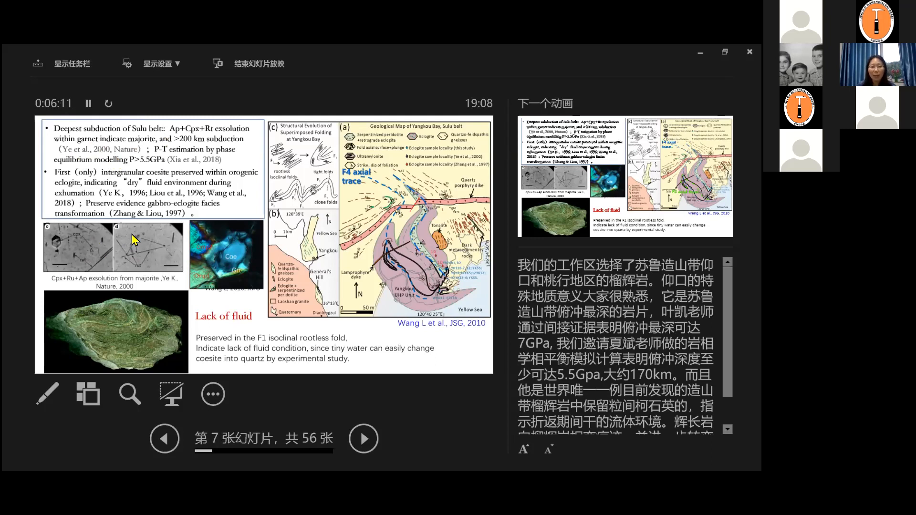
mouse_move(170, 178)
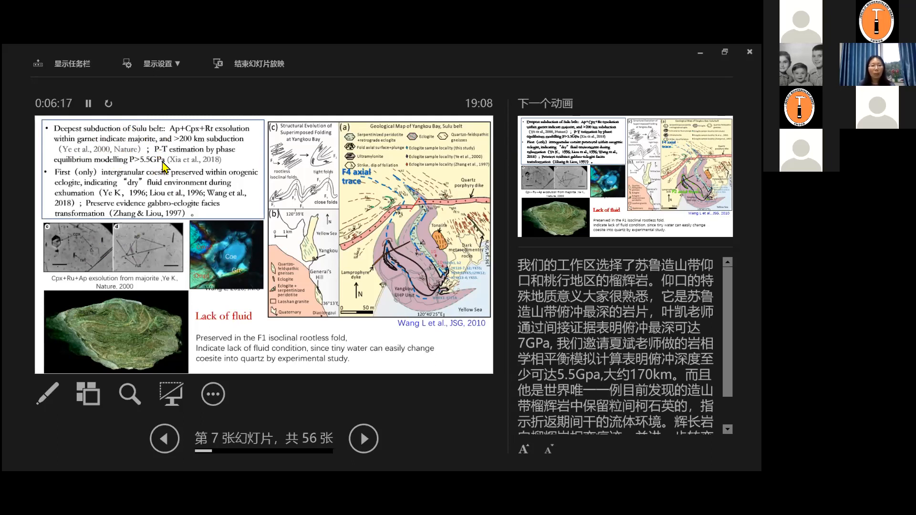
mouse_move(145, 270)
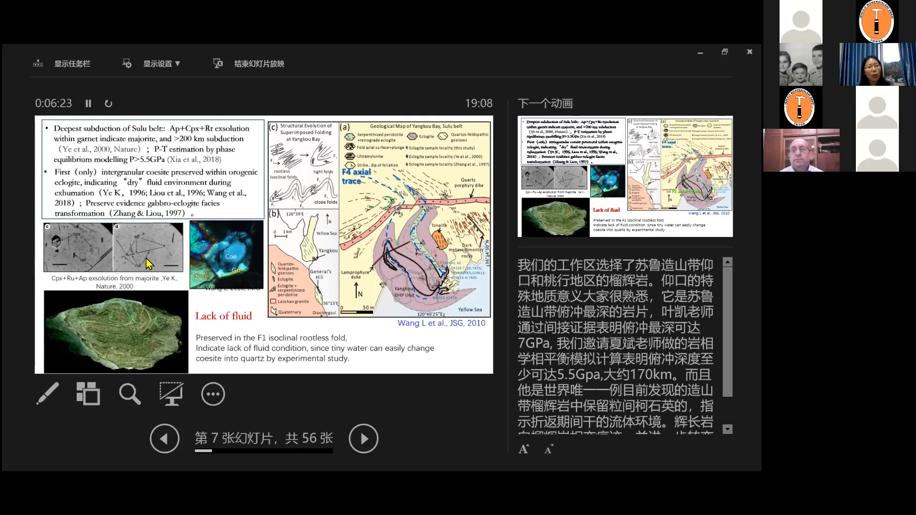
mouse_move(162, 150)
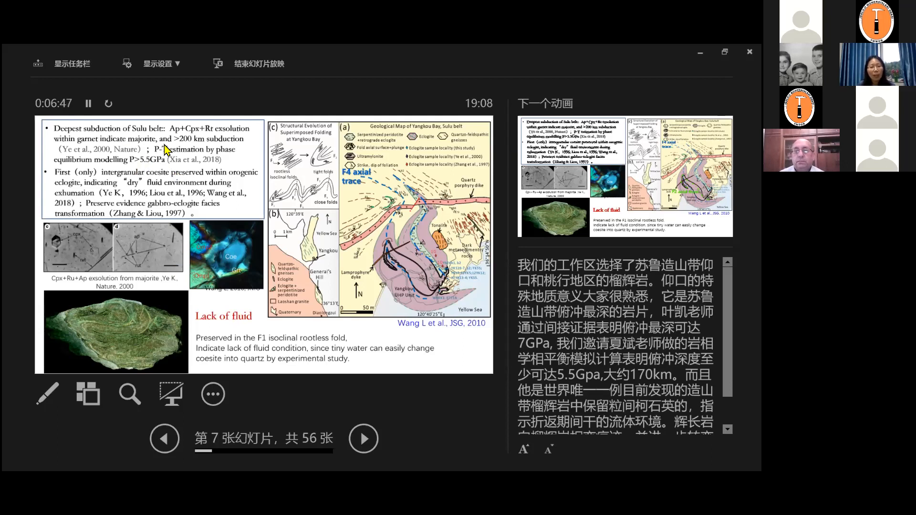
mouse_move(121, 264)
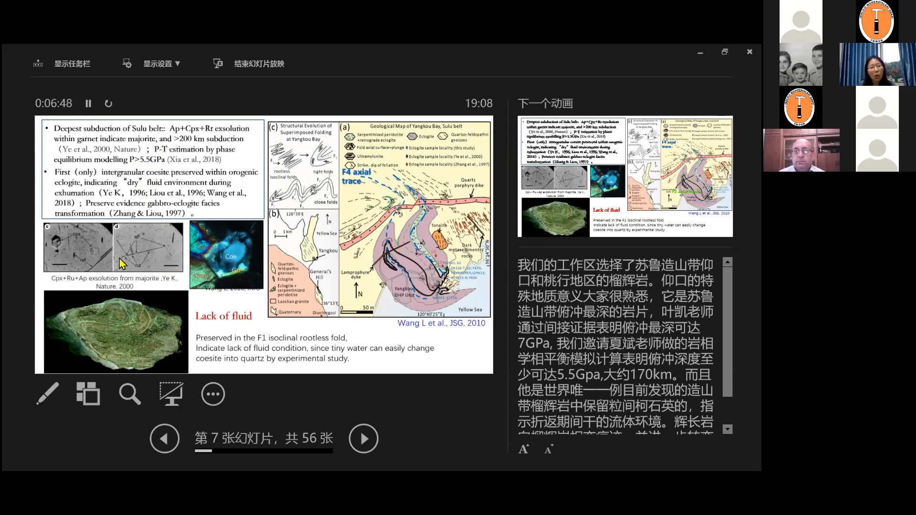
mouse_move(121, 205)
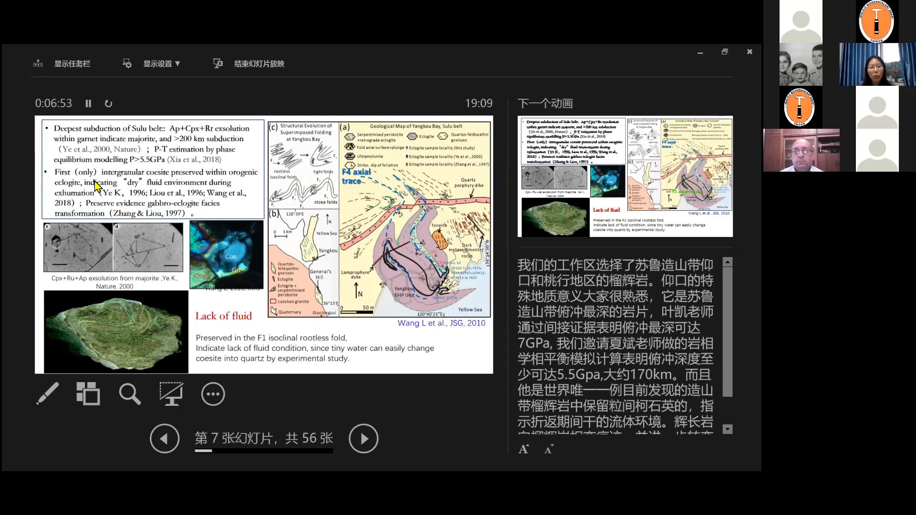
mouse_move(135, 177)
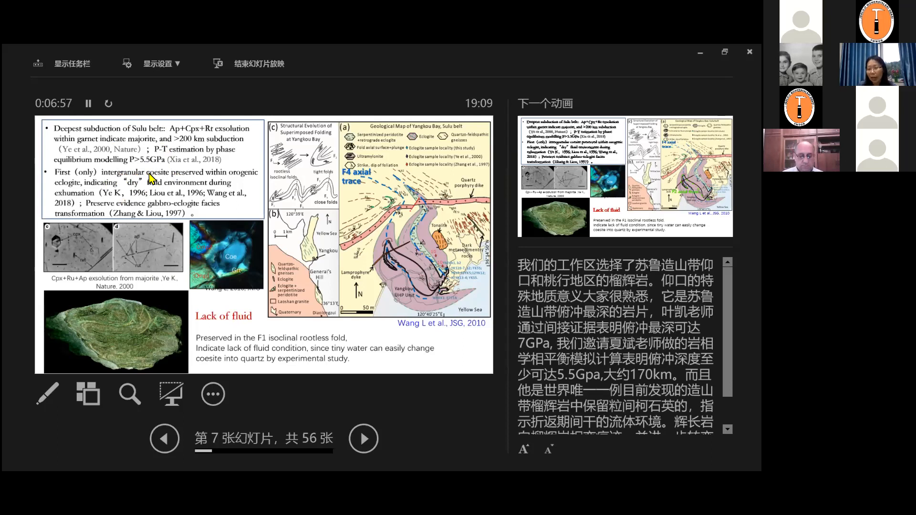
mouse_move(69, 190)
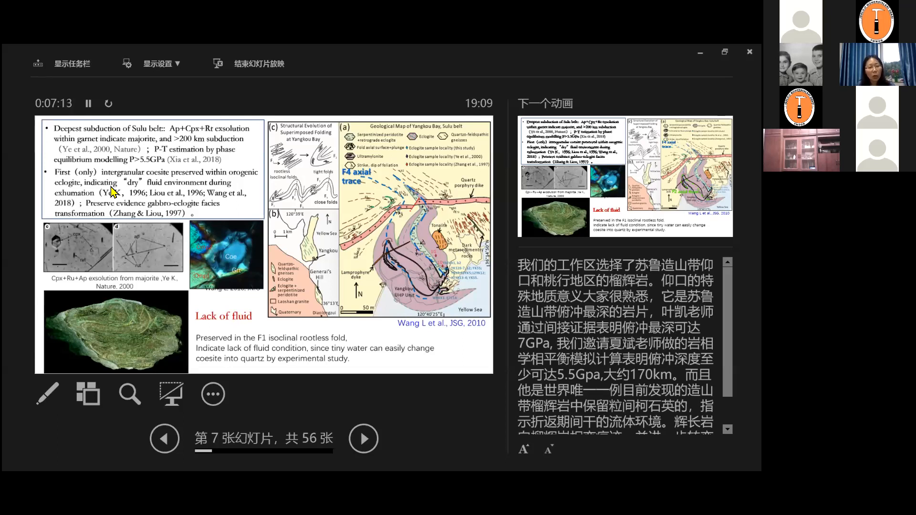
mouse_move(231, 267)
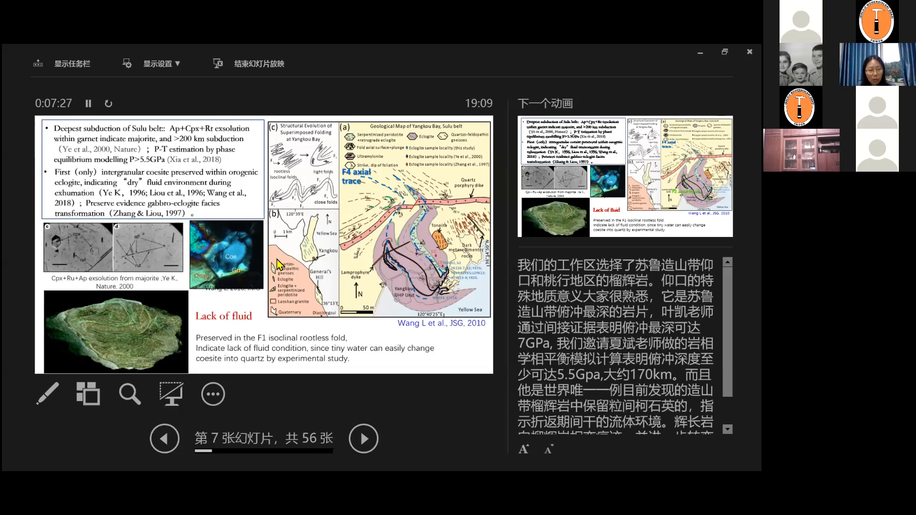
mouse_move(230, 273)
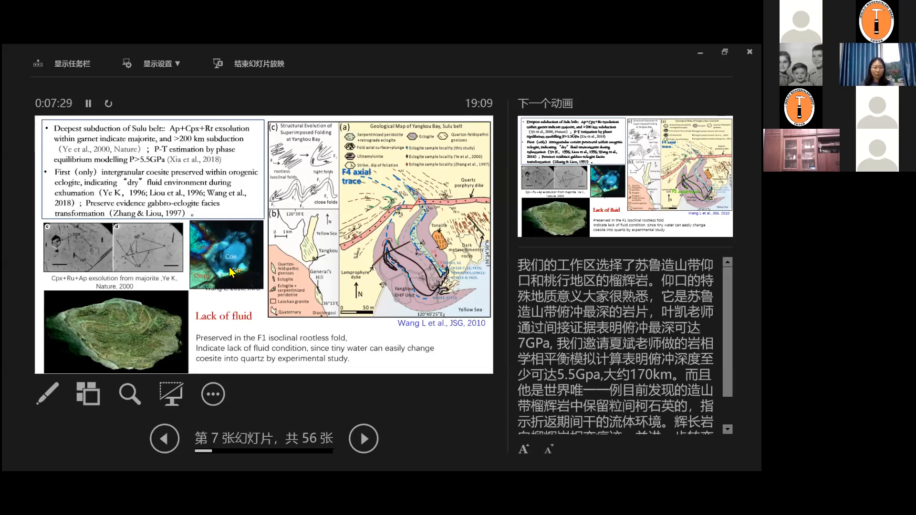
mouse_move(187, 240)
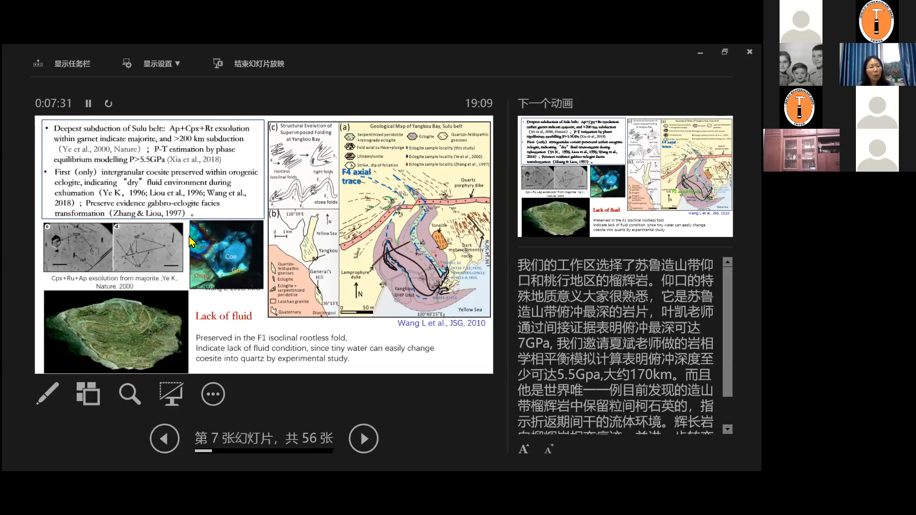
mouse_move(237, 278)
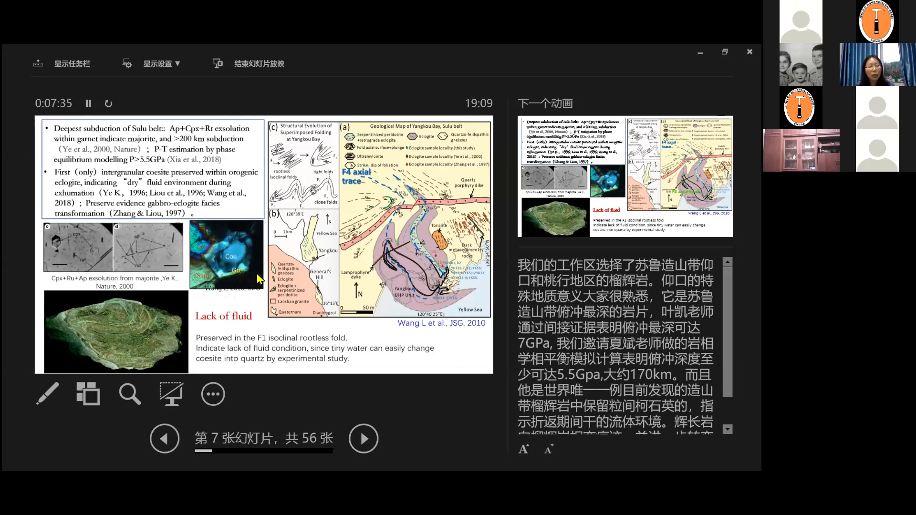
mouse_move(266, 309)
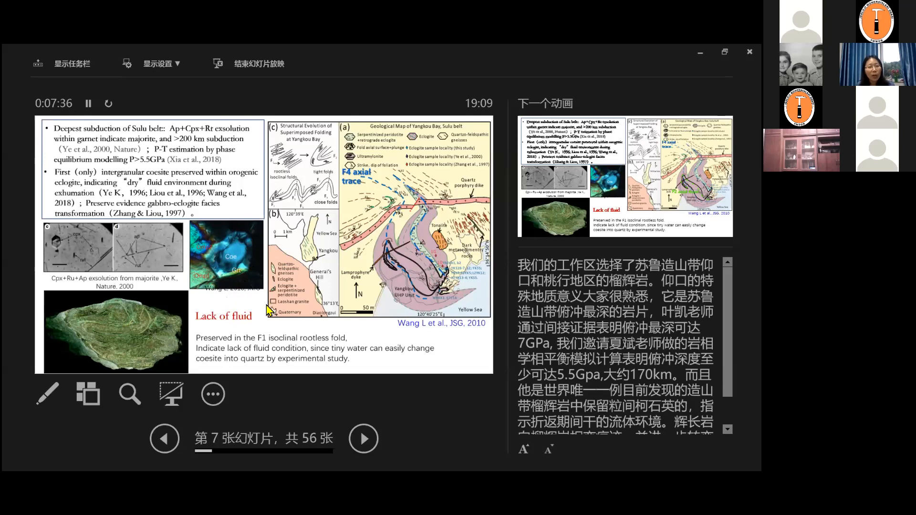
mouse_move(238, 250)
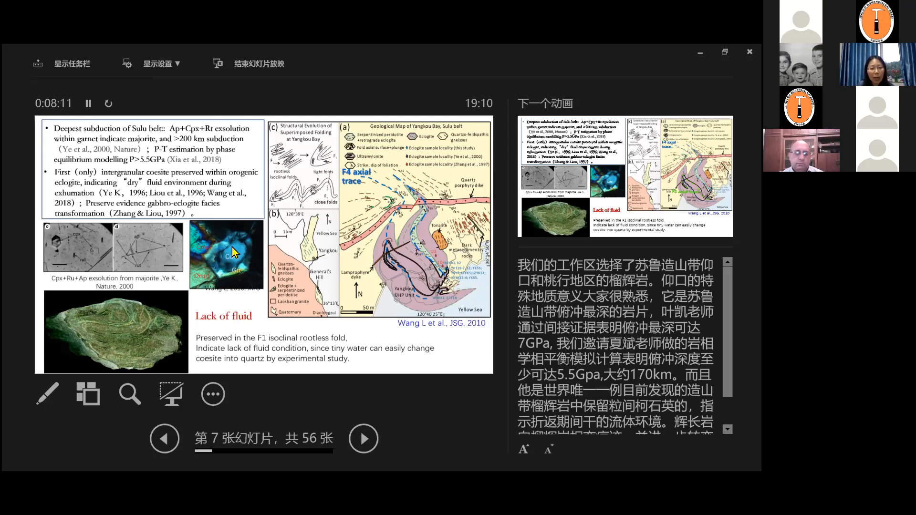
mouse_move(237, 247)
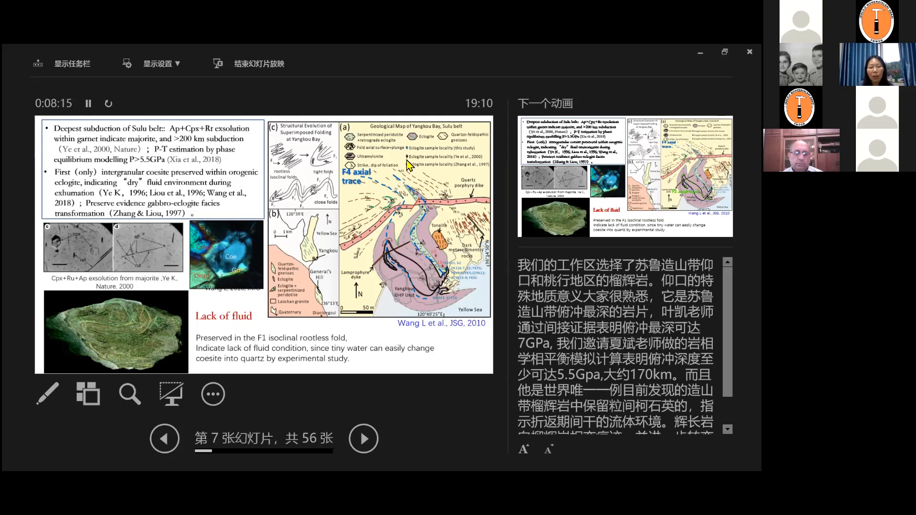
mouse_move(360, 350)
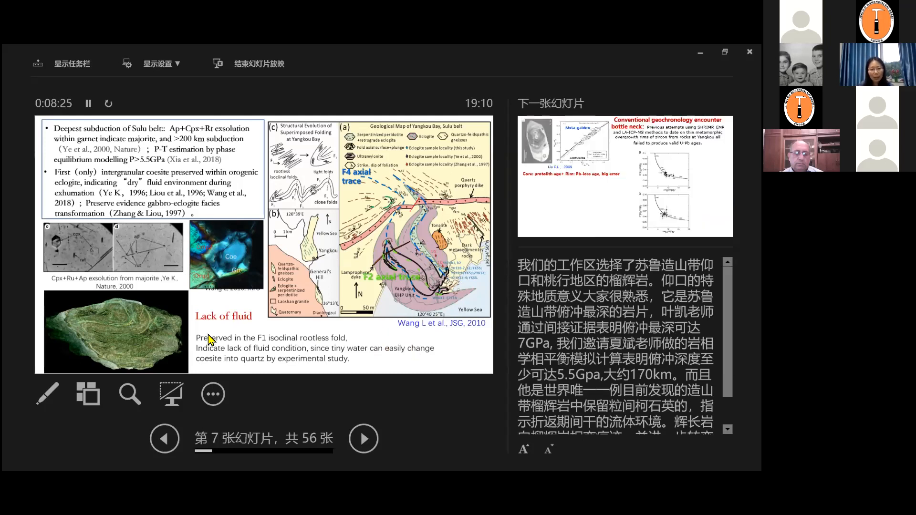
Advance to slide 8, Conventional geochronology encounter bottle neck, with the meta-gabbro zircon age plots.
click(363, 439)
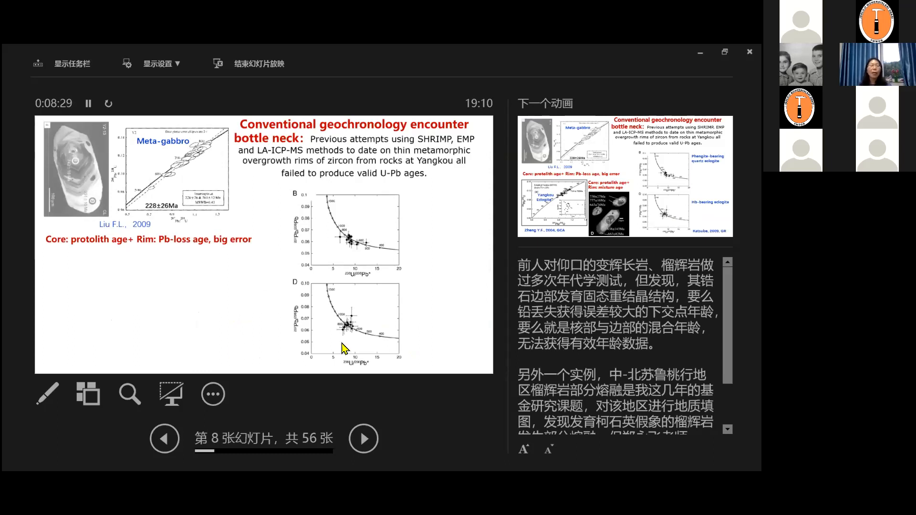
mouse_move(329, 380)
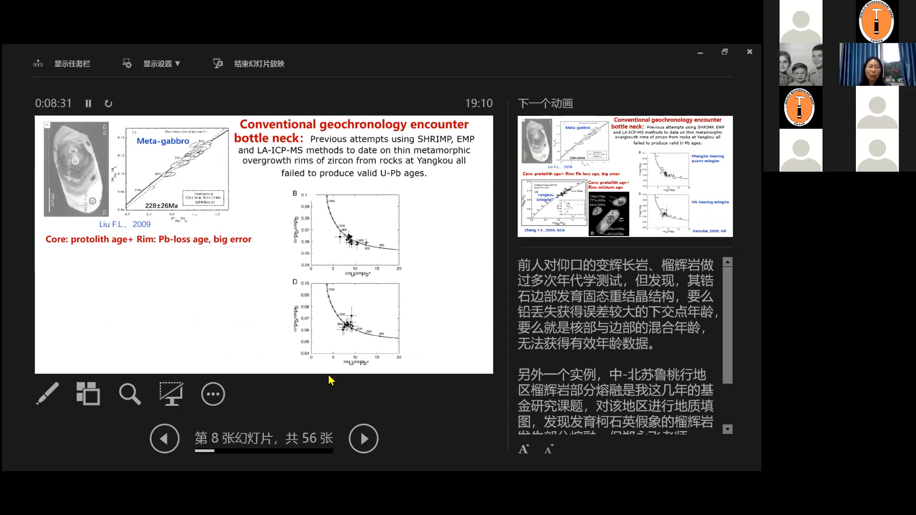
mouse_move(283, 298)
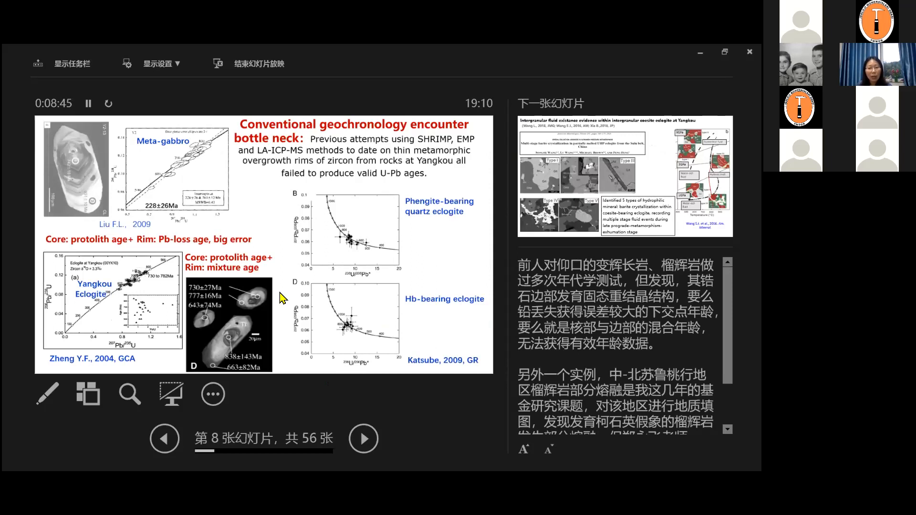
mouse_move(234, 273)
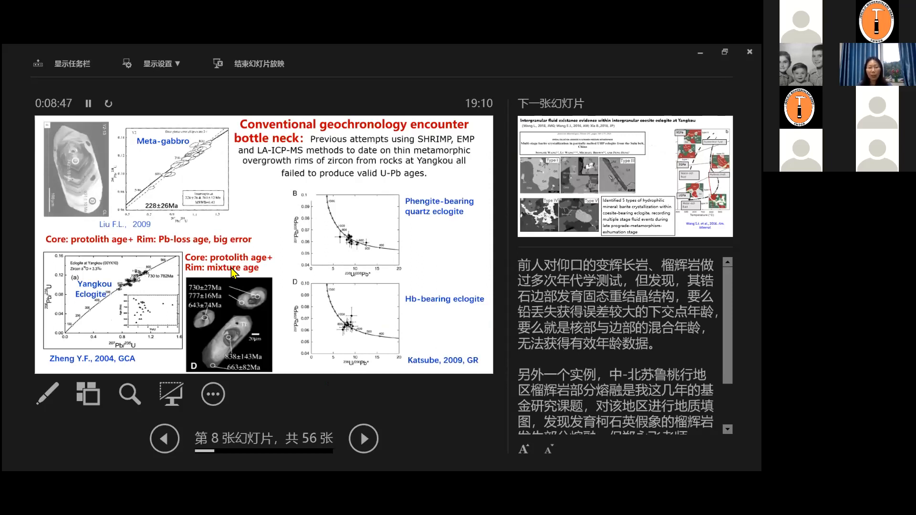
mouse_move(80, 179)
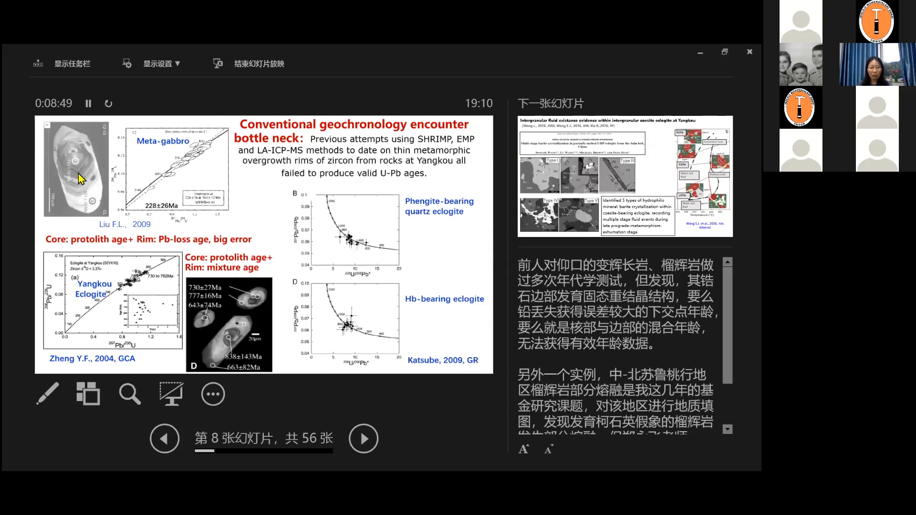
mouse_move(81, 285)
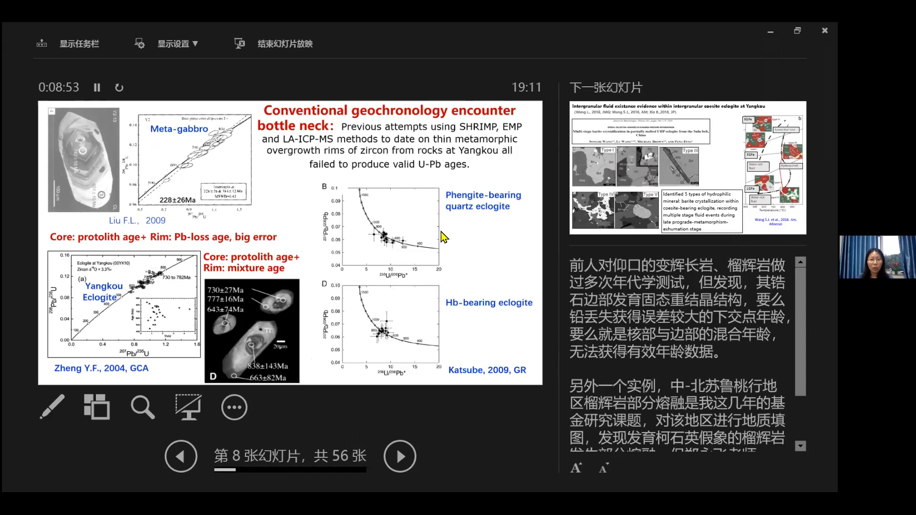
mouse_move(458, 170)
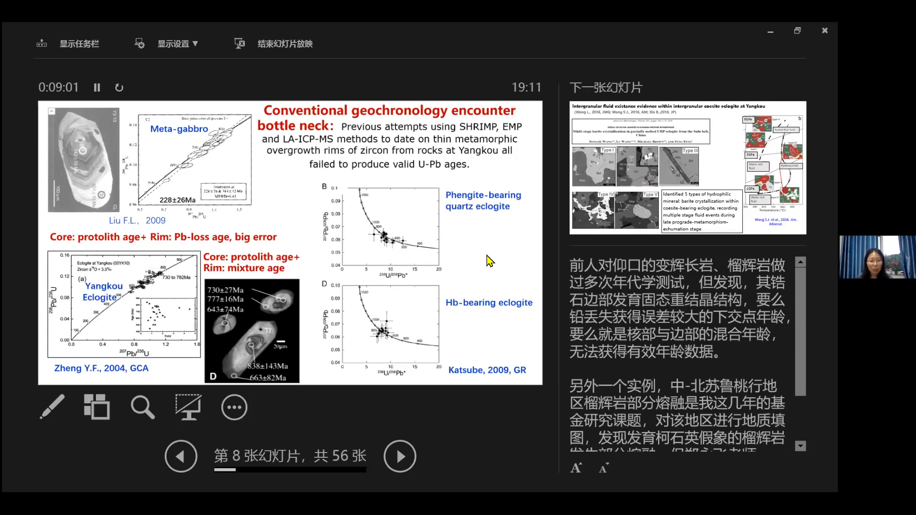
mouse_move(495, 258)
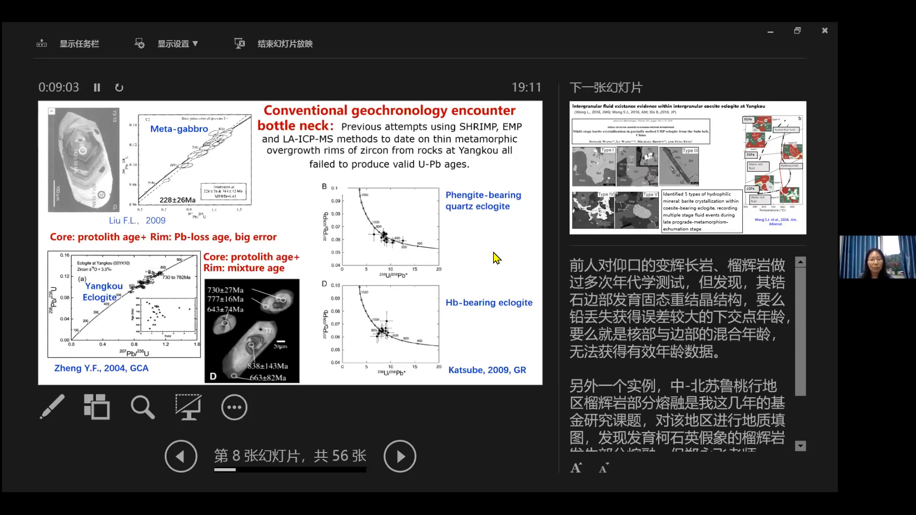
Advance to slide 9 on intergranular fluid evidence within coesite eclogite at Yangkou.
click(400, 456)
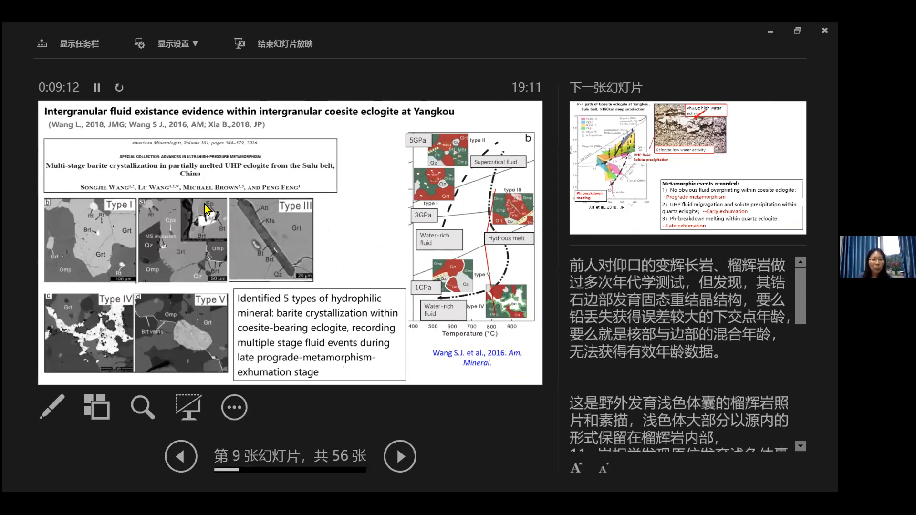
mouse_move(163, 195)
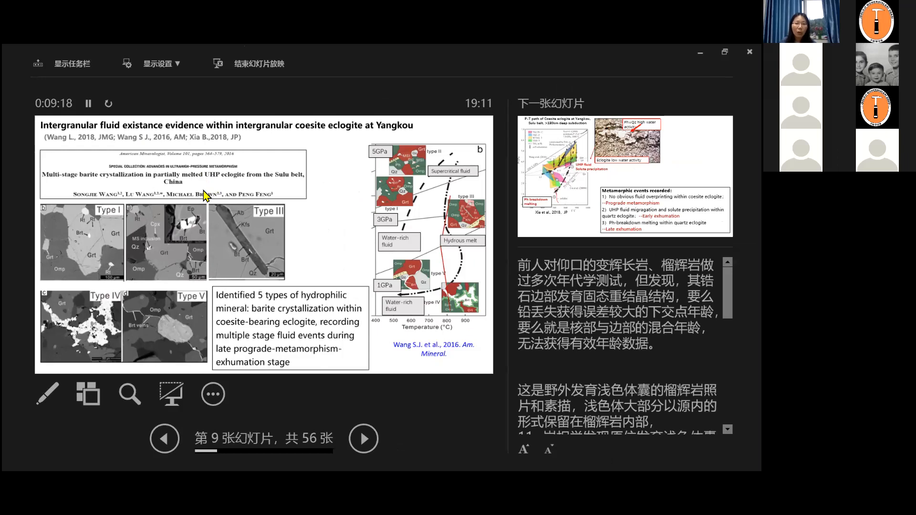
mouse_move(221, 187)
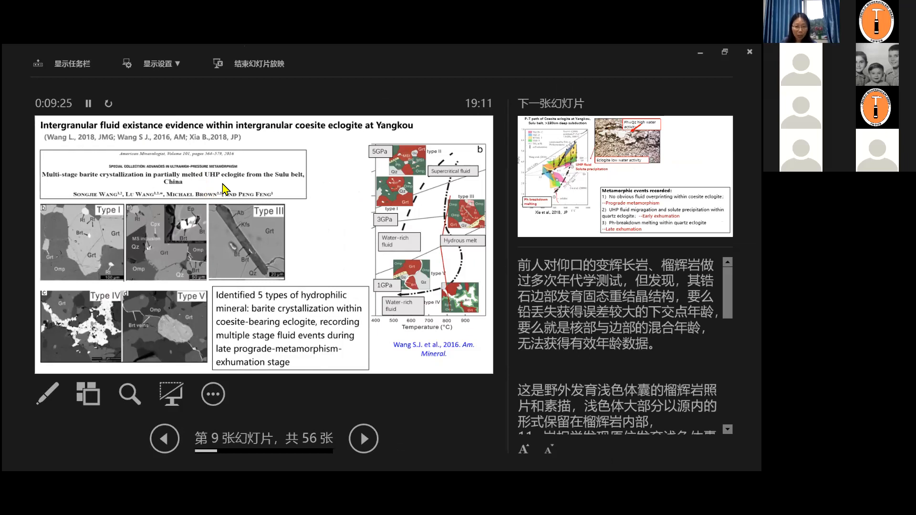
mouse_move(264, 194)
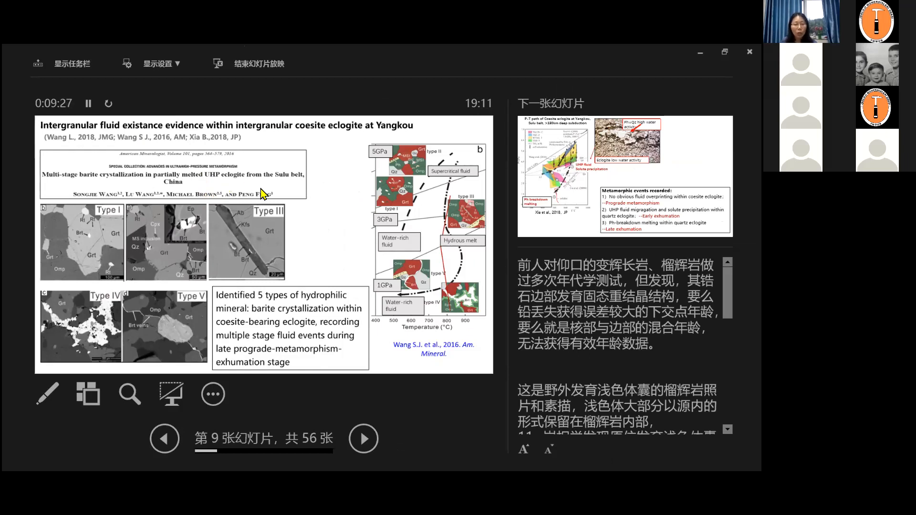
mouse_move(240, 193)
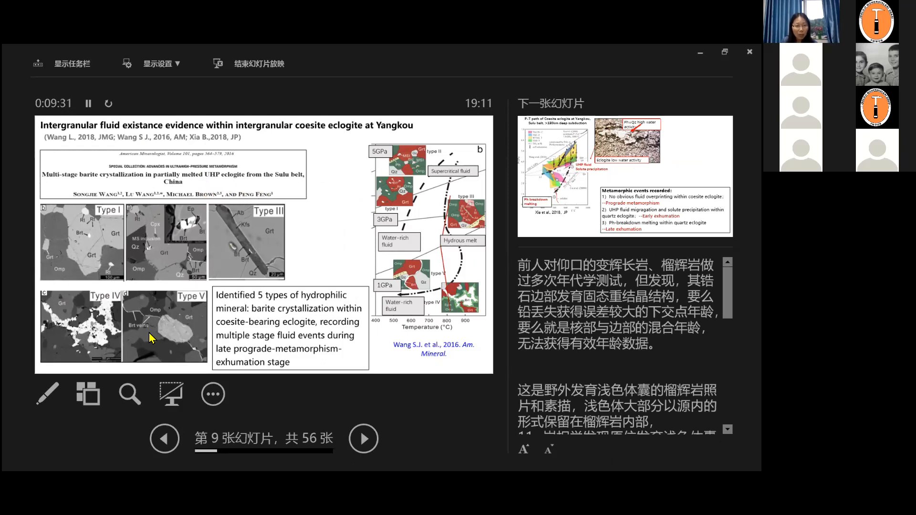
mouse_move(182, 329)
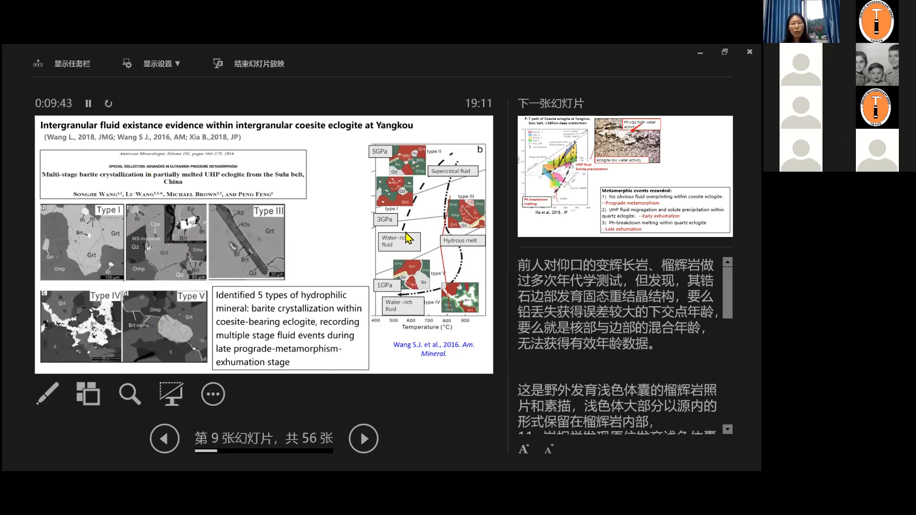
mouse_move(459, 206)
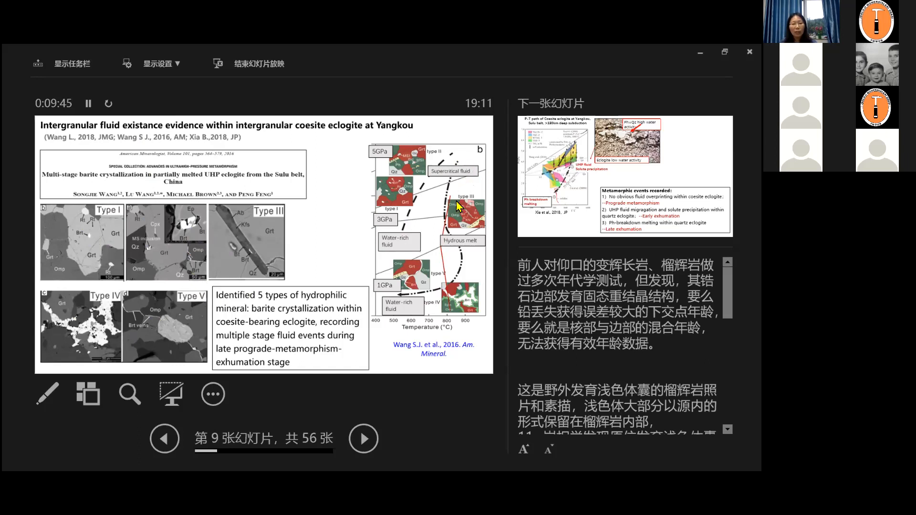
mouse_move(396, 298)
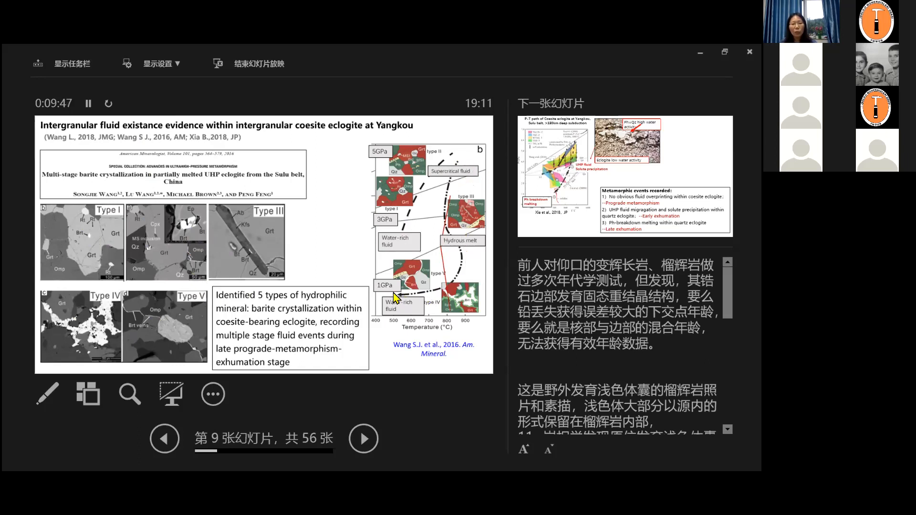
mouse_move(415, 297)
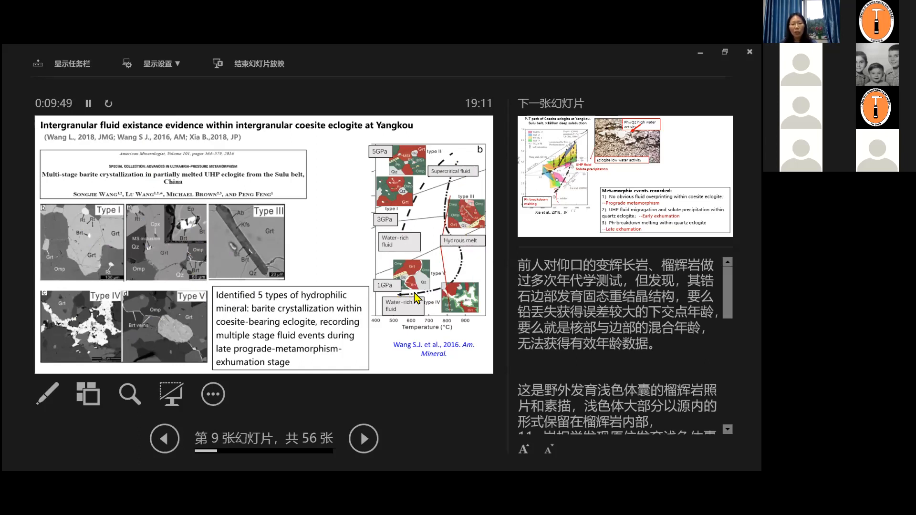
mouse_move(382, 258)
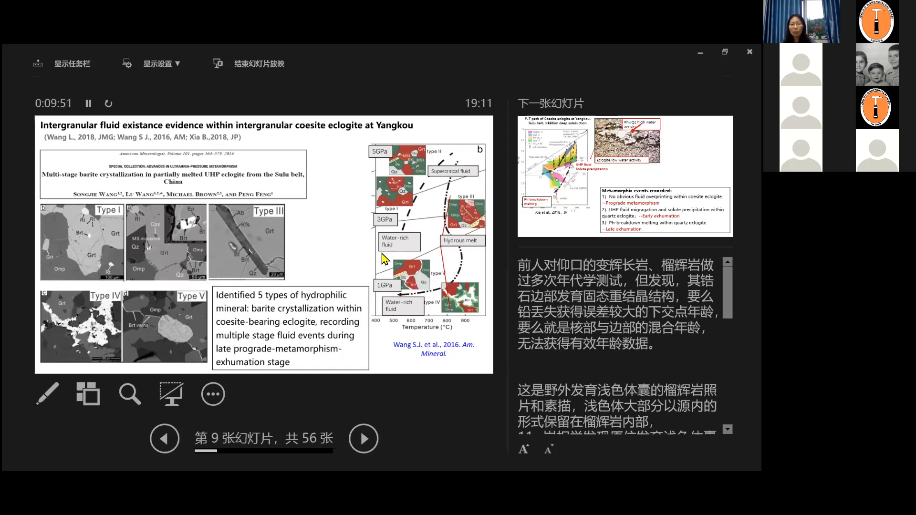
mouse_move(344, 242)
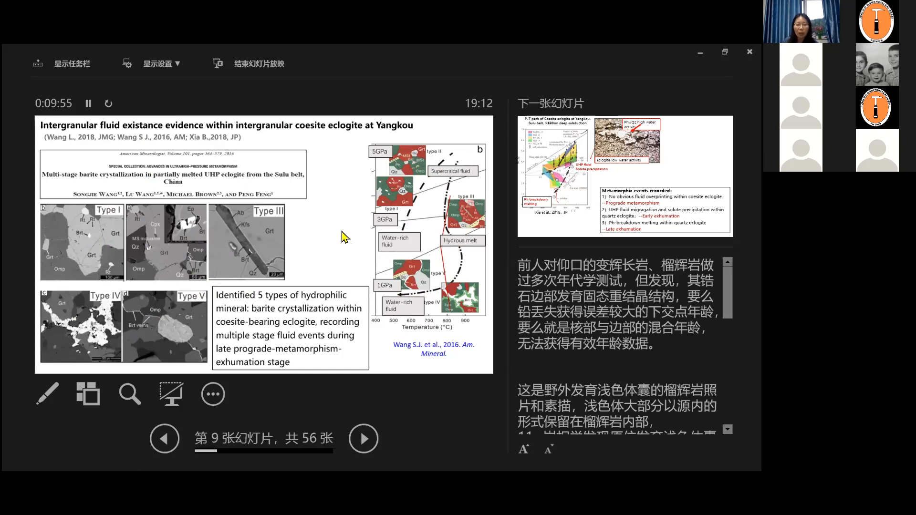
Show the P-T path of coesite eclogite slide, then advance to slide 11, SS LASS Research method.
click(363, 439)
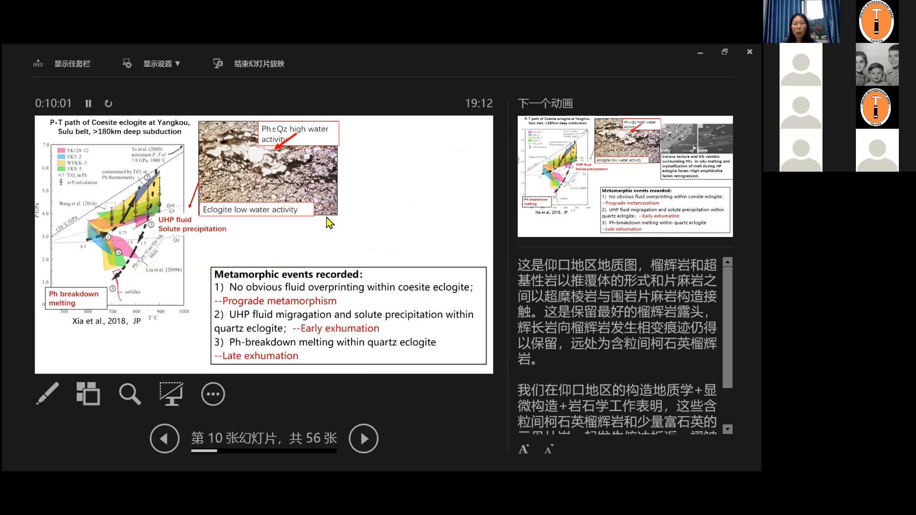
mouse_move(142, 222)
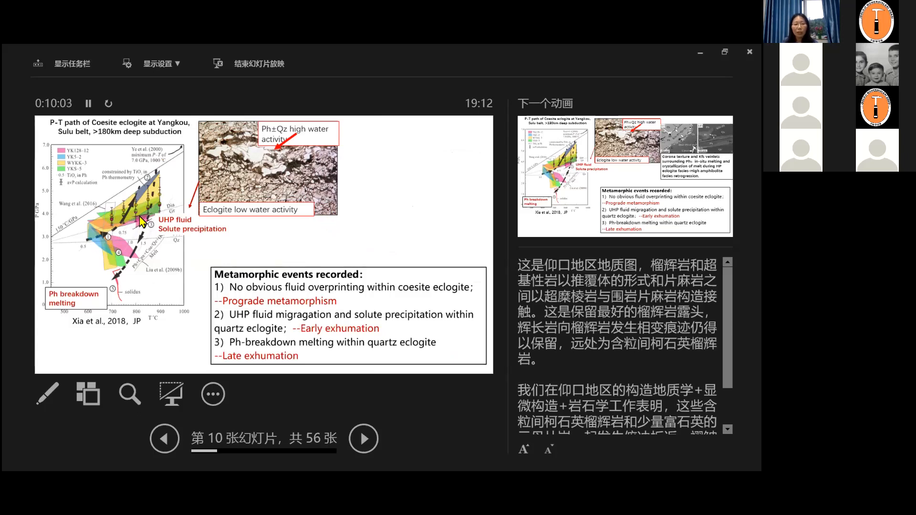
mouse_move(126, 234)
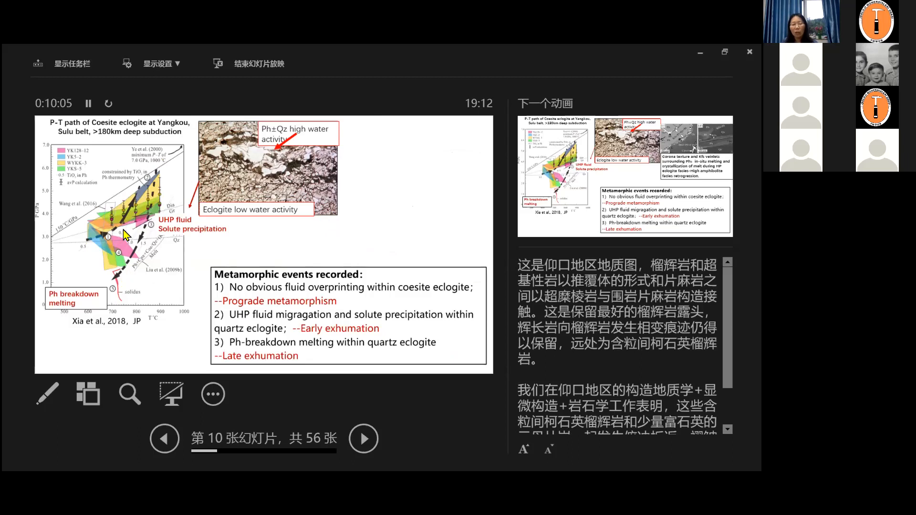
mouse_move(173, 222)
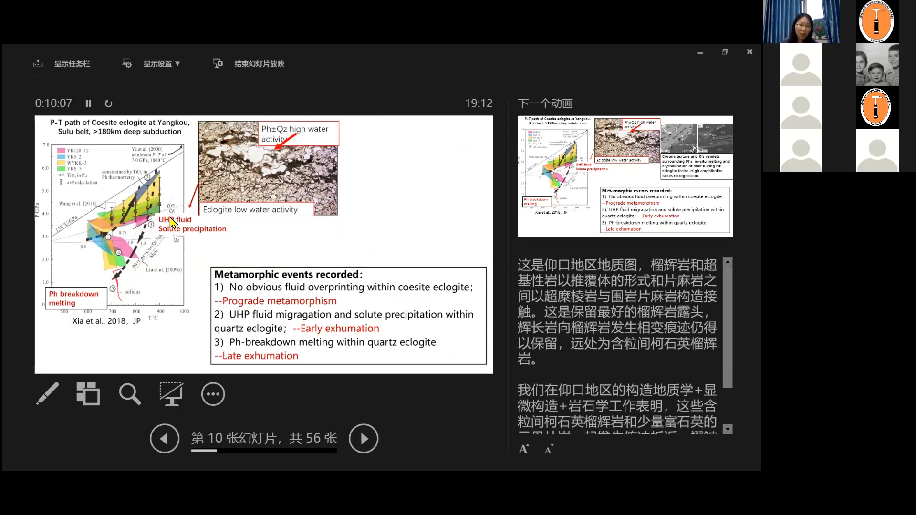
mouse_move(145, 259)
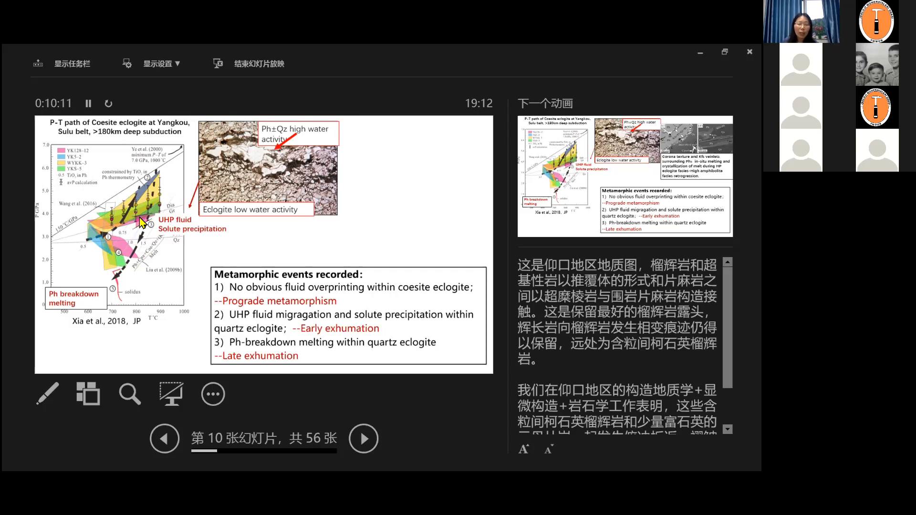
mouse_move(143, 213)
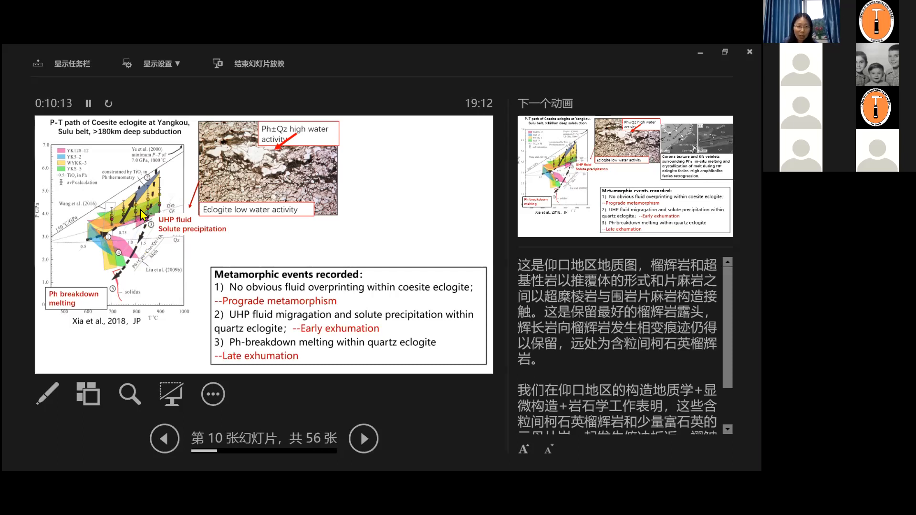
mouse_move(151, 230)
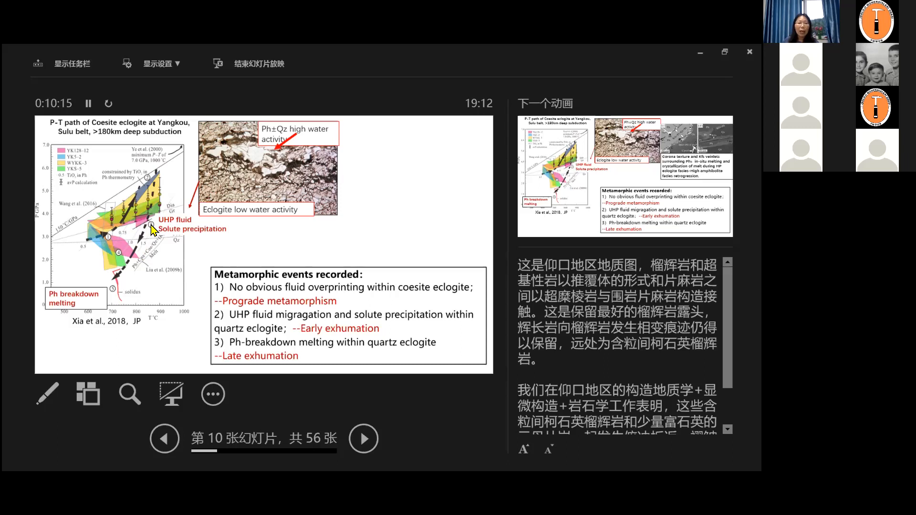
mouse_move(201, 296)
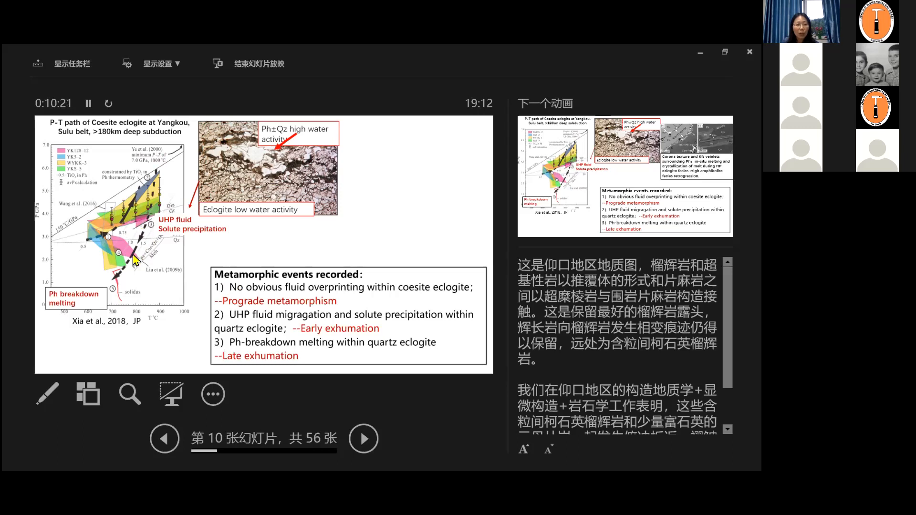
mouse_move(327, 241)
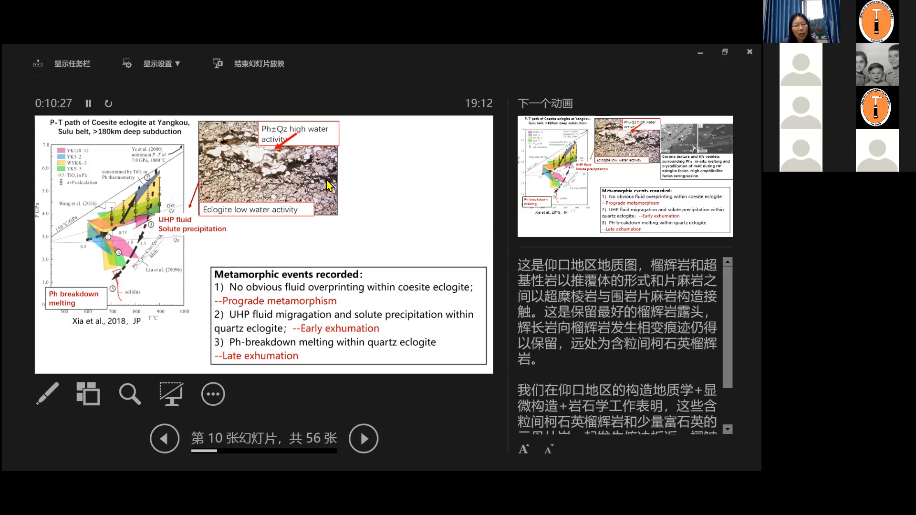
mouse_move(278, 189)
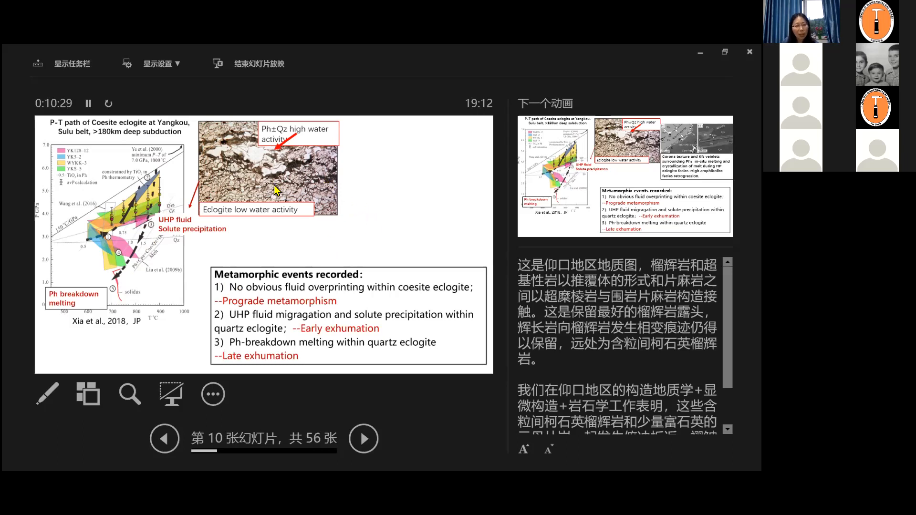
mouse_move(264, 180)
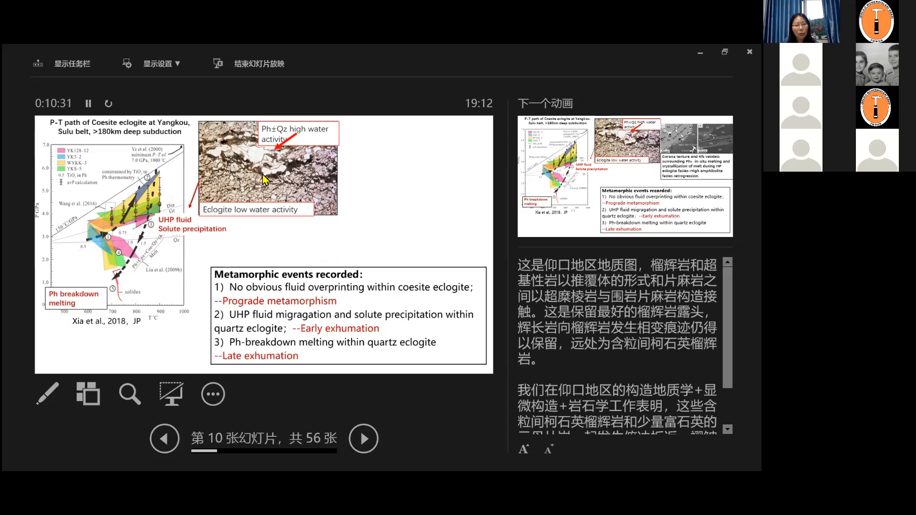
mouse_move(225, 187)
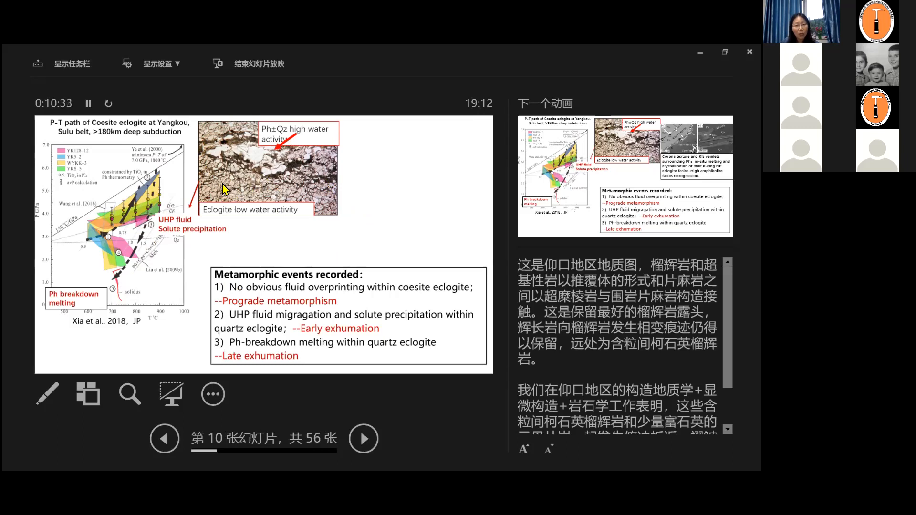
mouse_move(283, 220)
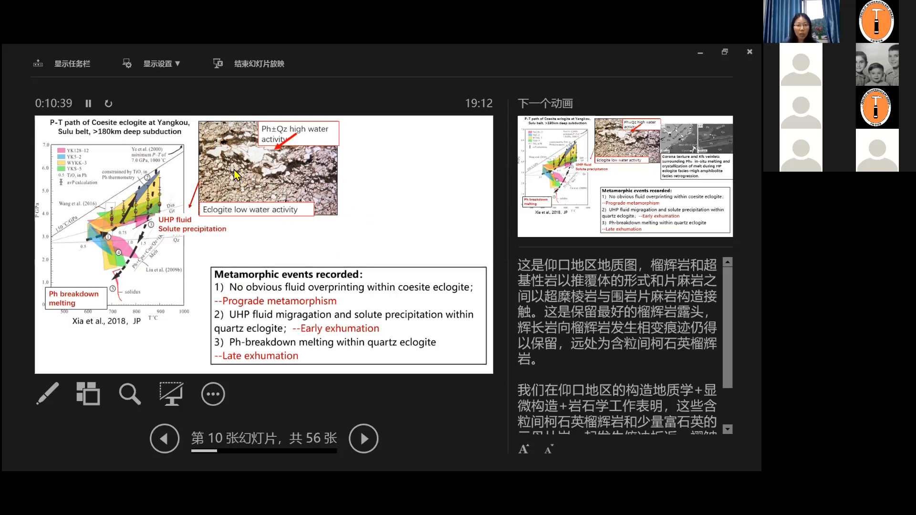
mouse_move(321, 172)
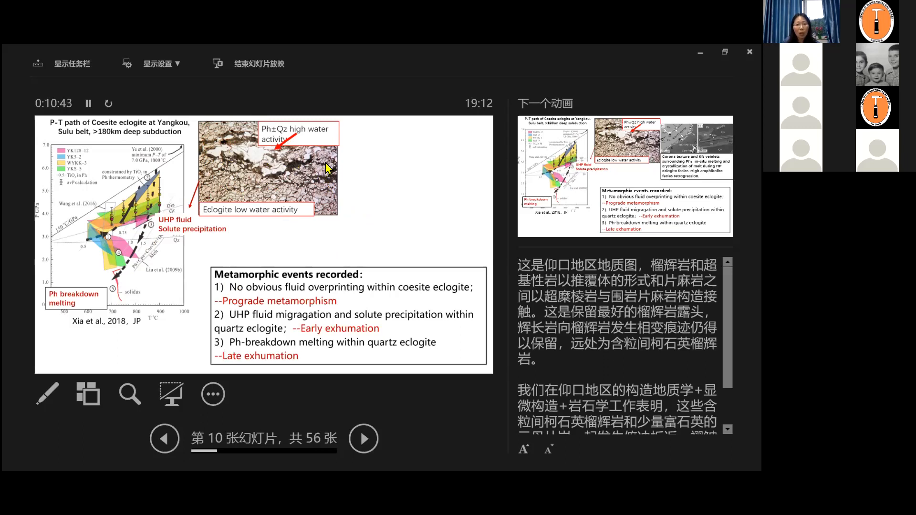
mouse_move(289, 163)
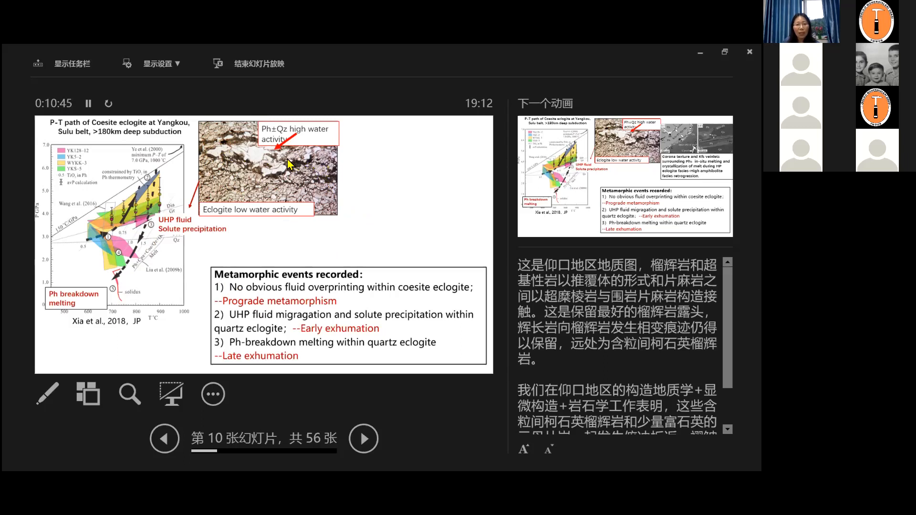
mouse_move(233, 153)
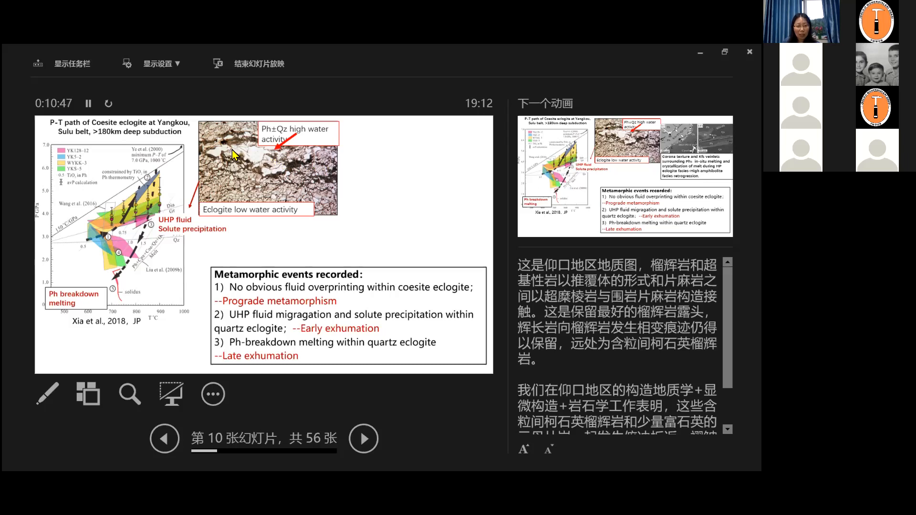
mouse_move(327, 174)
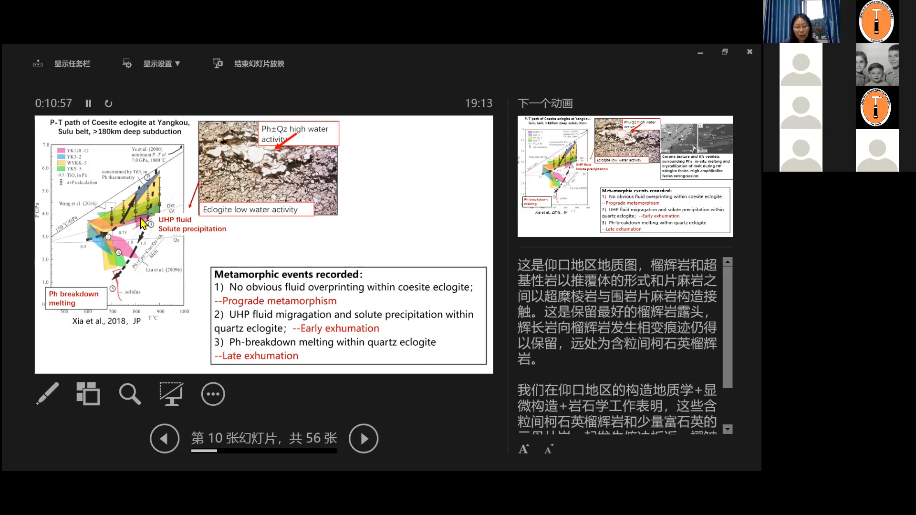
mouse_move(98, 258)
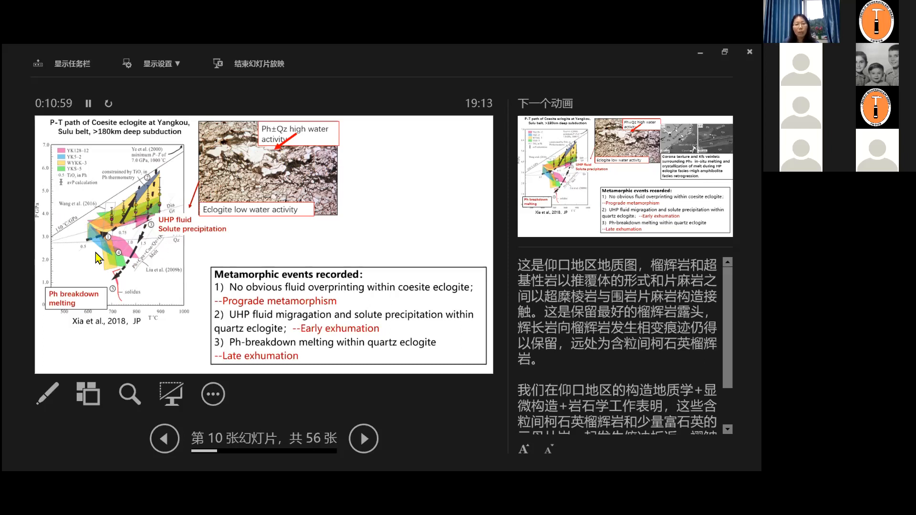
mouse_move(178, 291)
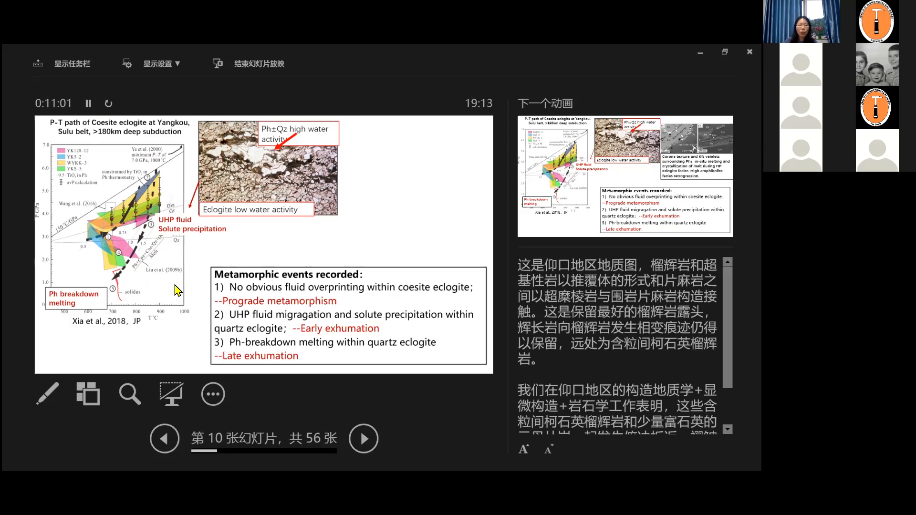
mouse_move(318, 309)
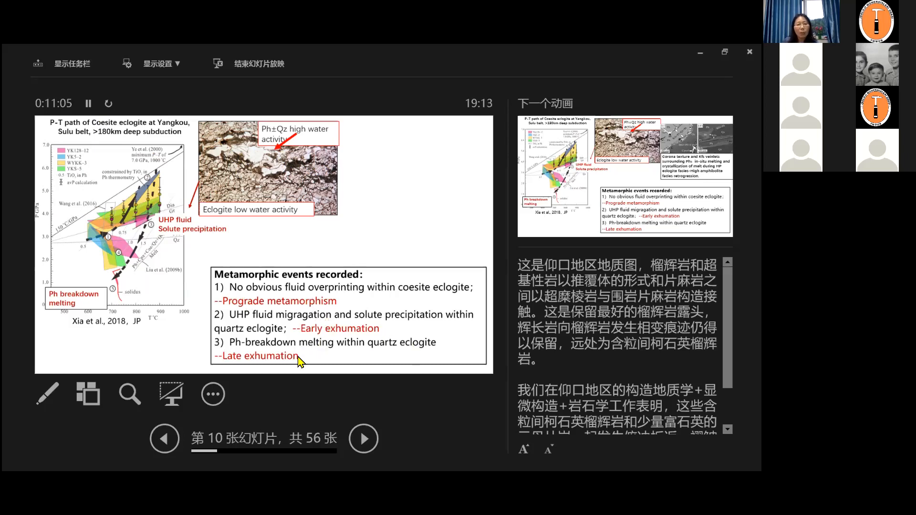
mouse_move(154, 187)
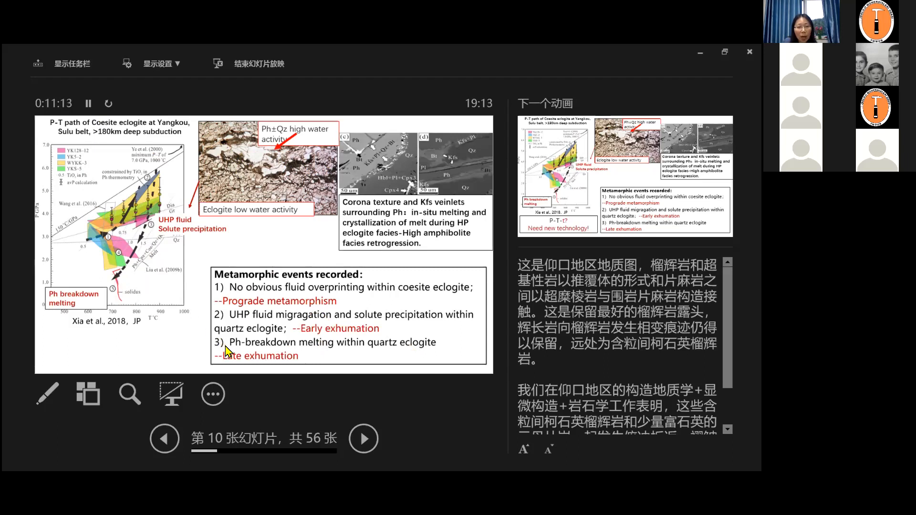
mouse_move(320, 350)
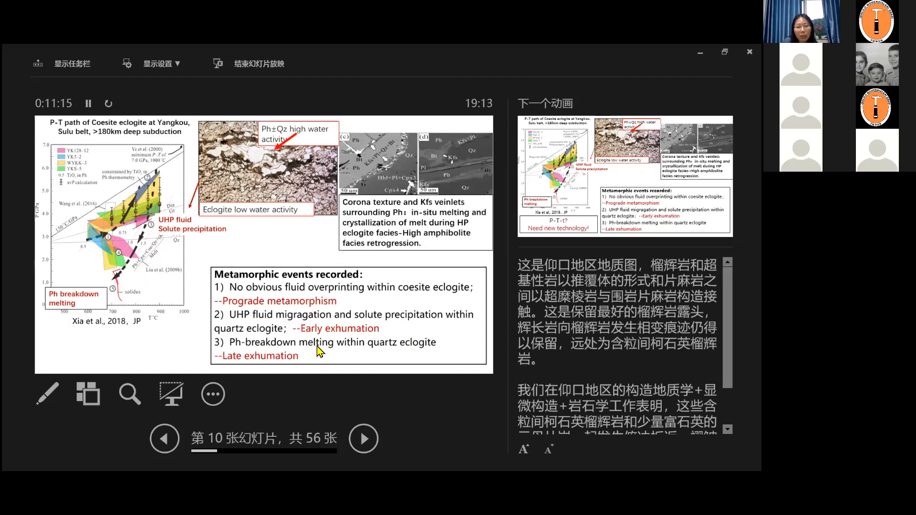
mouse_move(415, 173)
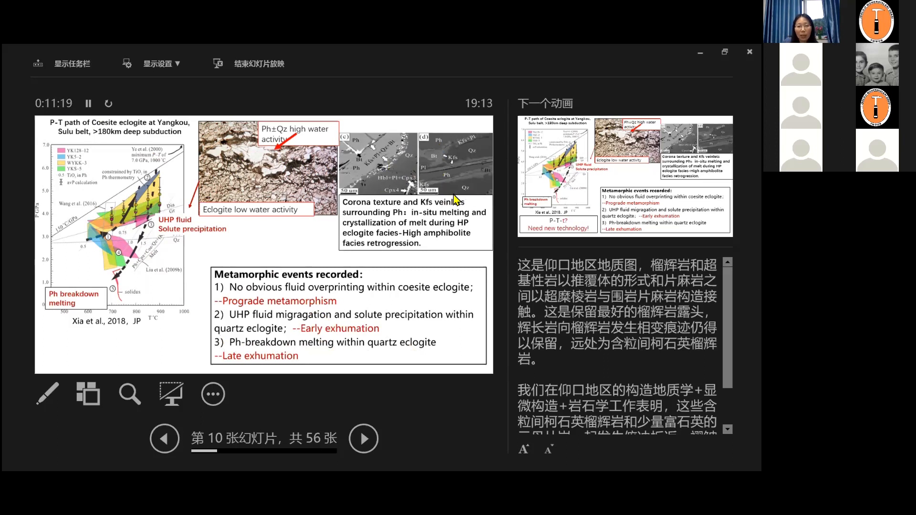
mouse_move(251, 309)
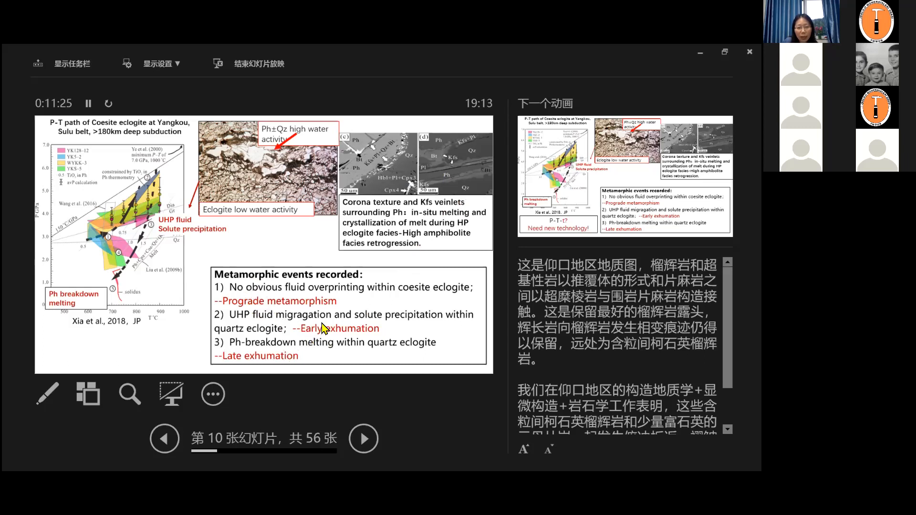
mouse_move(264, 367)
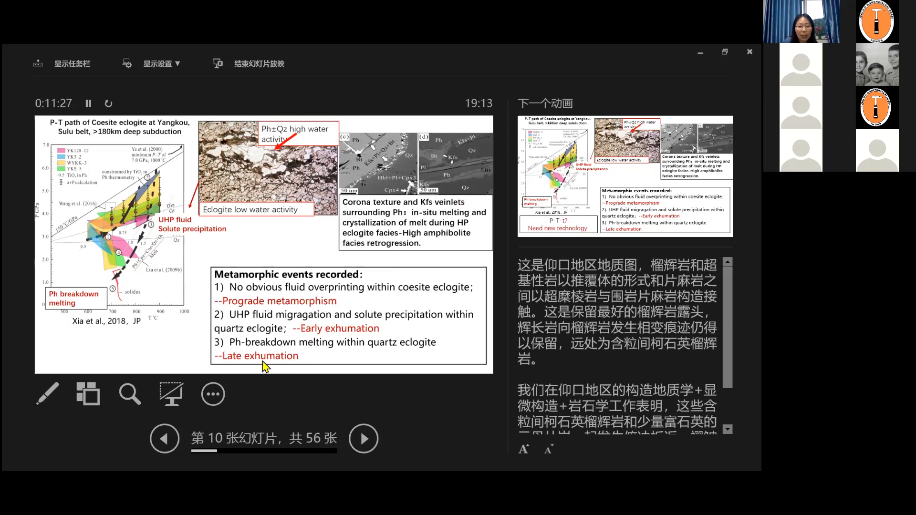
mouse_move(316, 247)
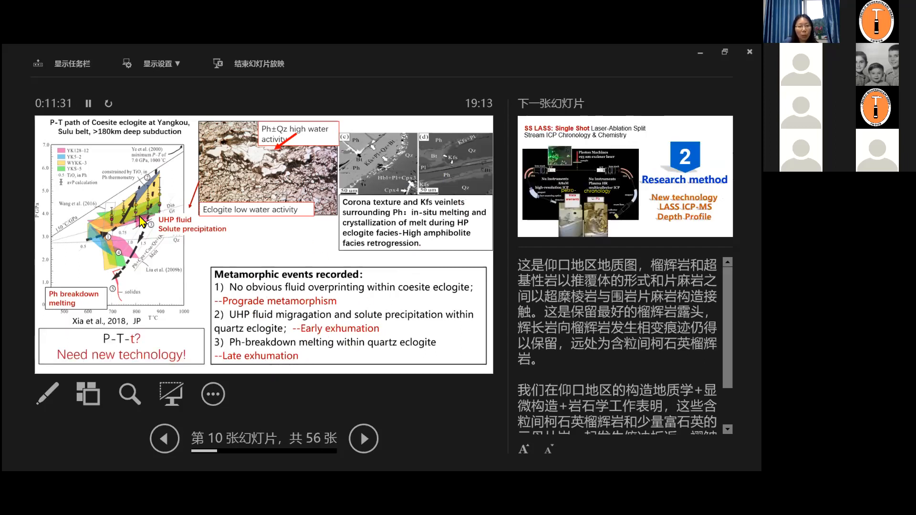
mouse_move(121, 284)
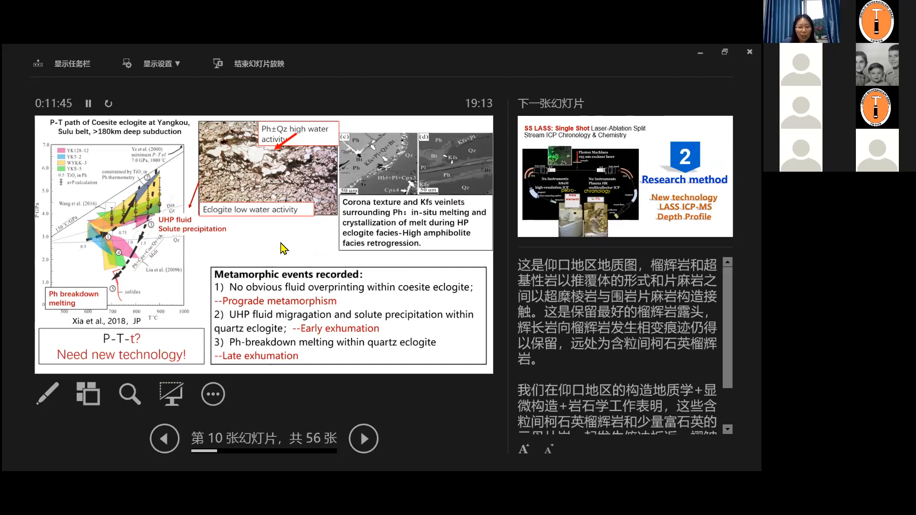
click(362, 439)
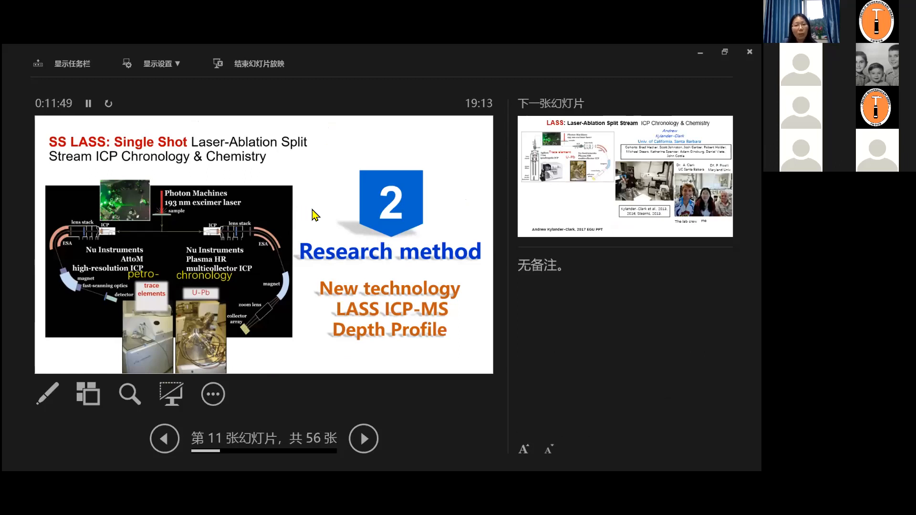
mouse_move(228, 252)
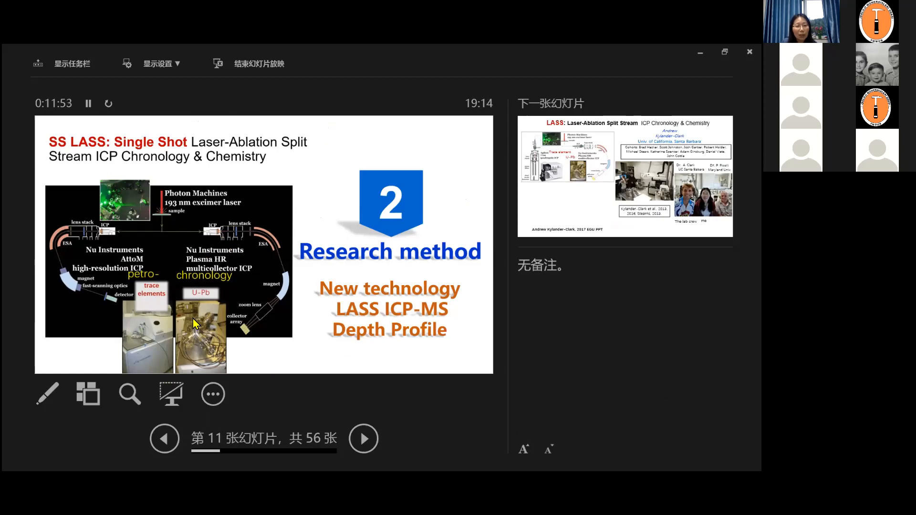
mouse_move(214, 336)
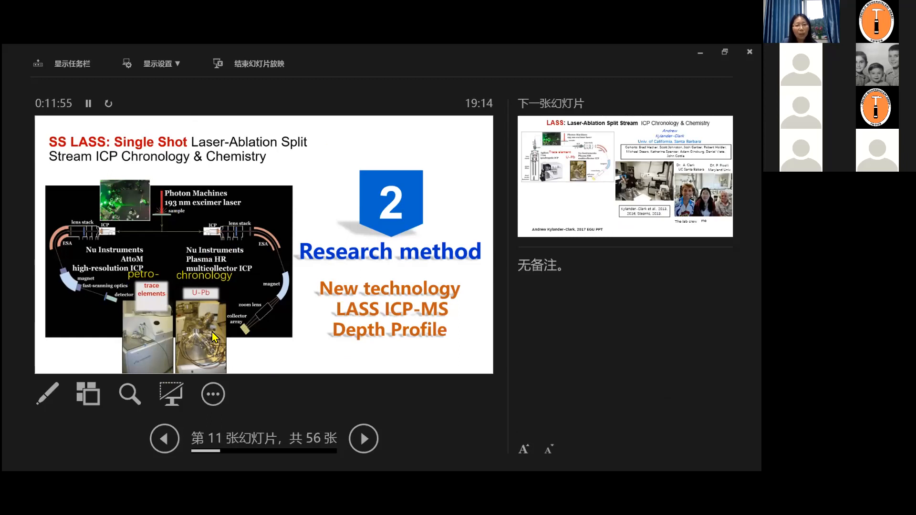
mouse_move(121, 148)
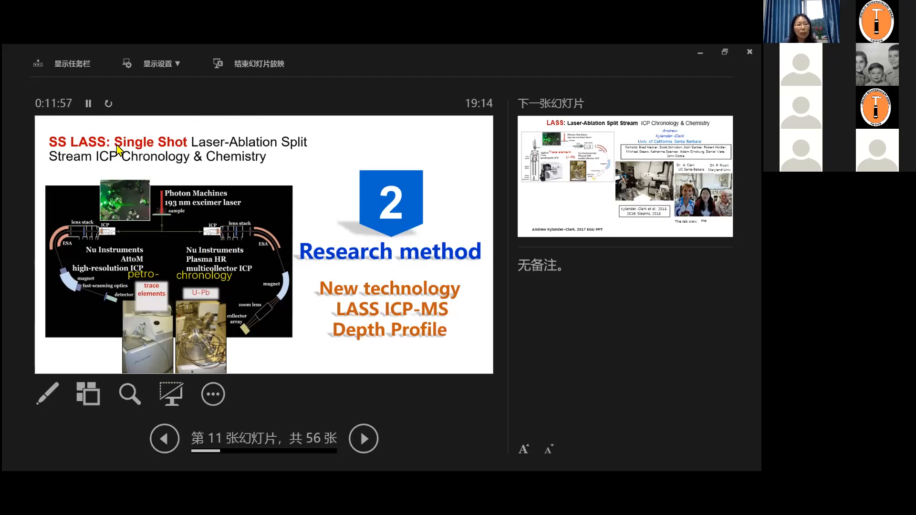
mouse_move(74, 159)
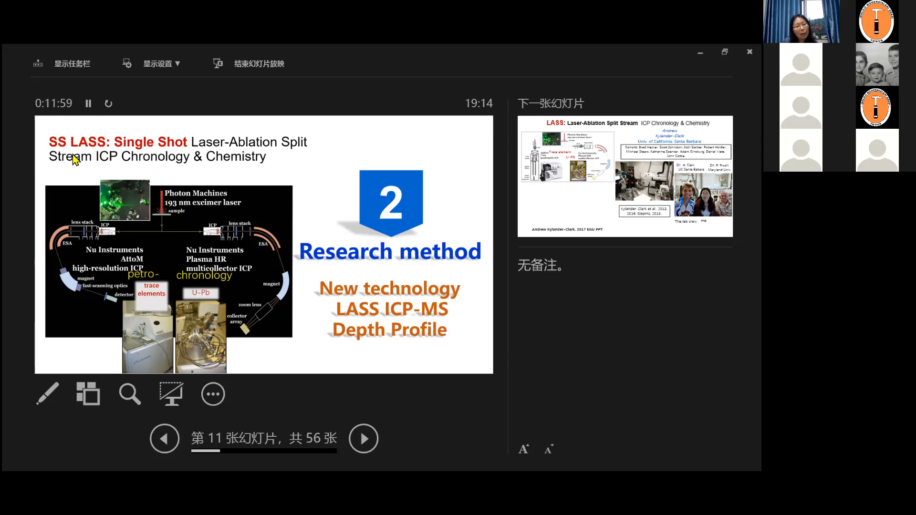
mouse_move(192, 152)
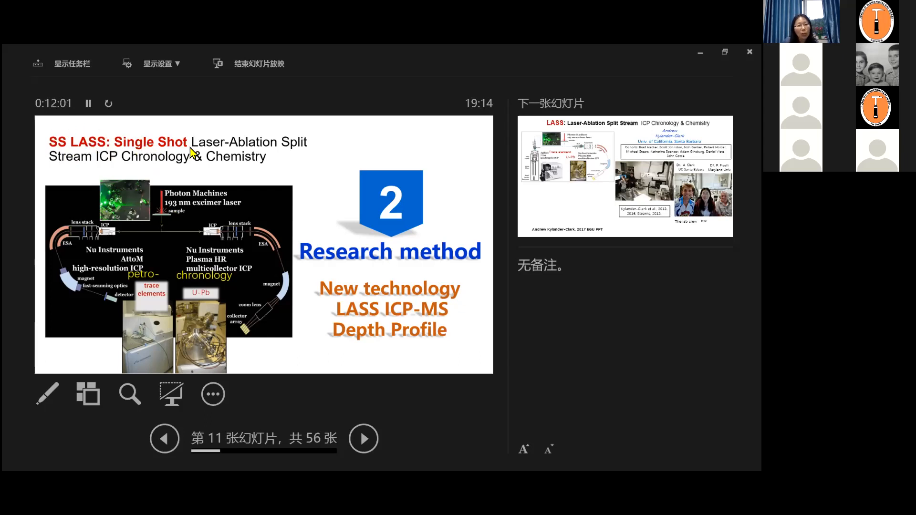
mouse_move(95, 165)
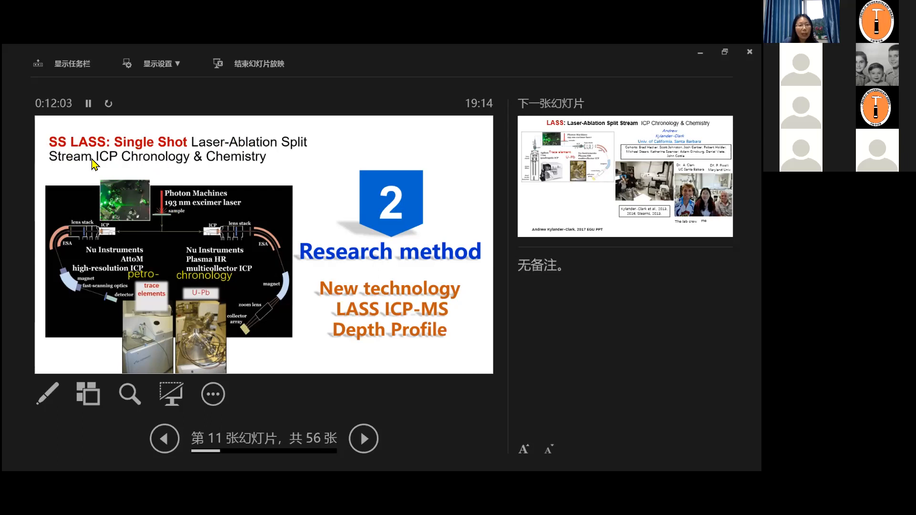
mouse_move(206, 174)
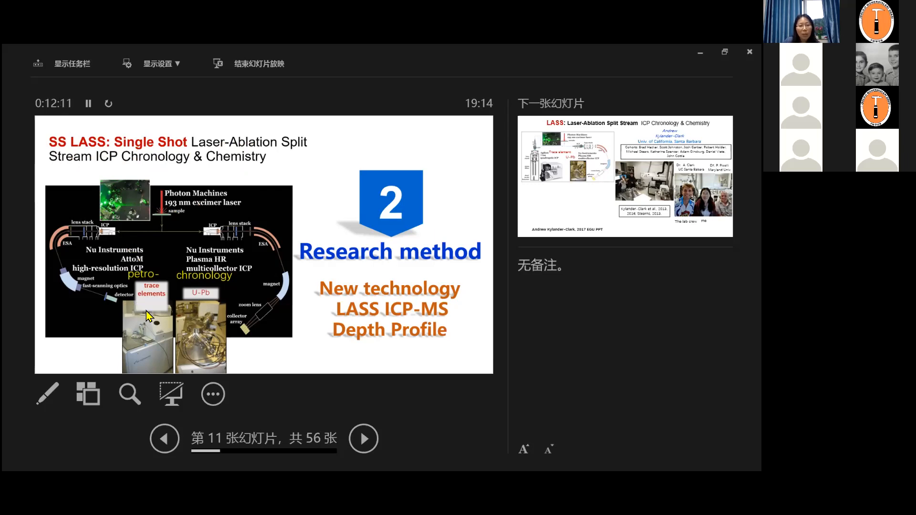
mouse_move(193, 319)
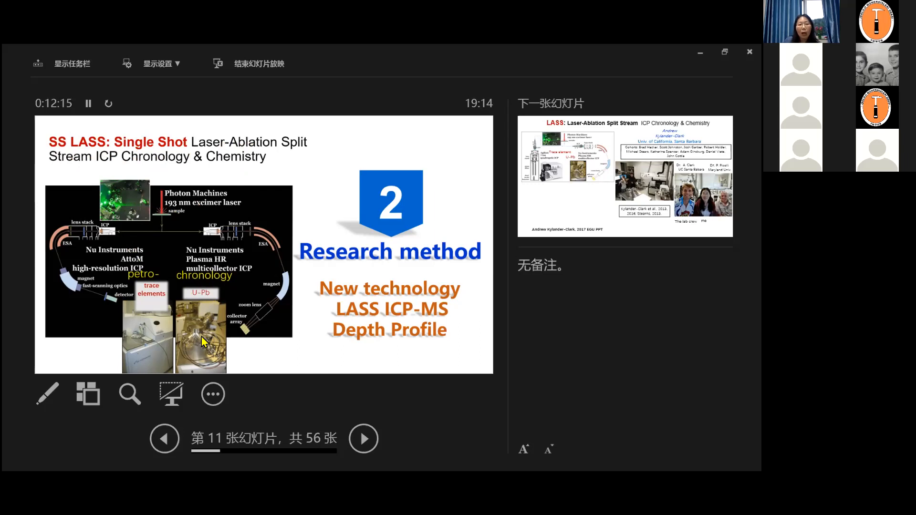
mouse_move(209, 324)
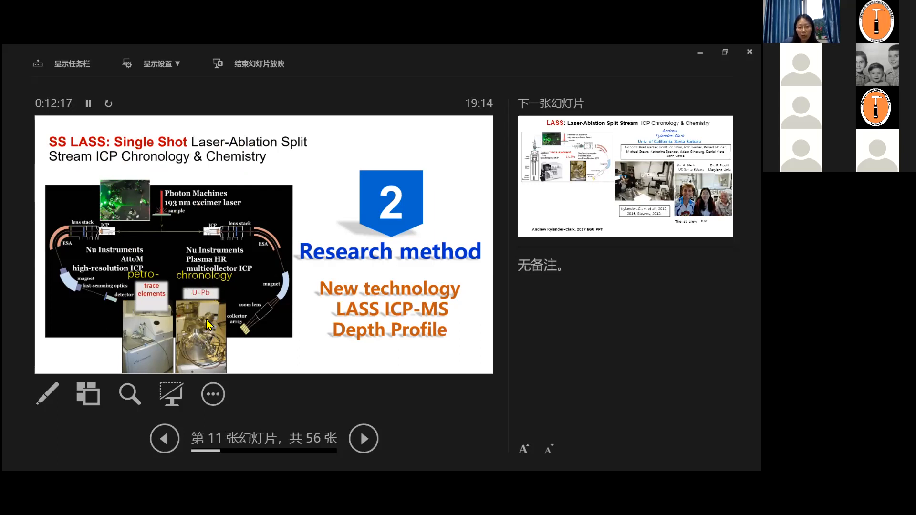
mouse_move(163, 303)
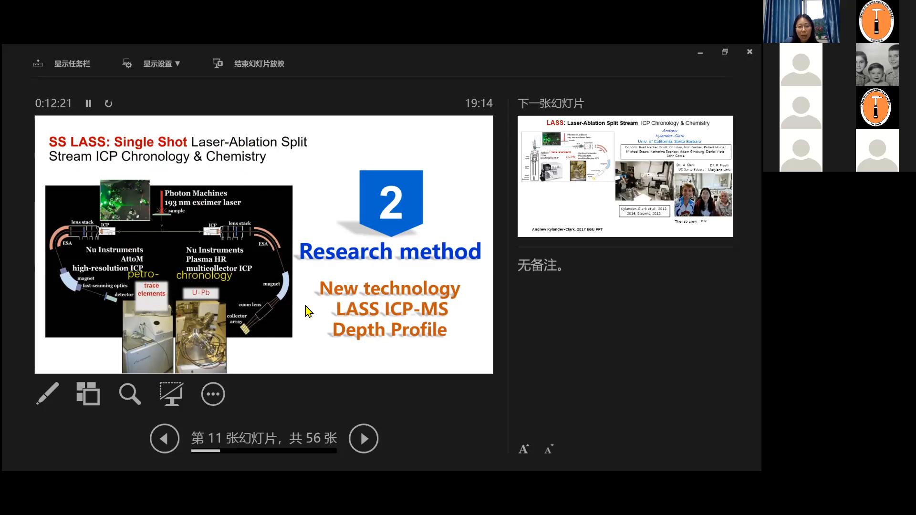
Advance to slide 12, LASS ICP Chronology & Chemistry with the UC Santa Barbara lab crew photos.
click(363, 439)
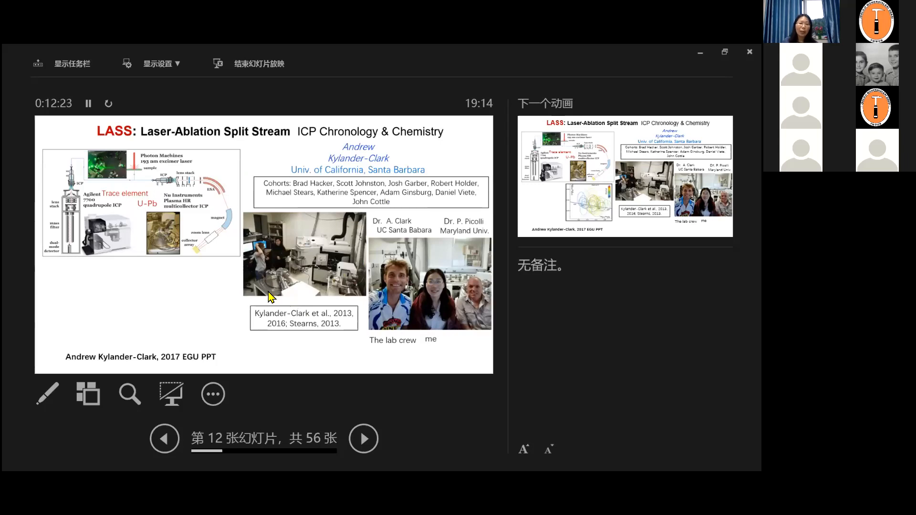
mouse_move(339, 286)
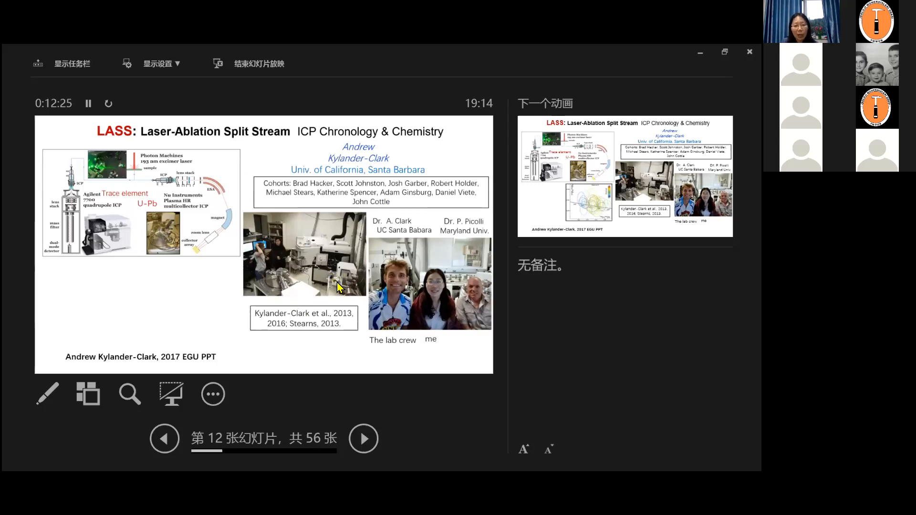
mouse_move(423, 303)
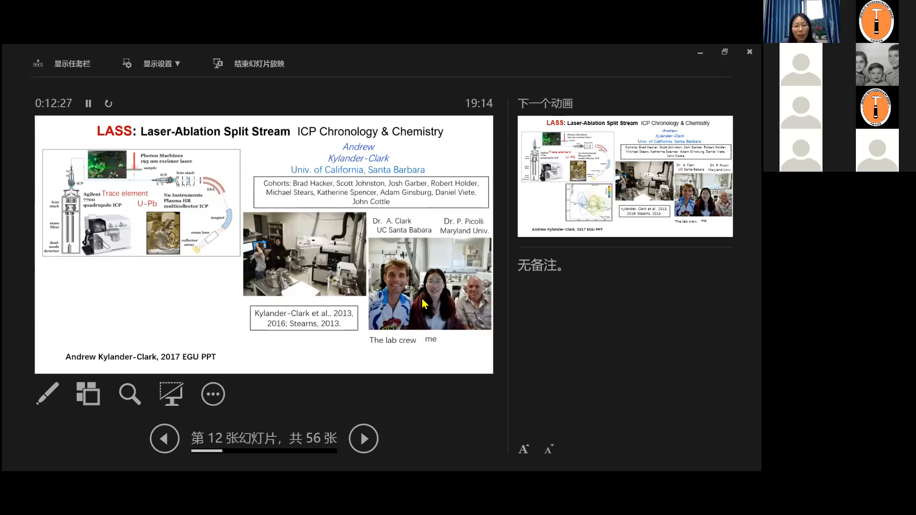
mouse_move(360, 284)
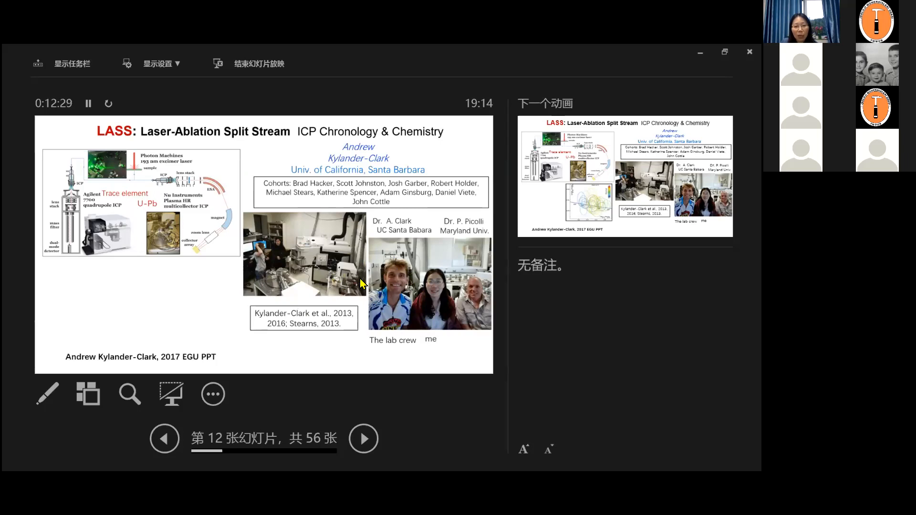
mouse_move(403, 237)
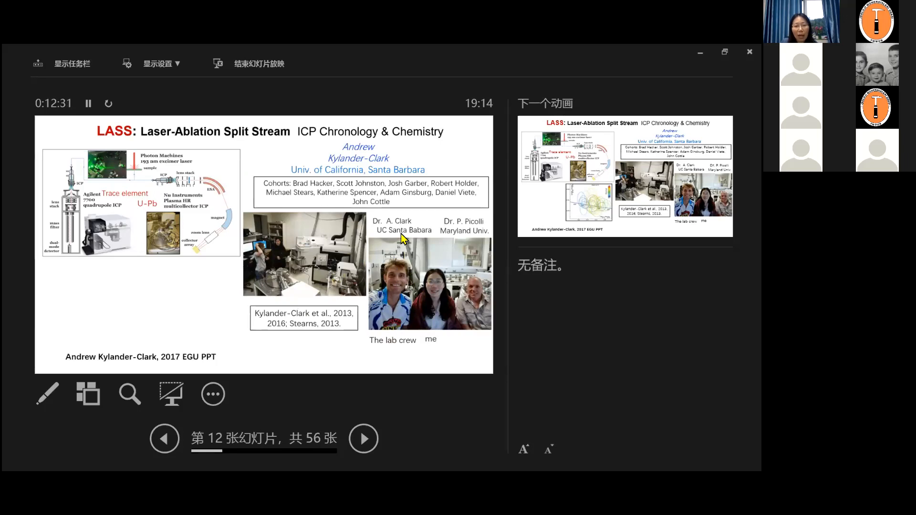
mouse_move(394, 313)
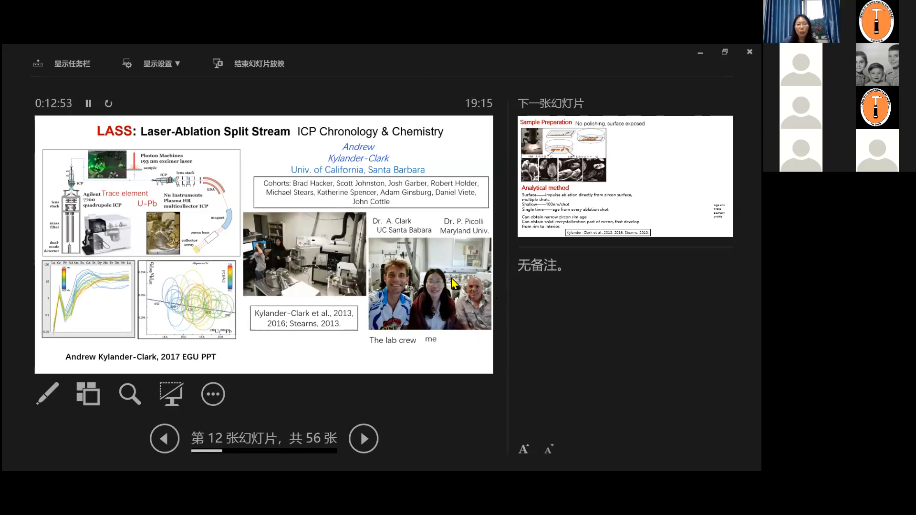
mouse_move(475, 322)
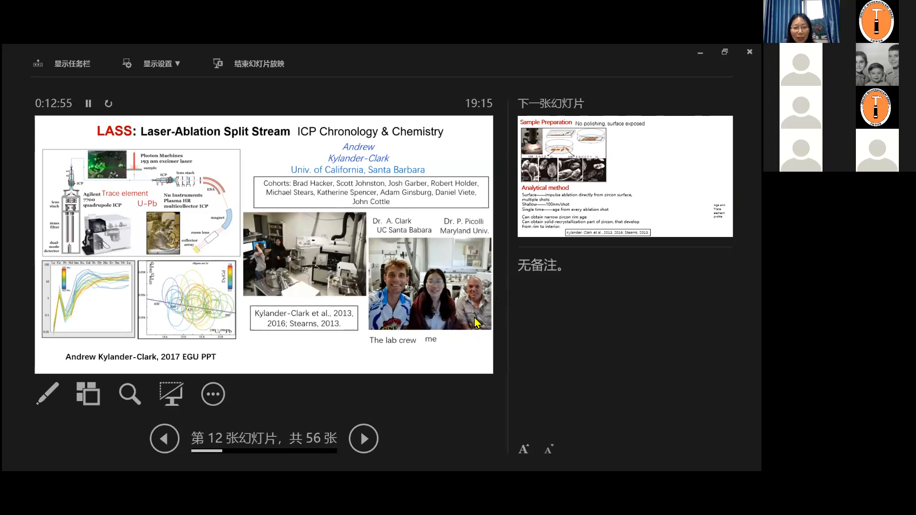
mouse_move(443, 355)
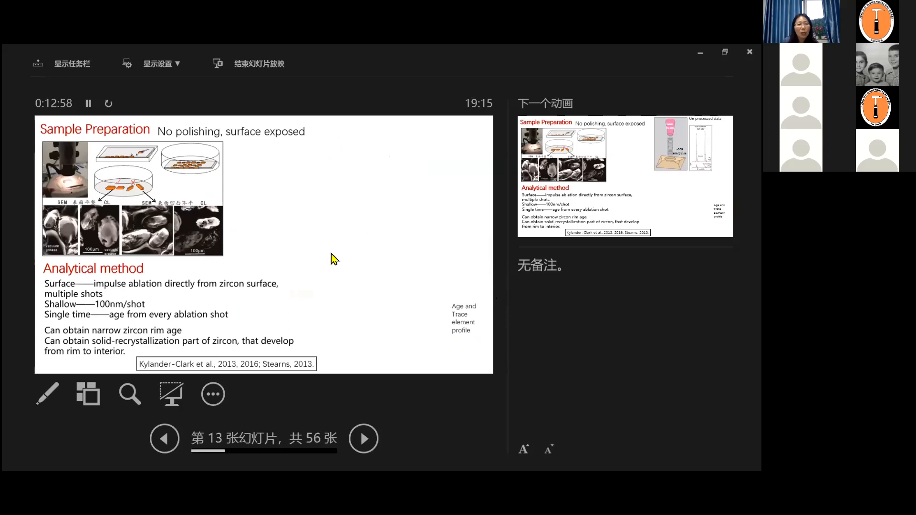
mouse_move(306, 233)
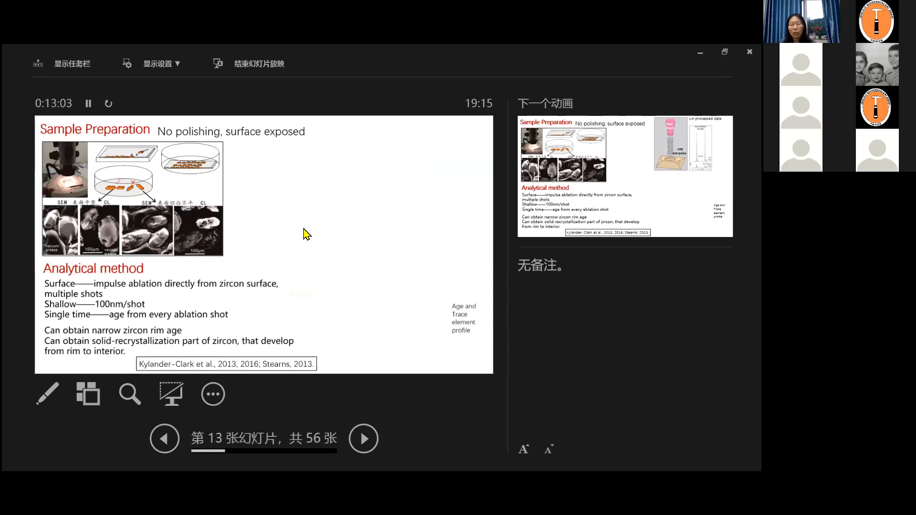
mouse_move(337, 214)
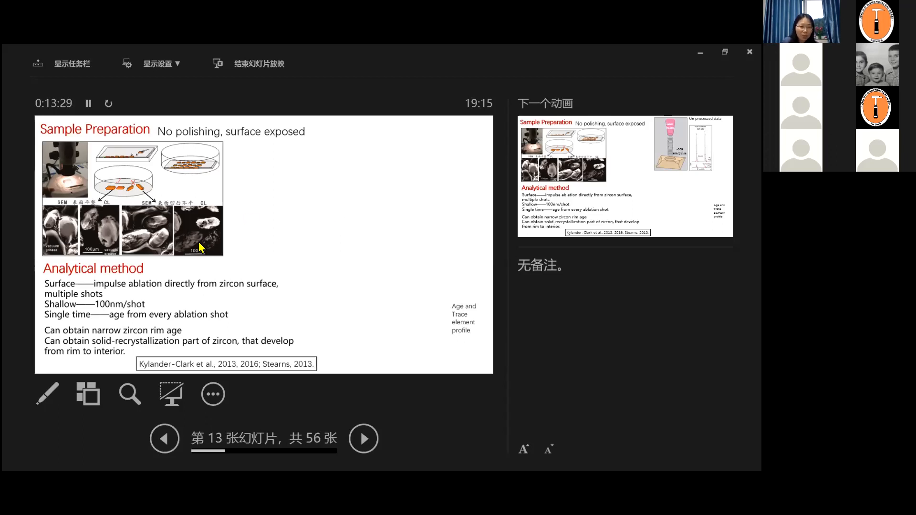
mouse_move(61, 239)
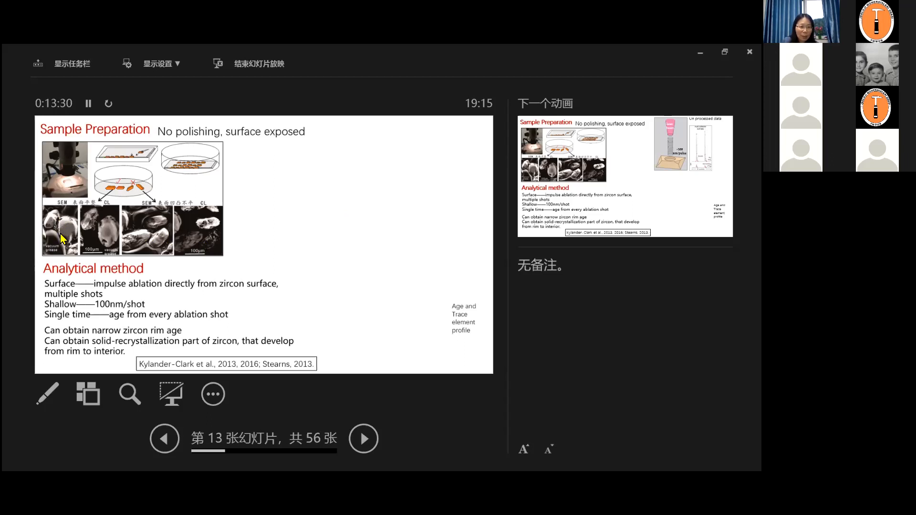
mouse_move(90, 248)
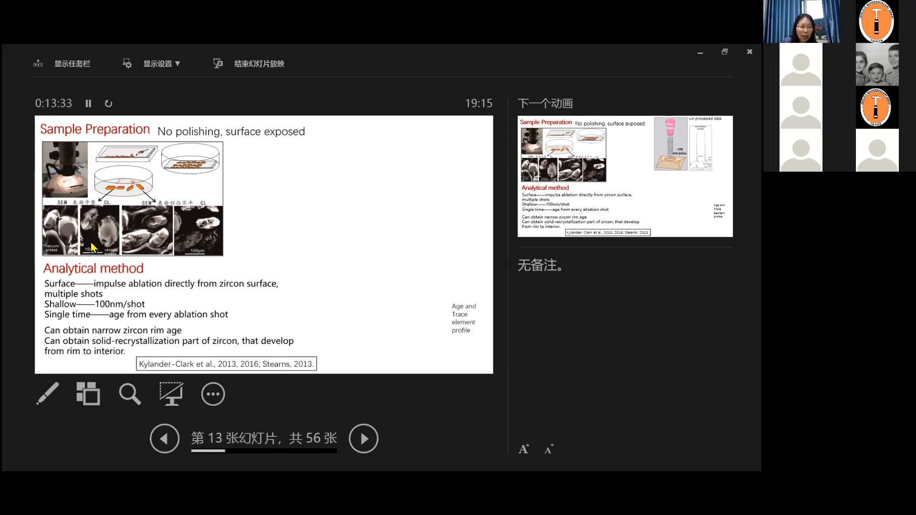
mouse_move(67, 228)
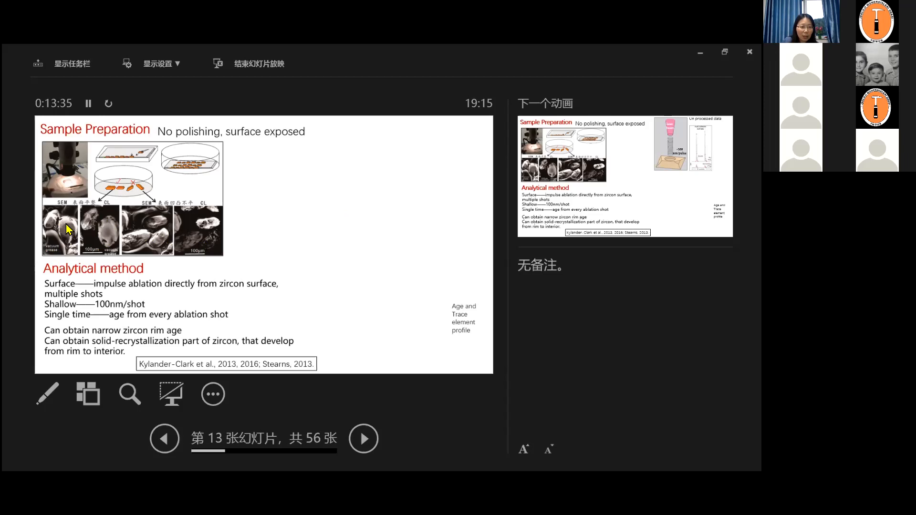
mouse_move(81, 236)
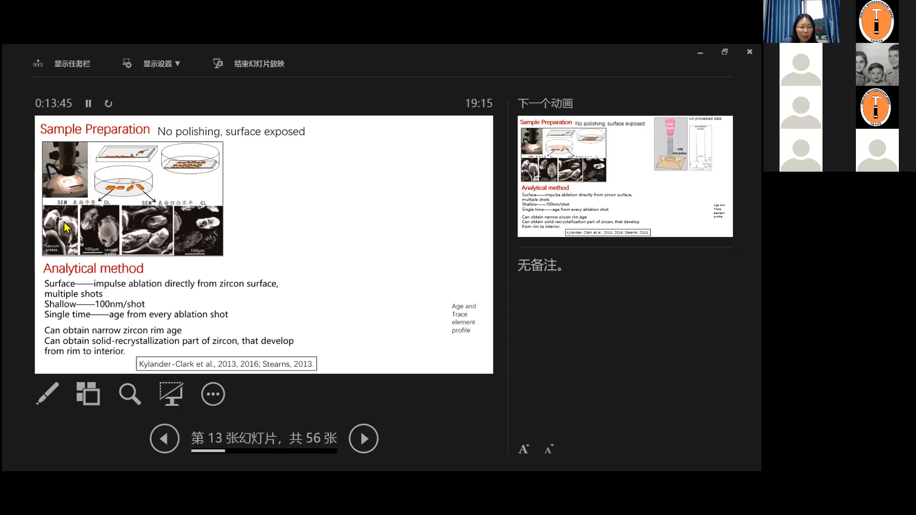
mouse_move(105, 227)
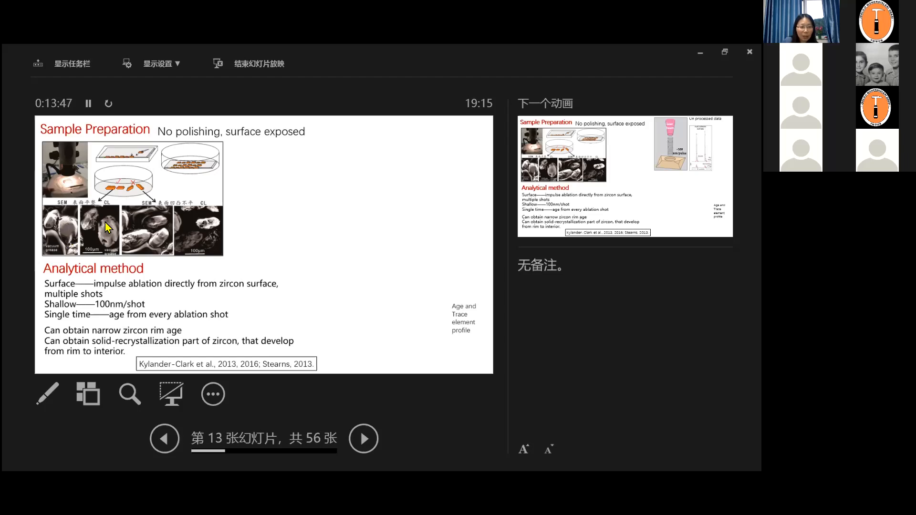
mouse_move(178, 244)
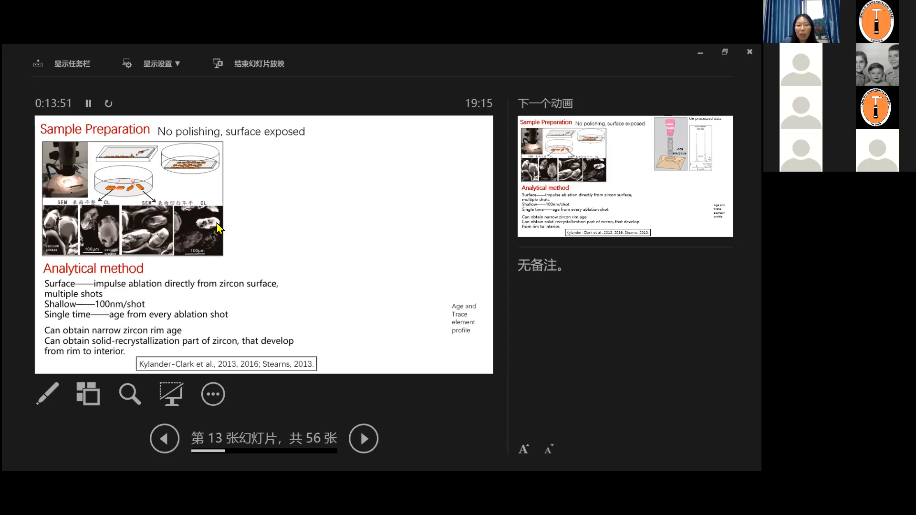
mouse_move(212, 239)
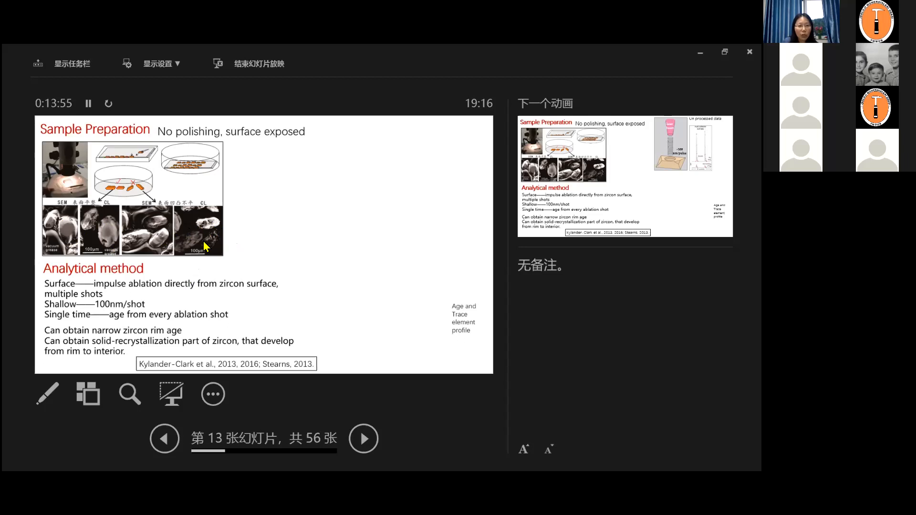
mouse_move(202, 245)
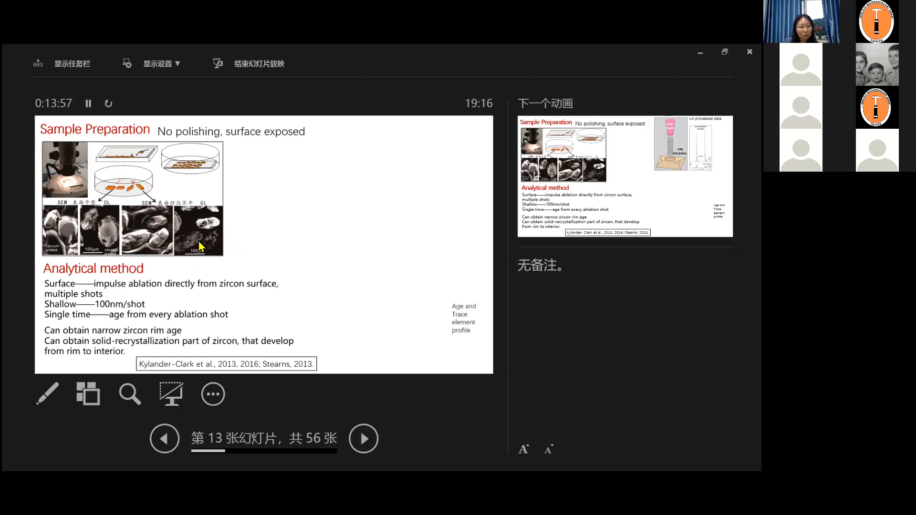
mouse_move(145, 290)
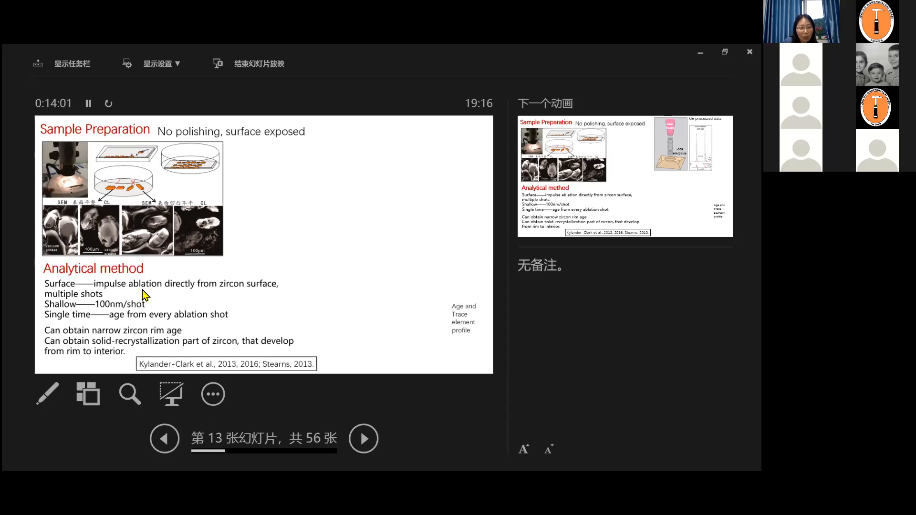
mouse_move(127, 309)
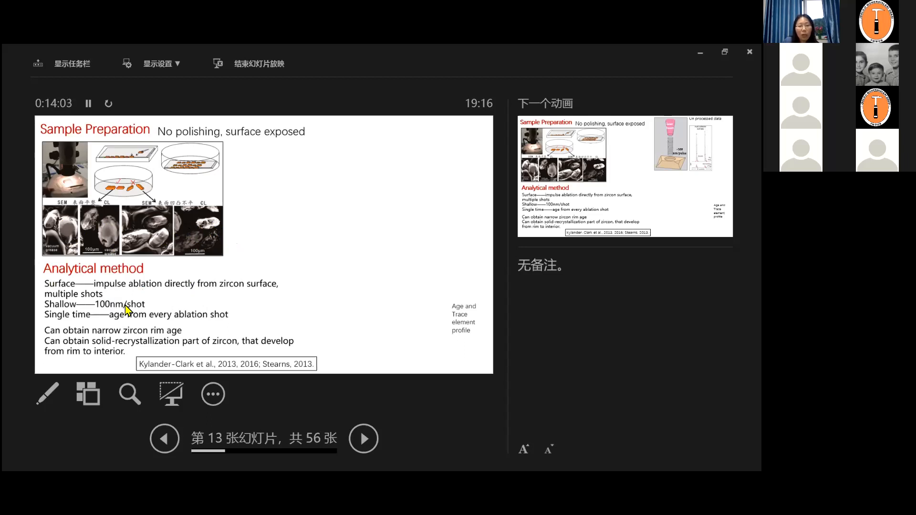
mouse_move(123, 301)
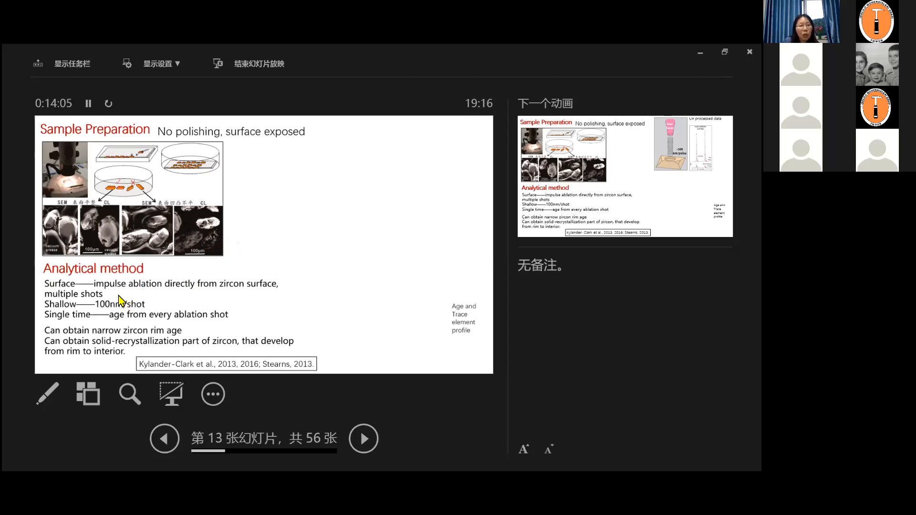
mouse_move(114, 292)
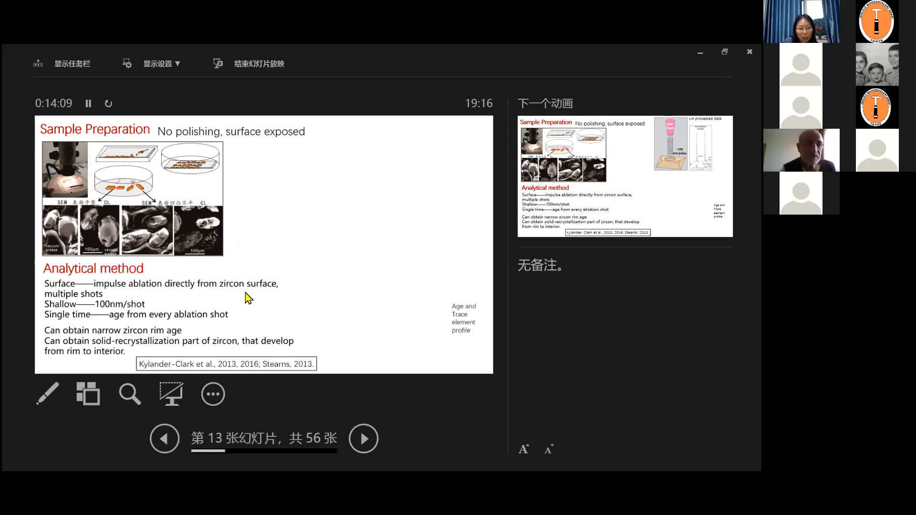
mouse_move(69, 306)
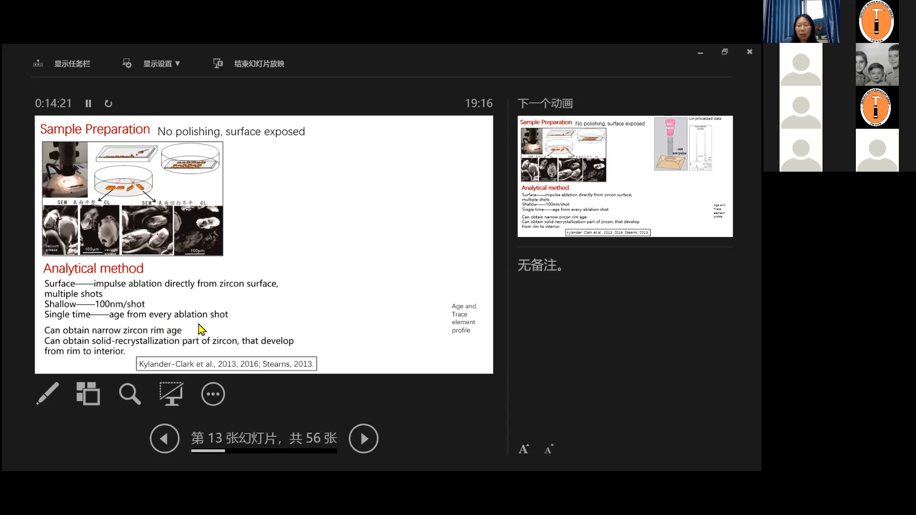
mouse_move(204, 311)
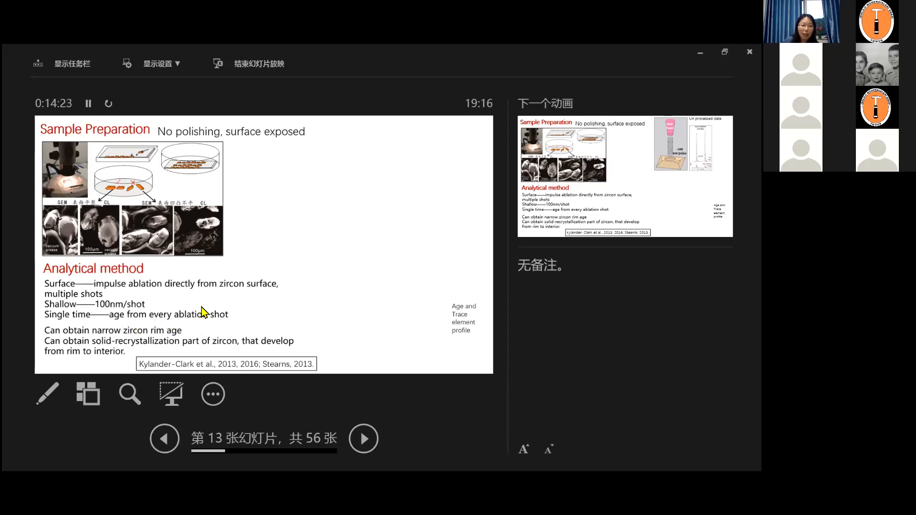
mouse_move(182, 336)
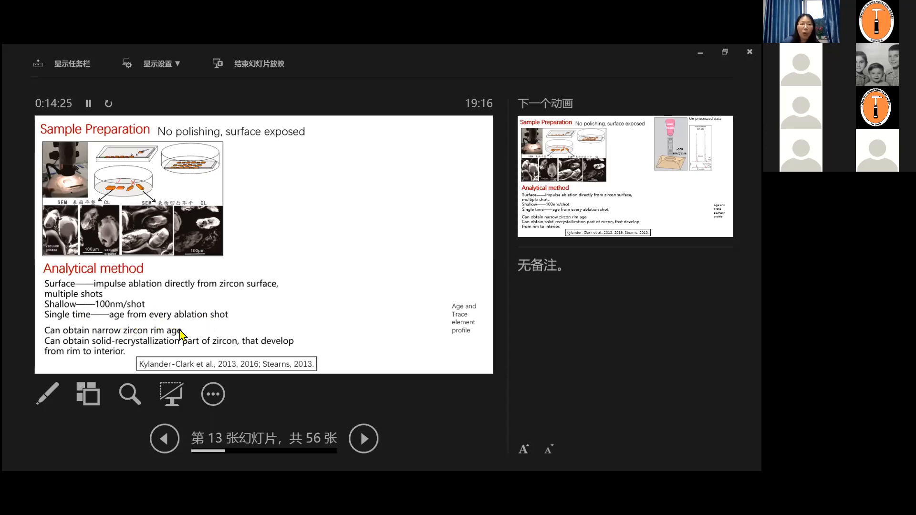
mouse_move(124, 335)
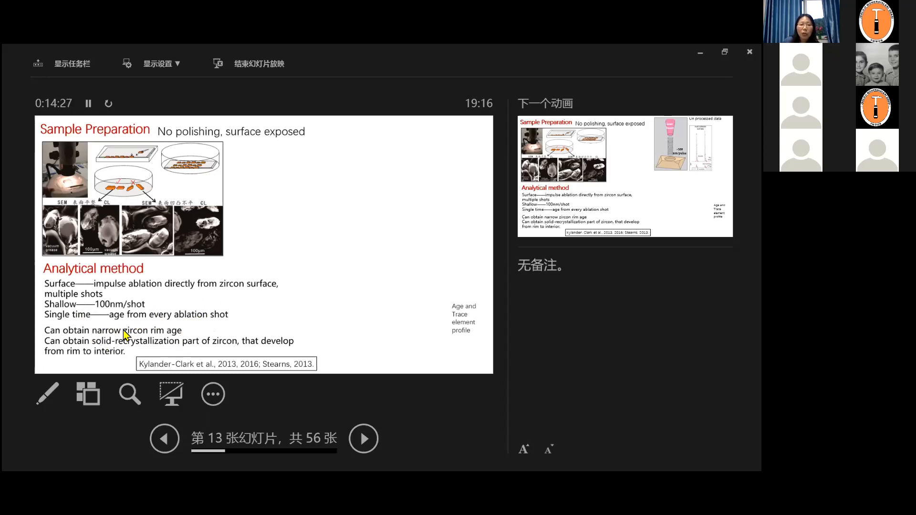
mouse_move(202, 302)
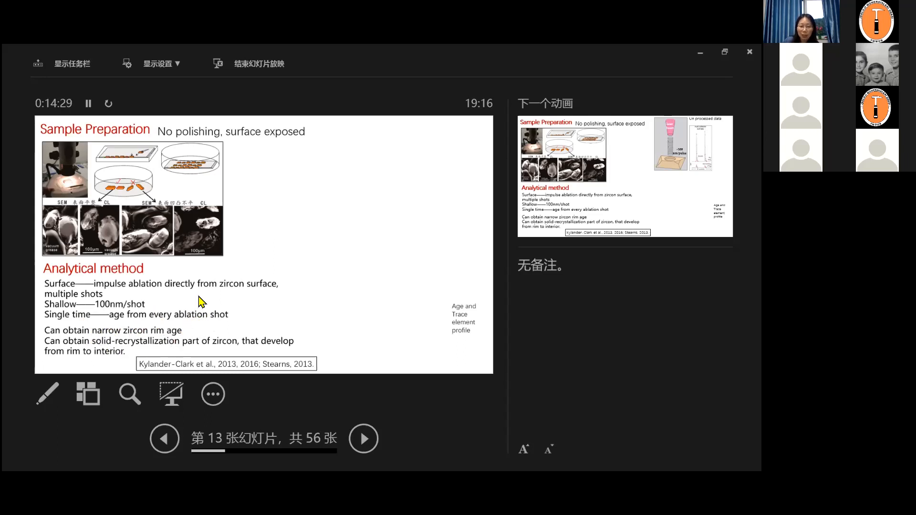
mouse_move(202, 308)
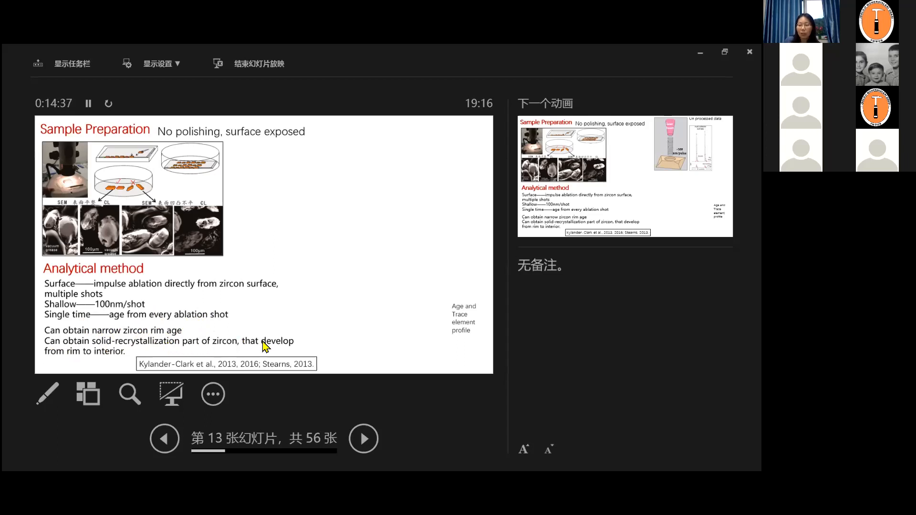
mouse_move(259, 356)
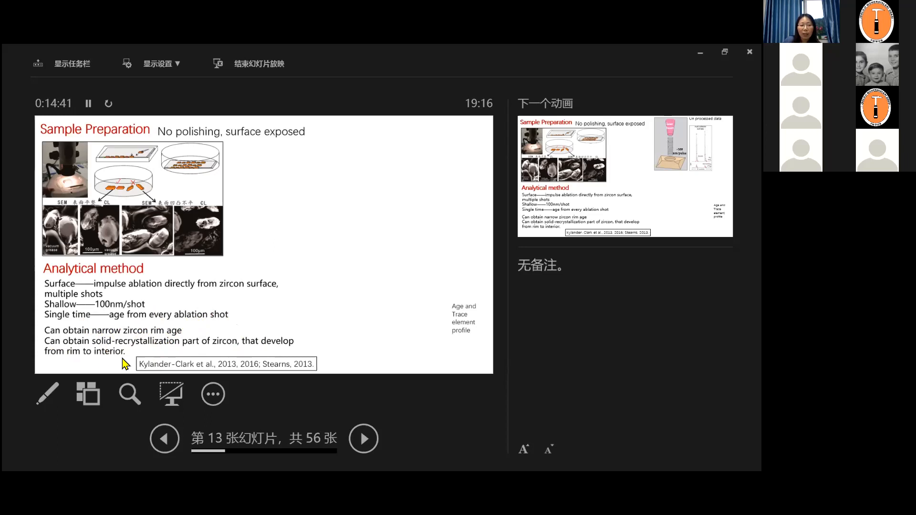
mouse_move(123, 353)
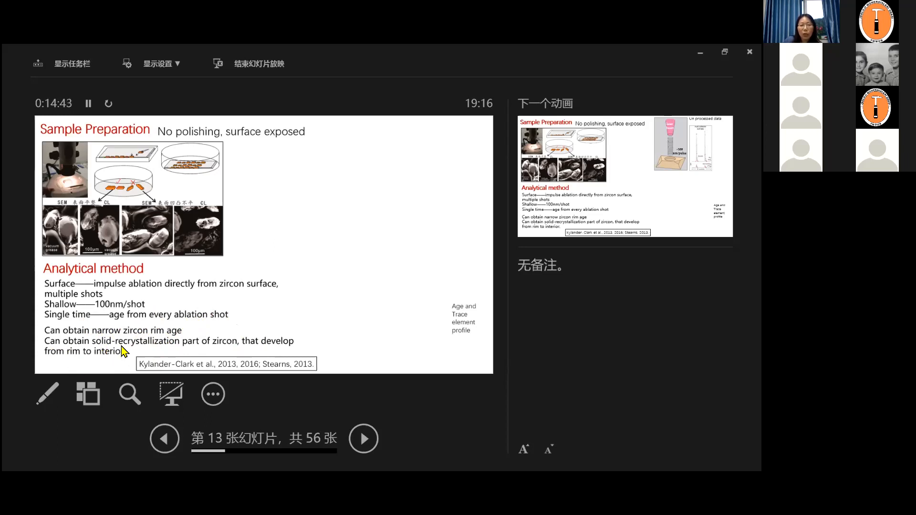
mouse_move(391, 278)
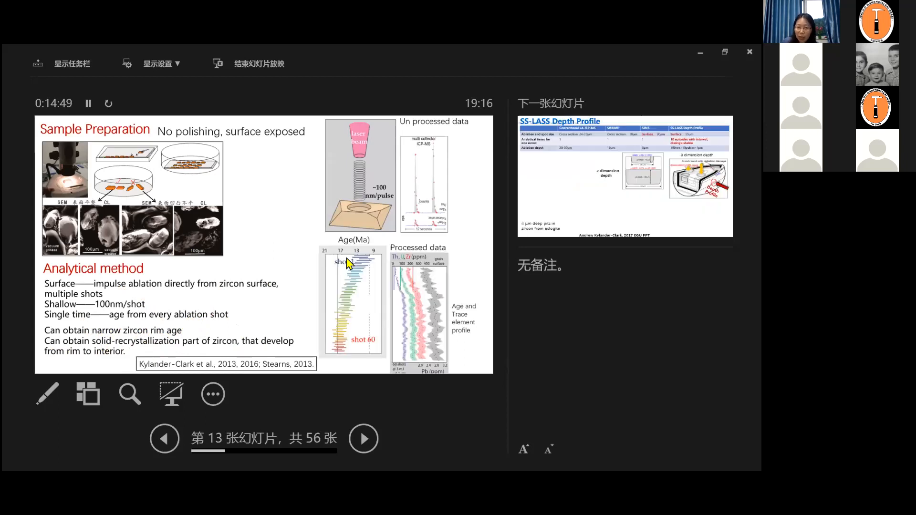
mouse_move(467, 340)
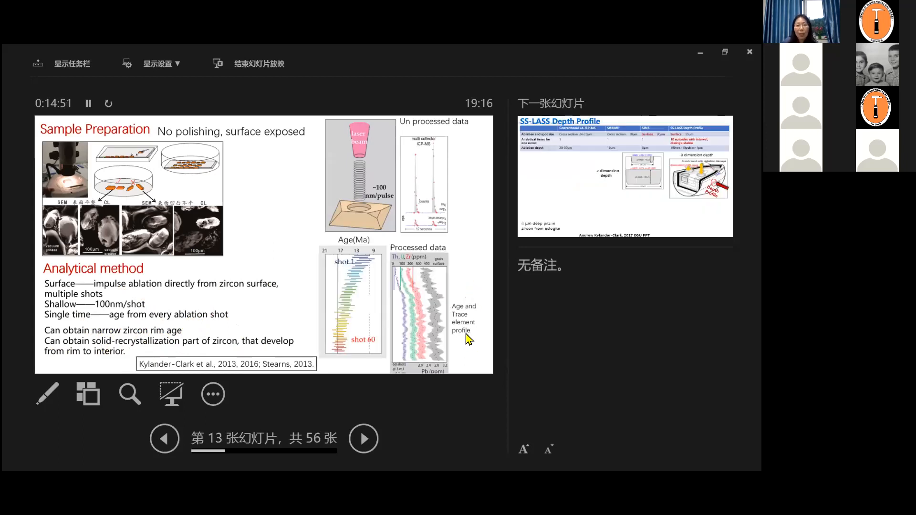
mouse_move(368, 192)
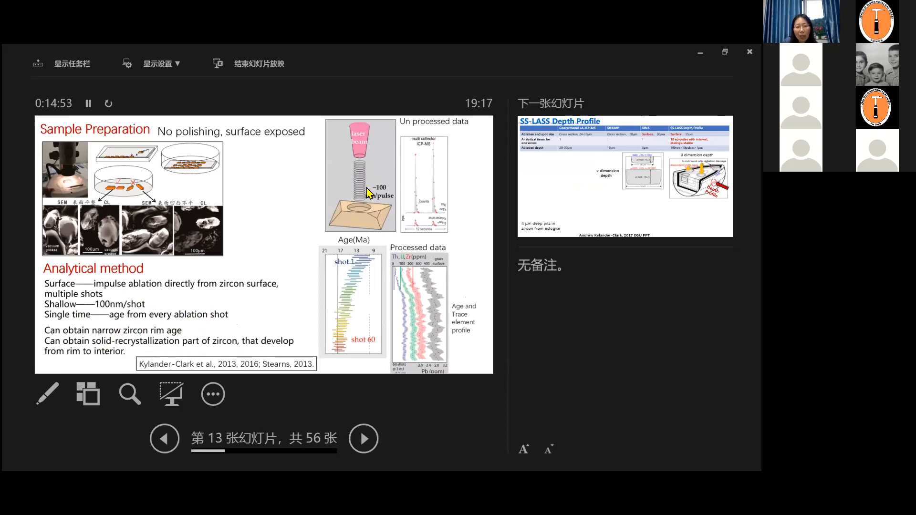
mouse_move(365, 207)
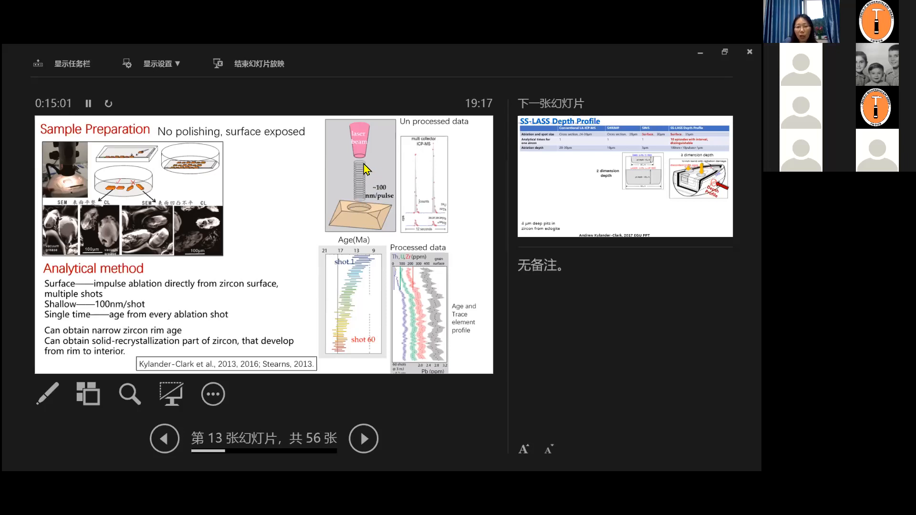
mouse_move(351, 364)
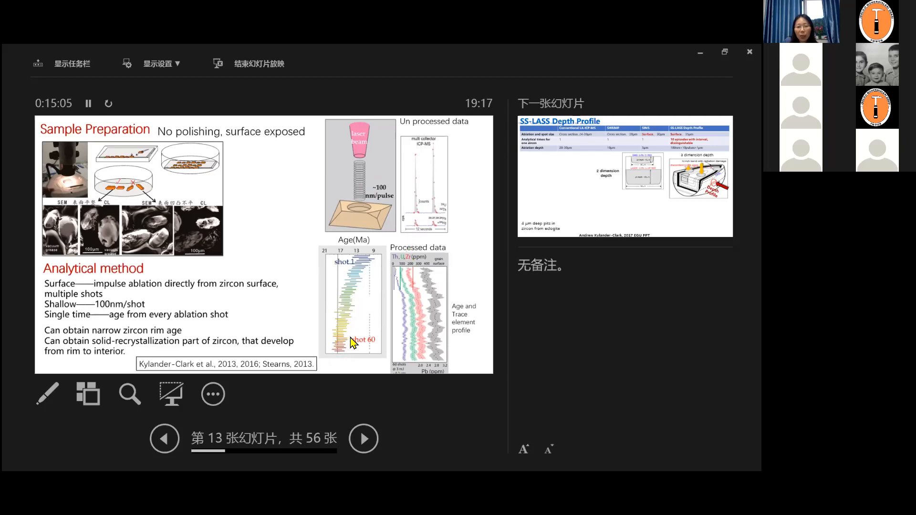
mouse_move(340, 358)
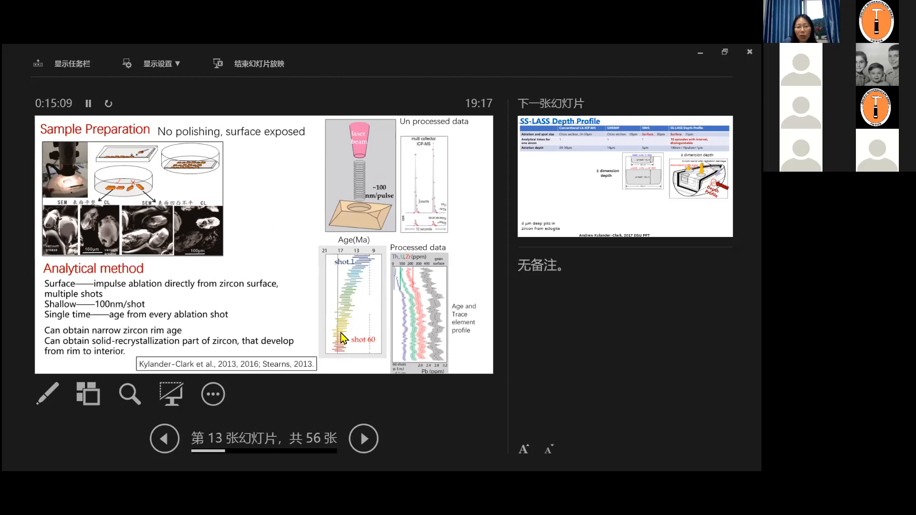
mouse_move(341, 345)
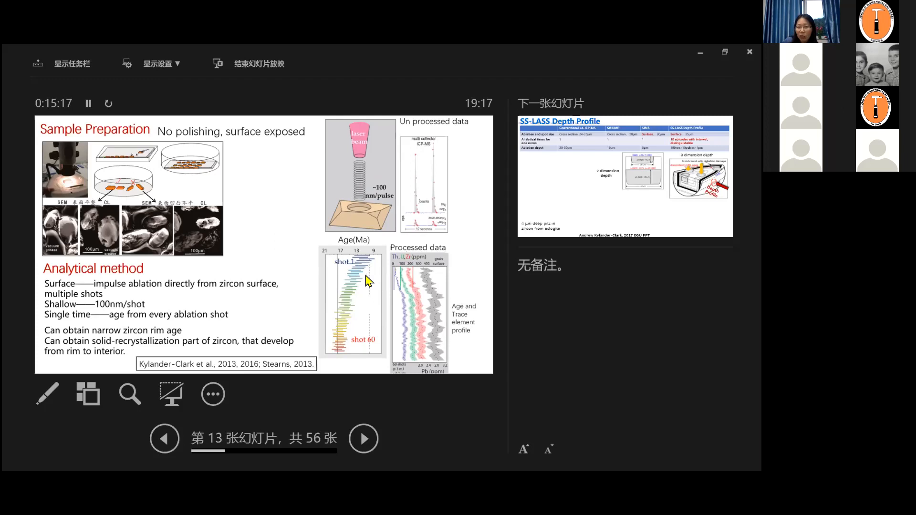
mouse_move(374, 304)
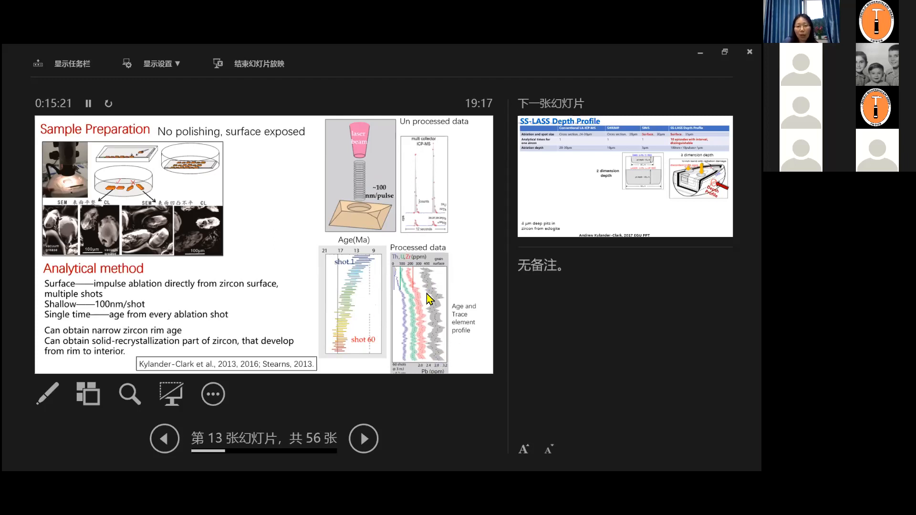
mouse_move(424, 335)
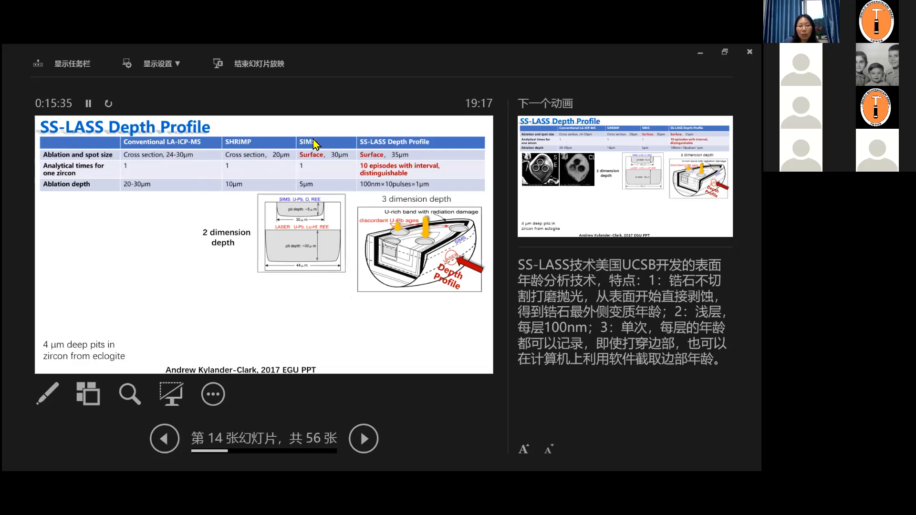
mouse_move(130, 162)
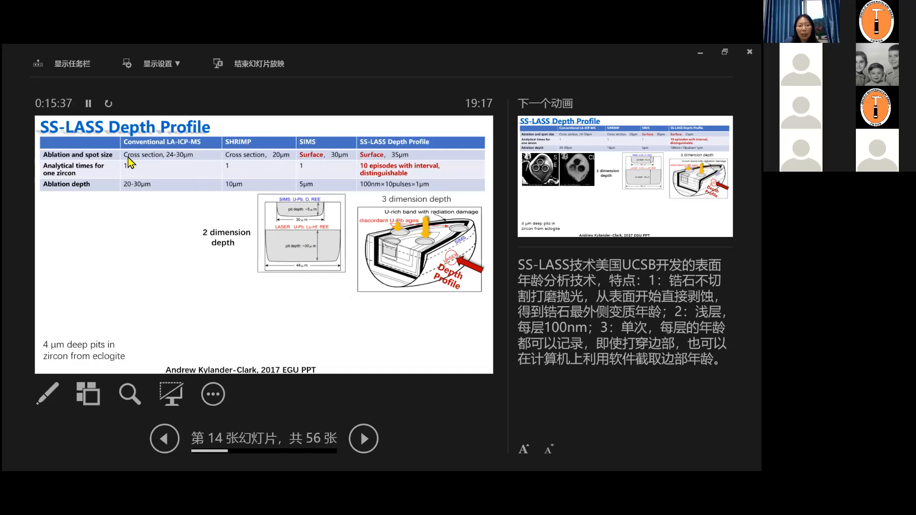
mouse_move(245, 249)
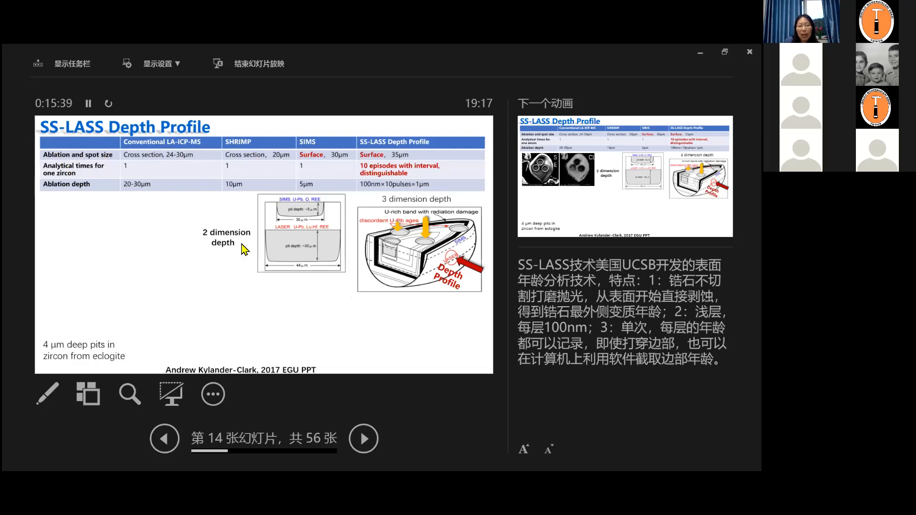
mouse_move(160, 206)
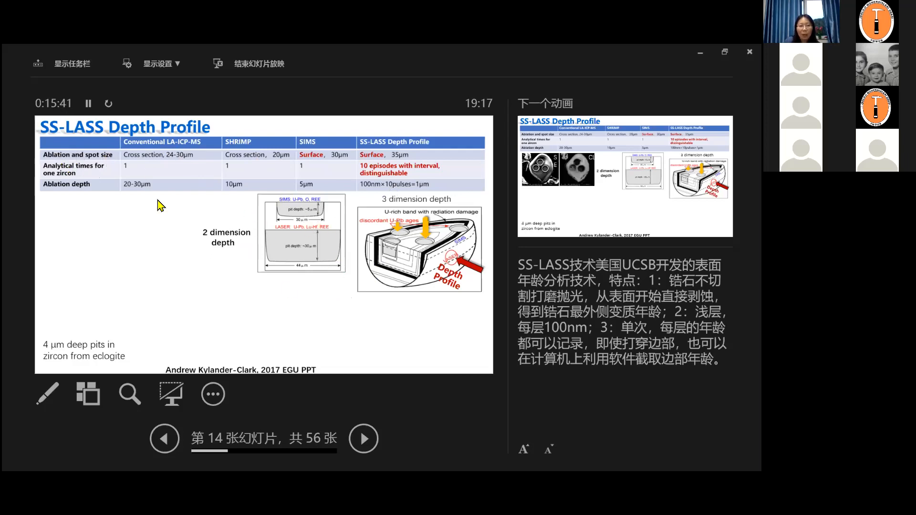
mouse_move(284, 260)
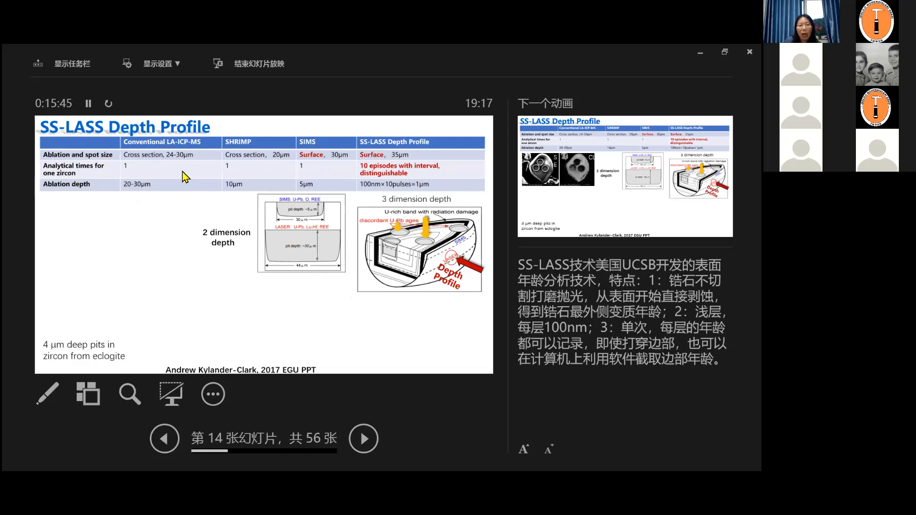
mouse_move(311, 180)
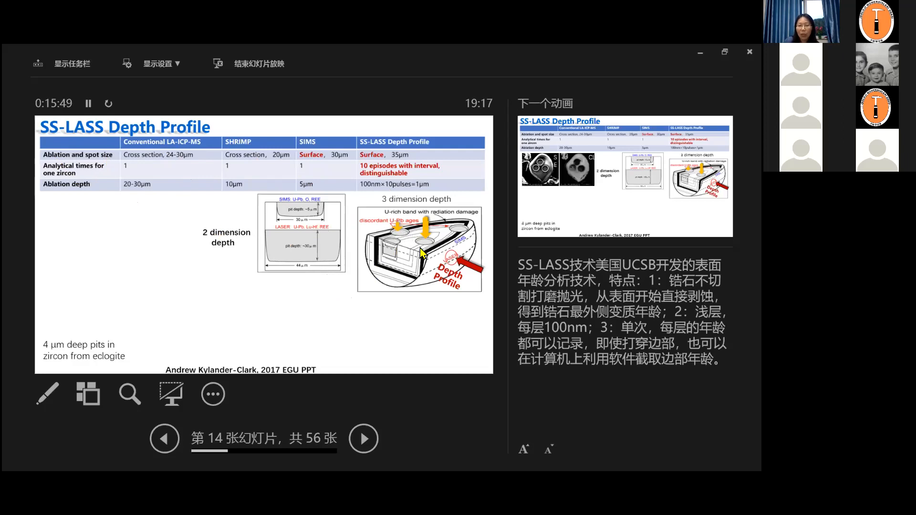
mouse_move(394, 243)
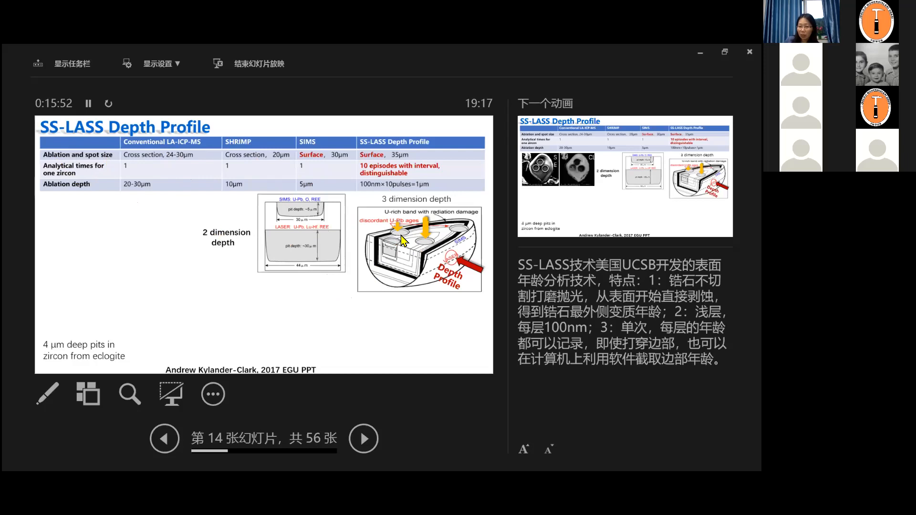
mouse_move(399, 241)
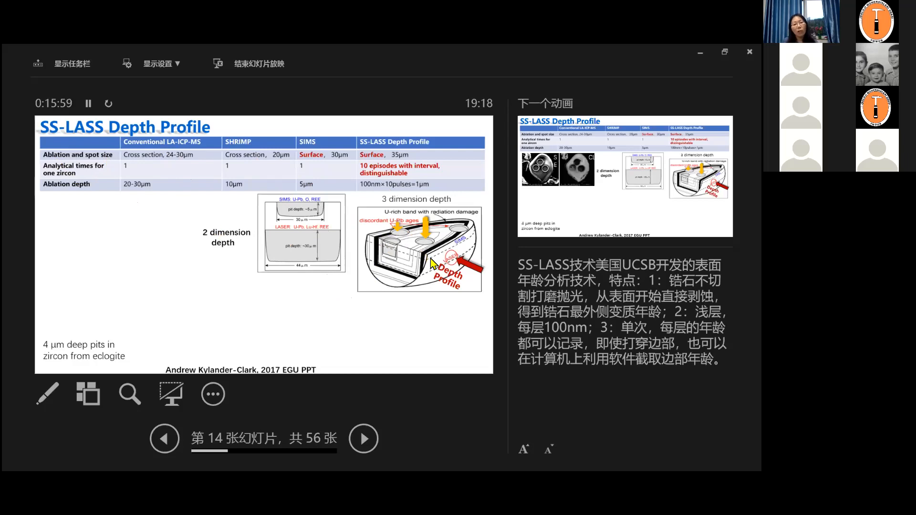
mouse_move(403, 237)
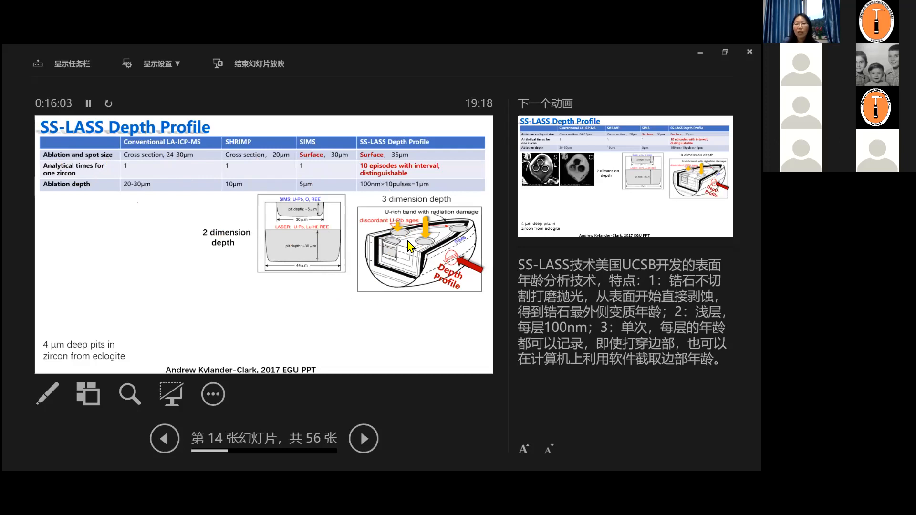
mouse_move(250, 162)
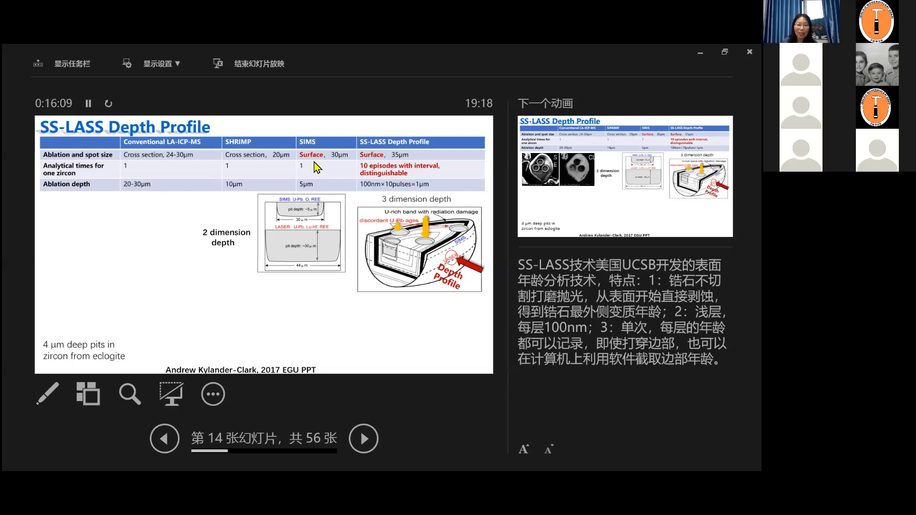
mouse_move(418, 146)
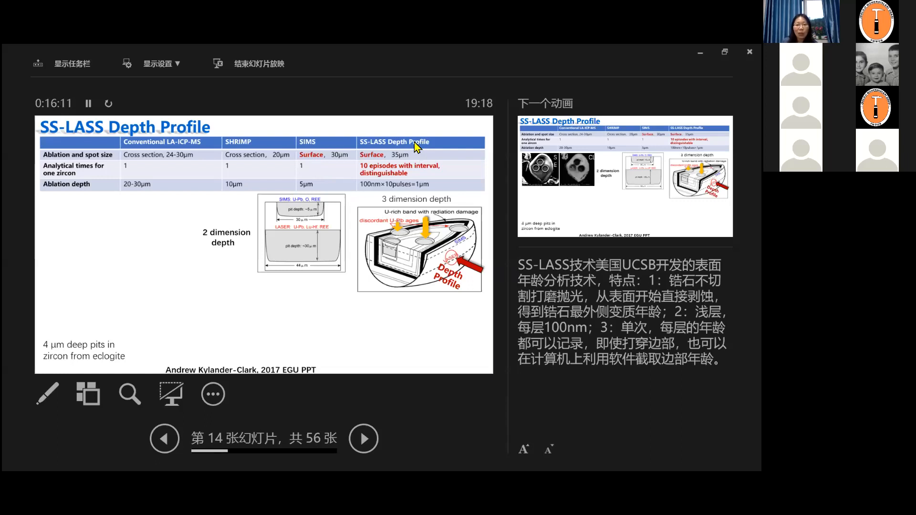
mouse_move(489, 287)
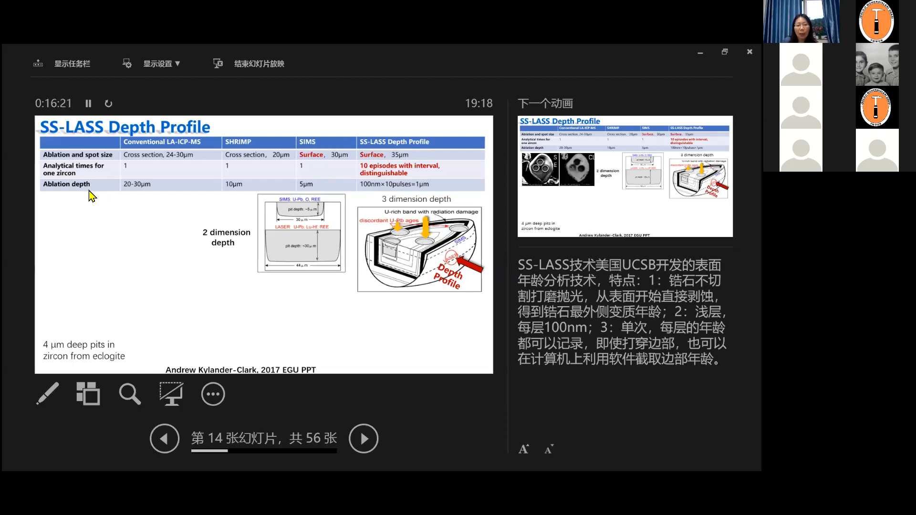
mouse_move(397, 190)
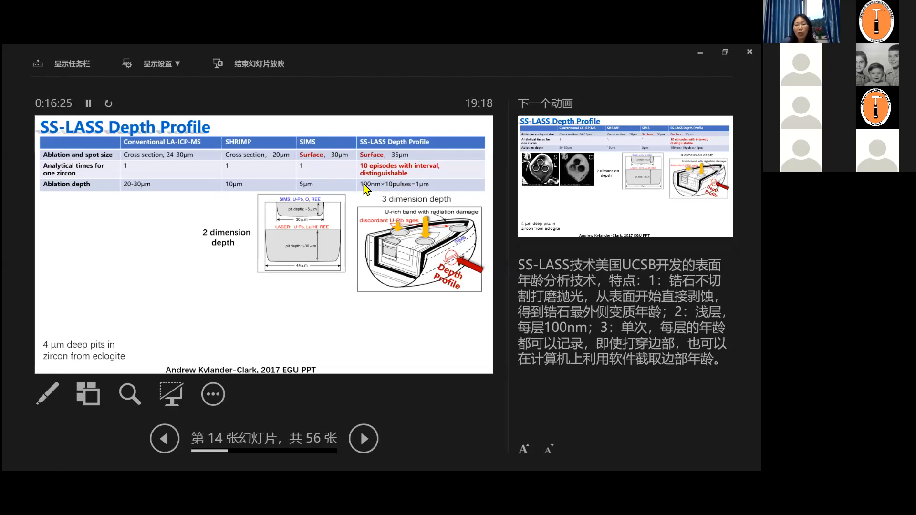
mouse_move(388, 194)
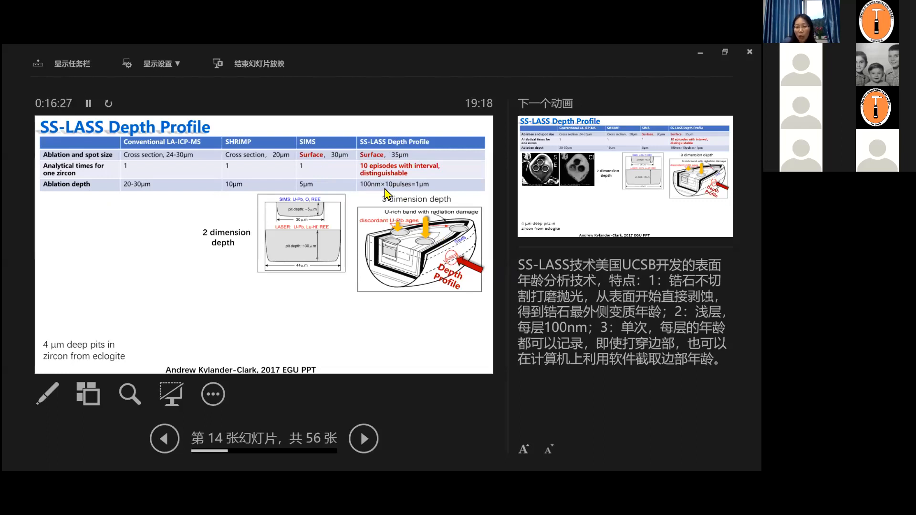
mouse_move(454, 260)
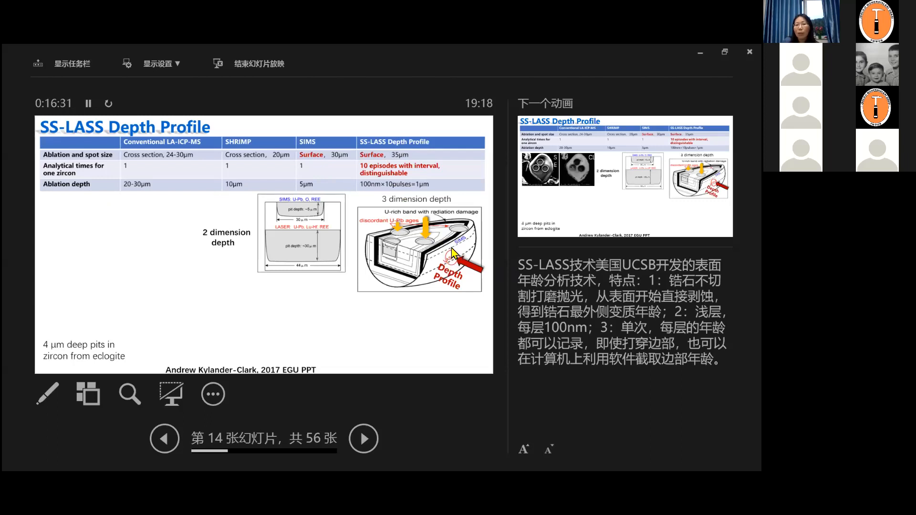
mouse_move(457, 268)
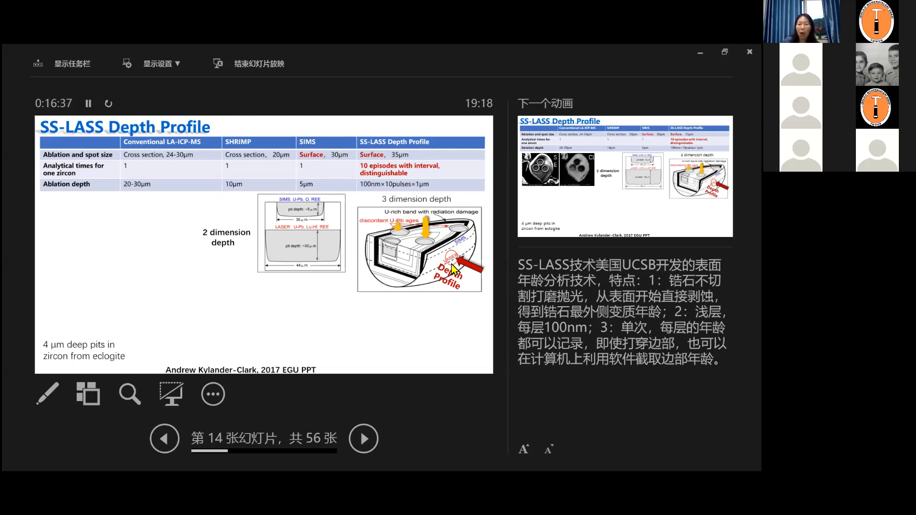
mouse_move(160, 264)
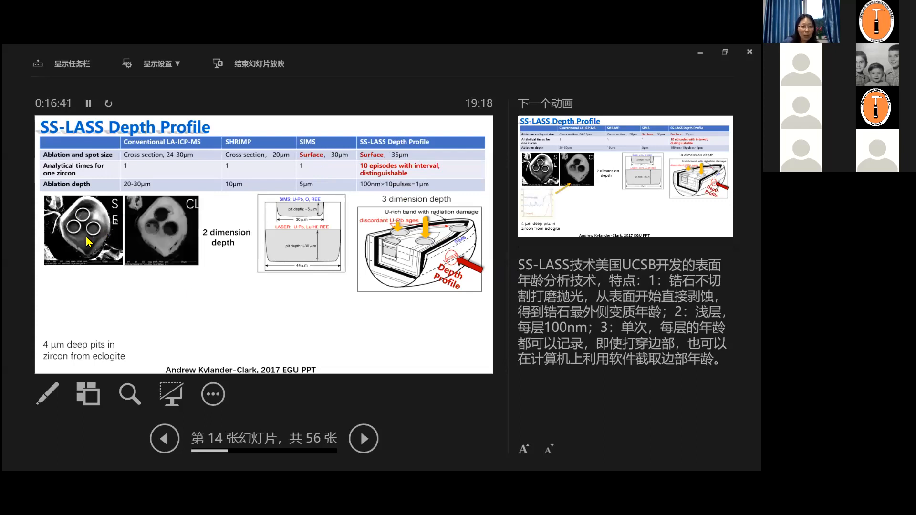
mouse_move(96, 228)
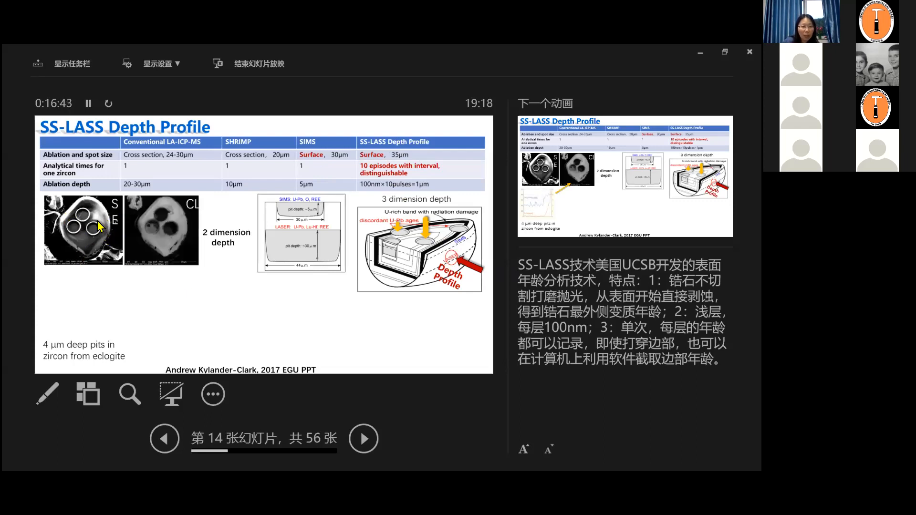
mouse_move(168, 222)
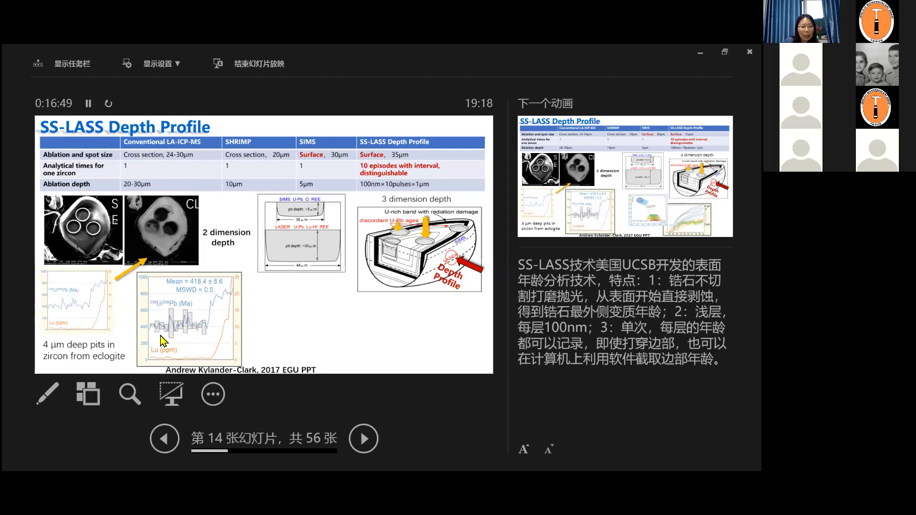
mouse_move(209, 336)
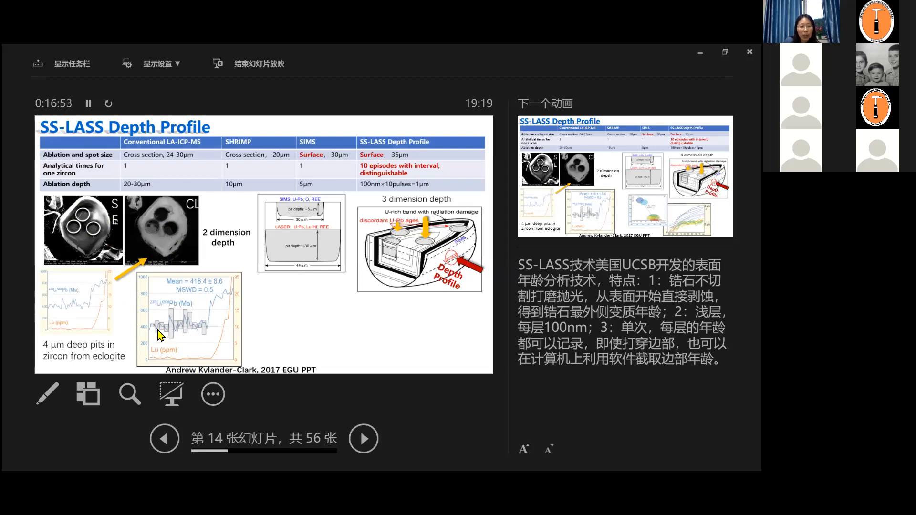
mouse_move(207, 316)
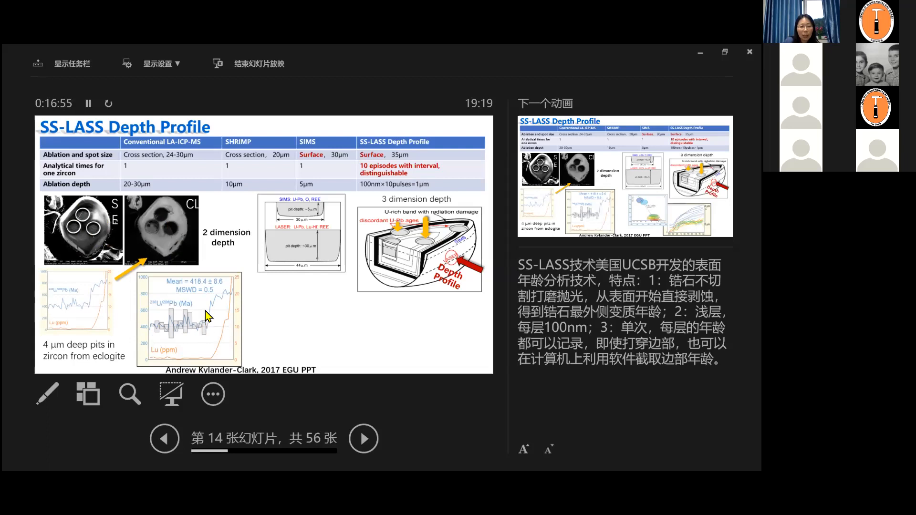
mouse_move(211, 305)
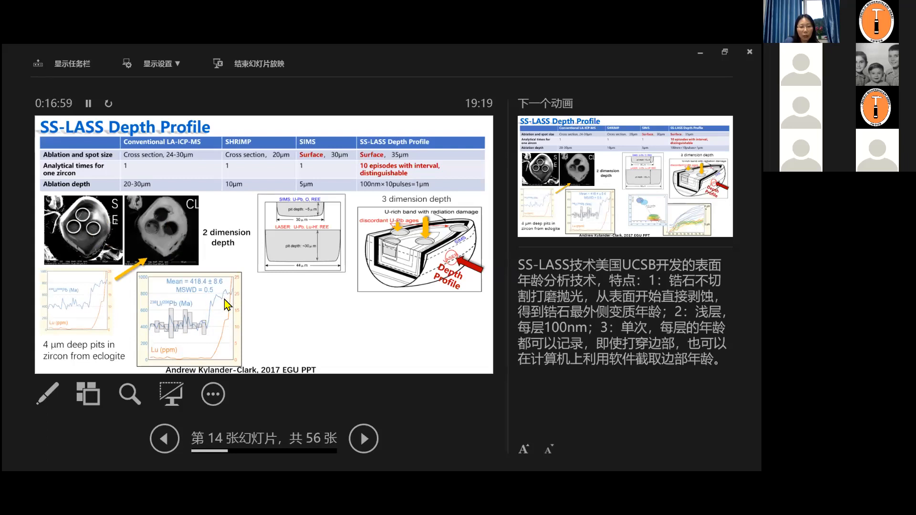
mouse_move(215, 334)
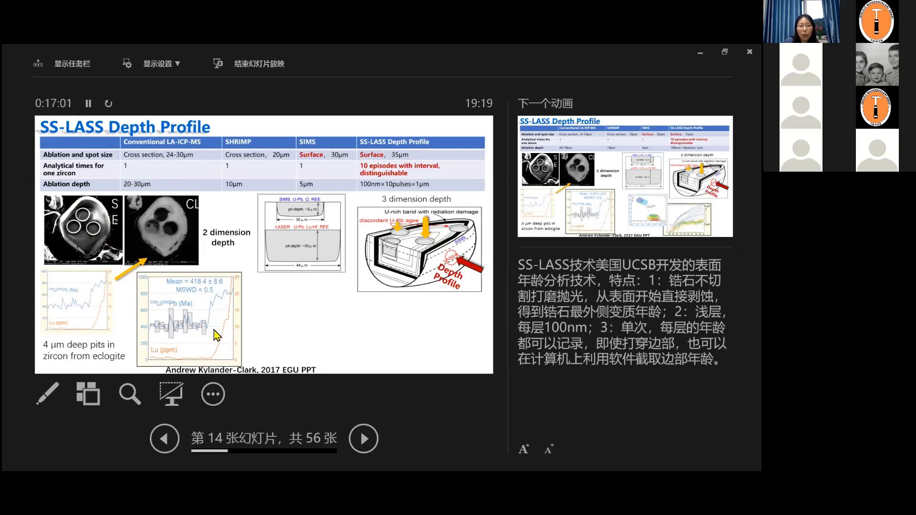
mouse_move(215, 316)
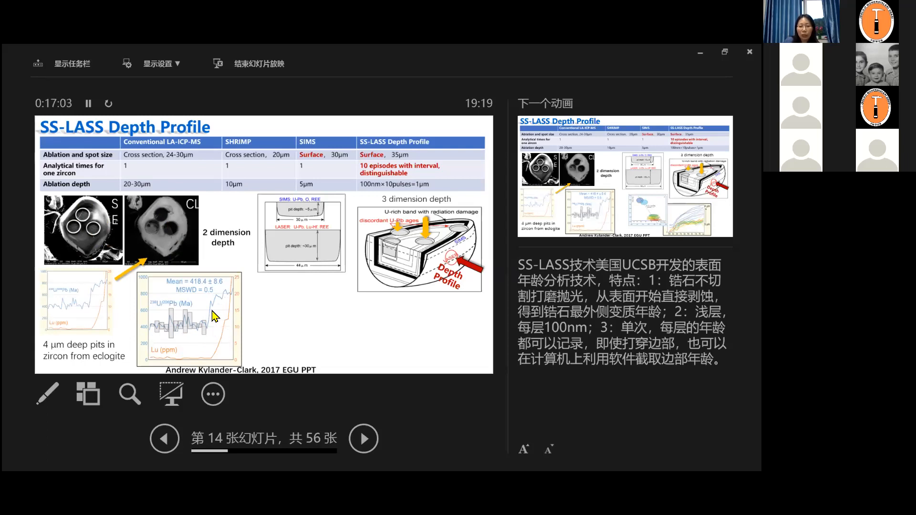
mouse_move(322, 322)
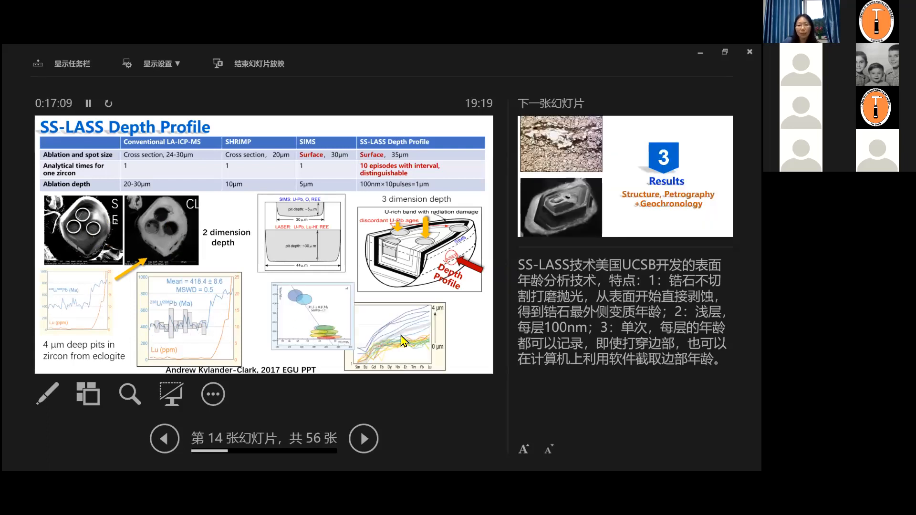
mouse_move(435, 315)
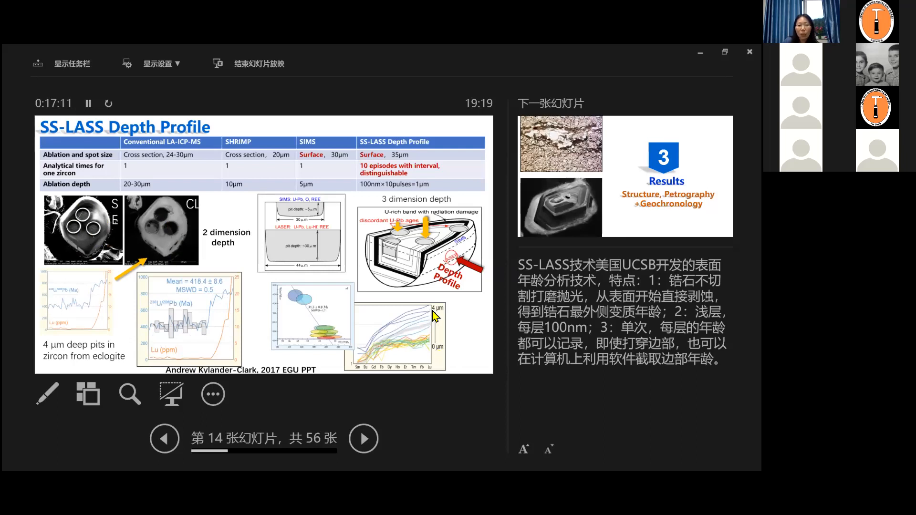
mouse_move(446, 323)
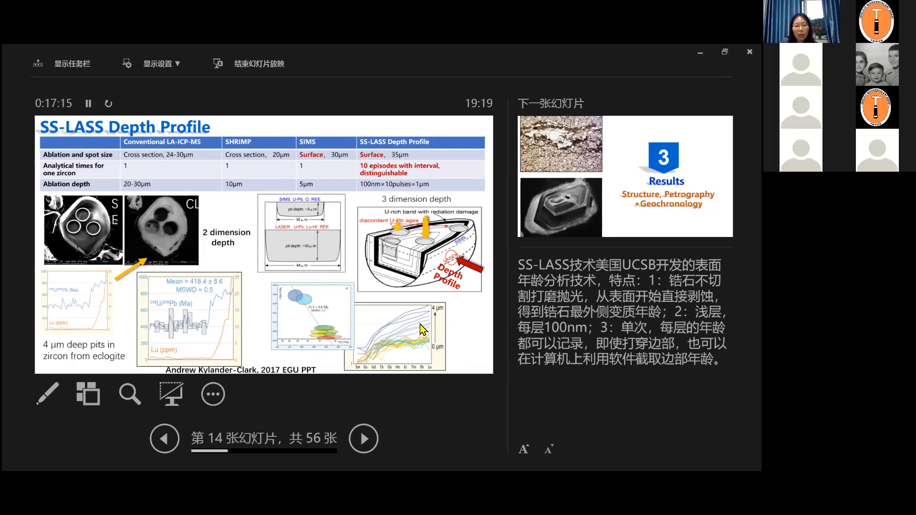
mouse_move(373, 350)
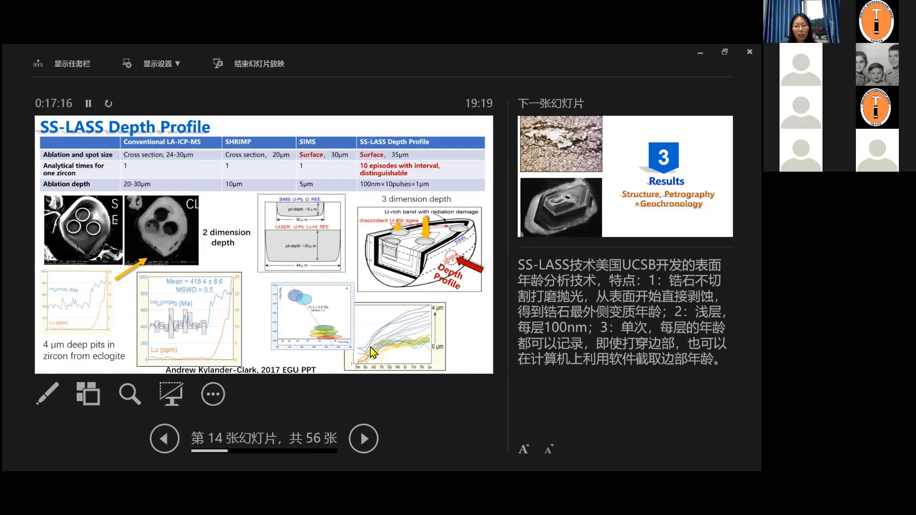
mouse_move(374, 341)
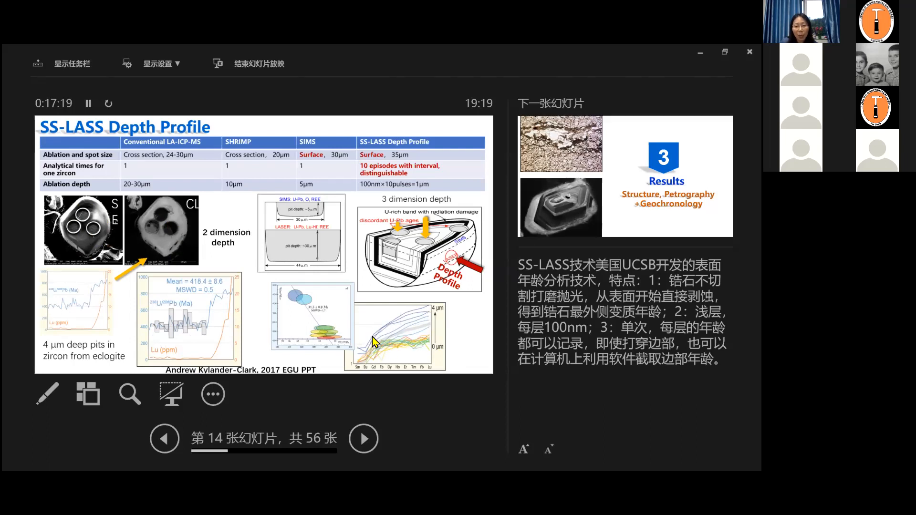
mouse_move(482, 336)
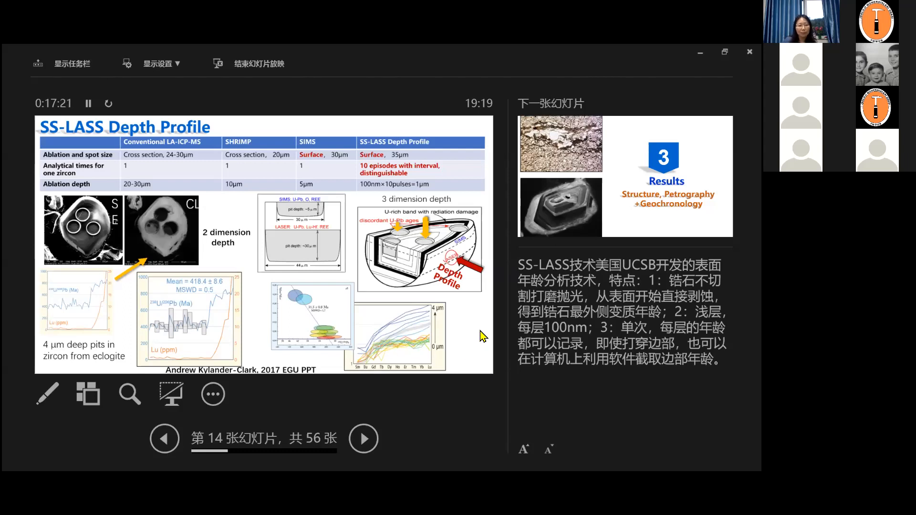
click(364, 438)
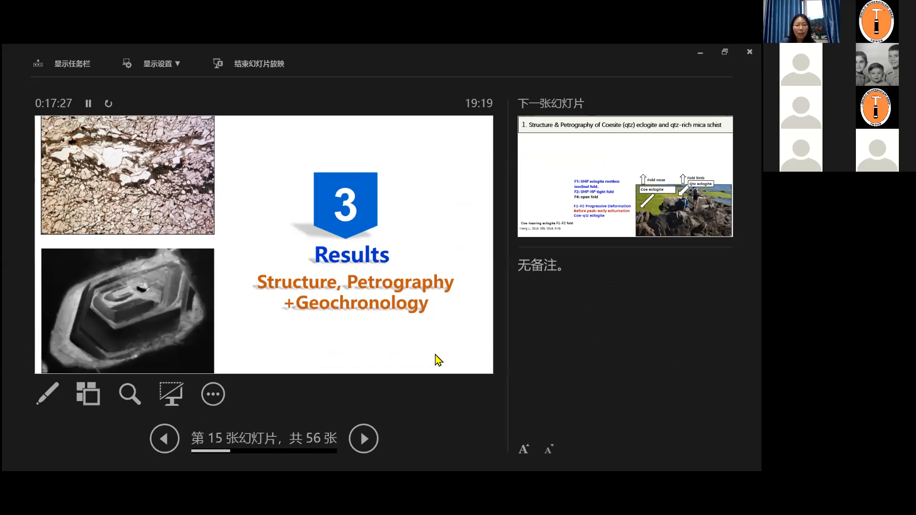
mouse_move(389, 184)
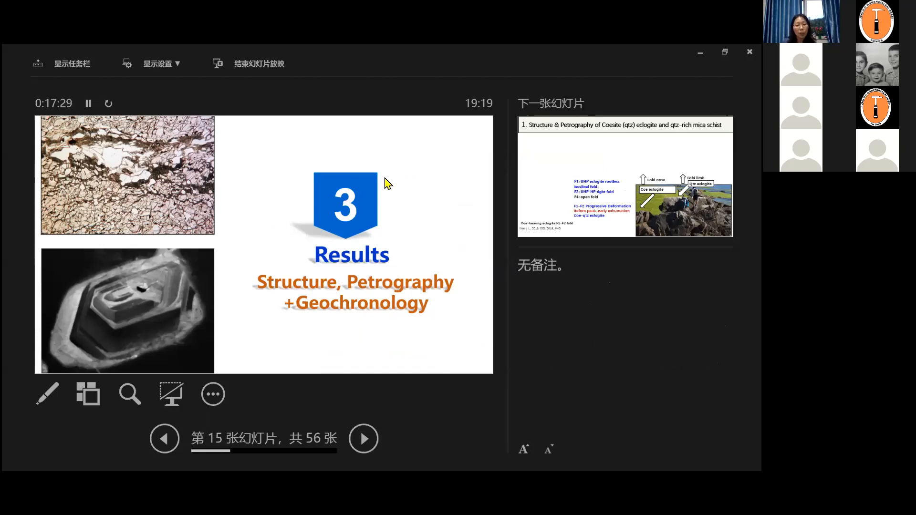
mouse_move(423, 223)
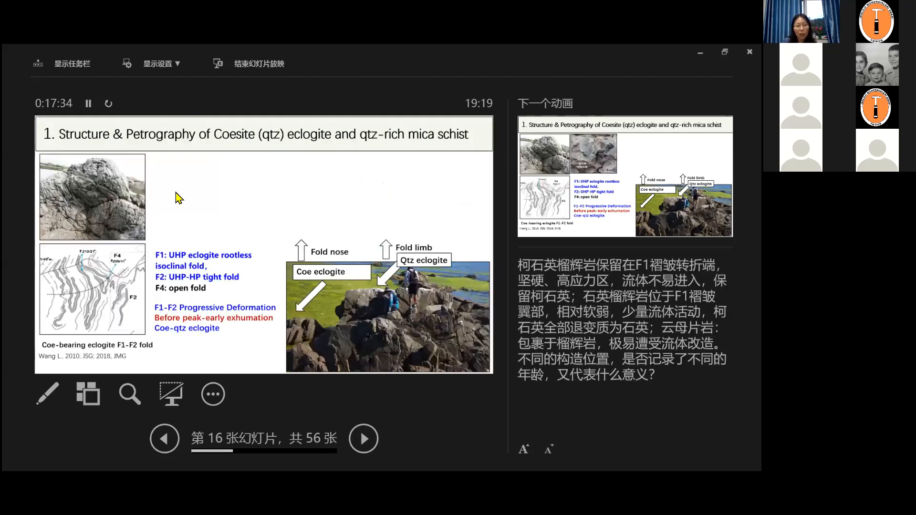
mouse_move(114, 213)
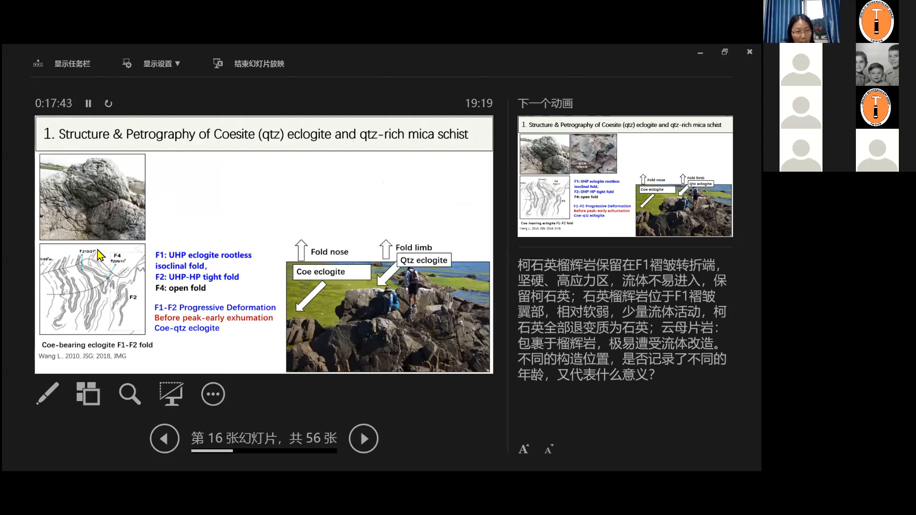
mouse_move(103, 212)
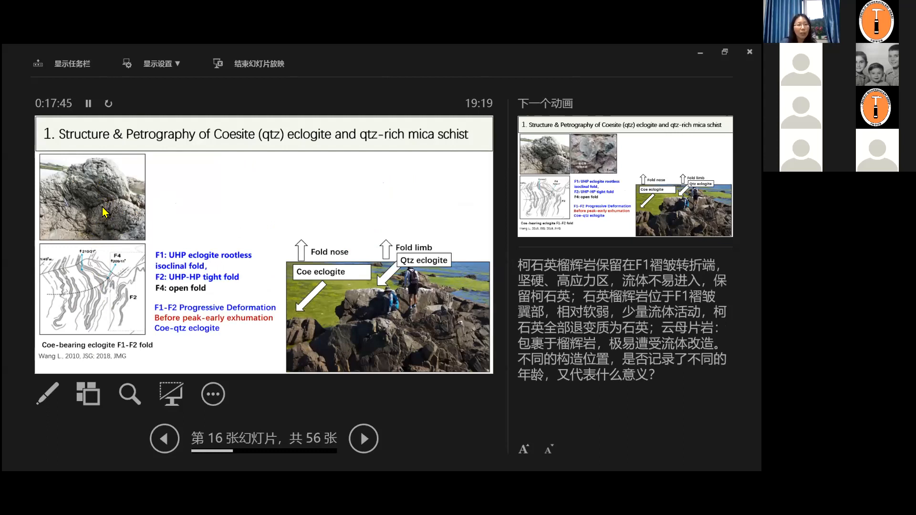
mouse_move(87, 336)
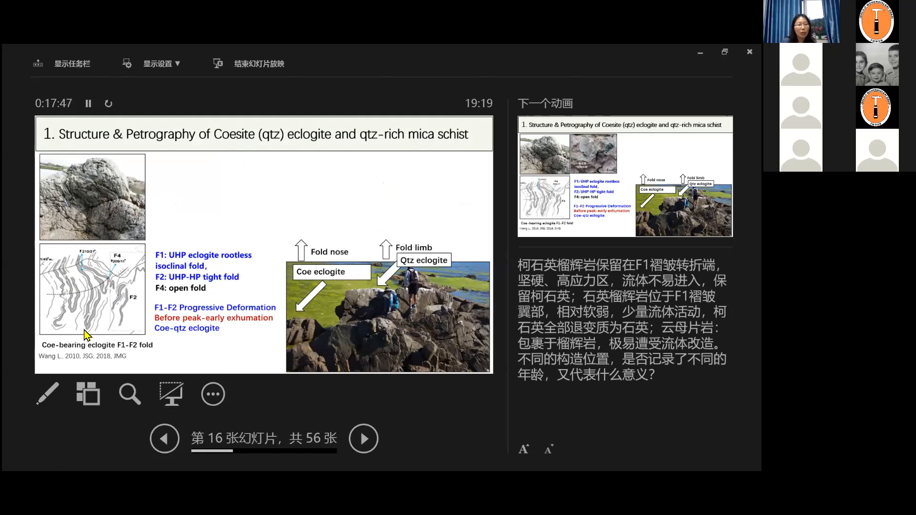
mouse_move(225, 194)
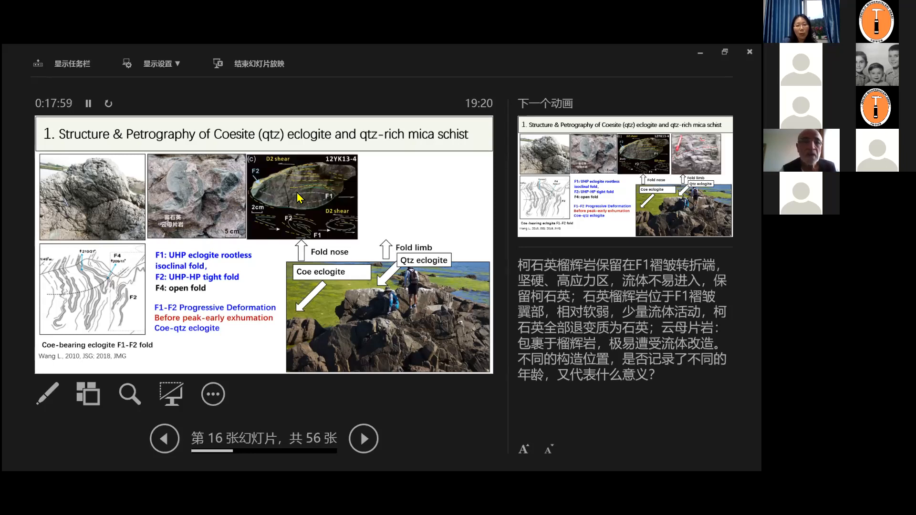
mouse_move(322, 209)
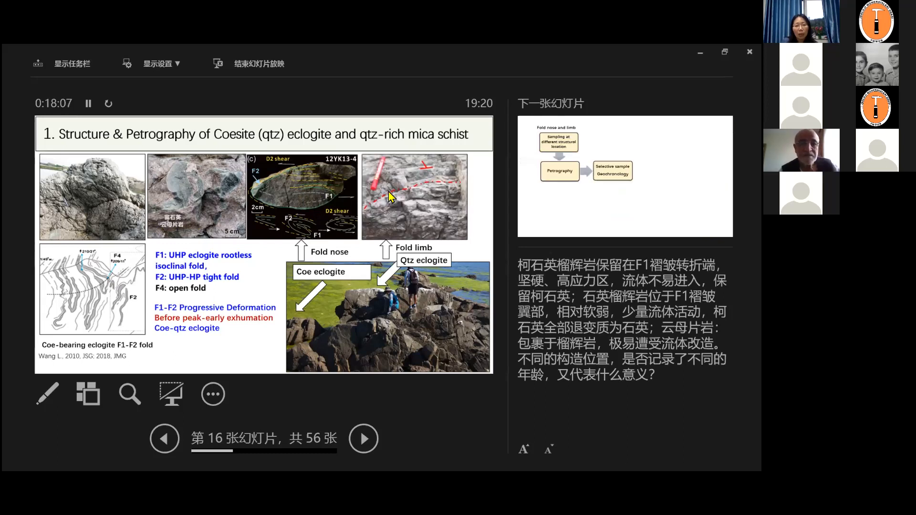
mouse_move(429, 267)
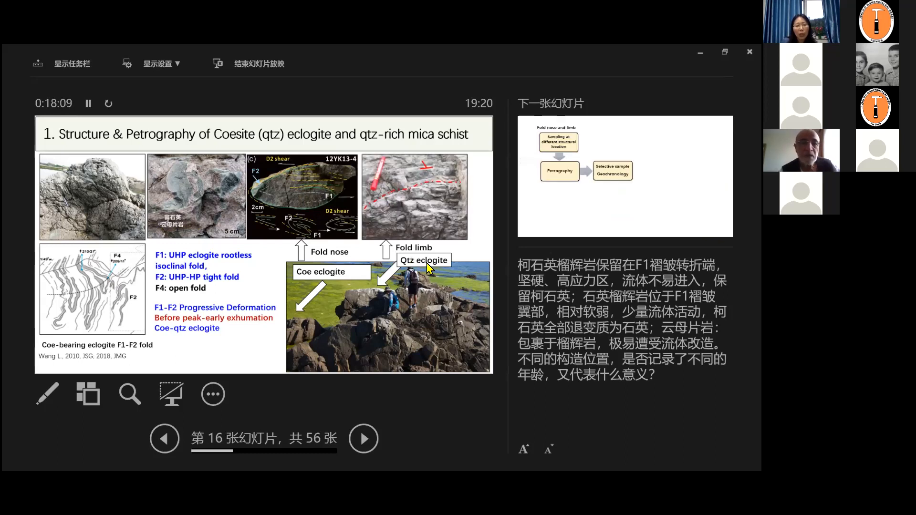
mouse_move(424, 230)
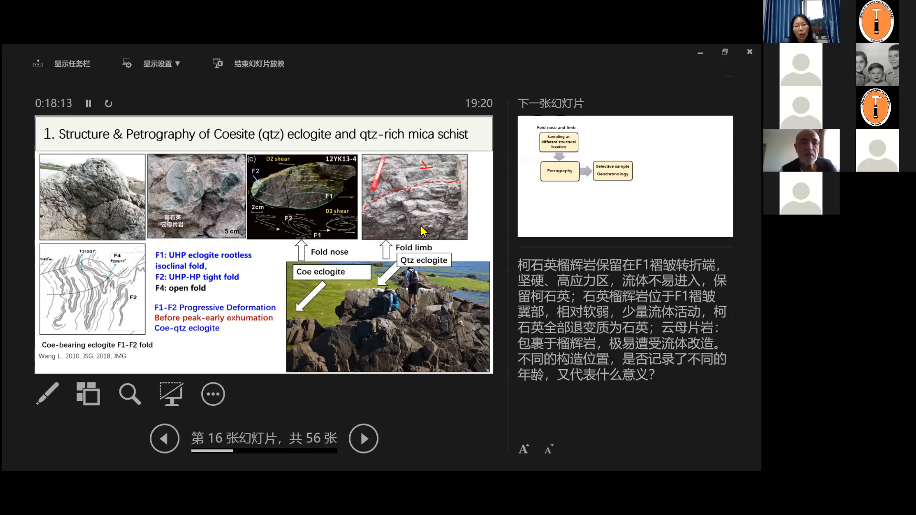
mouse_move(371, 220)
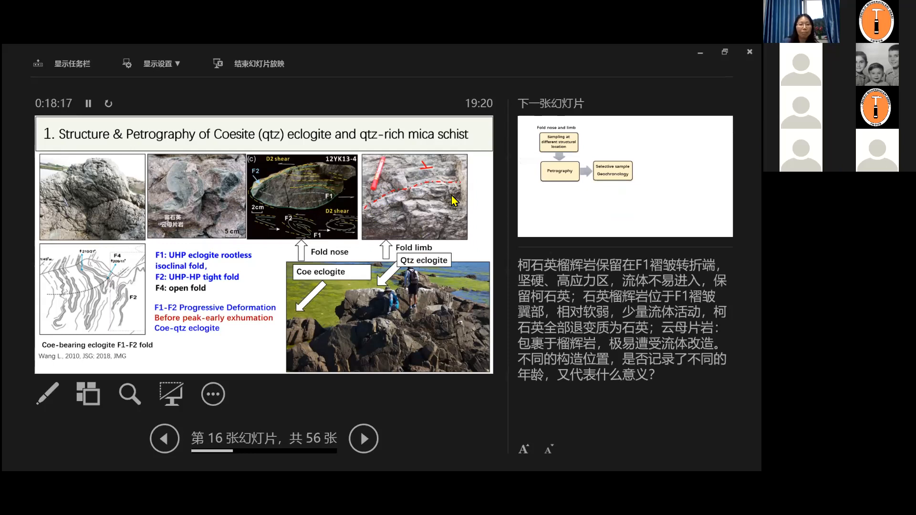
mouse_move(215, 284)
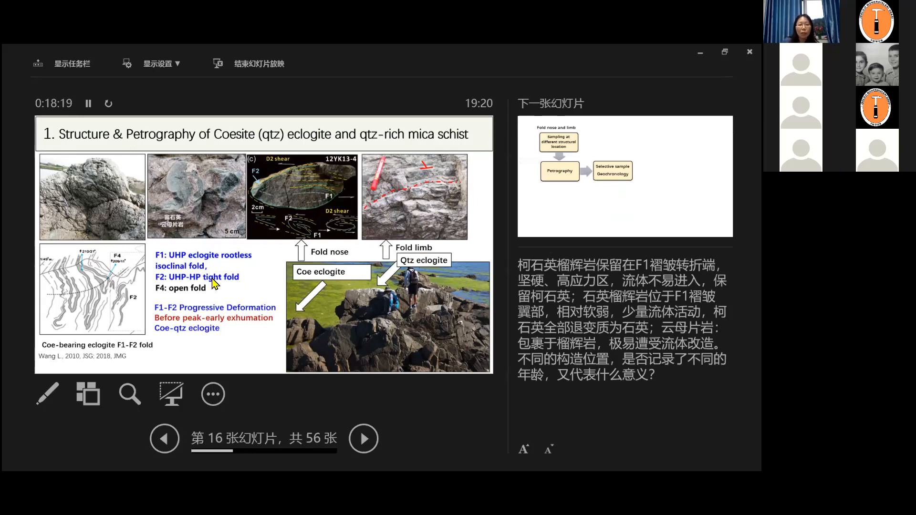
mouse_move(262, 324)
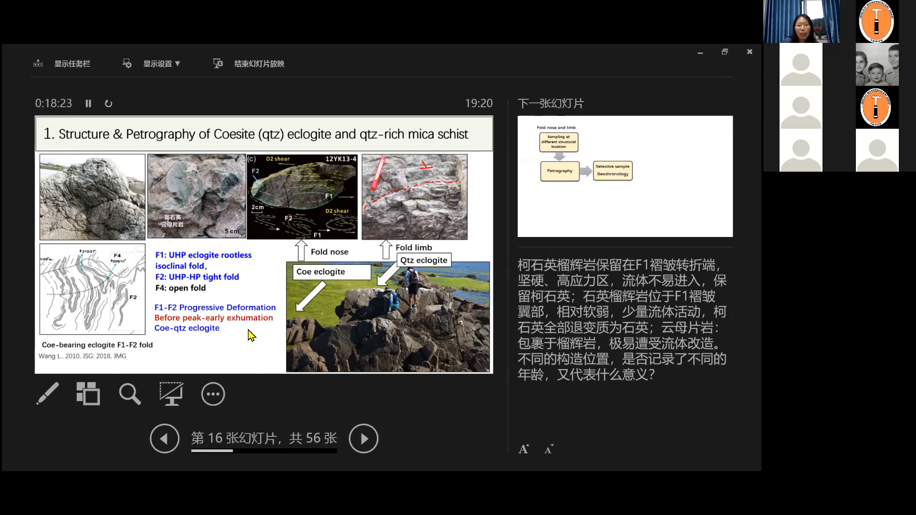
mouse_move(170, 328)
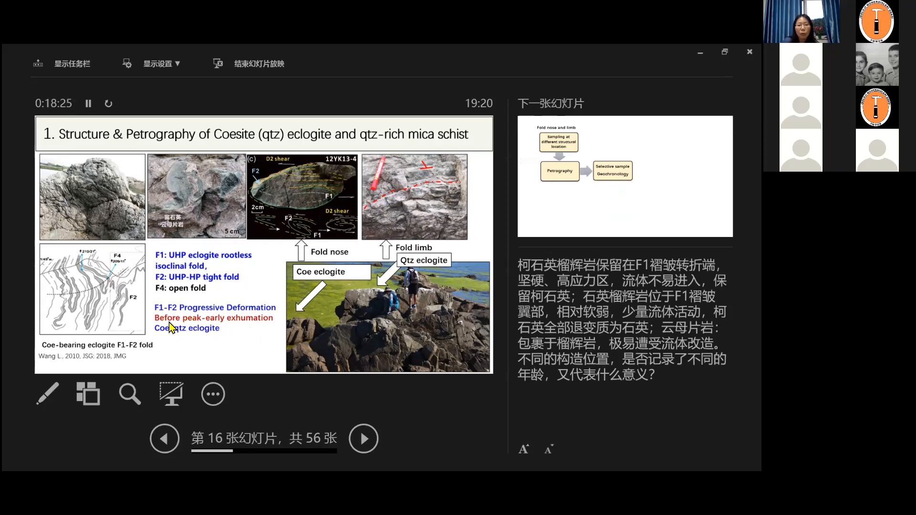
mouse_move(407, 286)
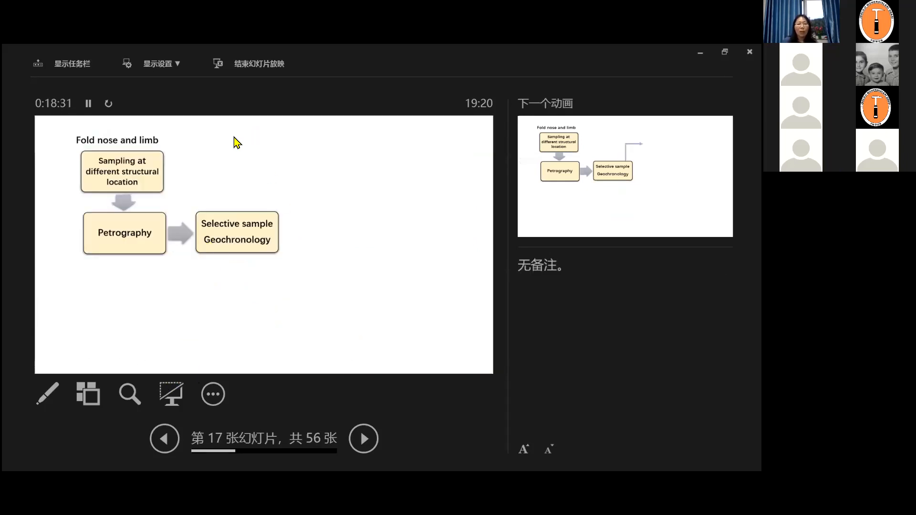
mouse_move(218, 159)
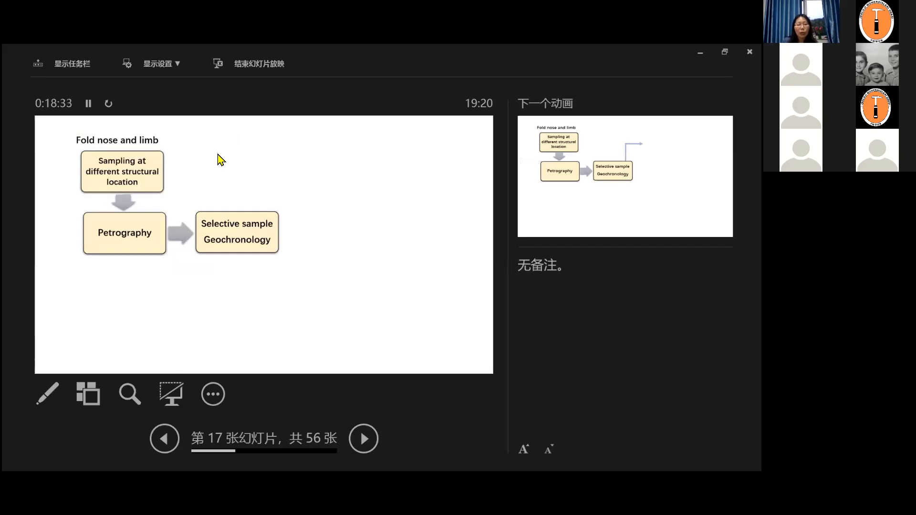
mouse_move(79, 145)
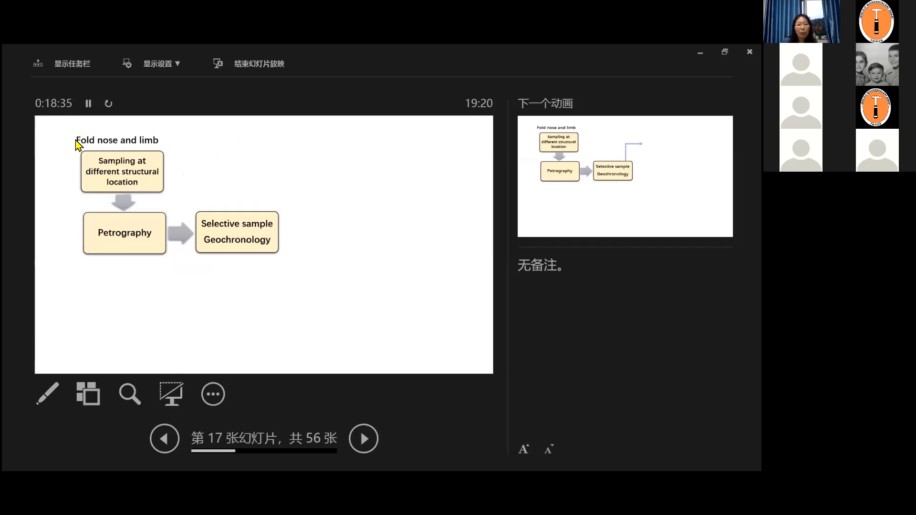
mouse_move(134, 186)
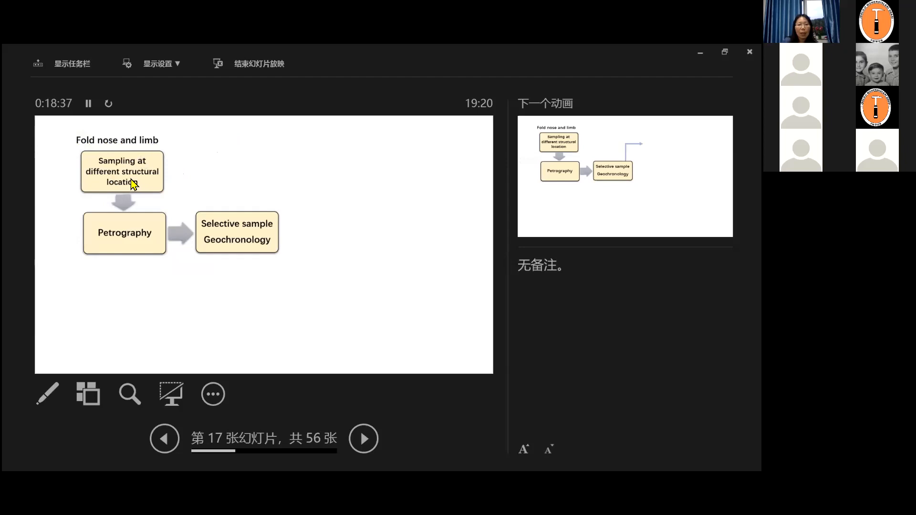
mouse_move(124, 252)
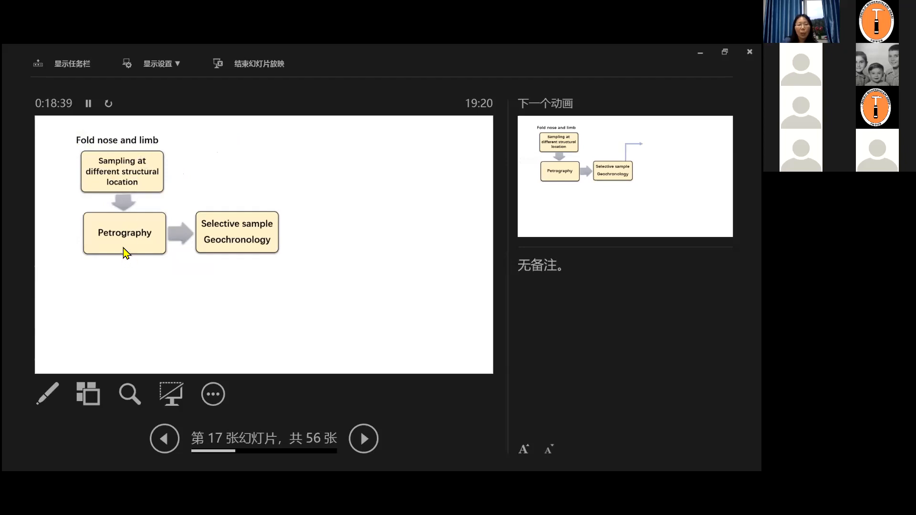
mouse_move(243, 255)
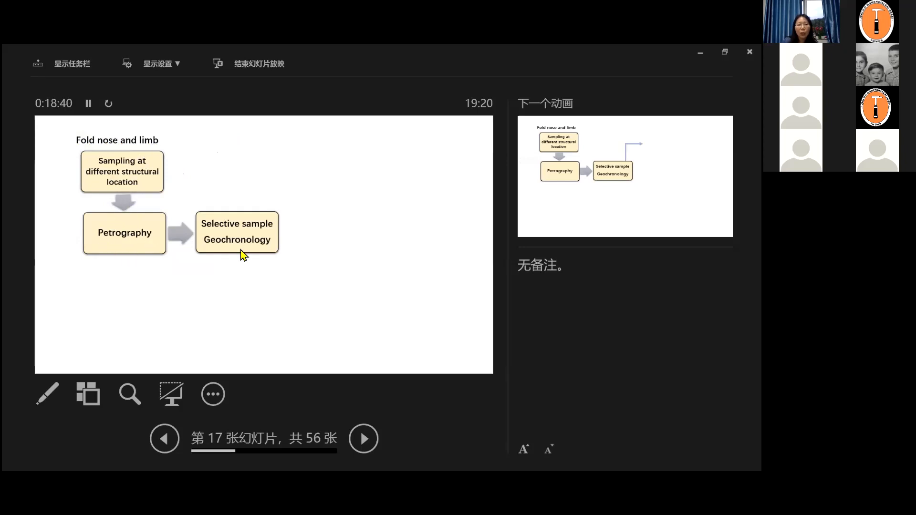
mouse_move(234, 248)
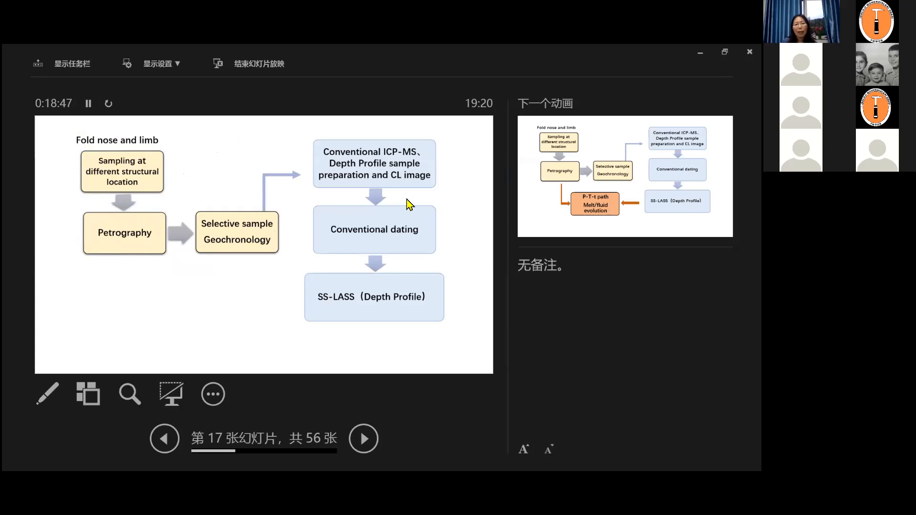
mouse_move(374, 155)
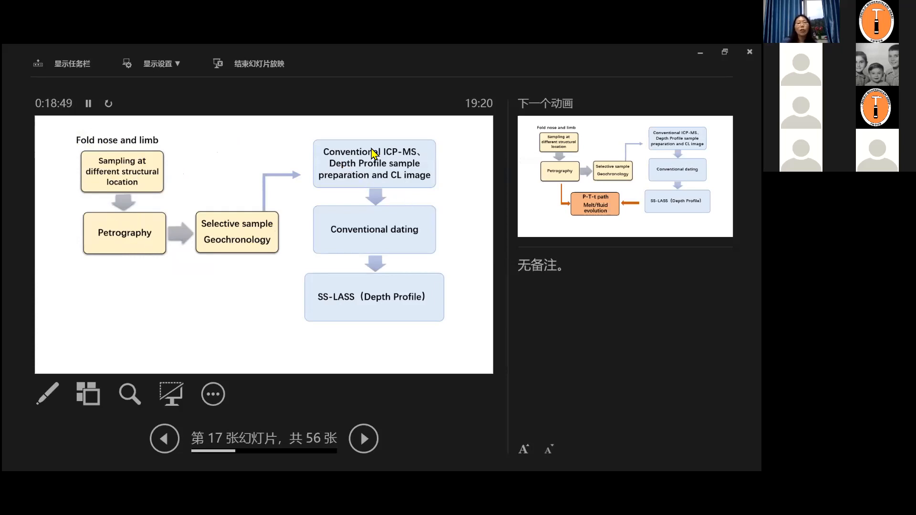
mouse_move(373, 319)
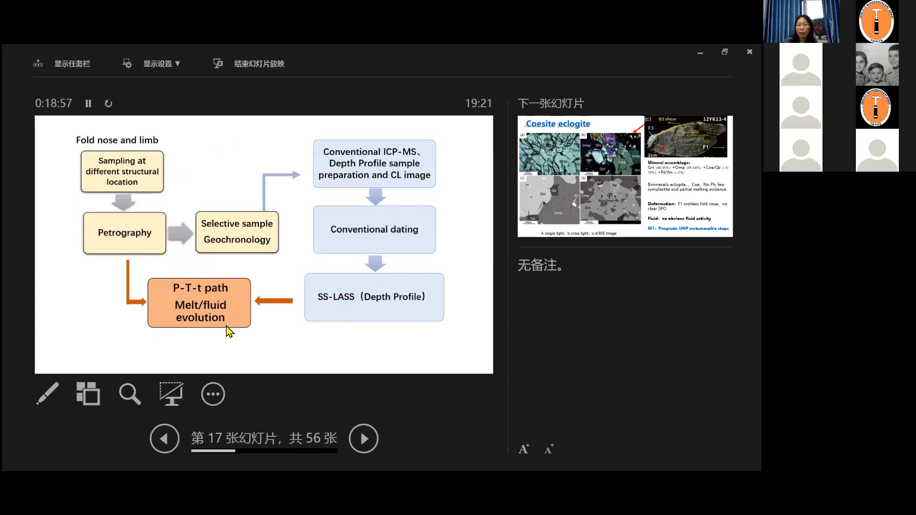
mouse_move(233, 332)
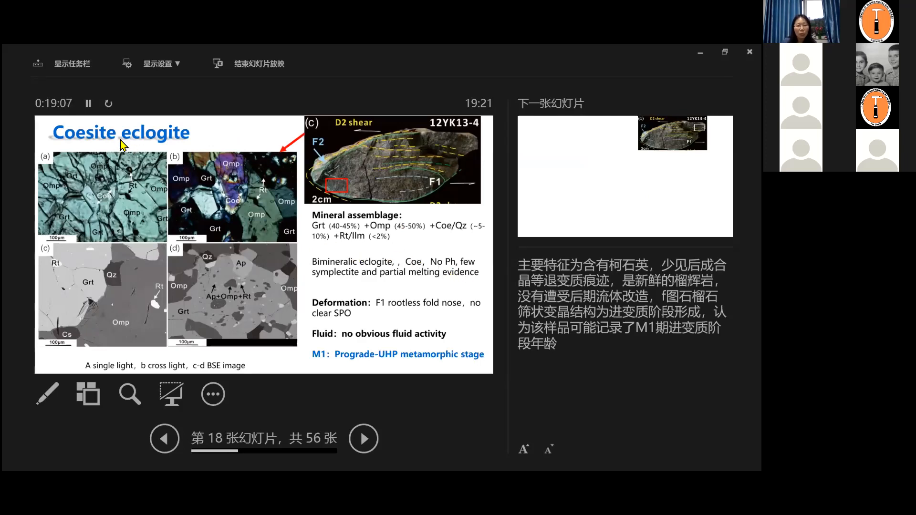
mouse_move(148, 202)
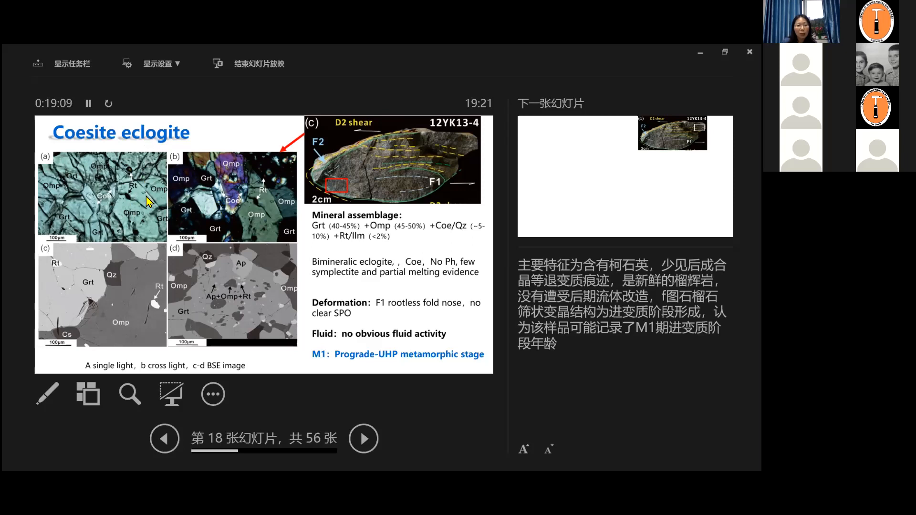
mouse_move(116, 193)
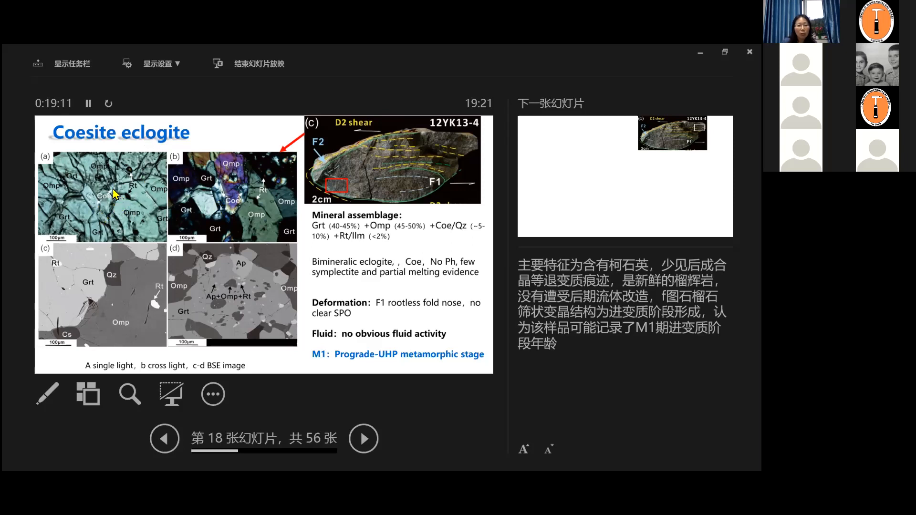
mouse_move(120, 190)
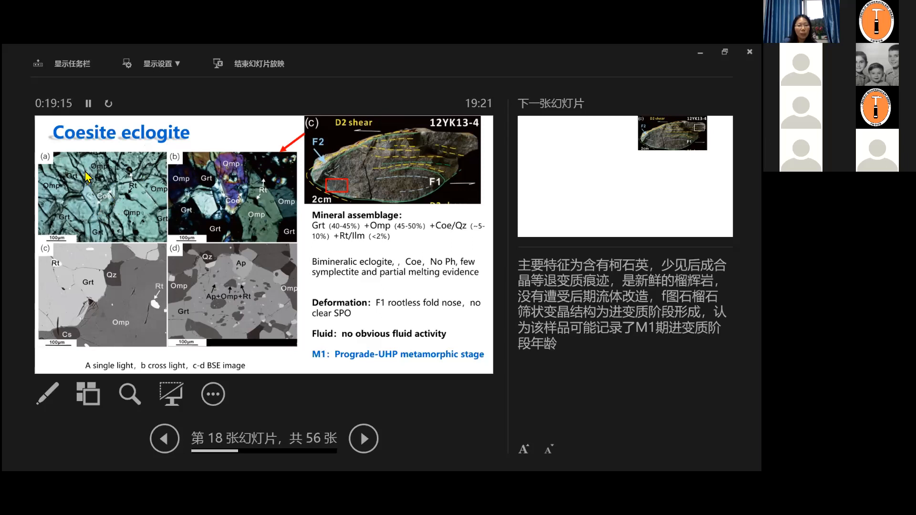
mouse_move(129, 220)
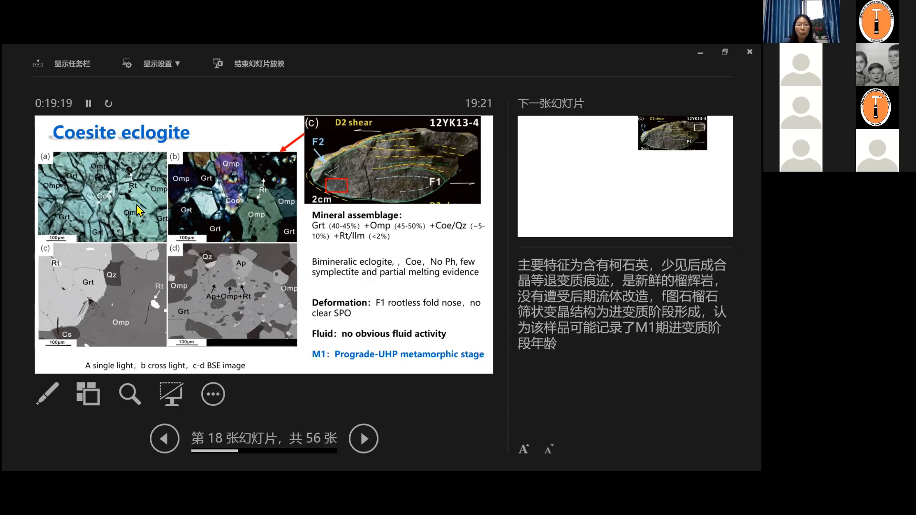
mouse_move(263, 223)
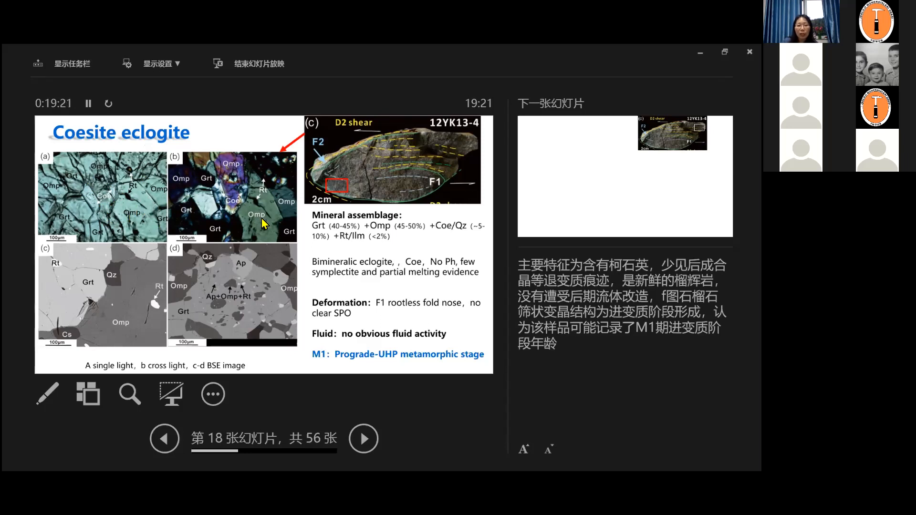
mouse_move(353, 236)
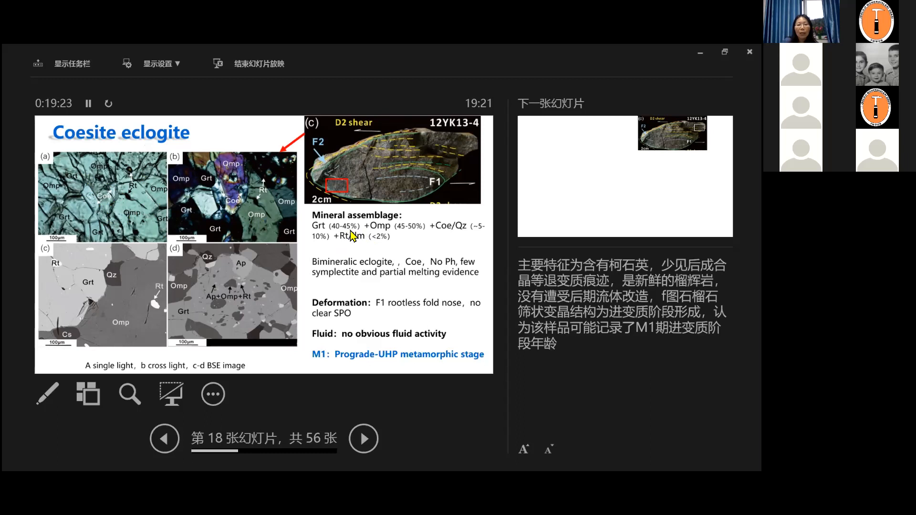
mouse_move(354, 255)
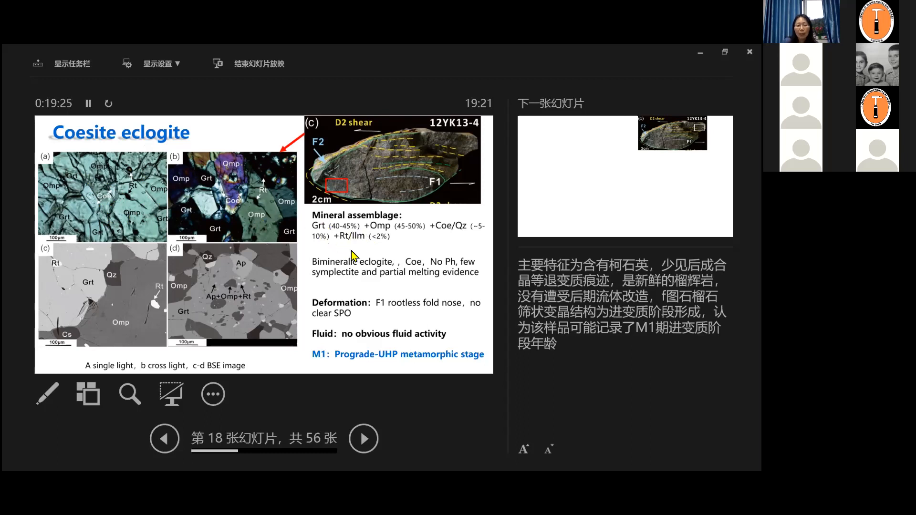
mouse_move(344, 242)
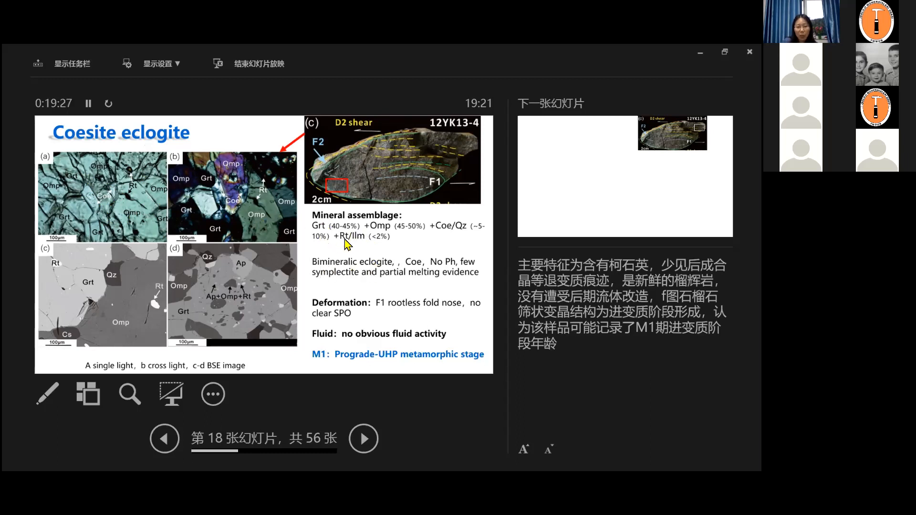
mouse_move(322, 233)
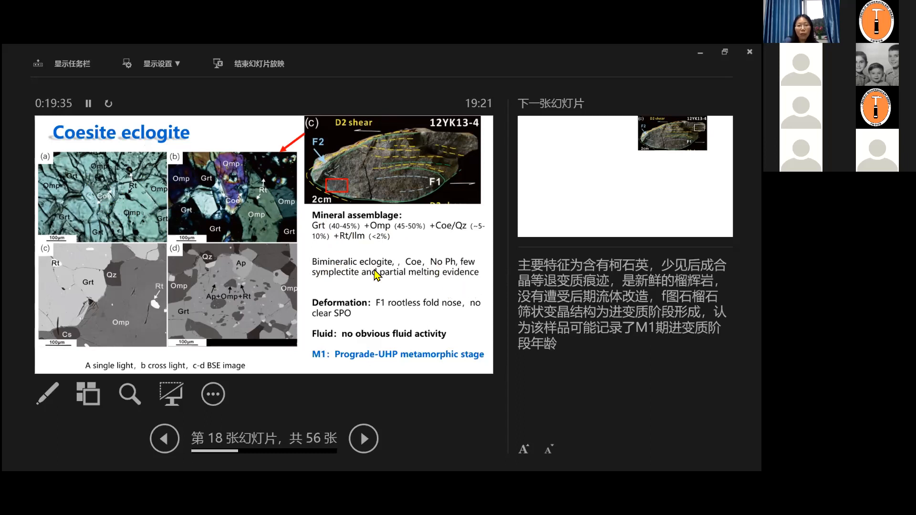
mouse_move(251, 253)
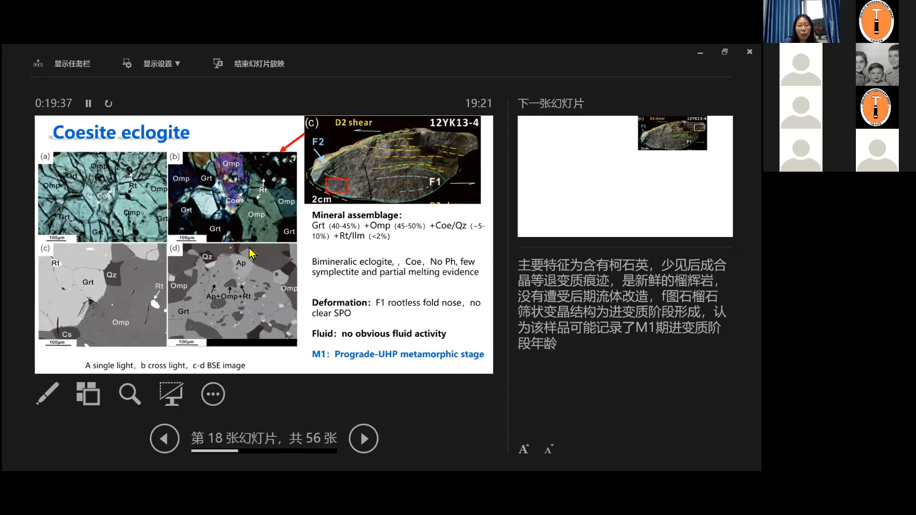
mouse_move(244, 225)
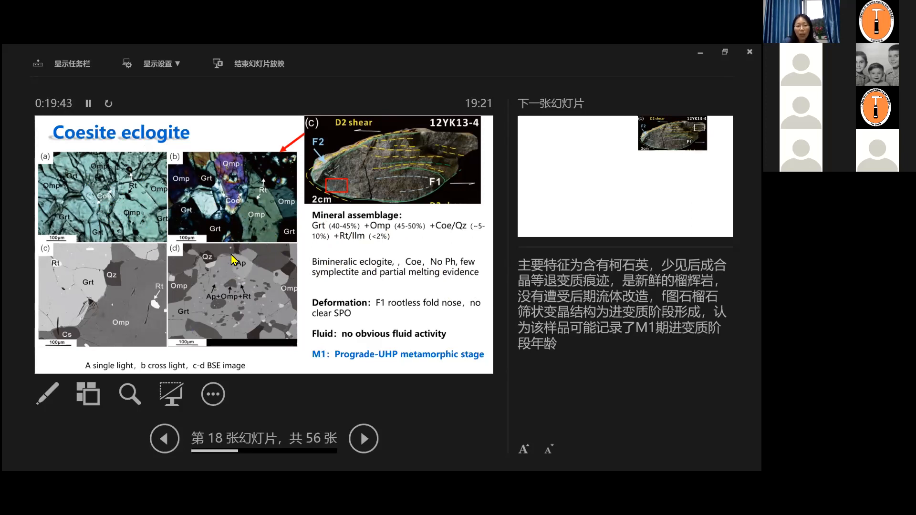
mouse_move(234, 292)
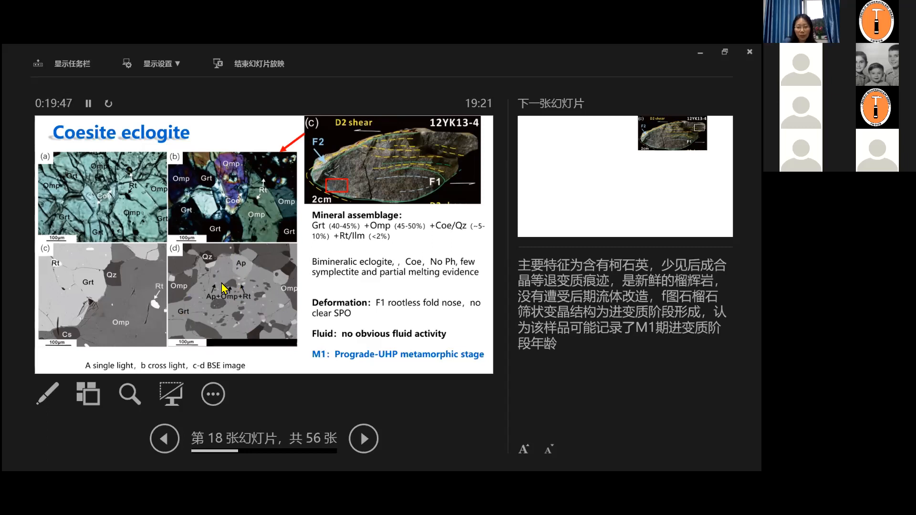
mouse_move(234, 296)
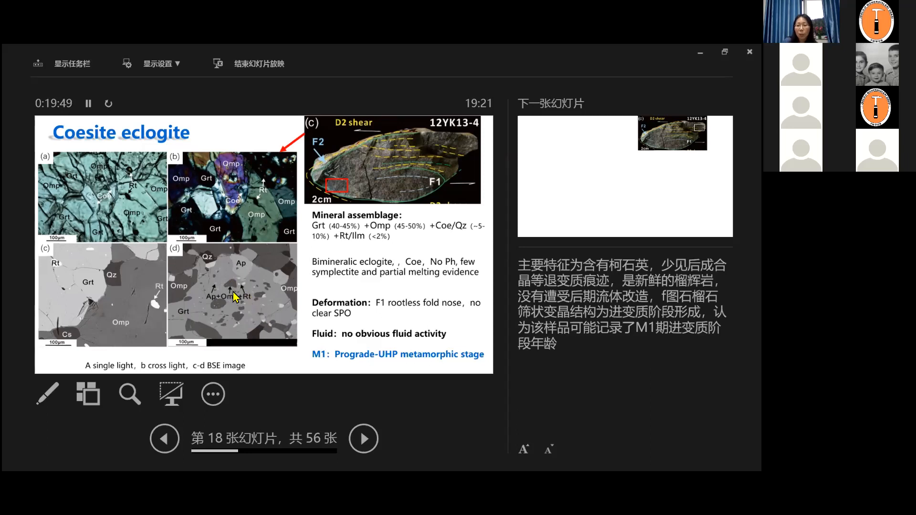
mouse_move(234, 295)
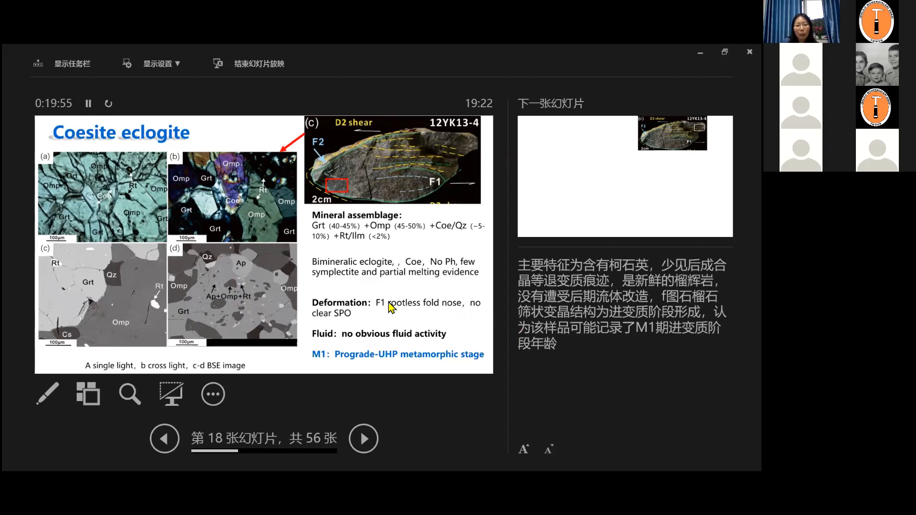
mouse_move(415, 295)
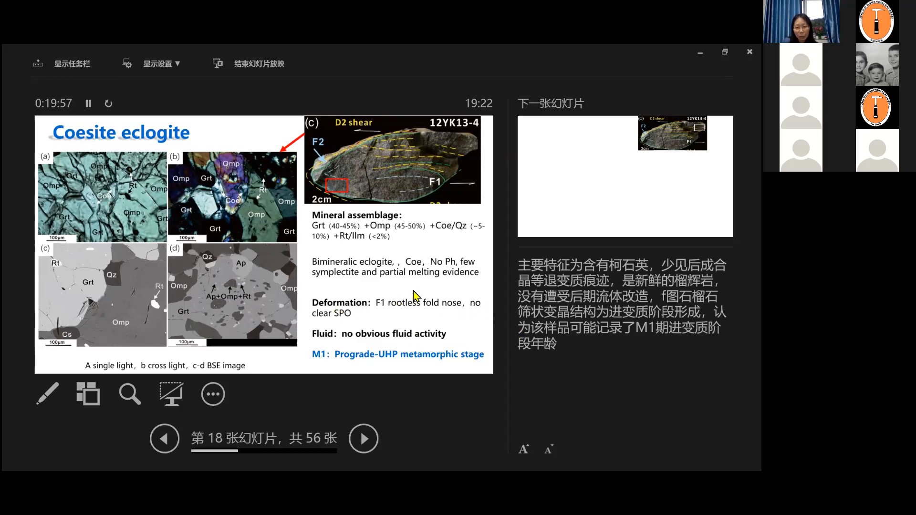
mouse_move(333, 341)
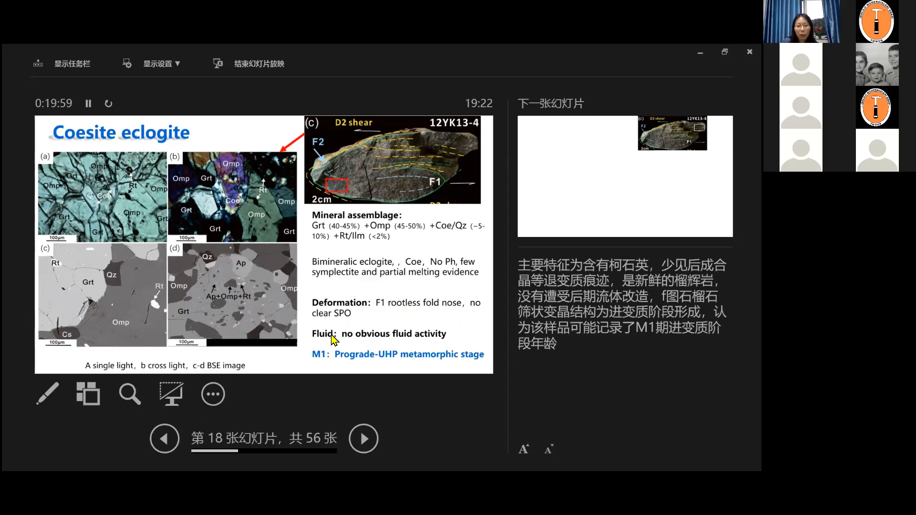
mouse_move(303, 360)
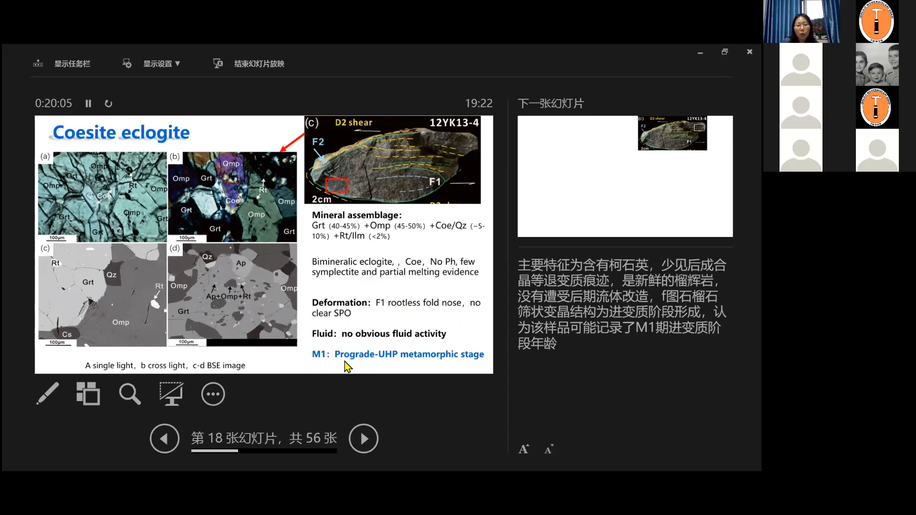
mouse_move(424, 313)
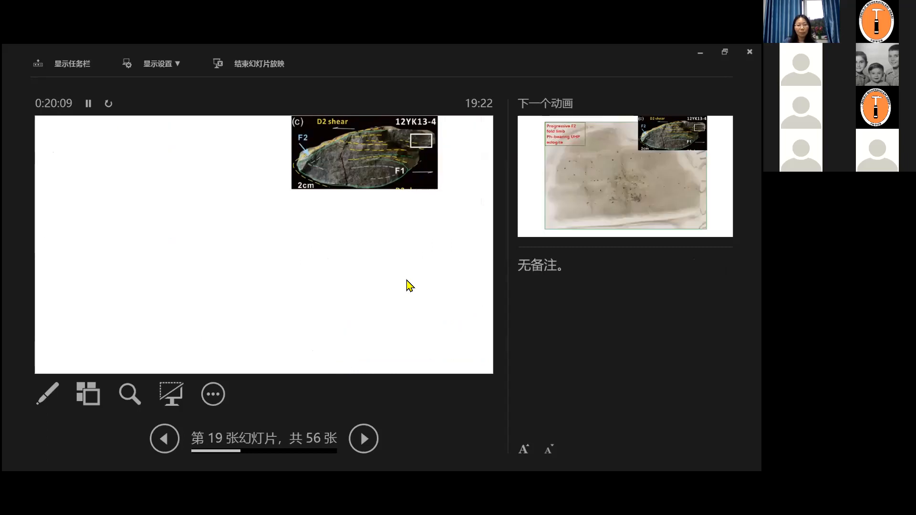
mouse_move(385, 178)
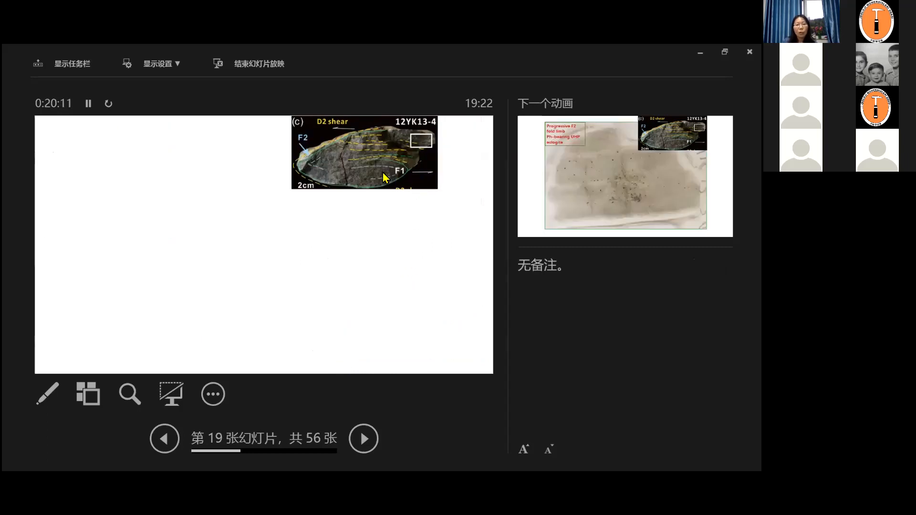
mouse_move(432, 141)
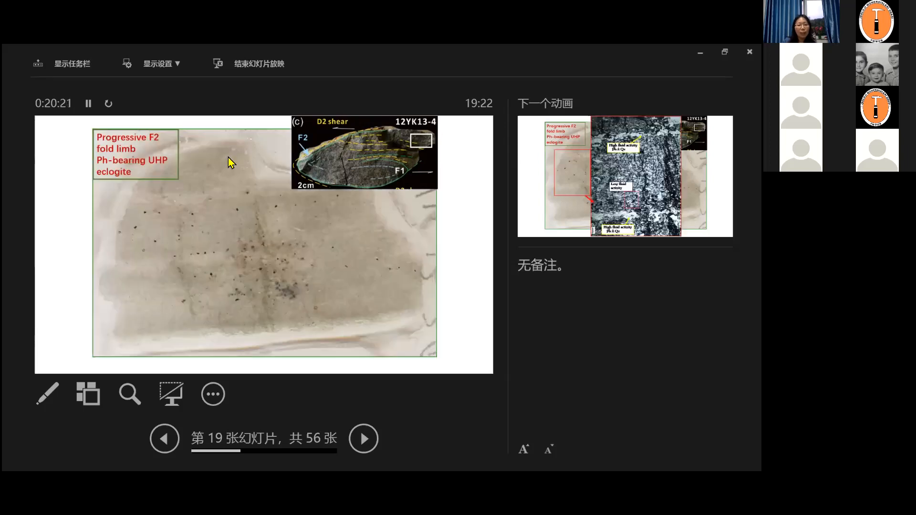
mouse_move(143, 293)
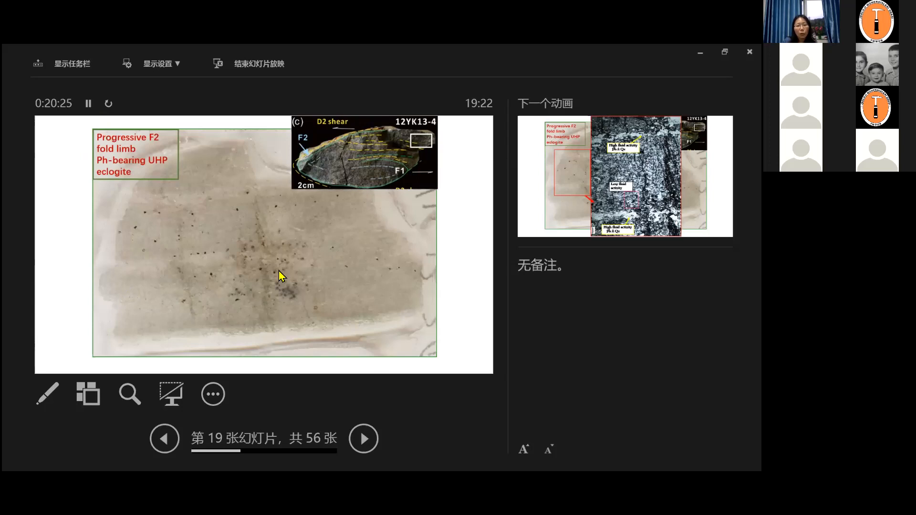
mouse_move(200, 230)
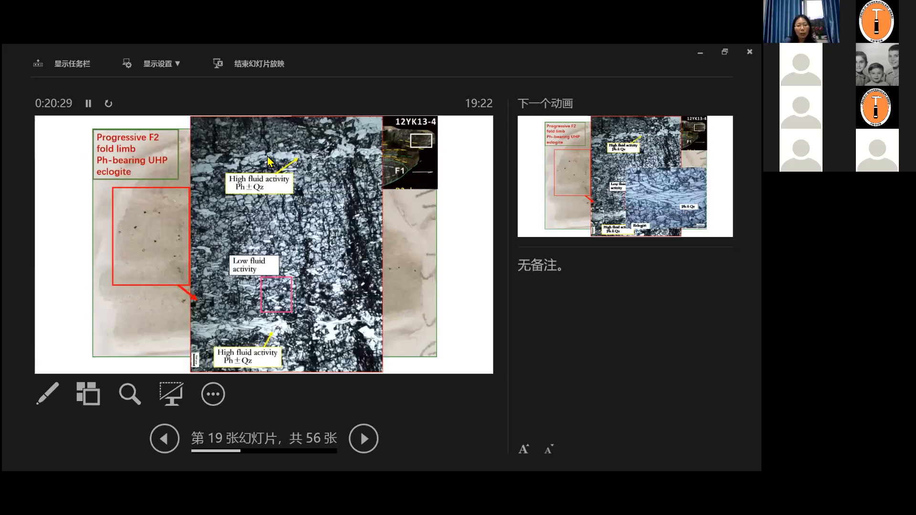
mouse_move(313, 227)
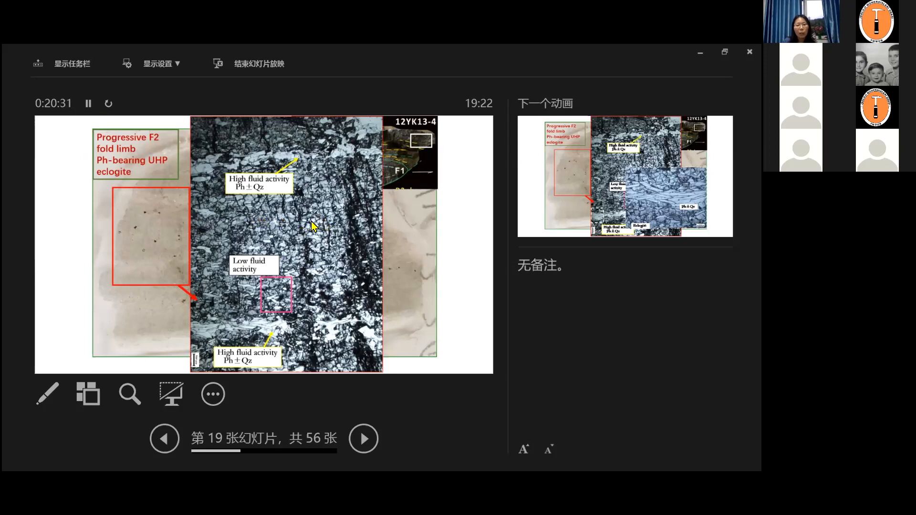
mouse_move(248, 176)
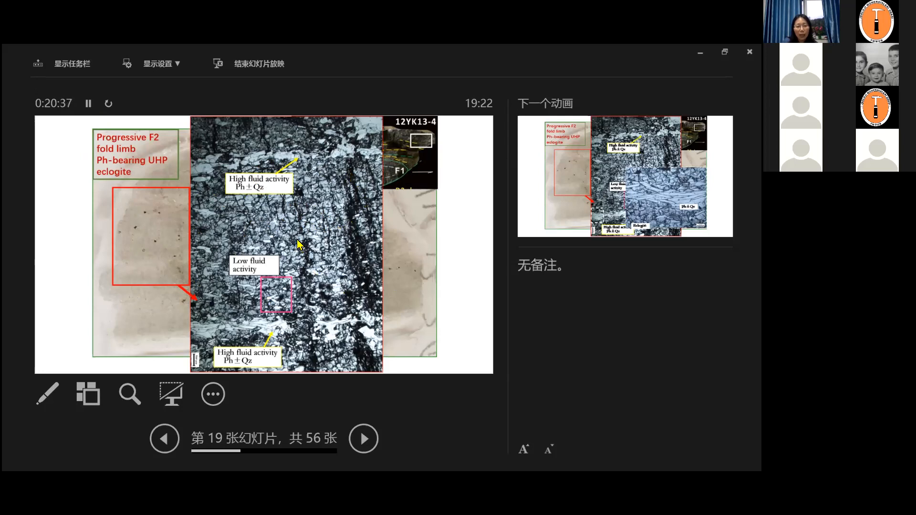
mouse_move(309, 227)
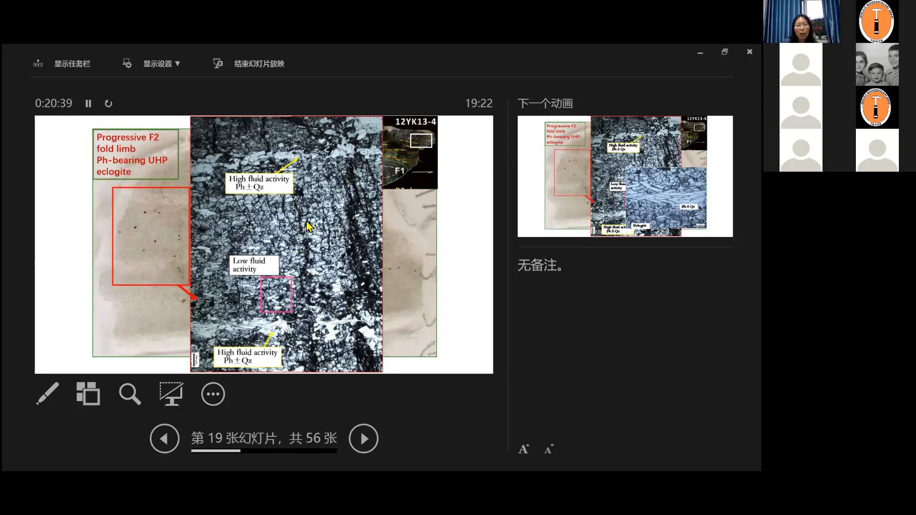
mouse_move(245, 245)
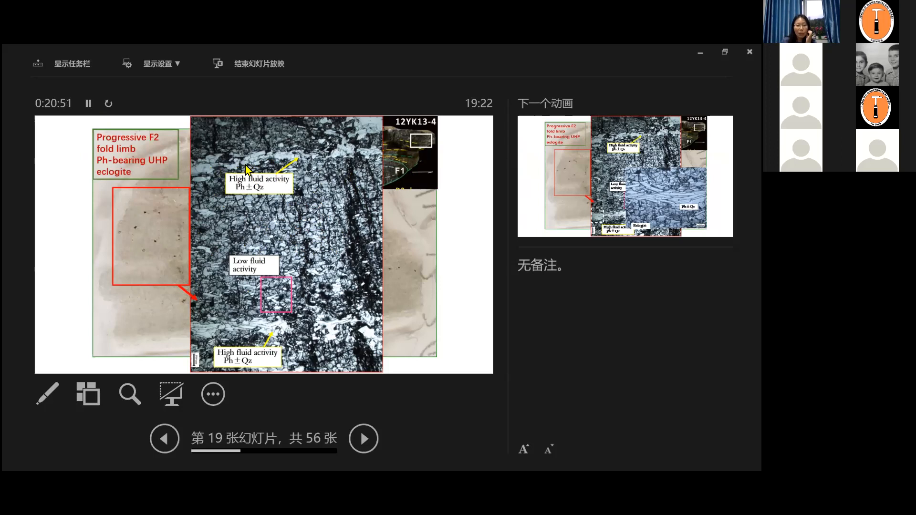
mouse_move(342, 334)
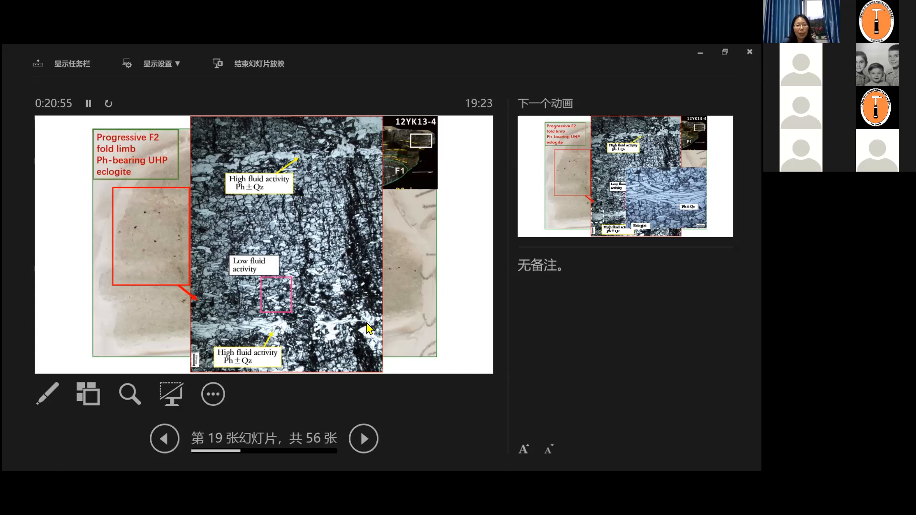
mouse_move(213, 332)
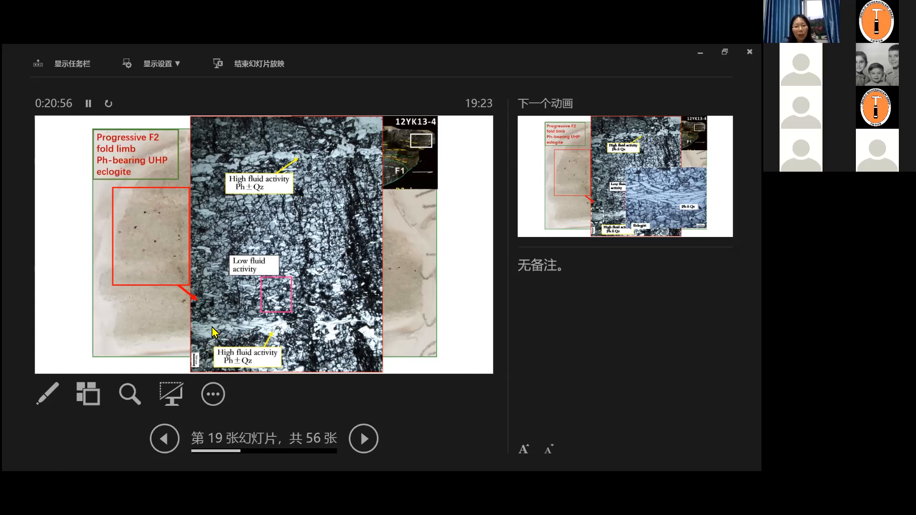
mouse_move(244, 361)
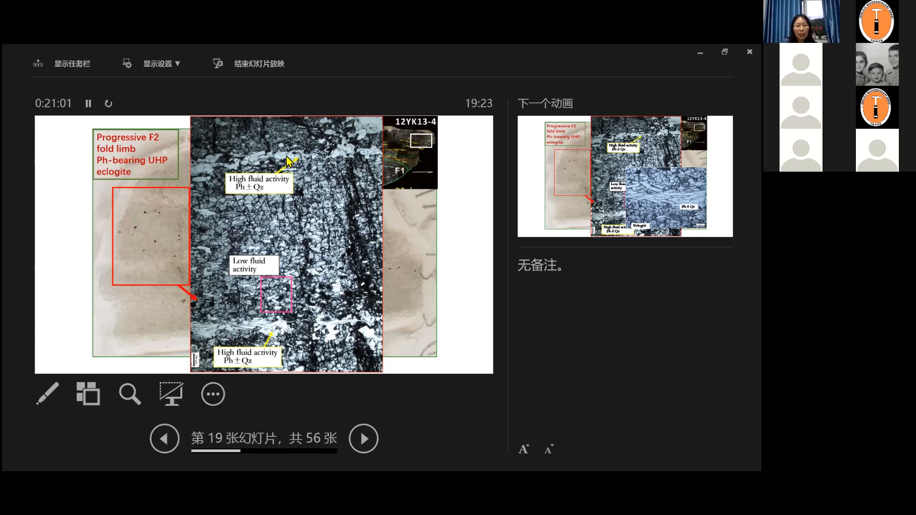
mouse_move(264, 182)
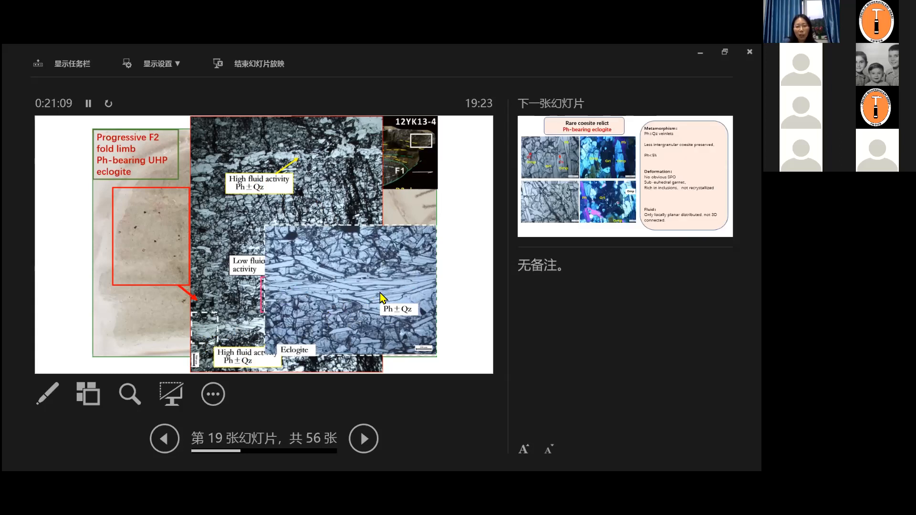
mouse_move(336, 336)
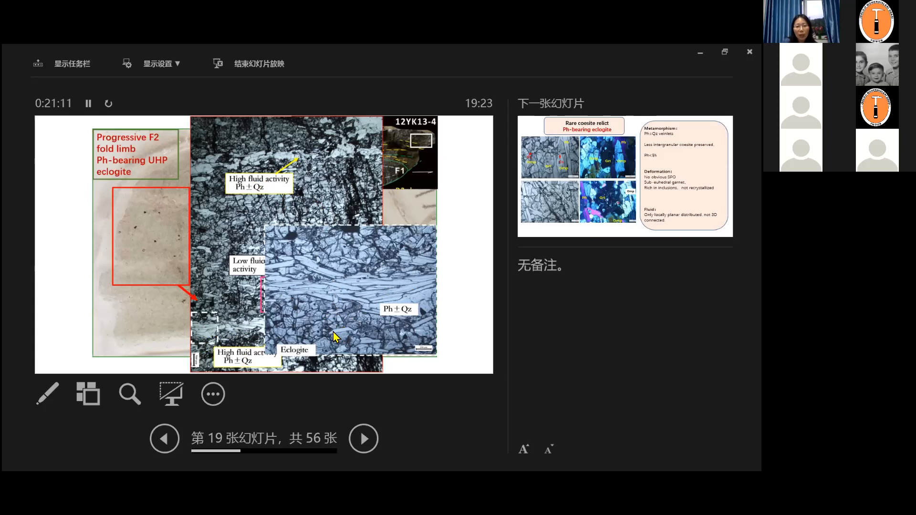
mouse_move(441, 286)
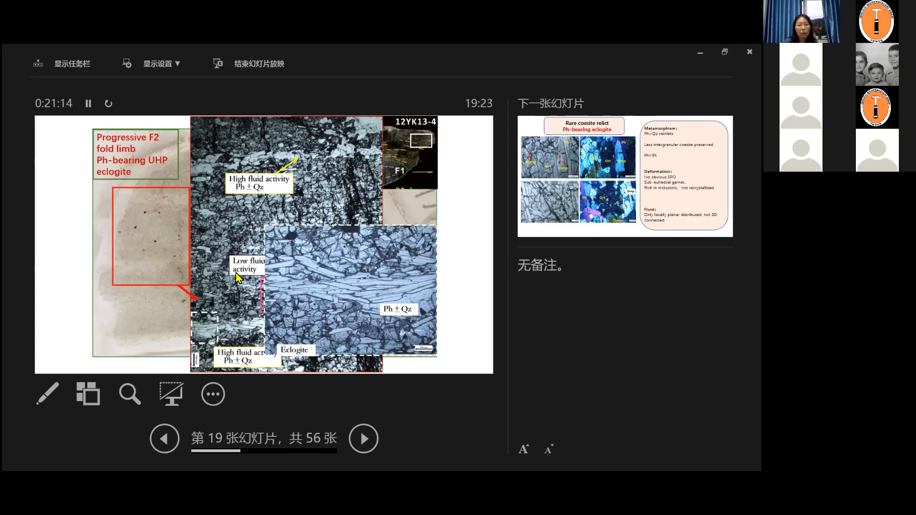
Advance to slide 20, Rare coesite relict Ph-bearing eclogite.
click(363, 438)
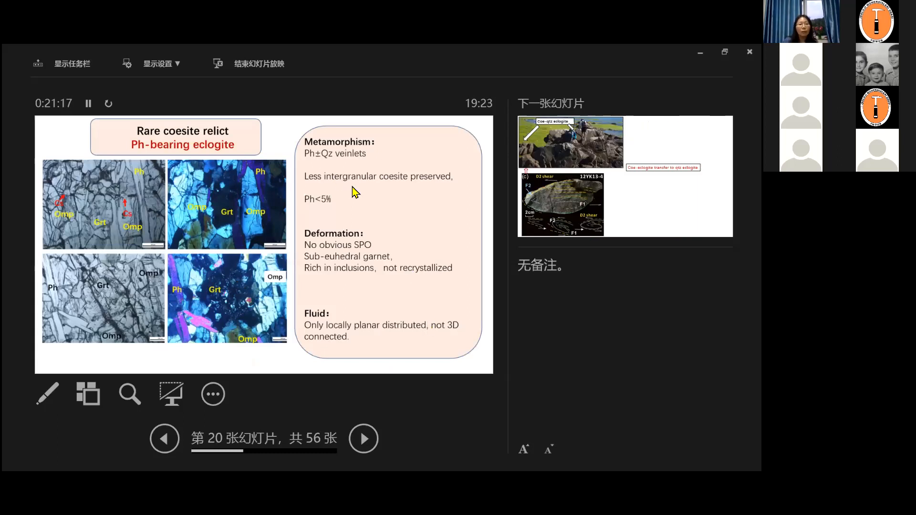
mouse_move(350, 209)
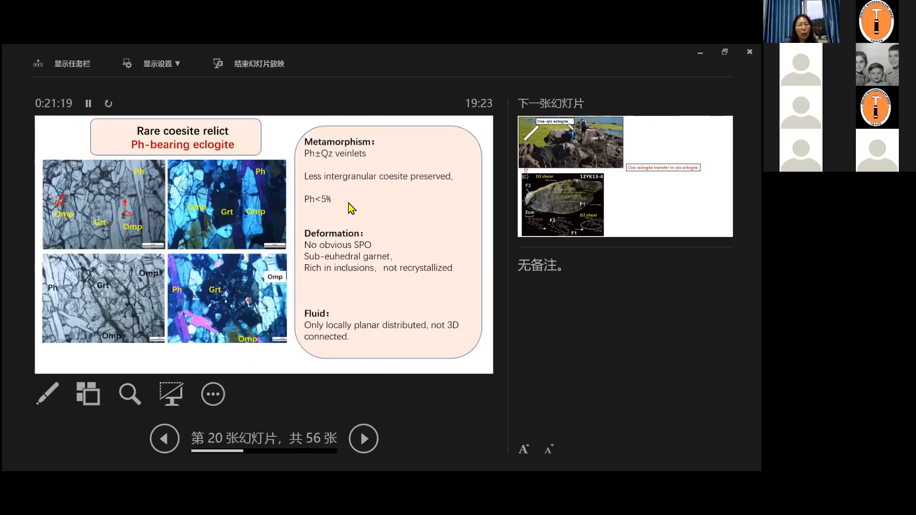
mouse_move(235, 168)
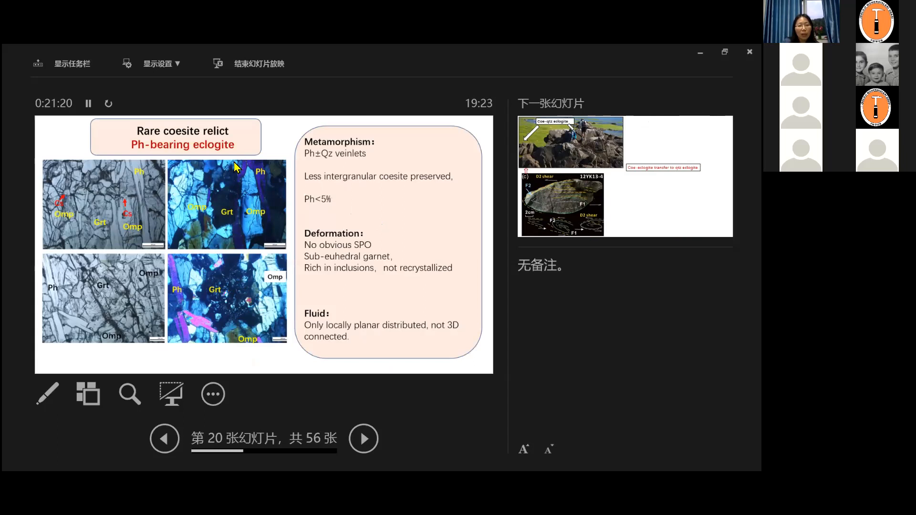
mouse_move(135, 306)
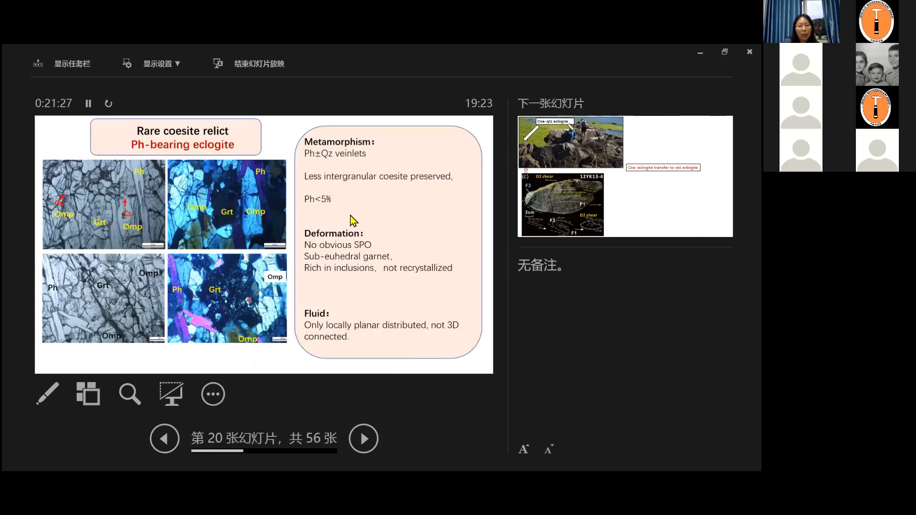
mouse_move(439, 186)
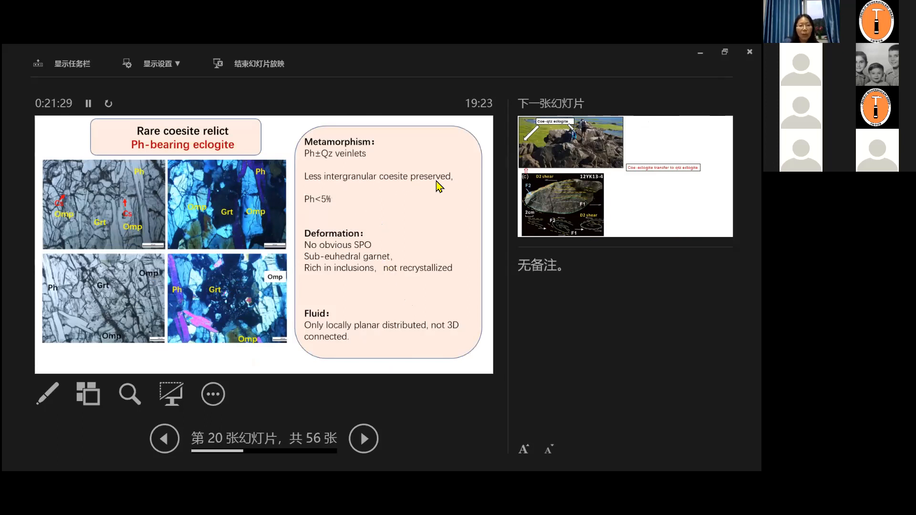
mouse_move(227, 212)
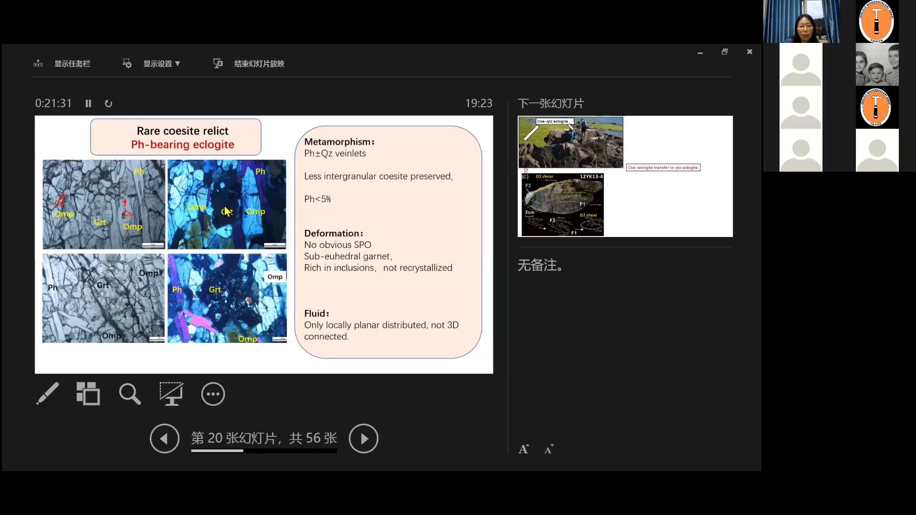
mouse_move(391, 308)
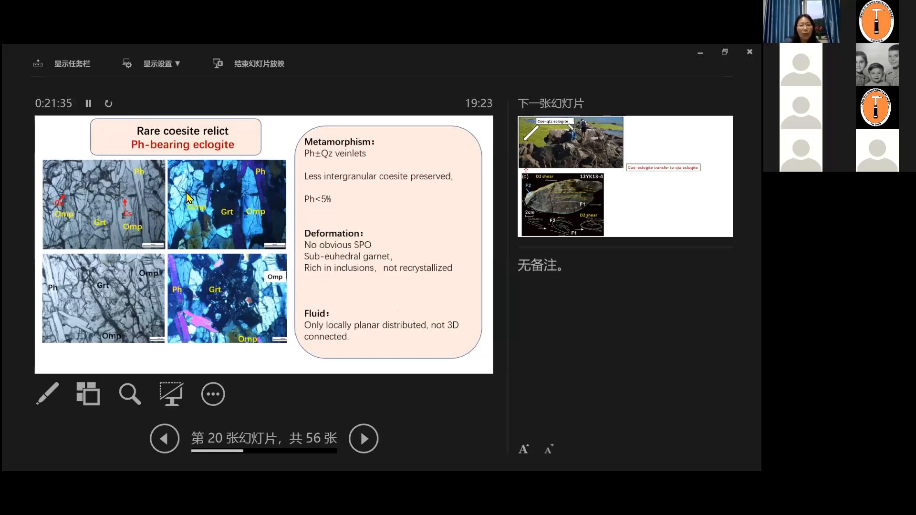
mouse_move(212, 292)
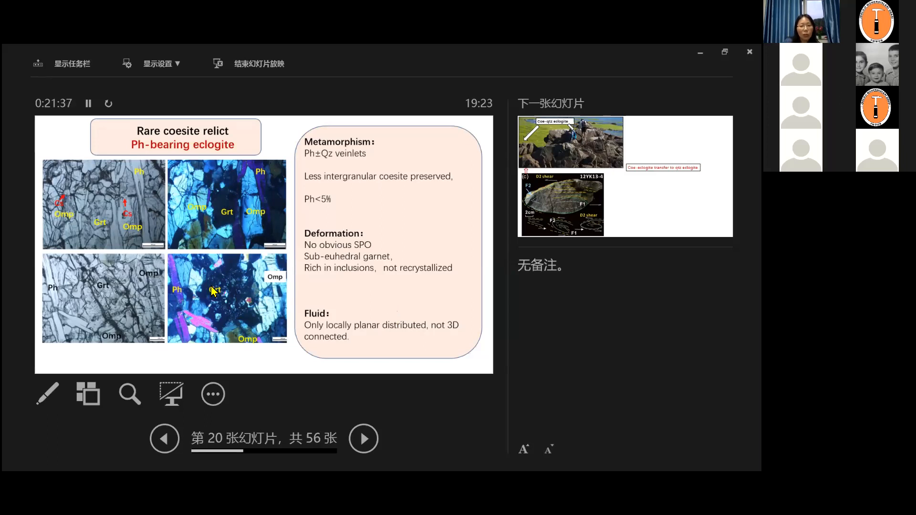
mouse_move(219, 307)
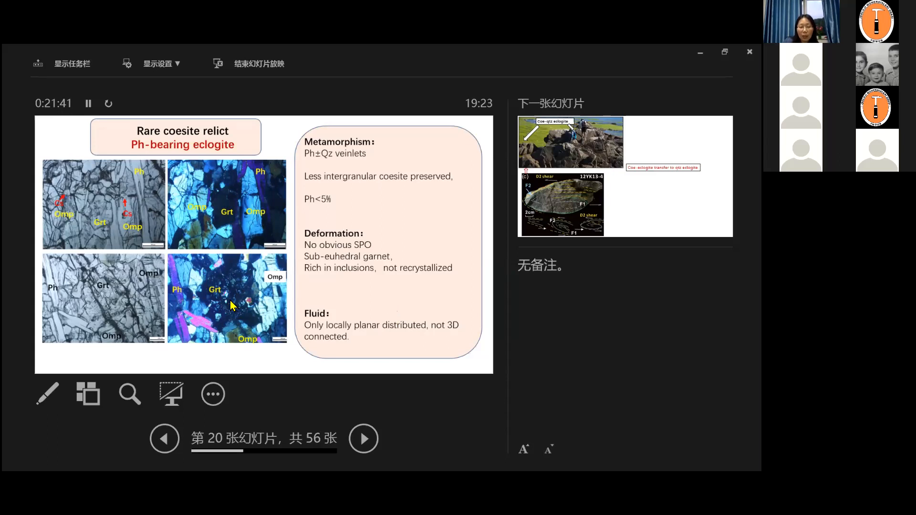
mouse_move(435, 418)
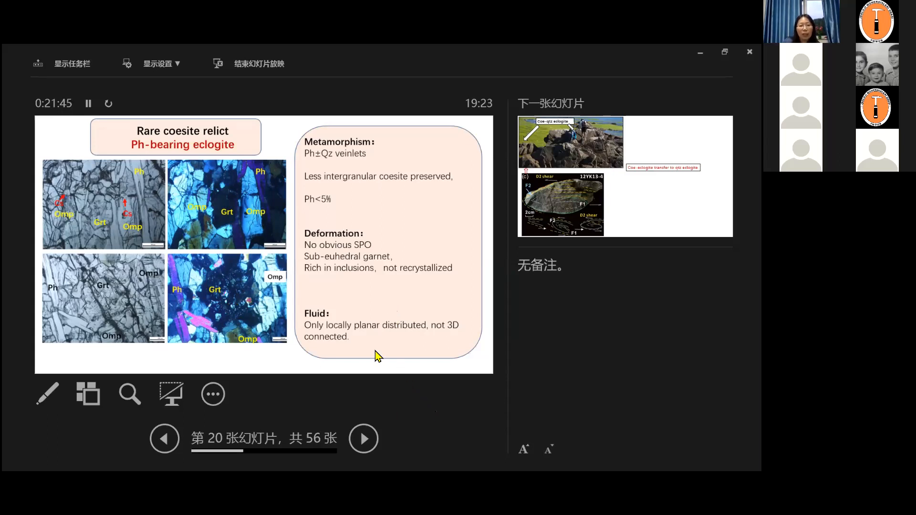
mouse_move(365, 280)
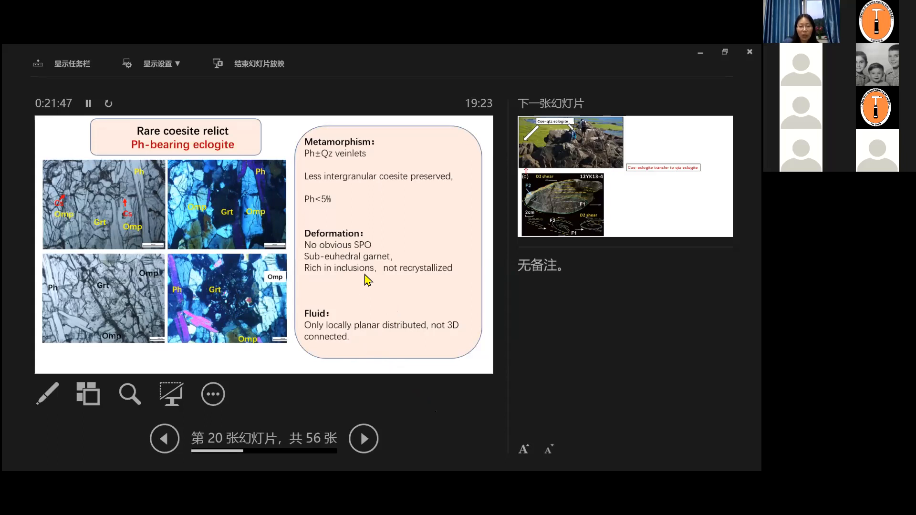
mouse_move(374, 299)
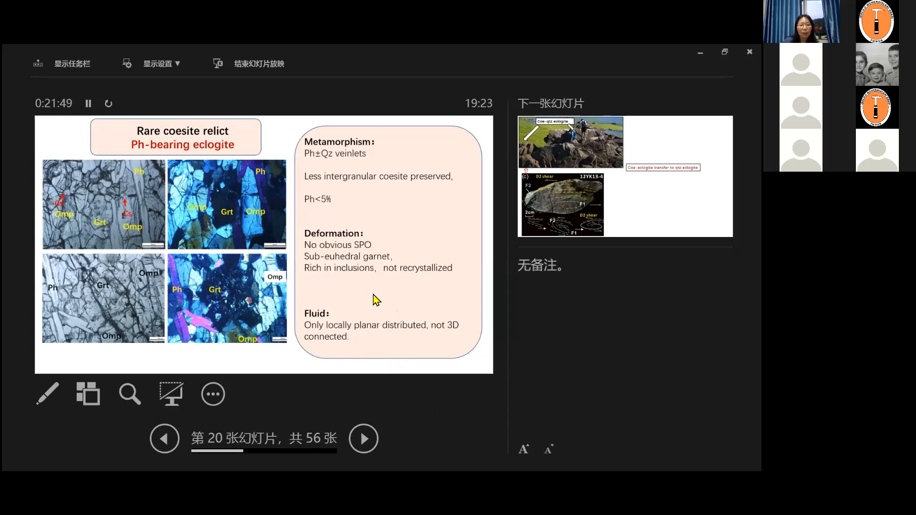
Advance to slide 21, the Coe-qtz eclogite outcrop photo with the D2 shear sample.
click(362, 439)
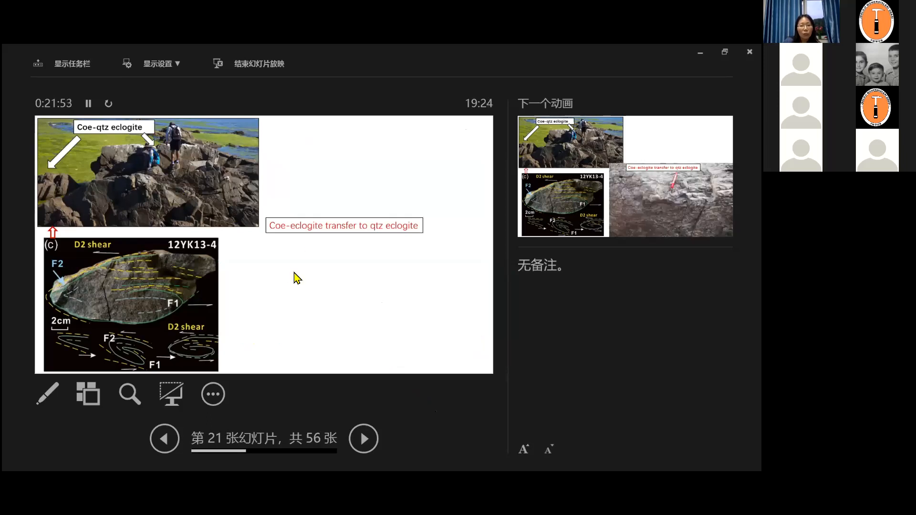
mouse_move(291, 215)
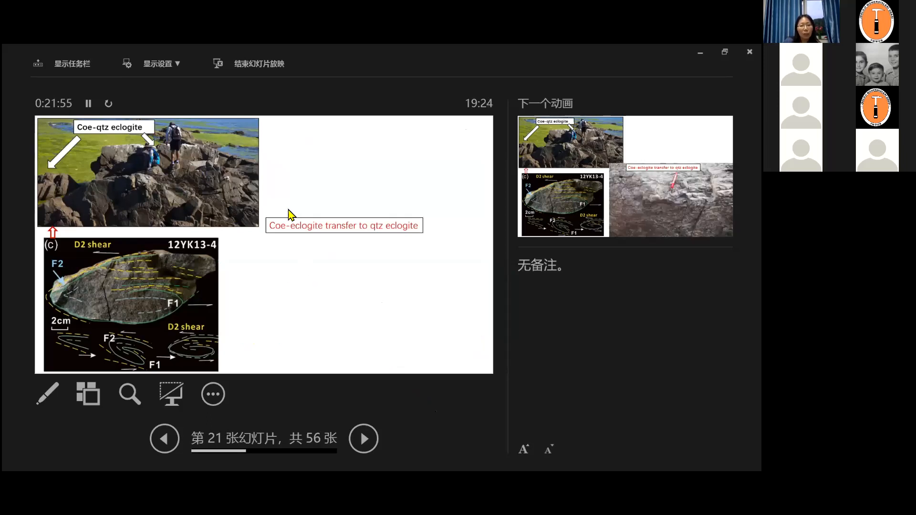
mouse_move(123, 170)
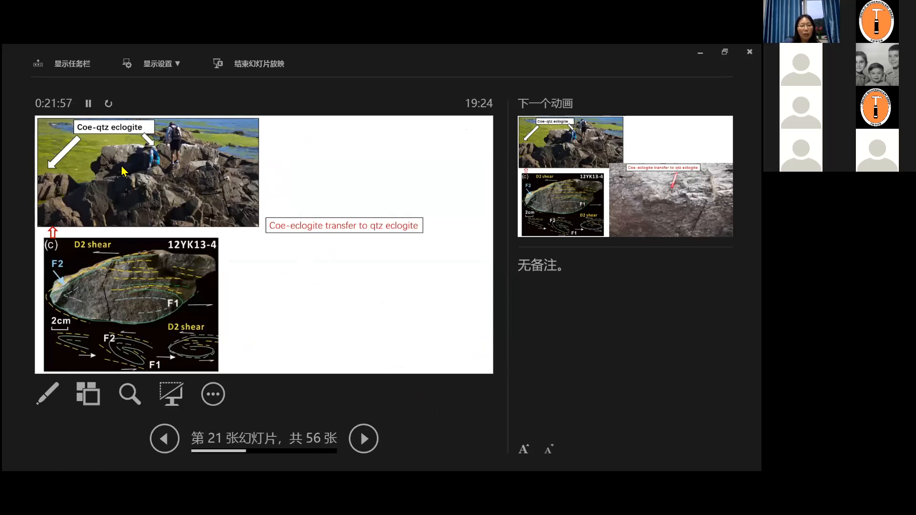
mouse_move(251, 292)
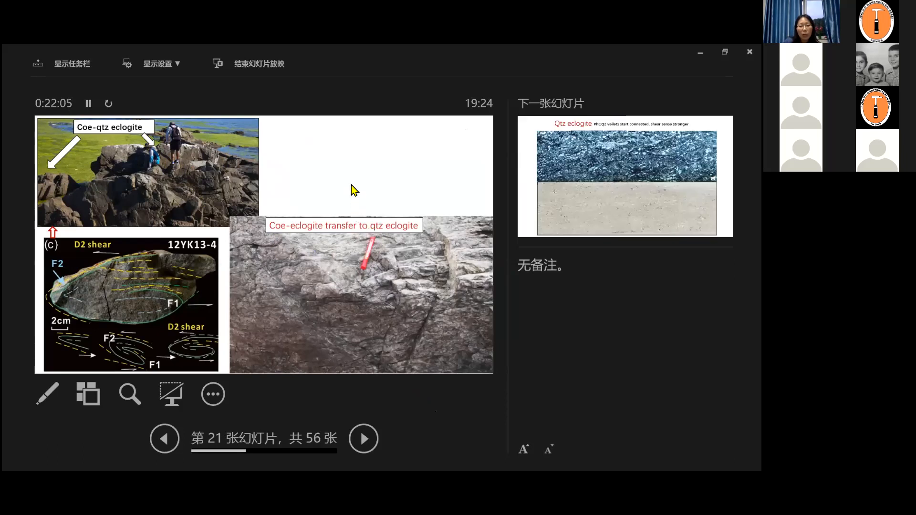
Advance from the coe-to-qtz eclogite outcrop photo to slide 22, Qtz eclogite thin sections.
click(362, 438)
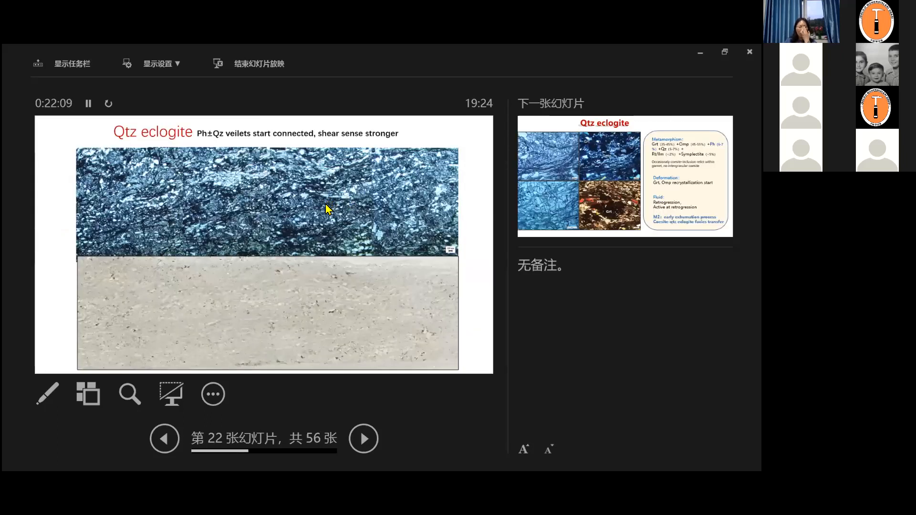
mouse_move(342, 237)
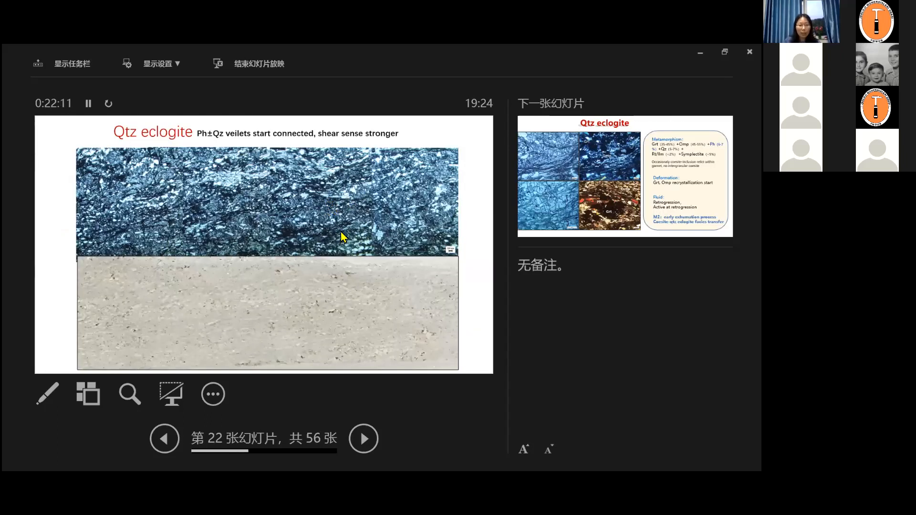
mouse_move(356, 319)
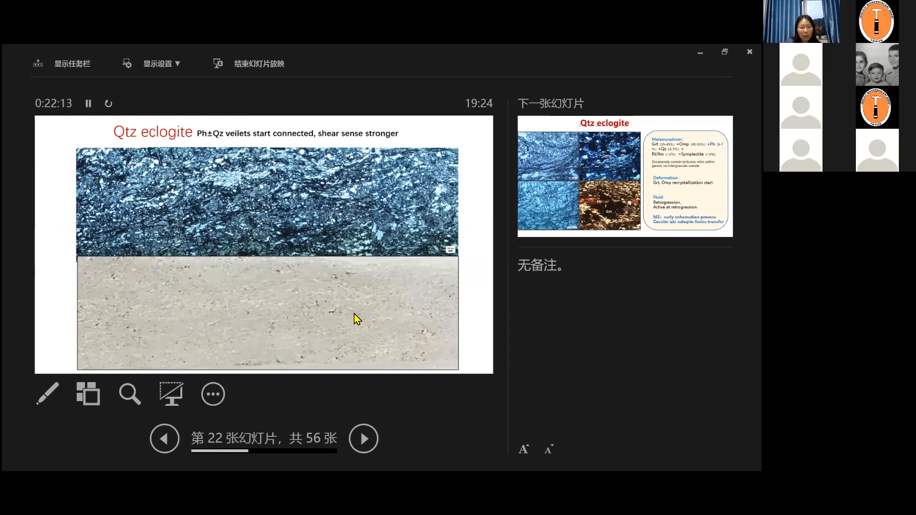
mouse_move(261, 171)
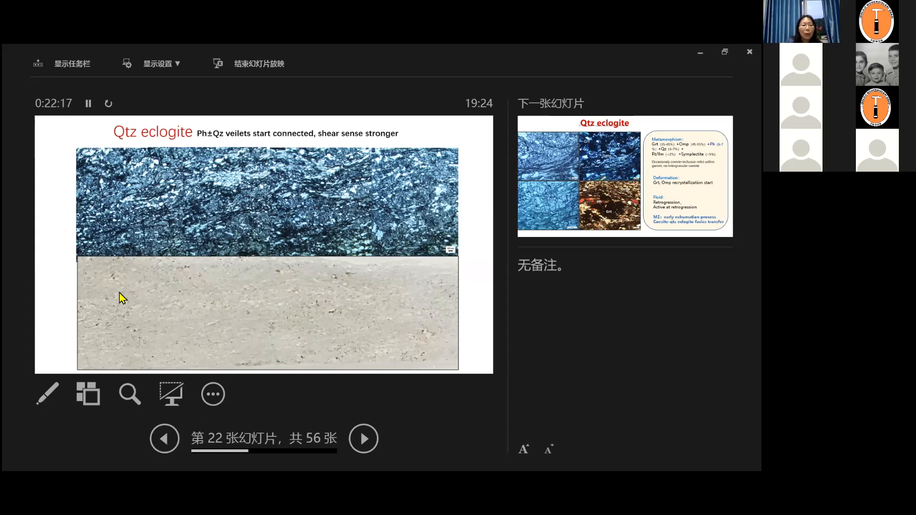
mouse_move(140, 206)
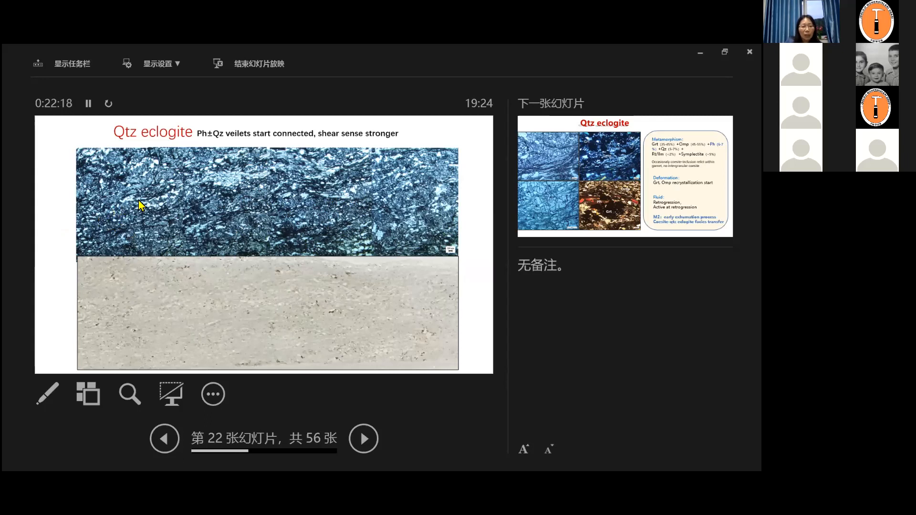
mouse_move(277, 174)
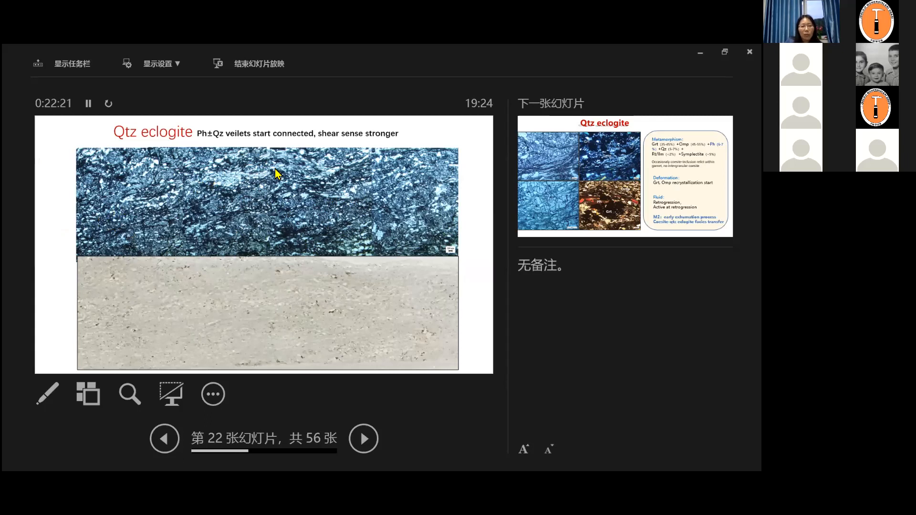
mouse_move(316, 199)
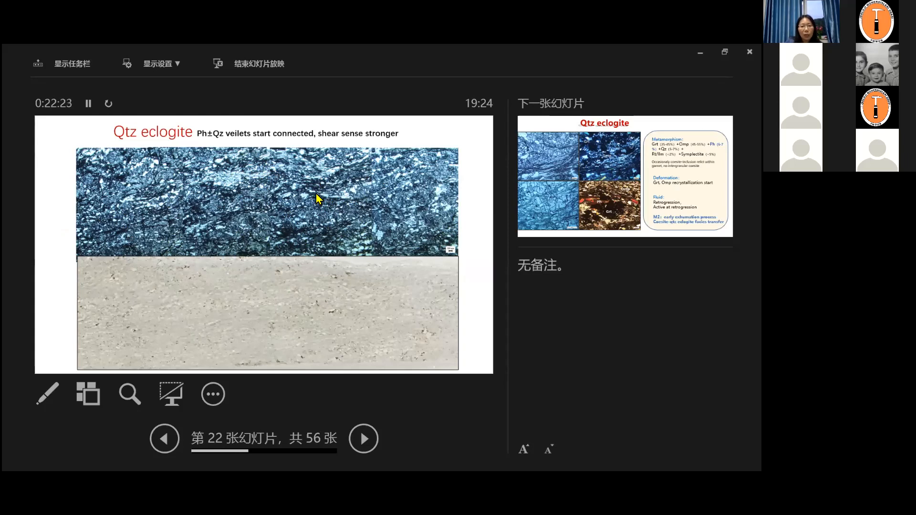
mouse_move(287, 220)
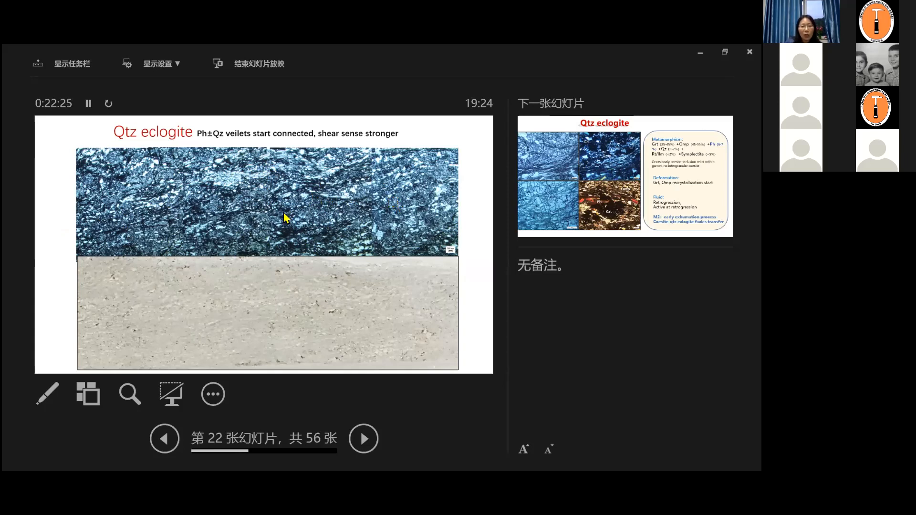
mouse_move(333, 234)
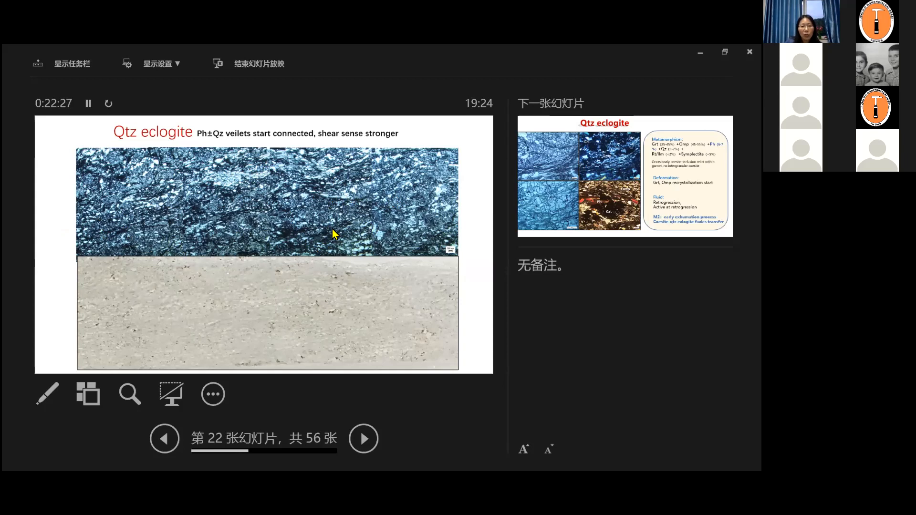
mouse_move(254, 196)
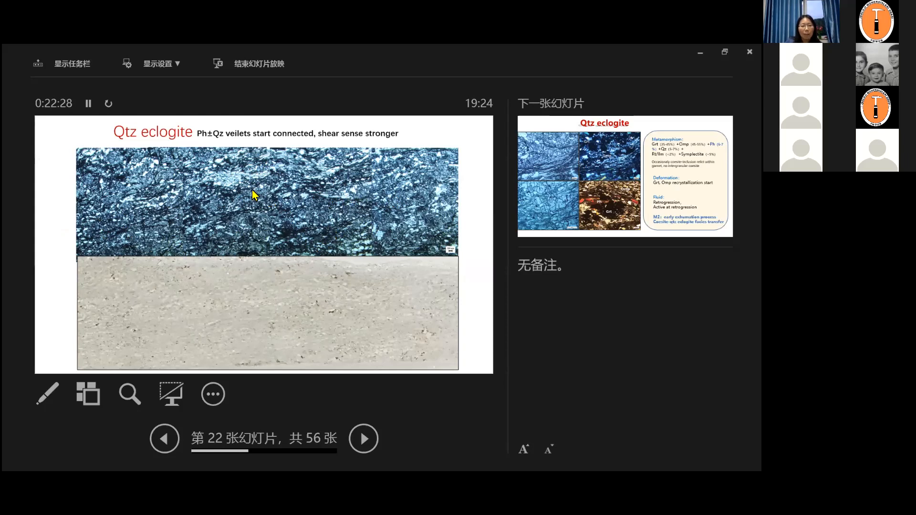
Advance to slide 23, the Qtz eclogite metamorphism, deformation and fluid summary.
click(363, 437)
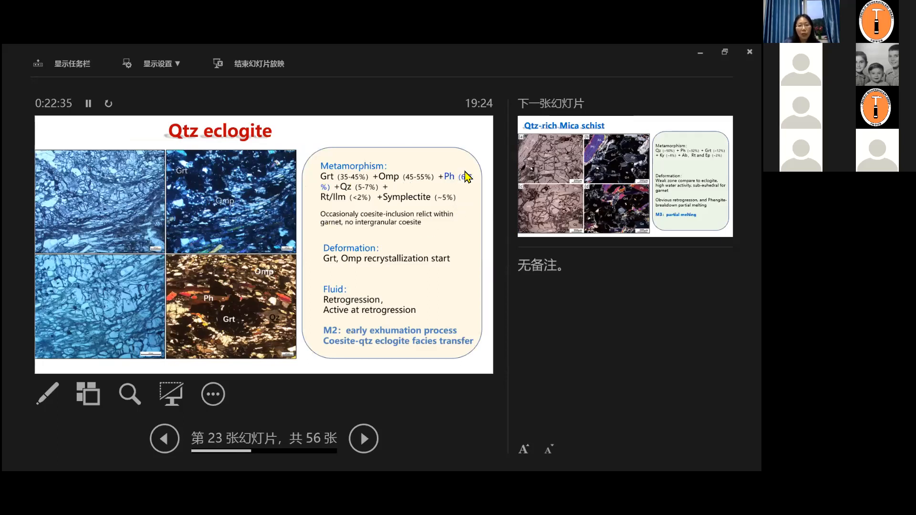
mouse_move(330, 191)
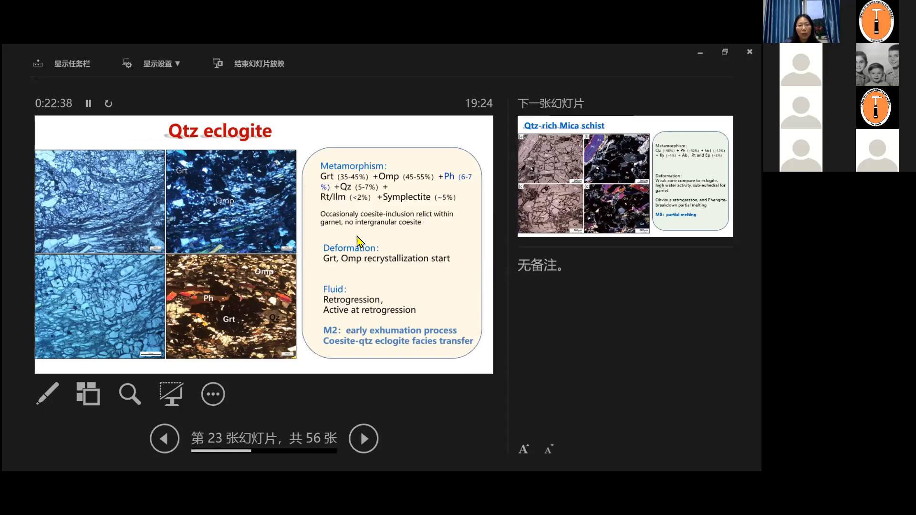
mouse_move(400, 220)
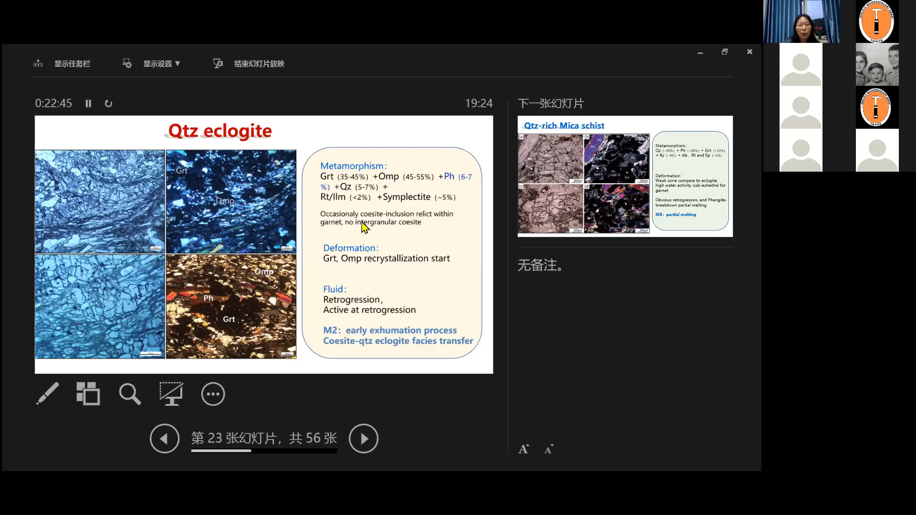
mouse_move(187, 292)
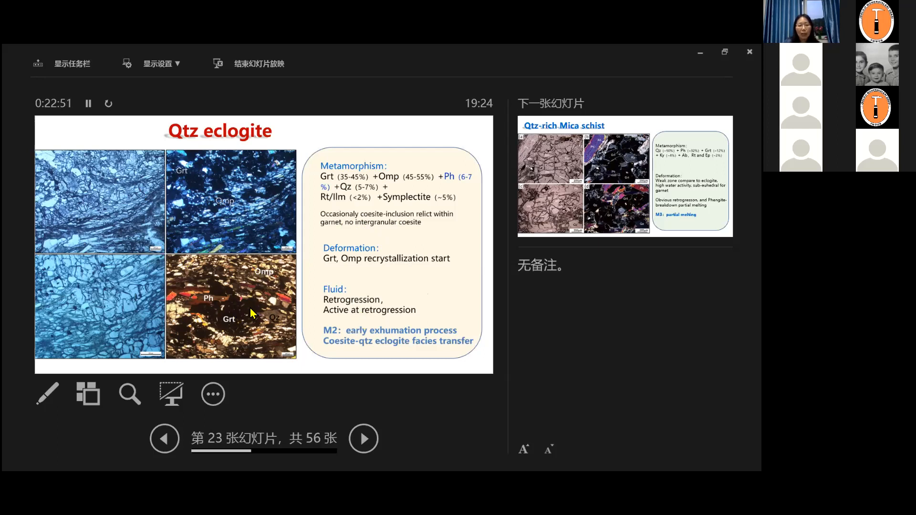
mouse_move(263, 287)
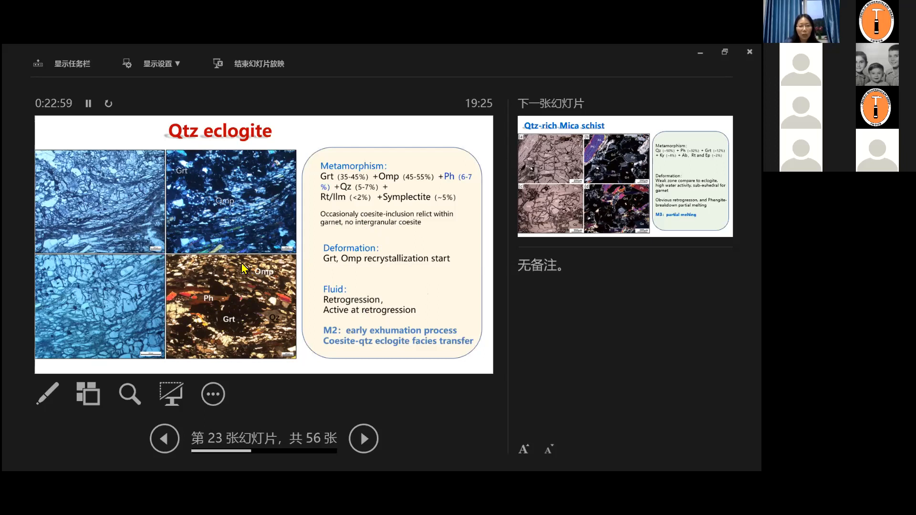
mouse_move(302, 346)
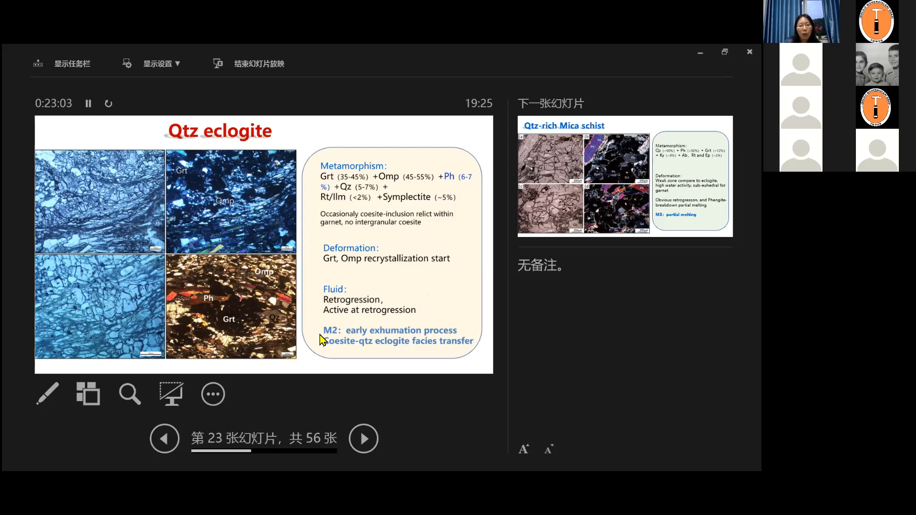
mouse_move(106, 272)
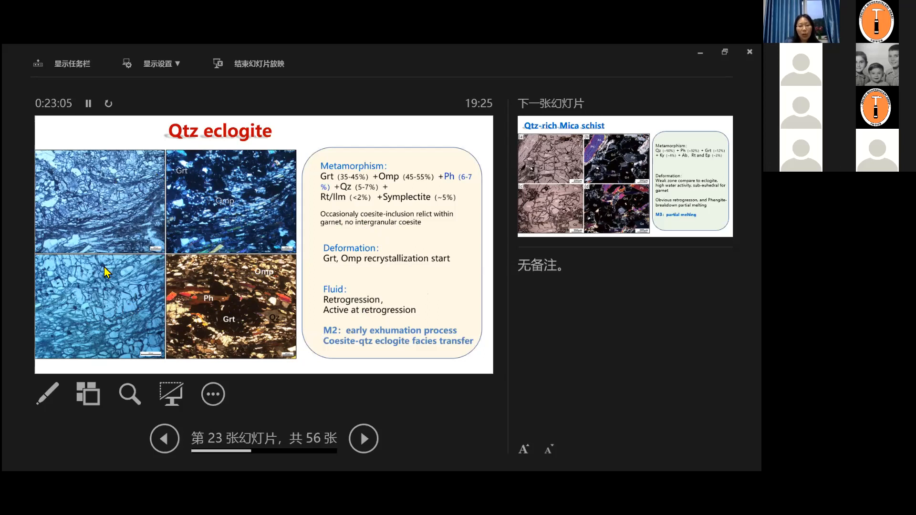
mouse_move(256, 273)
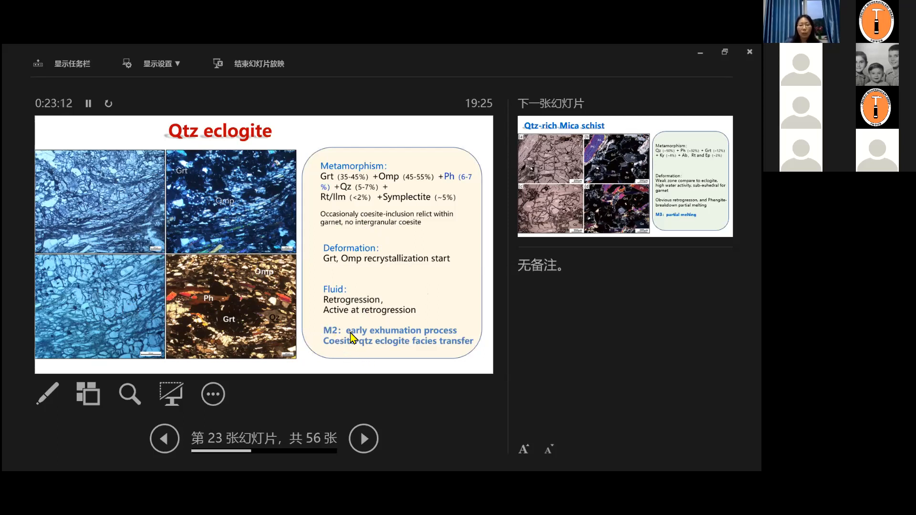
mouse_move(449, 341)
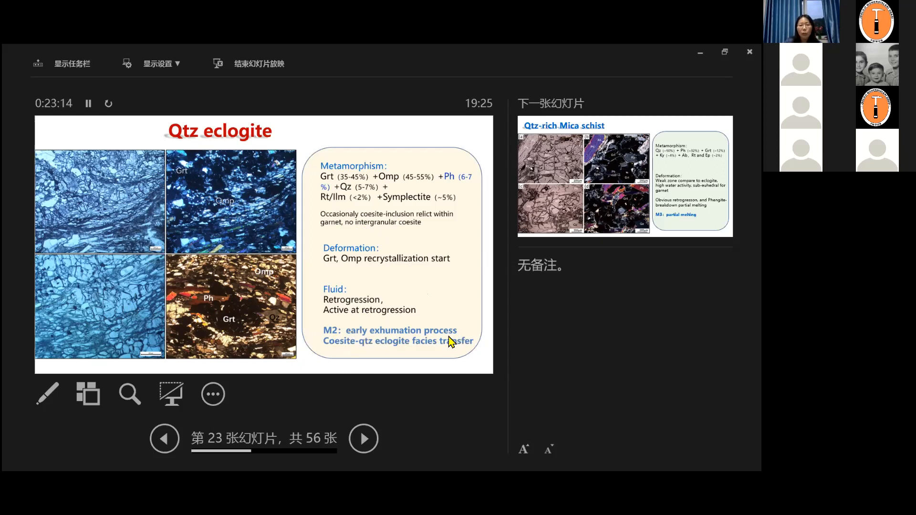
mouse_move(363, 347)
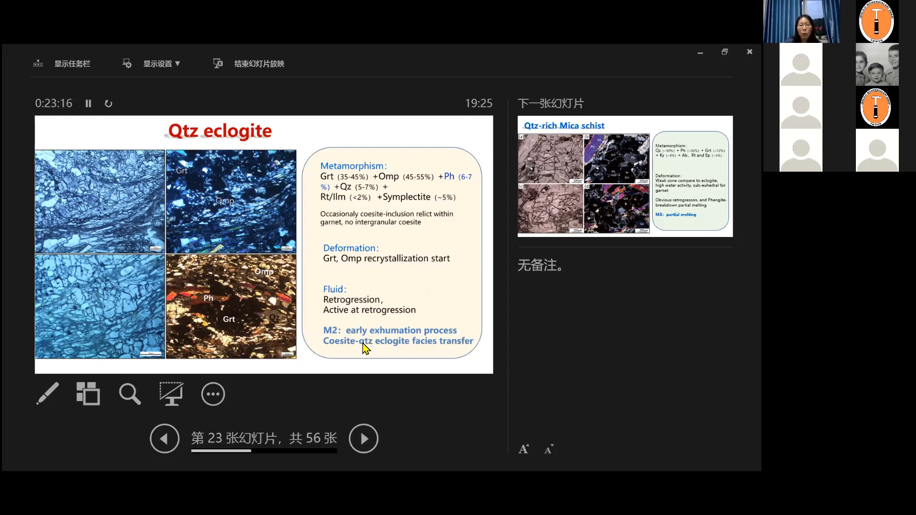
mouse_move(326, 240)
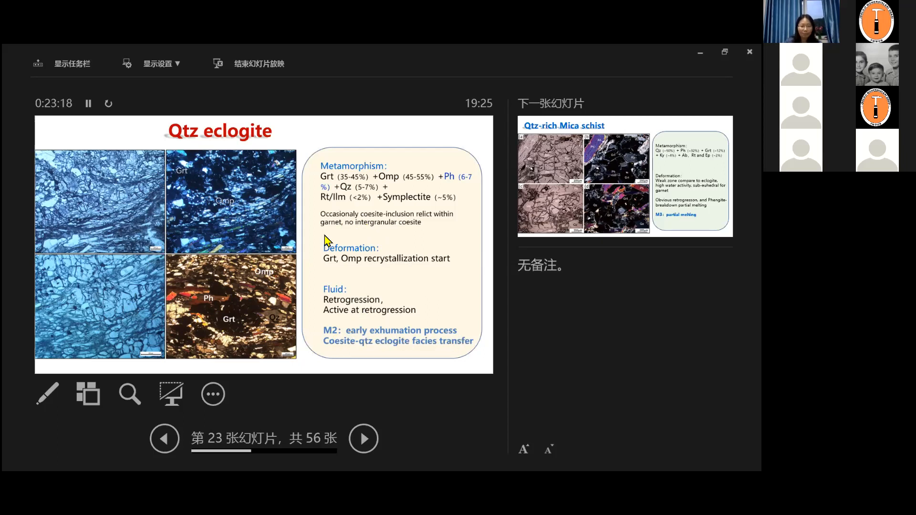
Advance to slide 24, Qtz-rich Mica schist, with the partial melting slide queued next.
click(362, 438)
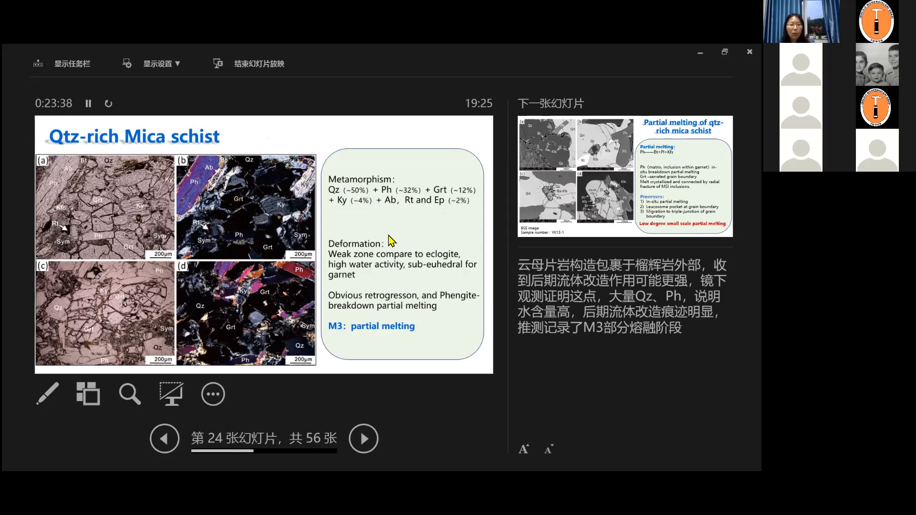
mouse_move(355, 275)
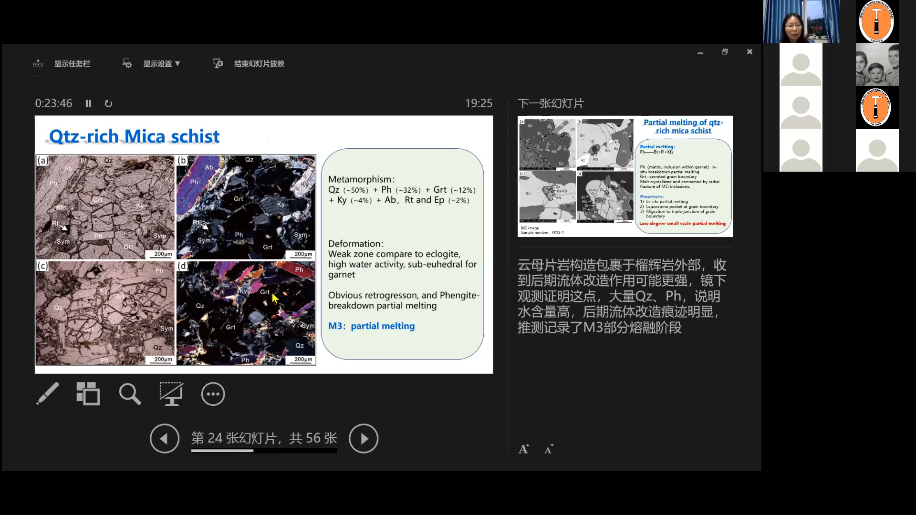
mouse_move(274, 303)
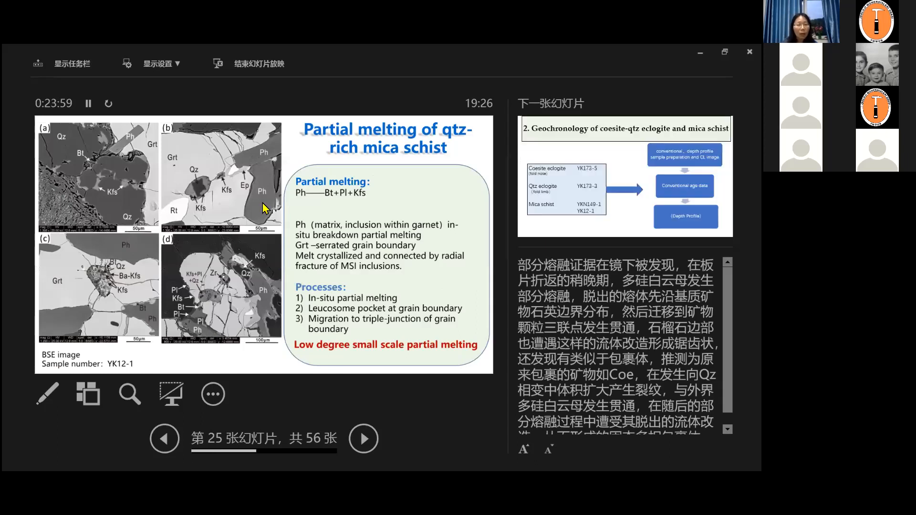
mouse_move(155, 240)
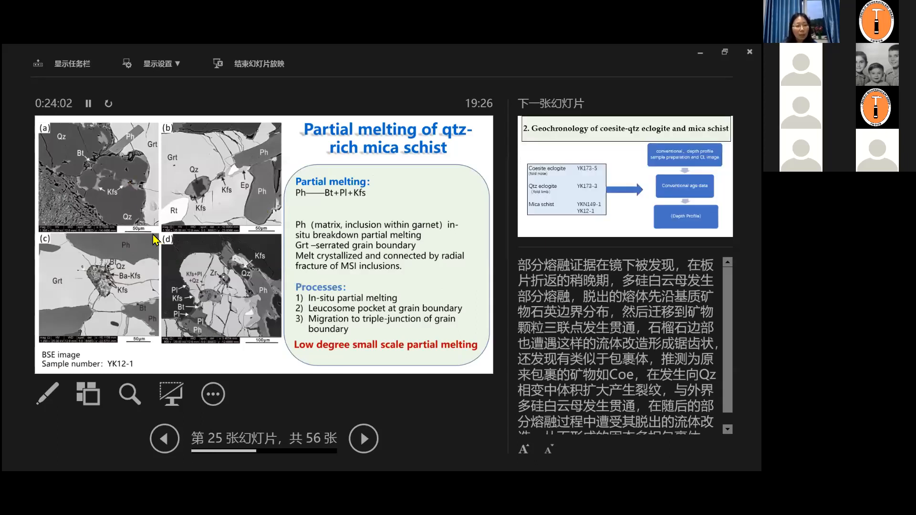
mouse_move(135, 190)
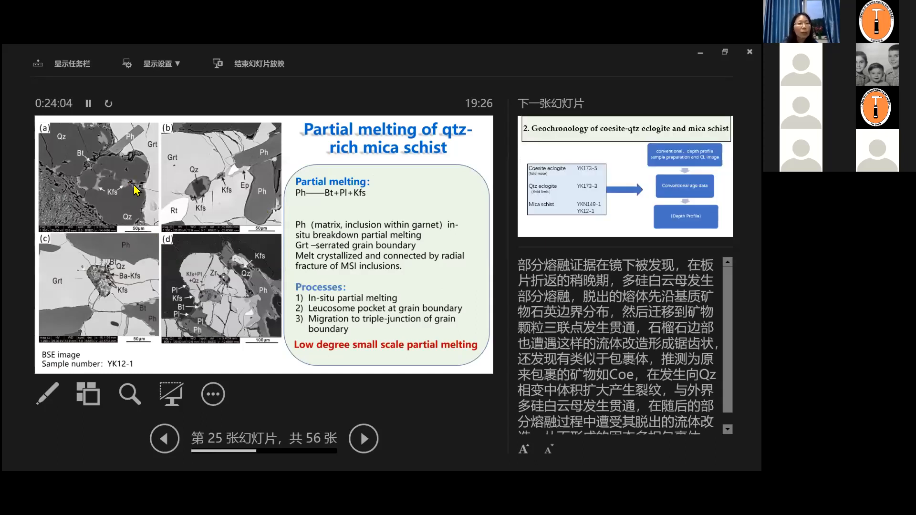
mouse_move(102, 149)
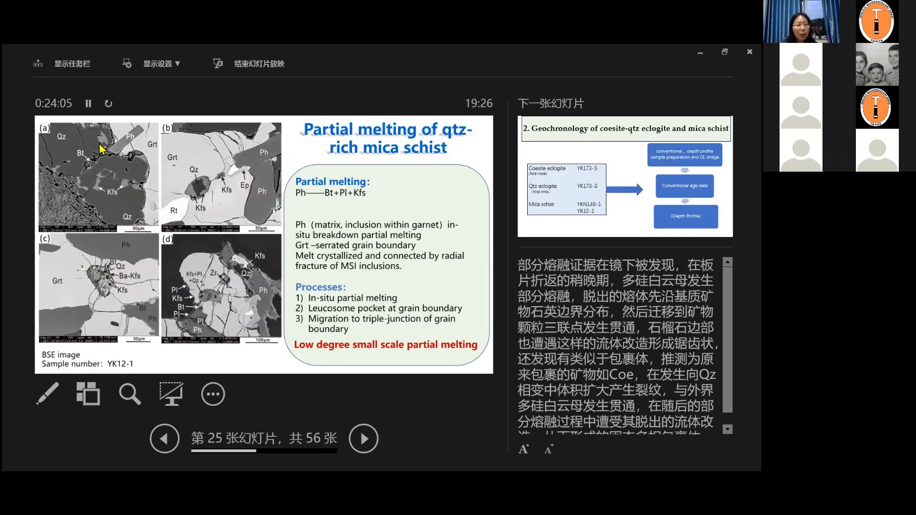
mouse_move(94, 158)
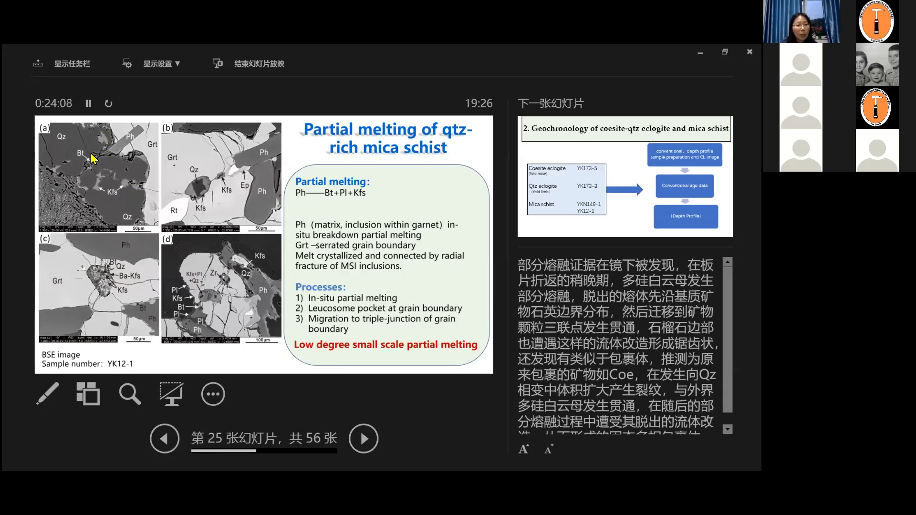
mouse_move(137, 192)
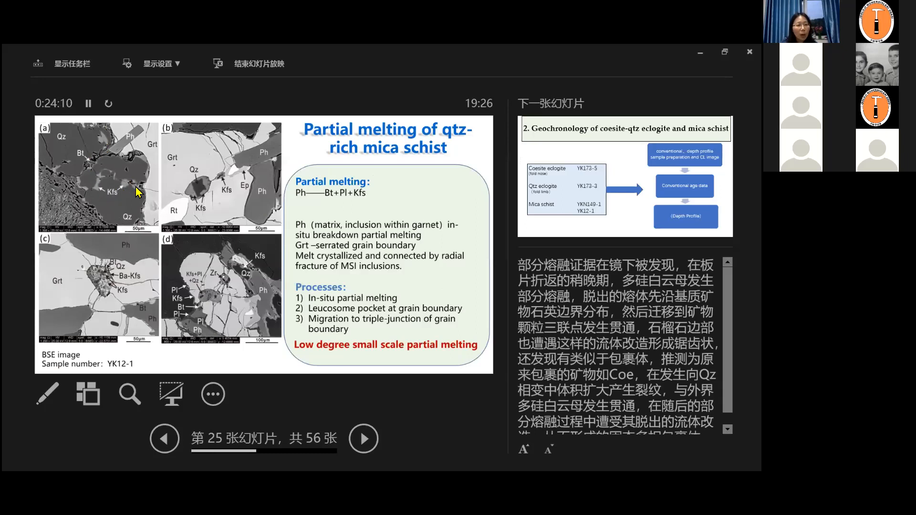
mouse_move(120, 200)
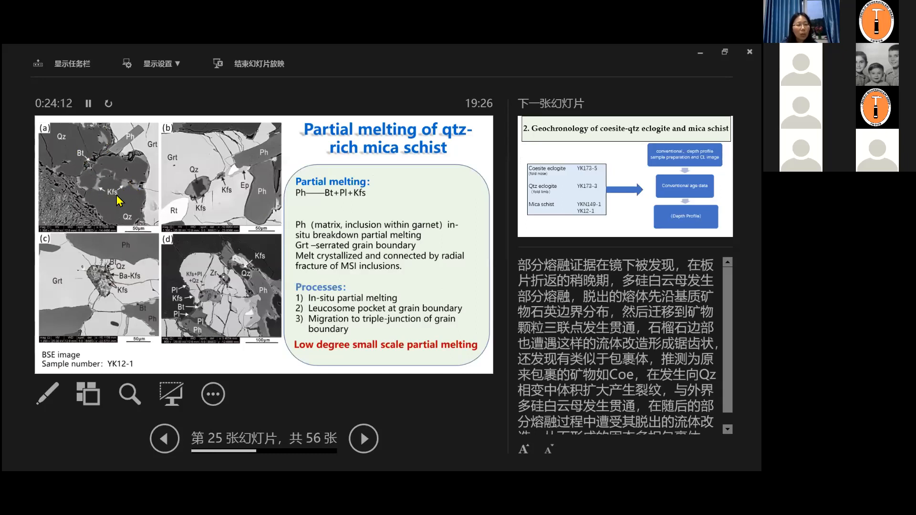
mouse_move(140, 124)
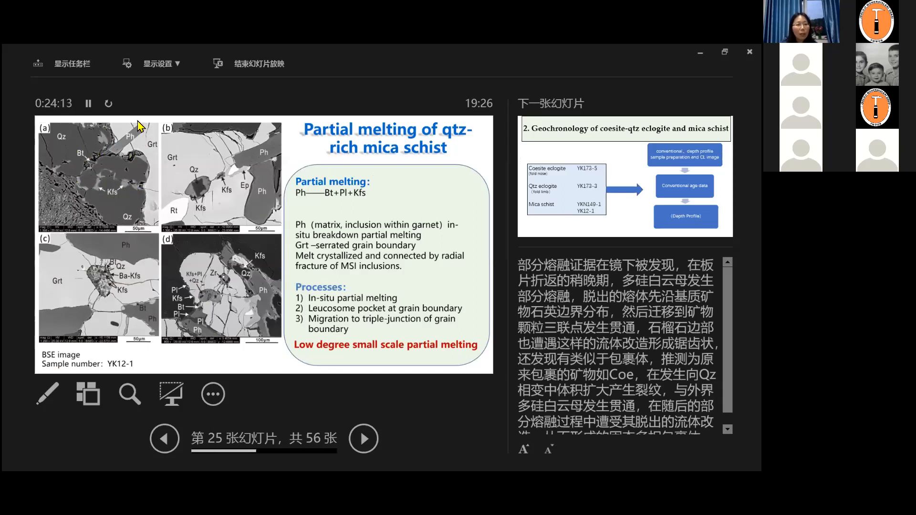
mouse_move(114, 158)
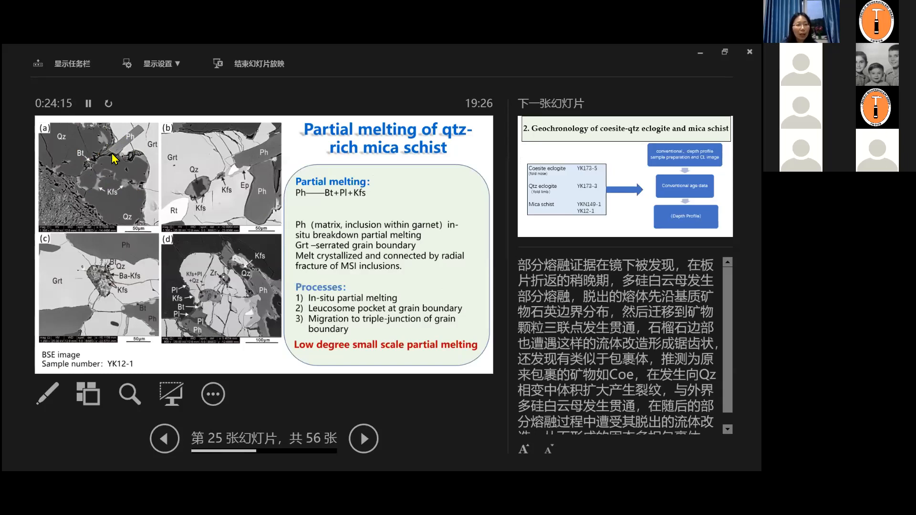
mouse_move(254, 202)
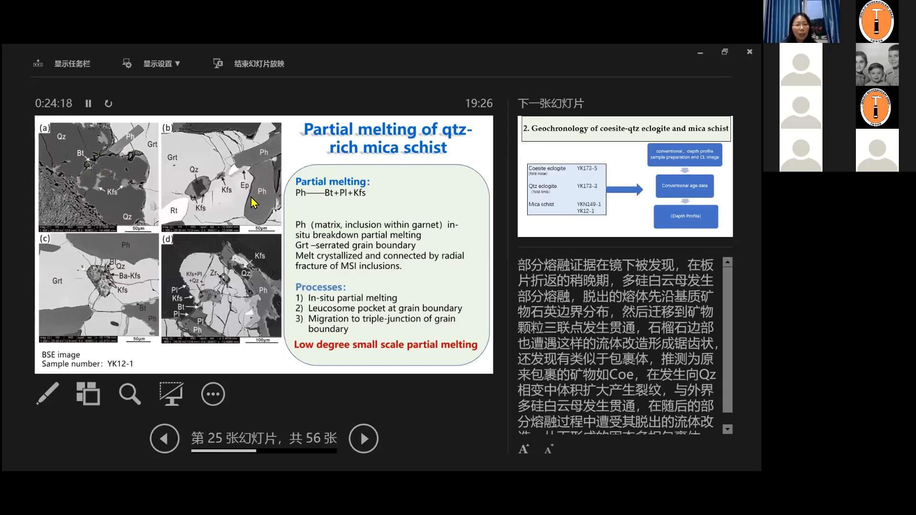
mouse_move(209, 290)
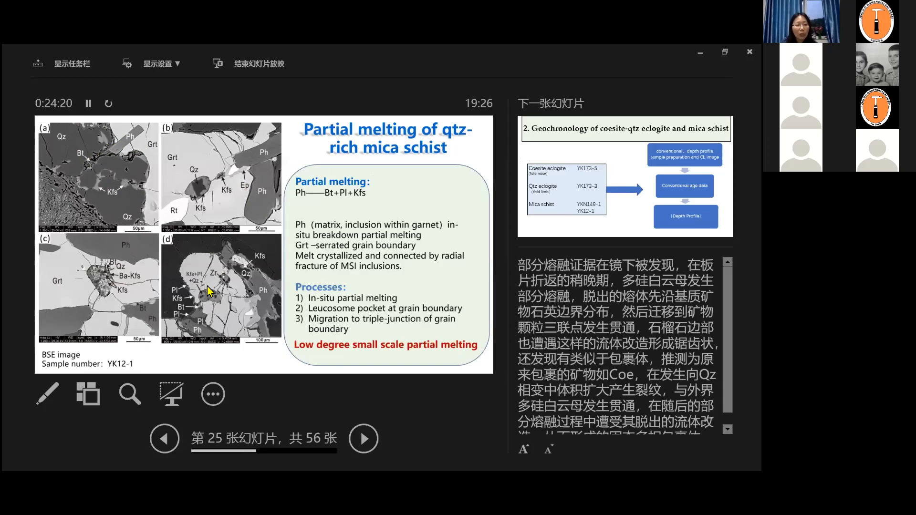
mouse_move(100, 288)
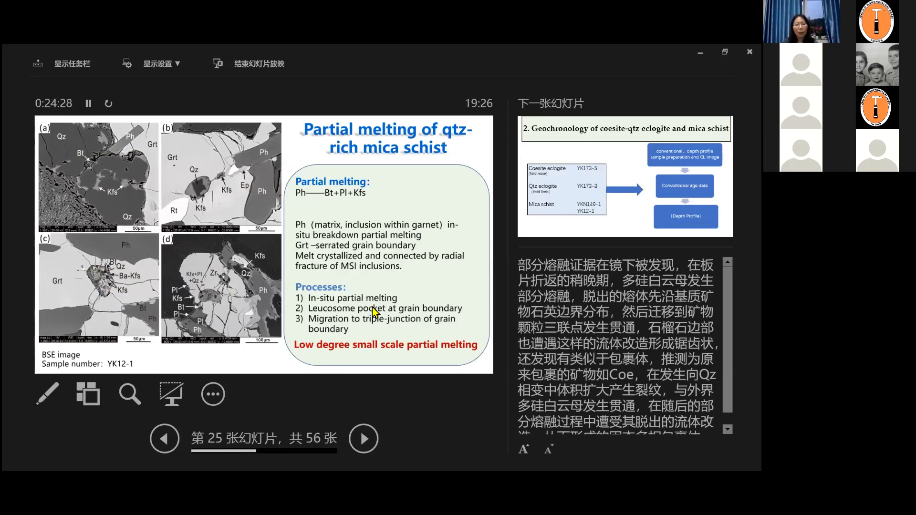
mouse_move(397, 280)
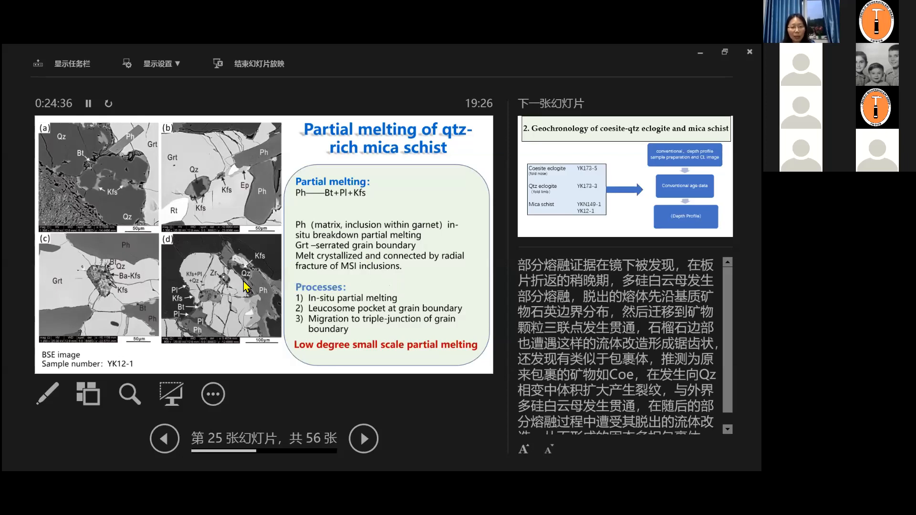
mouse_move(353, 307)
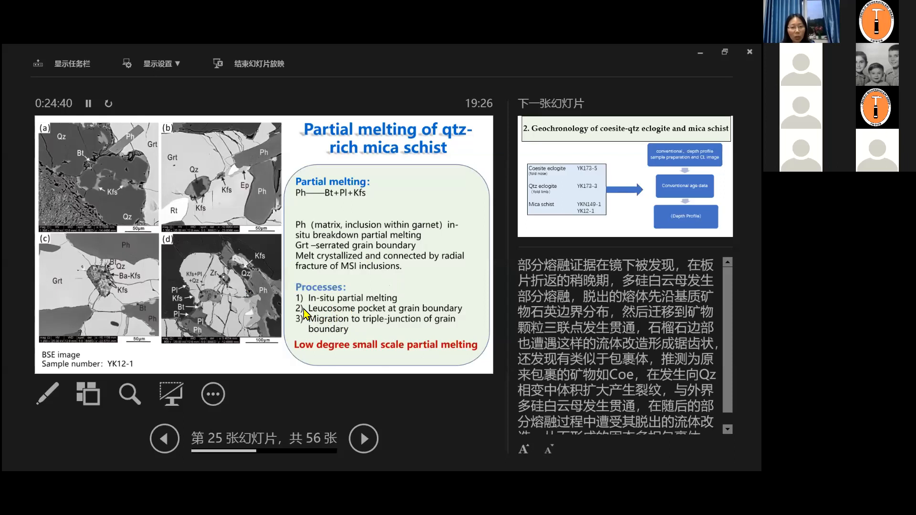
mouse_move(178, 266)
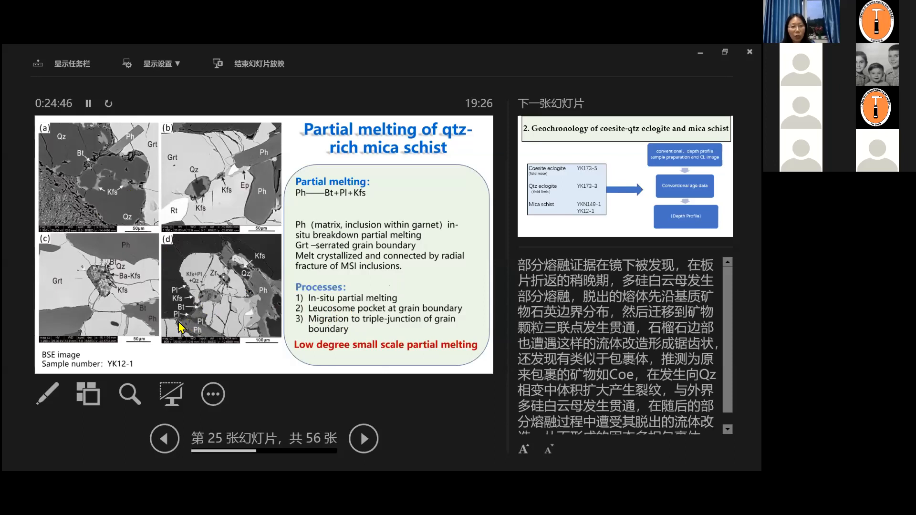
mouse_move(270, 230)
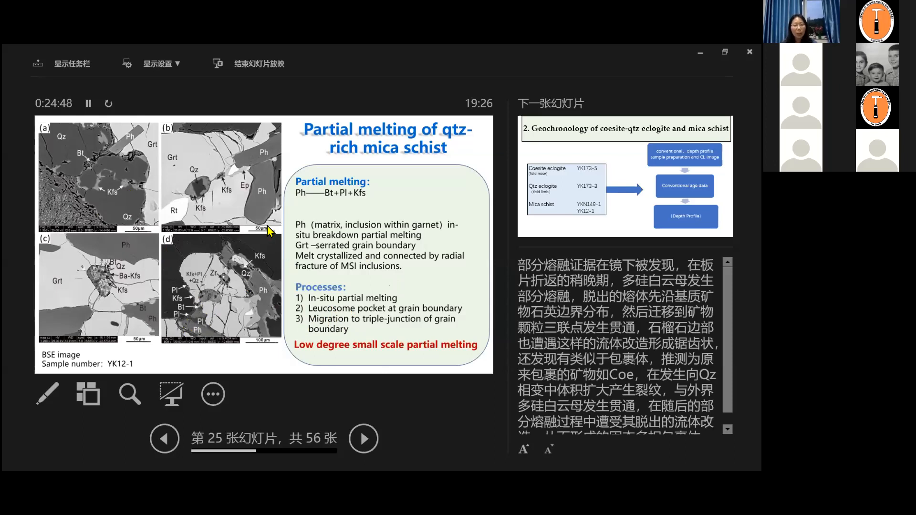
mouse_move(190, 212)
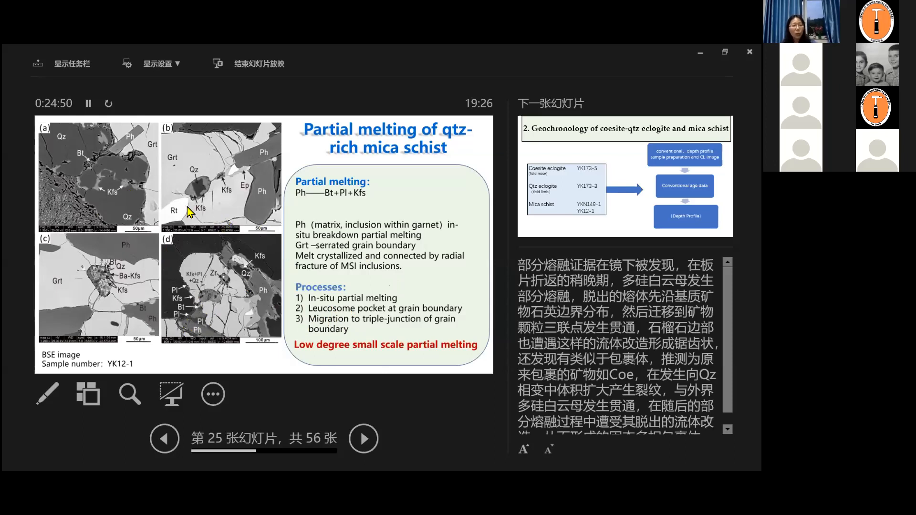
mouse_move(200, 209)
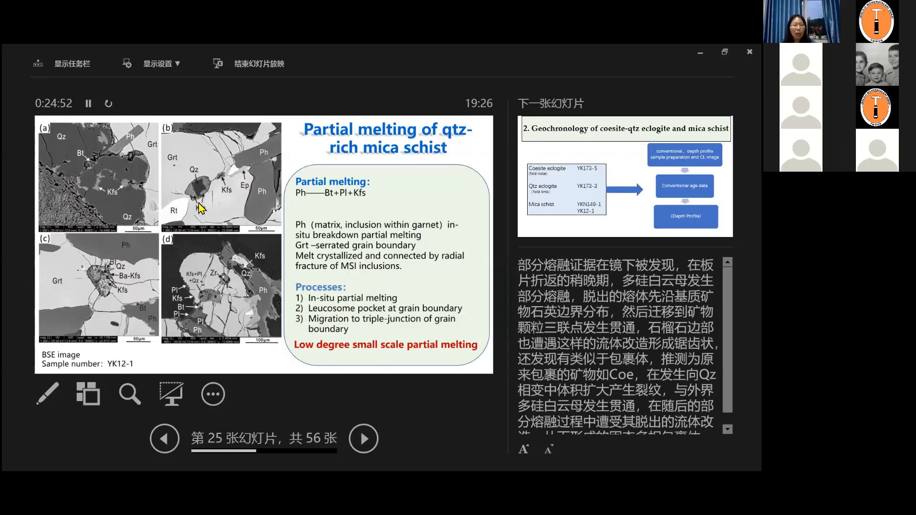
mouse_move(215, 209)
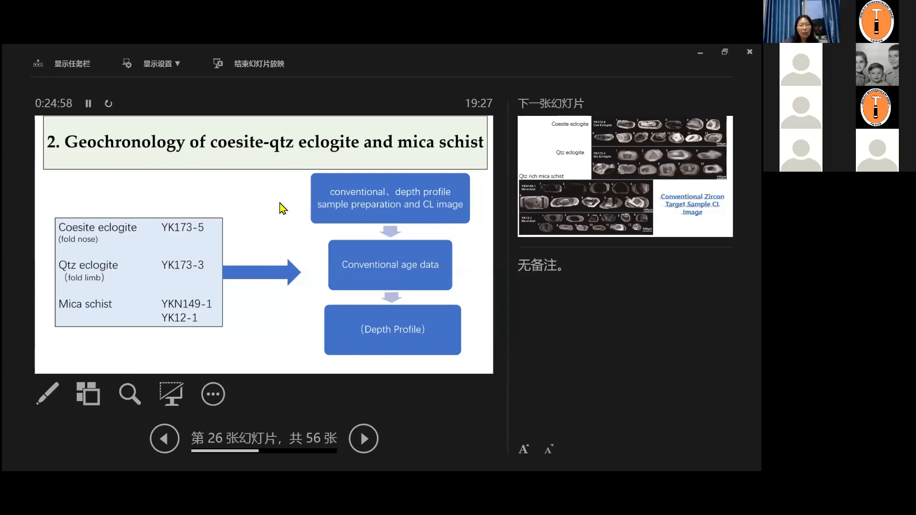
mouse_move(275, 205)
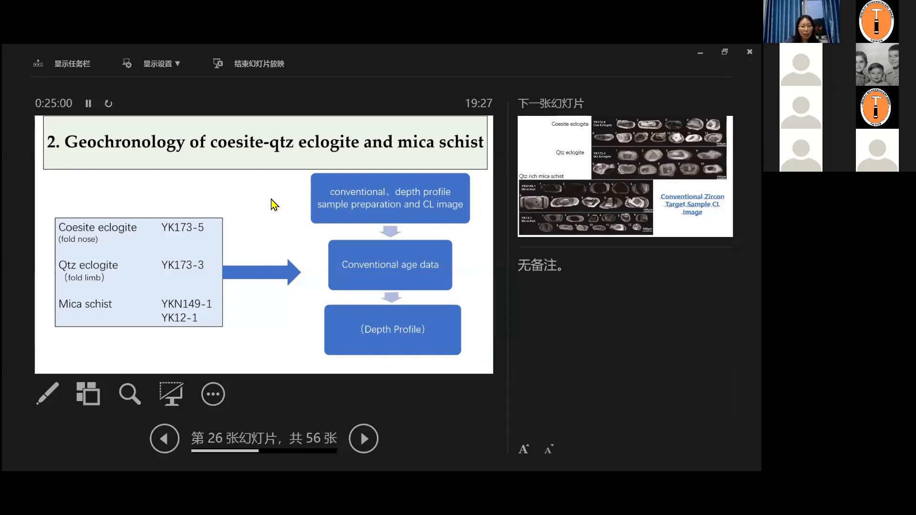
mouse_move(170, 242)
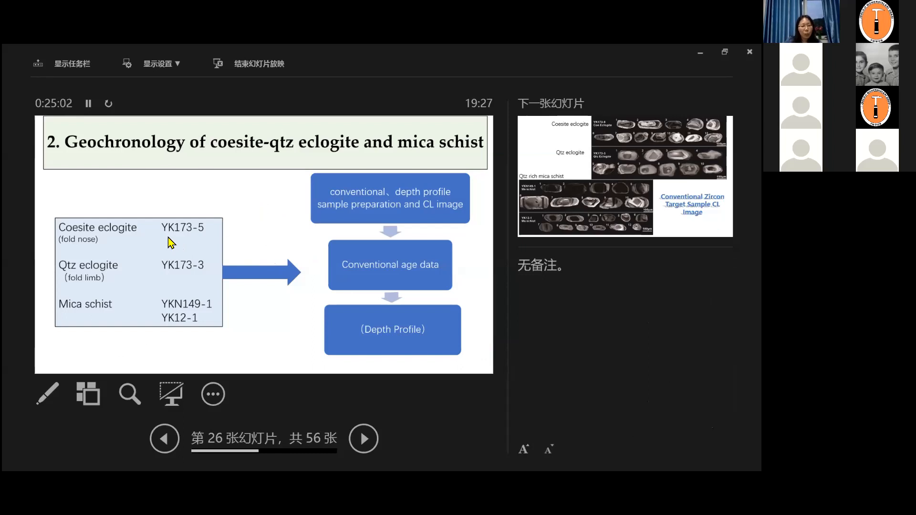
mouse_move(181, 270)
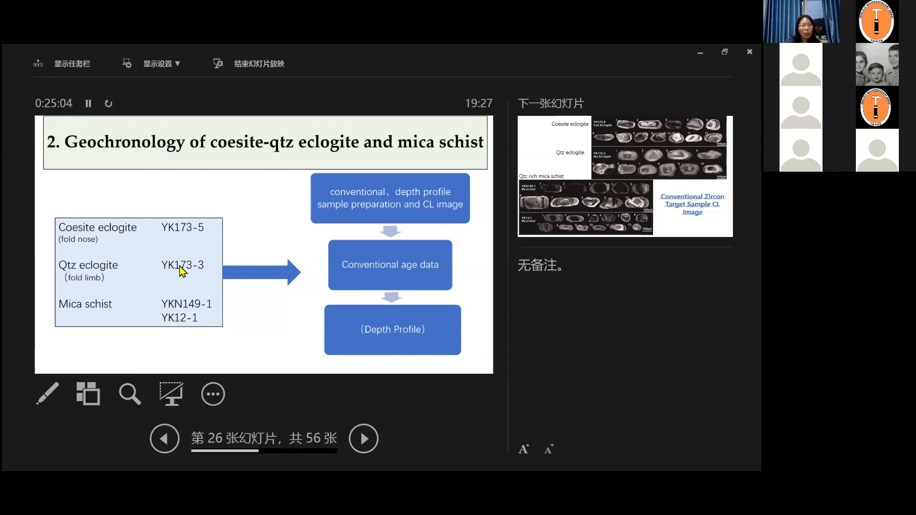
mouse_move(188, 321)
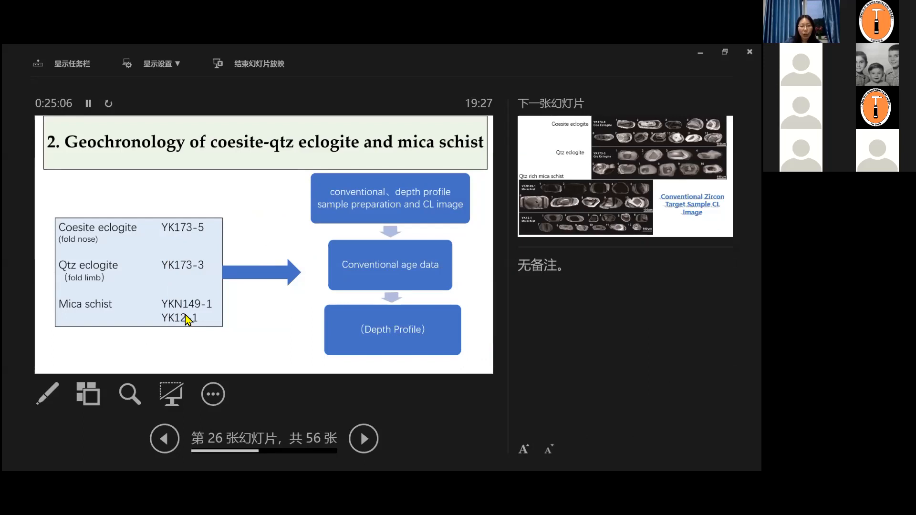
mouse_move(113, 236)
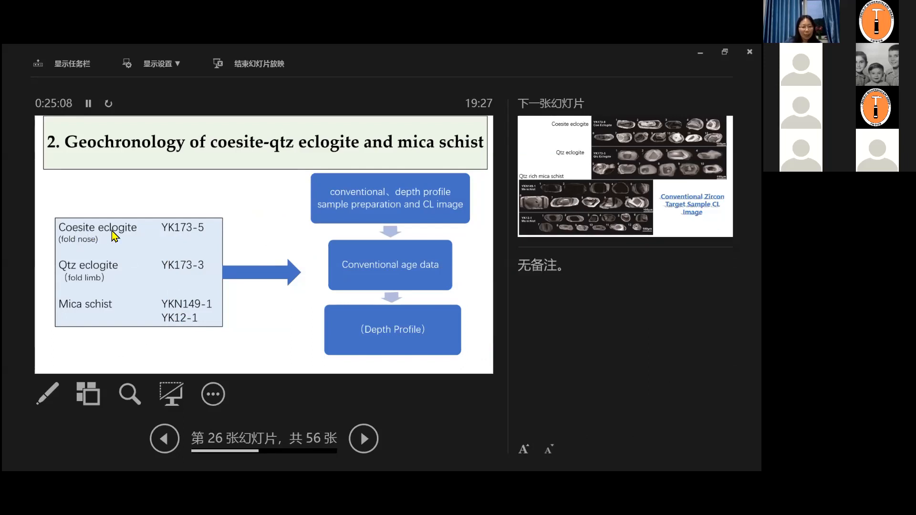
mouse_move(120, 279)
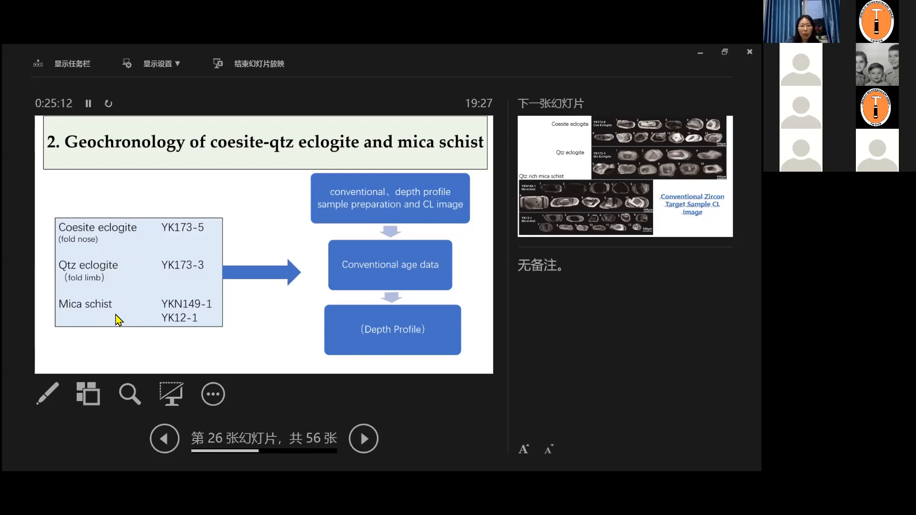
mouse_move(373, 317)
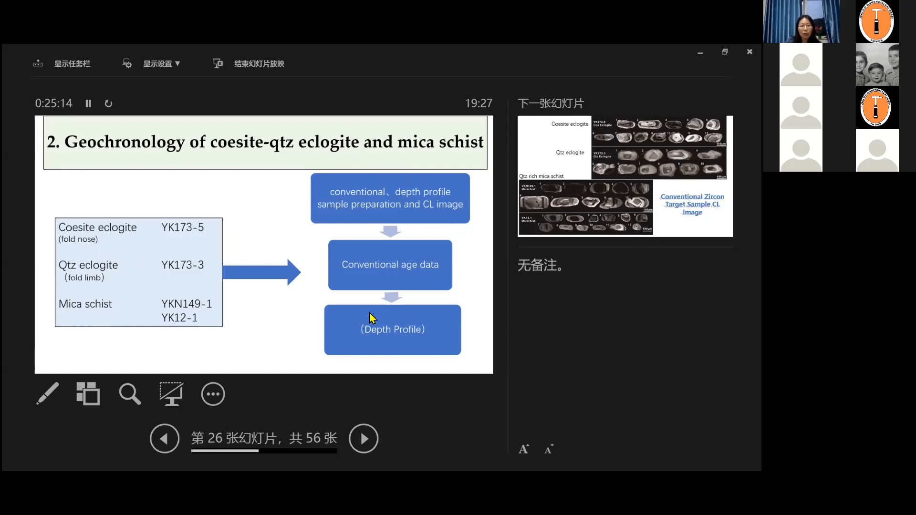
Advance to slide 27, Conventional Zircon Target Sample CL Image for the three rock types.
click(363, 438)
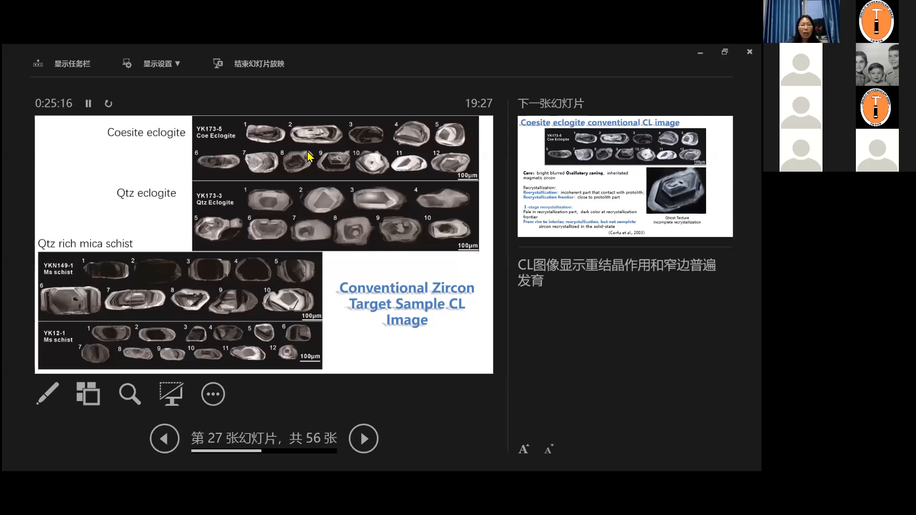
mouse_move(338, 195)
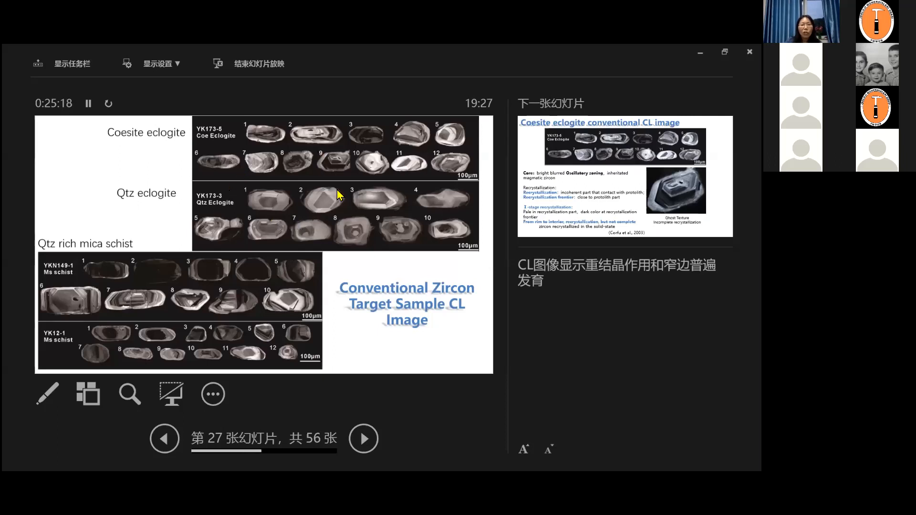
mouse_move(248, 307)
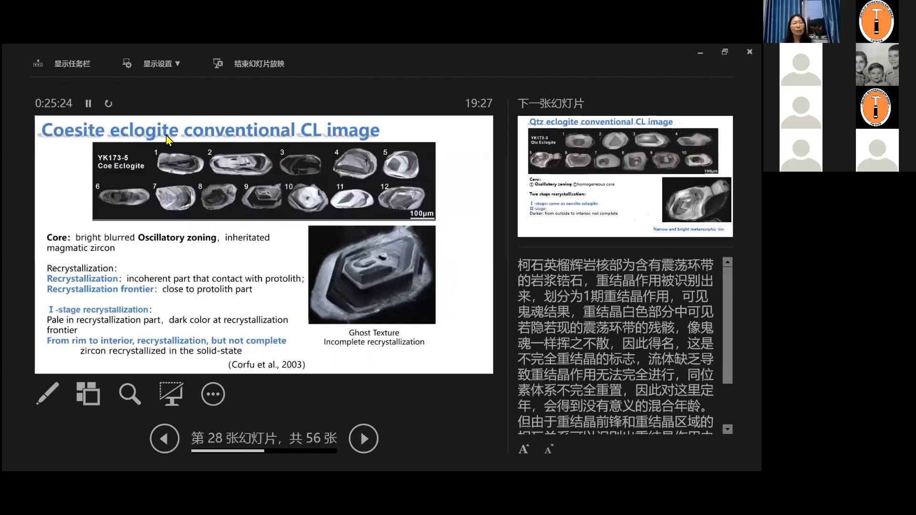
mouse_move(278, 245)
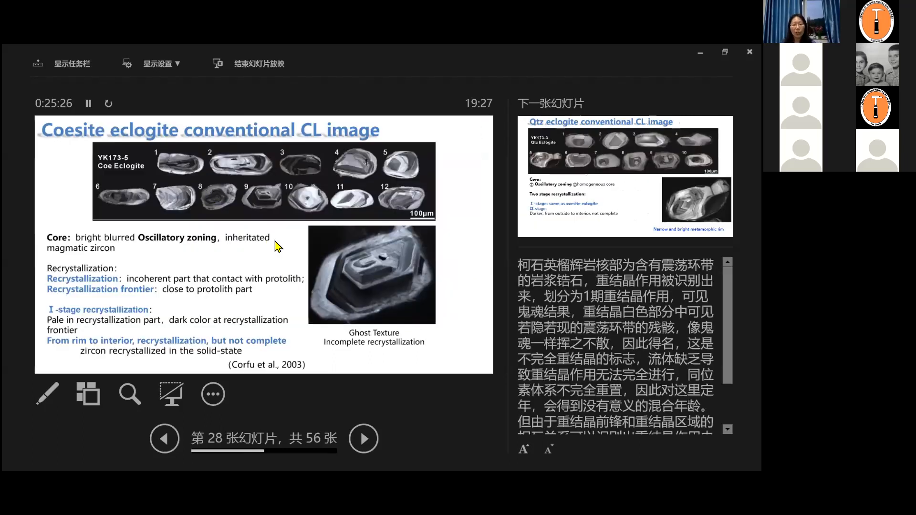
mouse_move(220, 235)
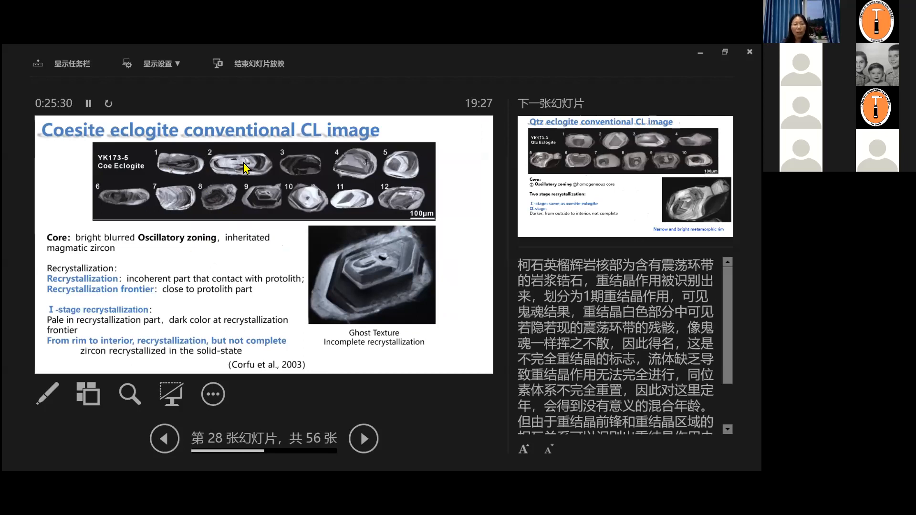
mouse_move(369, 281)
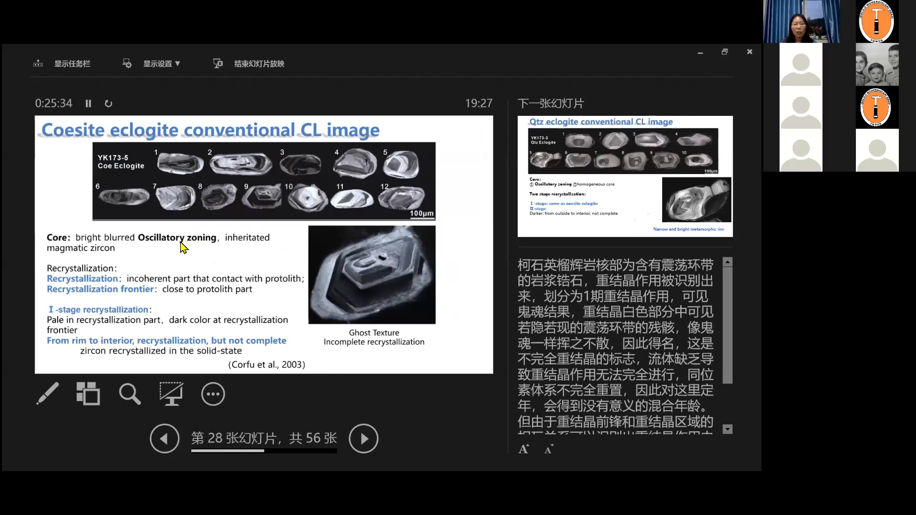
mouse_move(426, 281)
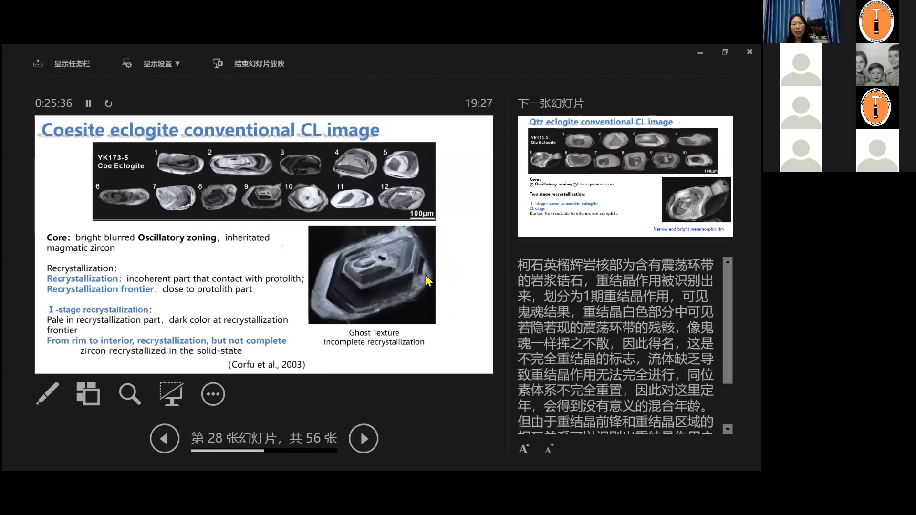
mouse_move(368, 295)
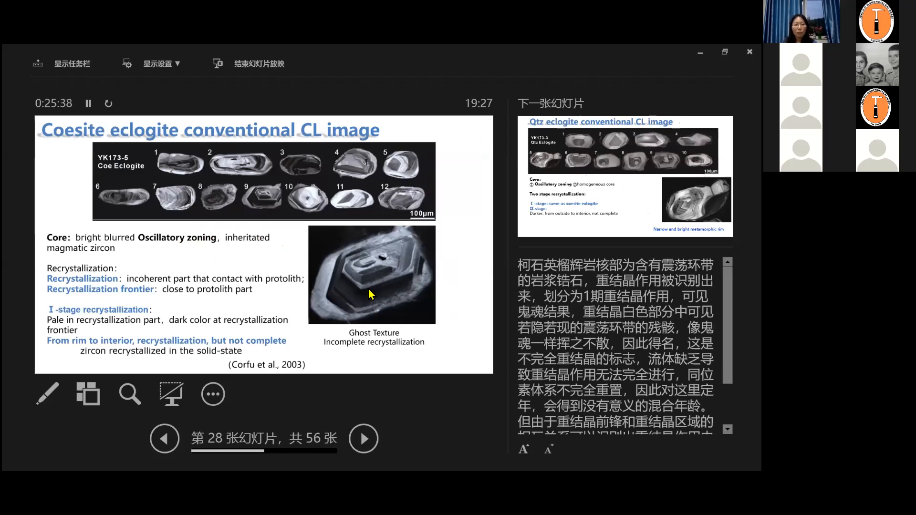
mouse_move(361, 248)
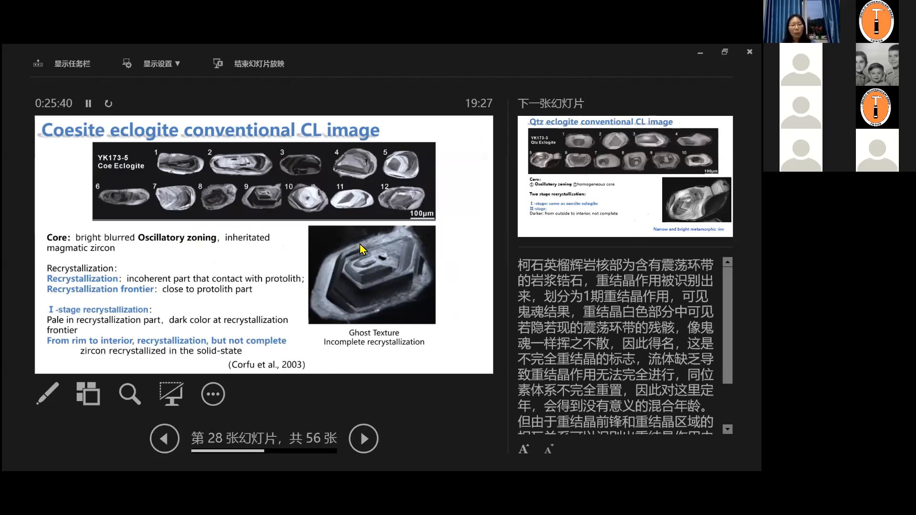
mouse_move(390, 316)
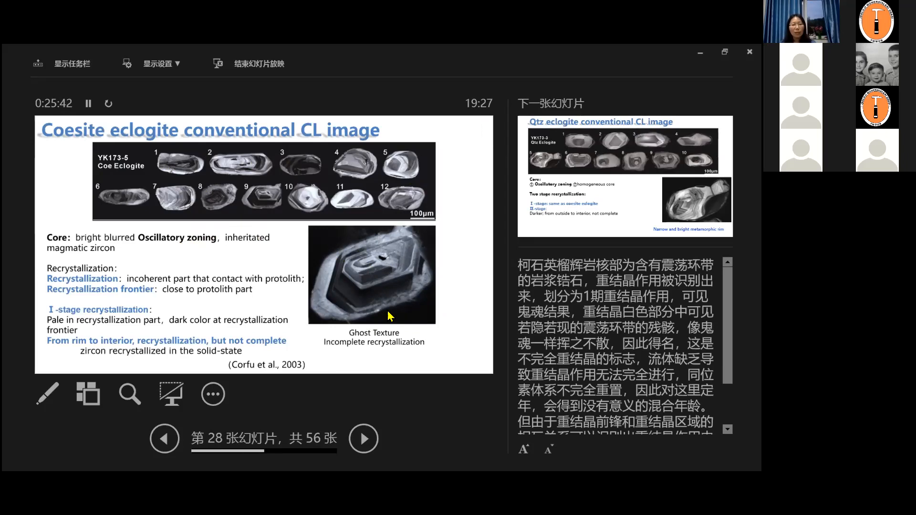
mouse_move(346, 316)
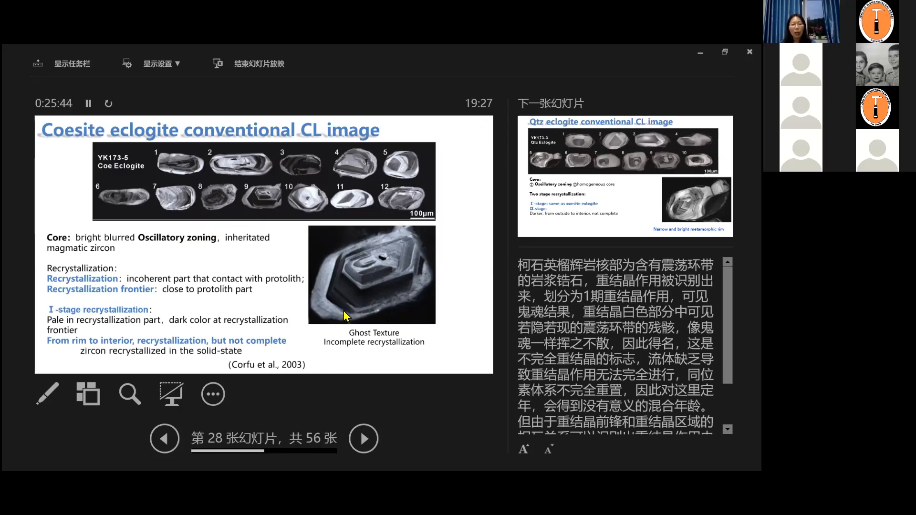
mouse_move(341, 264)
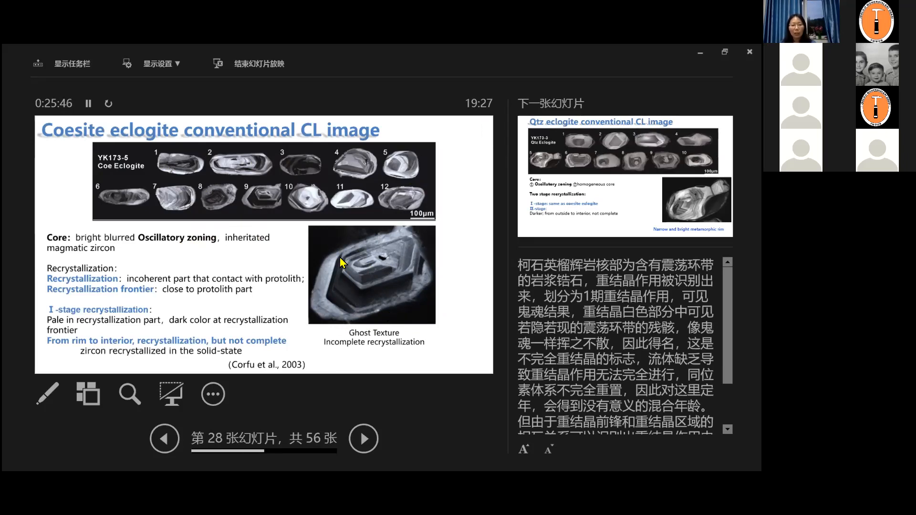
mouse_move(344, 317)
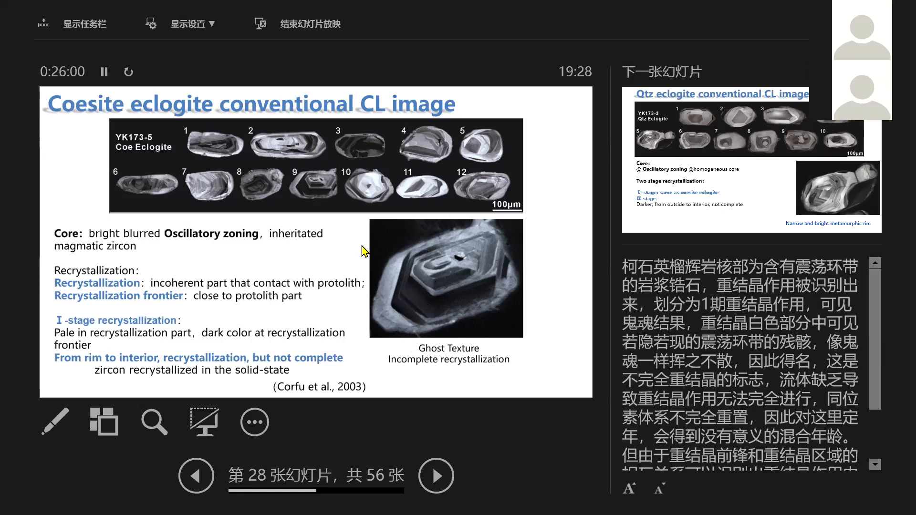
Advance to slide 29, Qtz eclogite conventional CL image with two-stage recrystallization.
click(436, 474)
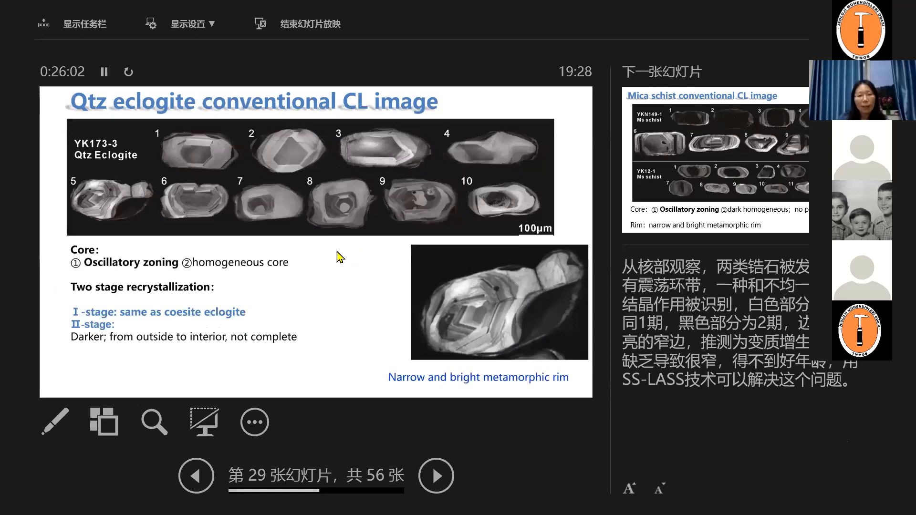
mouse_move(349, 261)
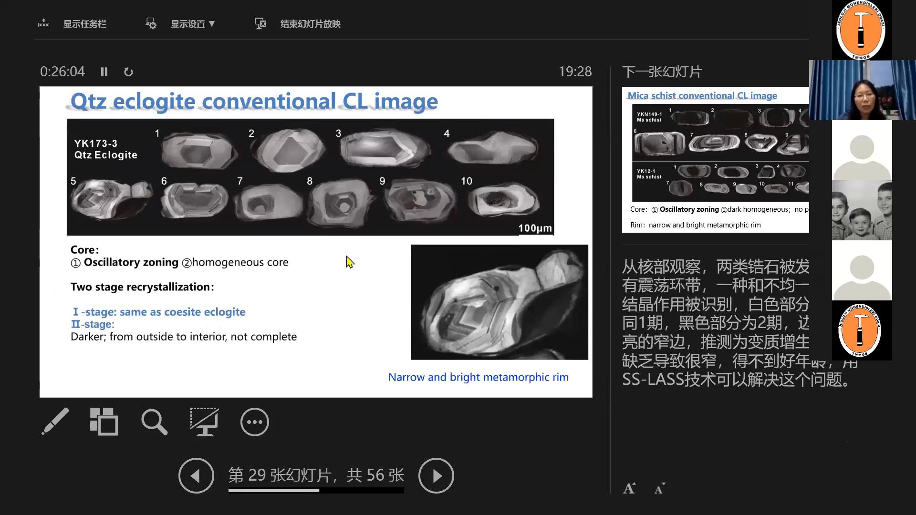
mouse_move(98, 319)
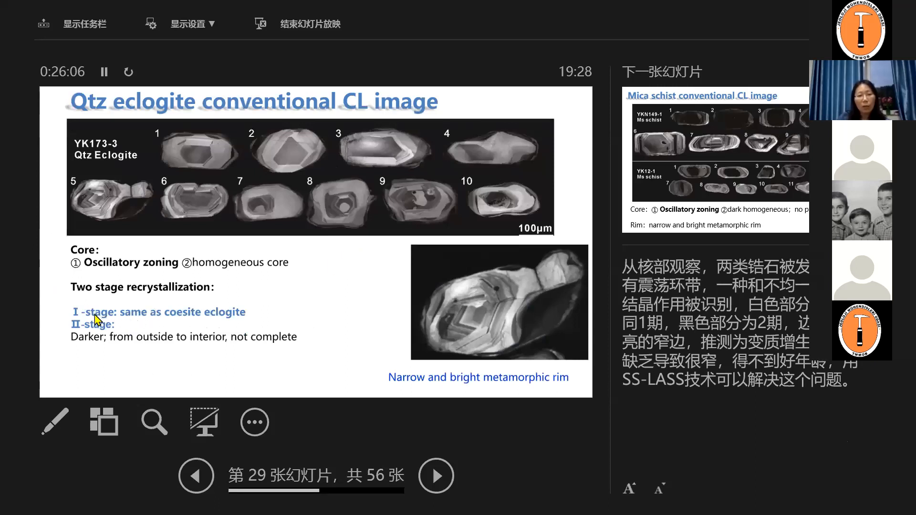
mouse_move(538, 284)
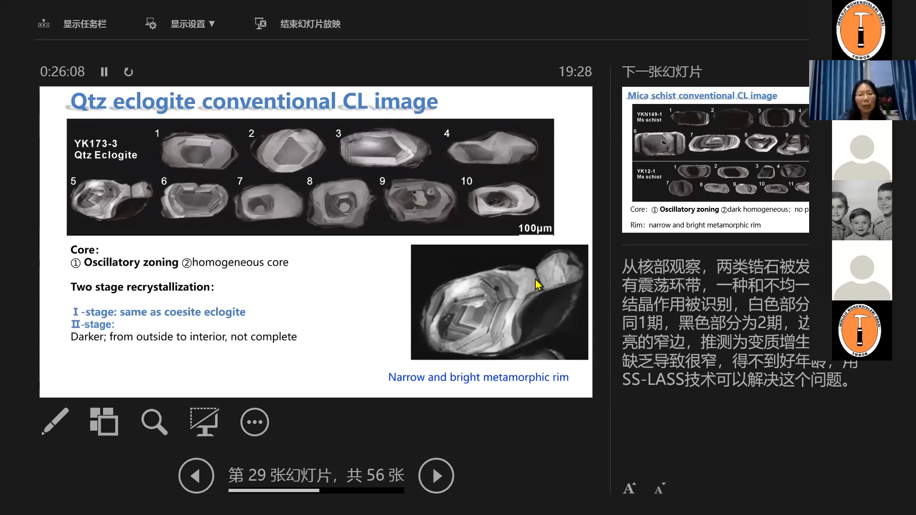
mouse_move(207, 339)
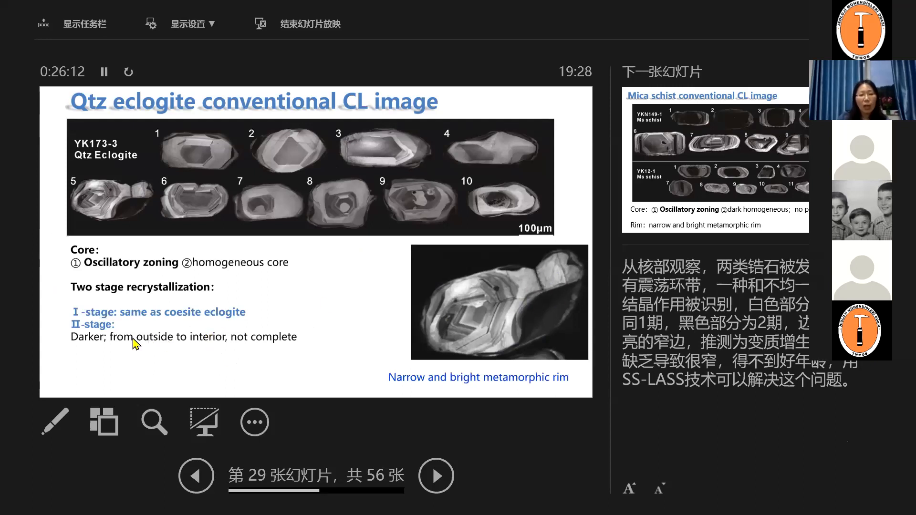
mouse_move(581, 298)
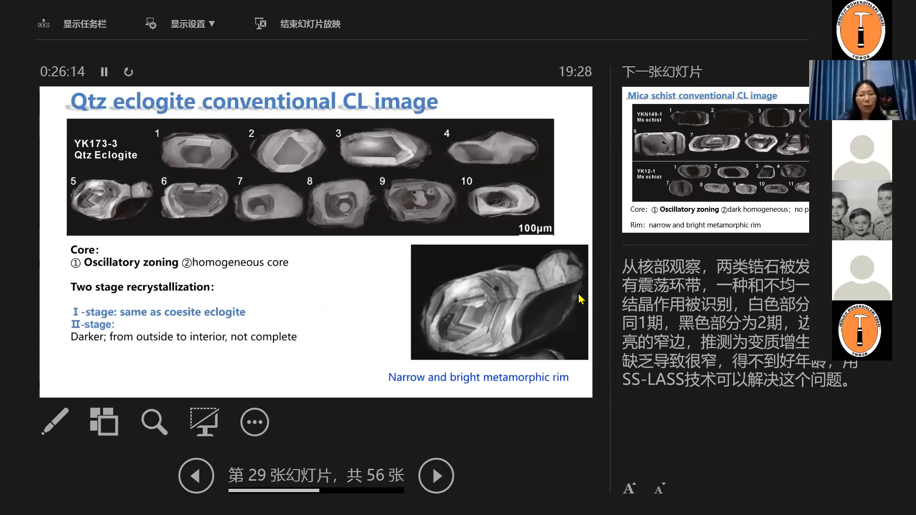
mouse_move(432, 311)
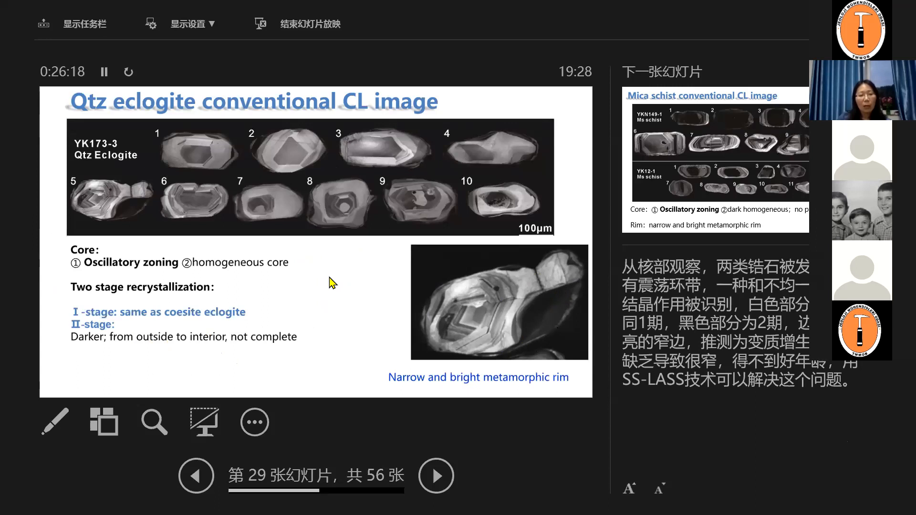
mouse_move(323, 275)
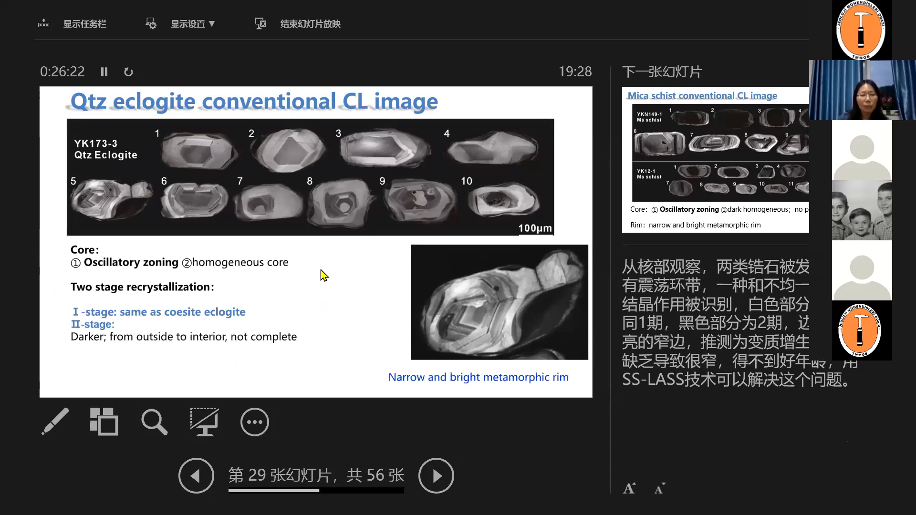
Reach slide 30, Mica schist CL image, overshooting to the LA-ICP-MS slide and stepping back.
click(436, 475)
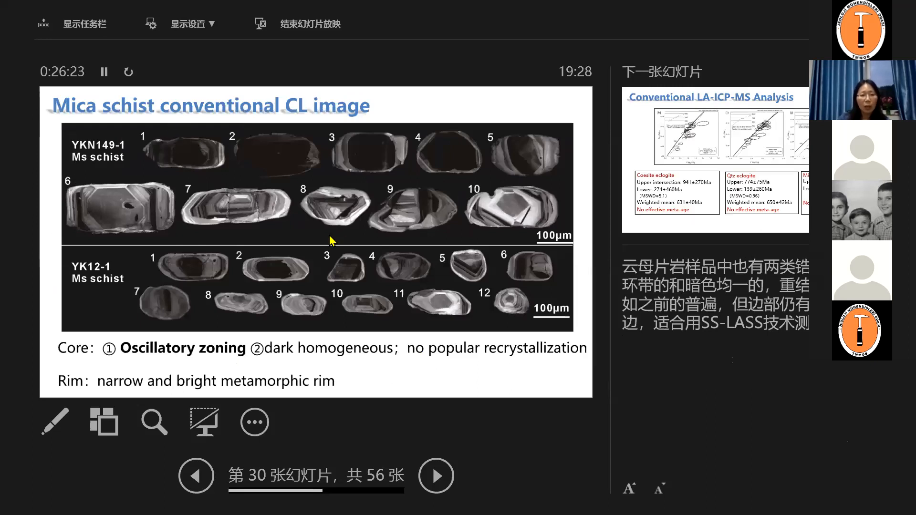
mouse_move(460, 256)
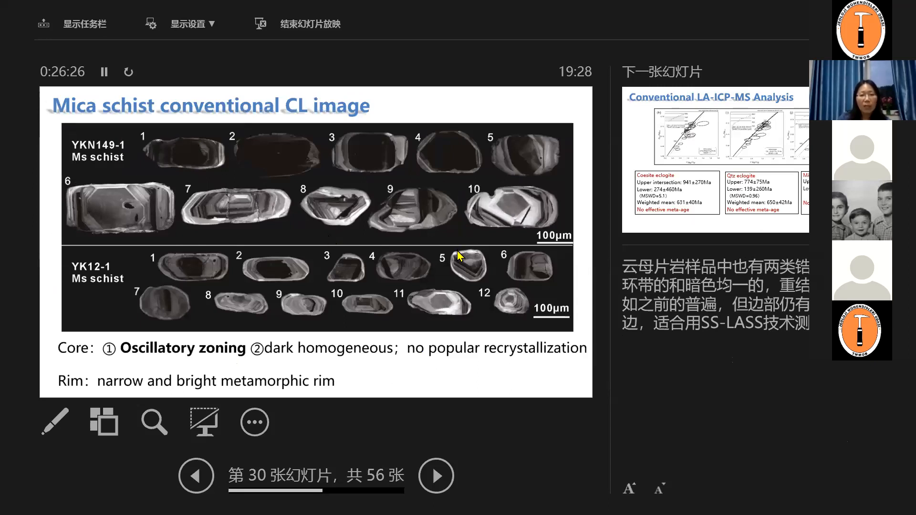
mouse_move(471, 286)
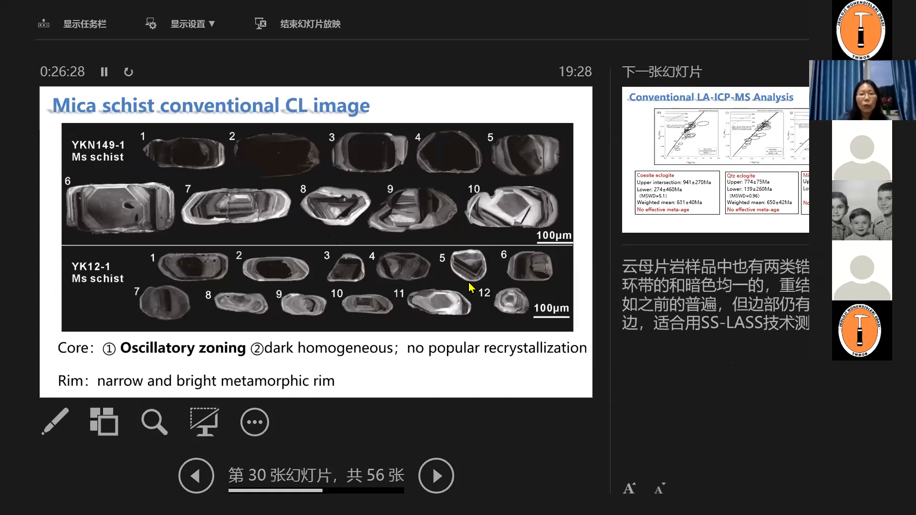
mouse_move(392, 264)
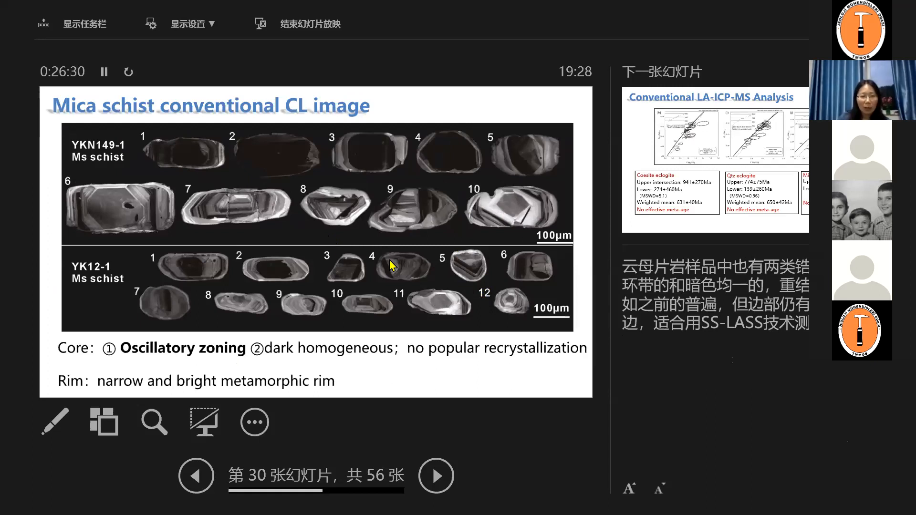
mouse_move(266, 209)
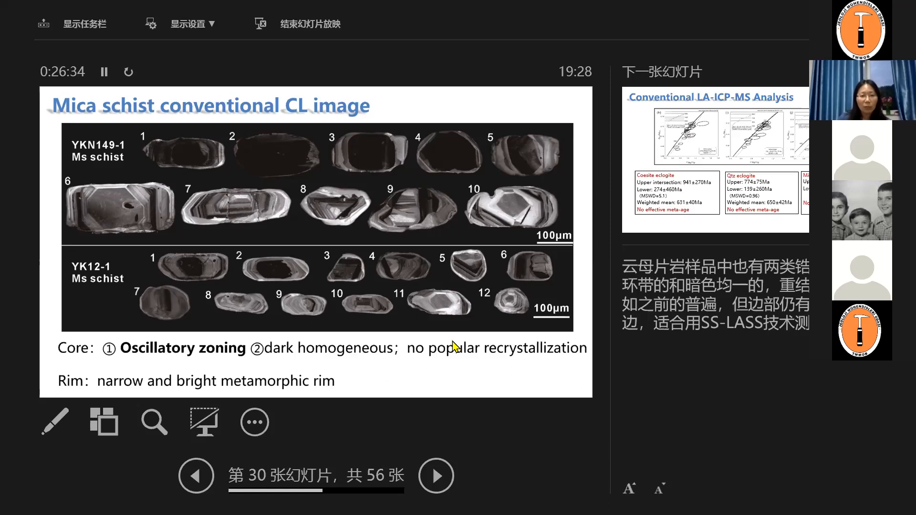
click(436, 475)
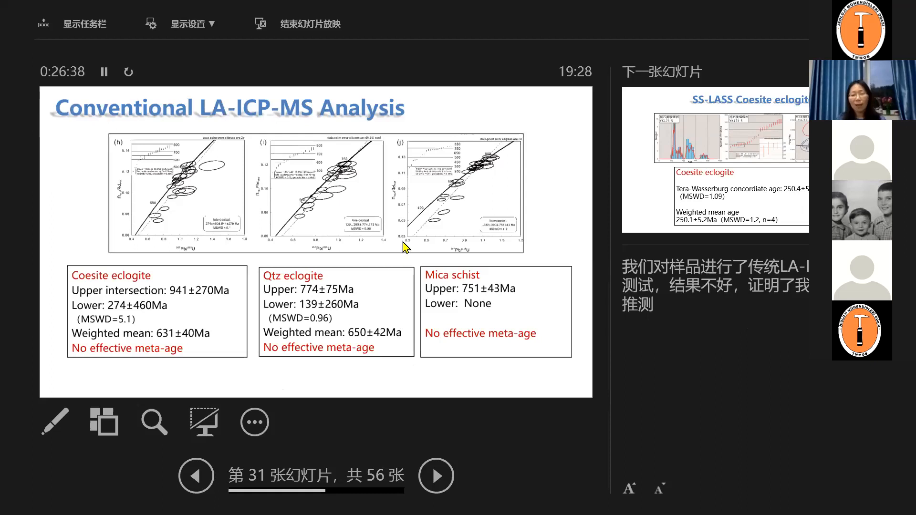
mouse_move(339, 102)
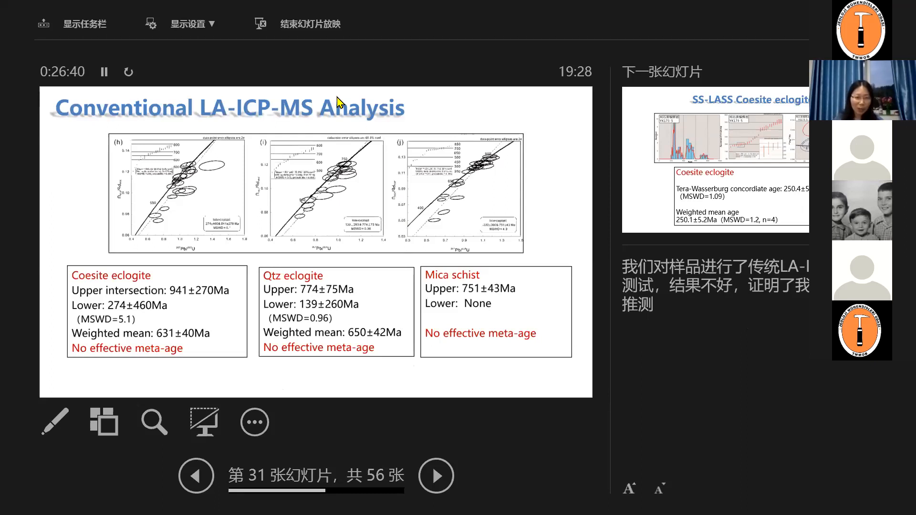
mouse_move(396, 166)
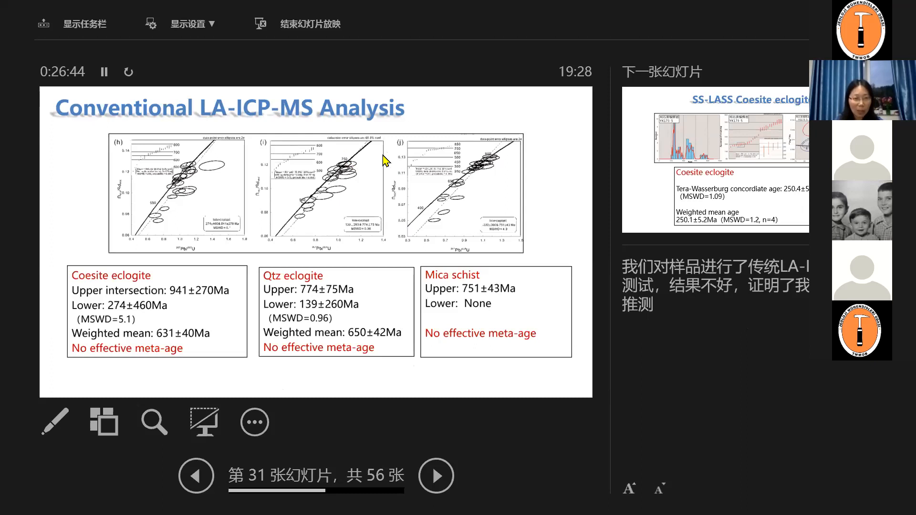
click(196, 475)
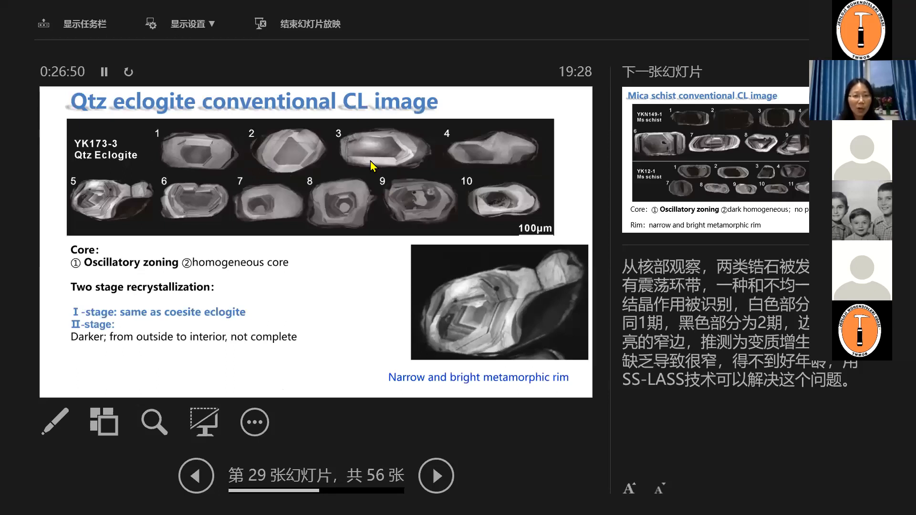
mouse_move(370, 183)
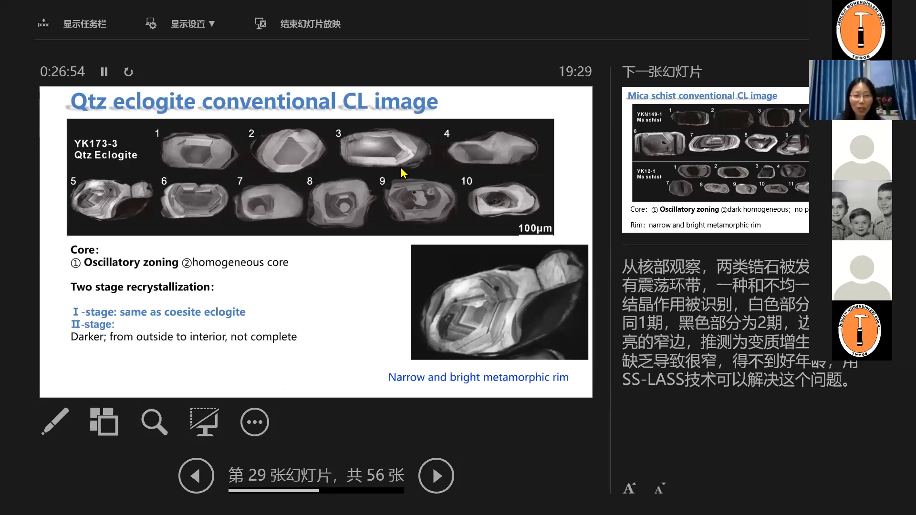
click(436, 474)
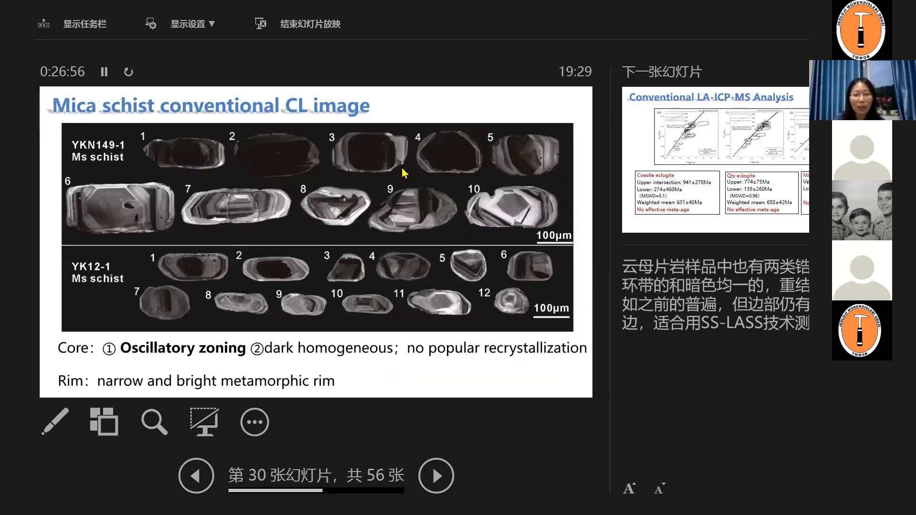
Advance to slide 31, Conventional LA-ICP-MS Analysis age results for the three rock types.
click(436, 475)
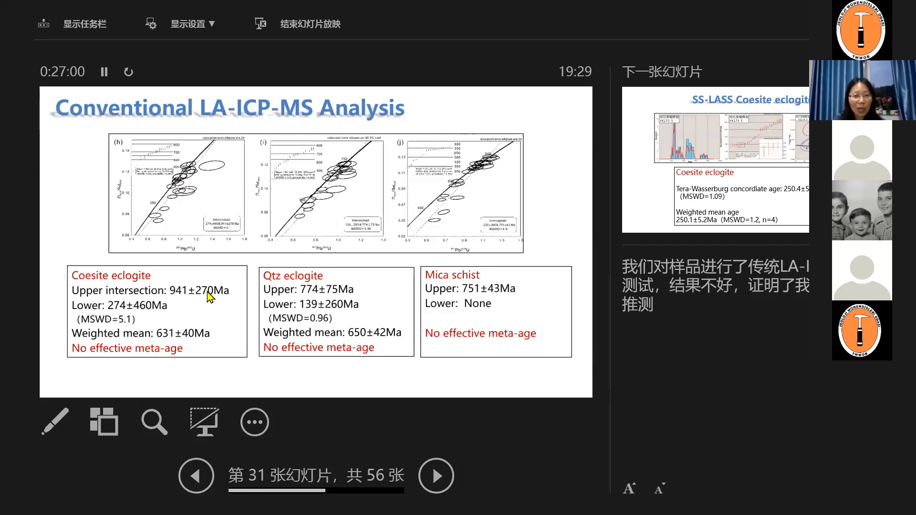
mouse_move(116, 298)
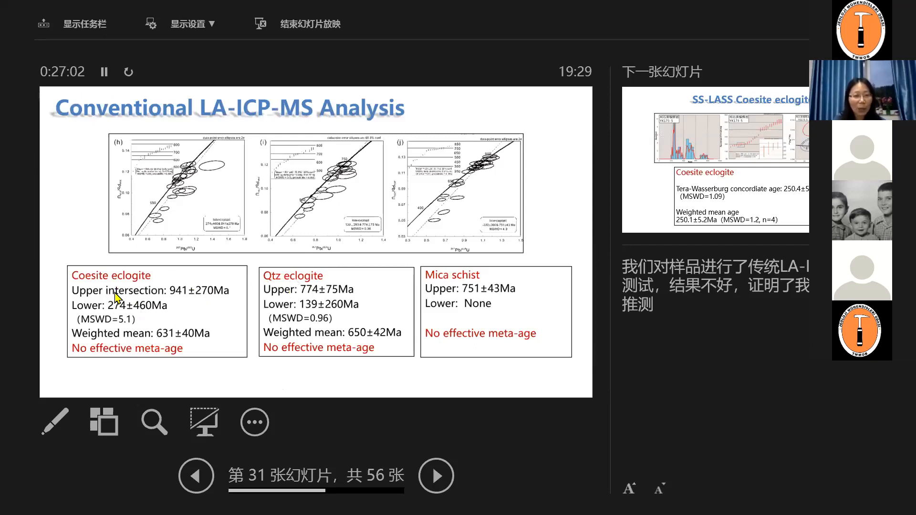
mouse_move(454, 297)
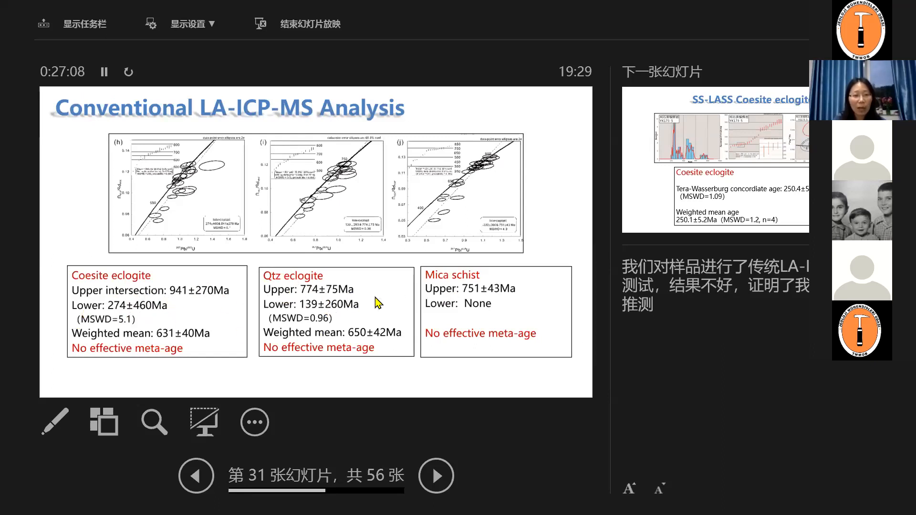
mouse_move(459, 298)
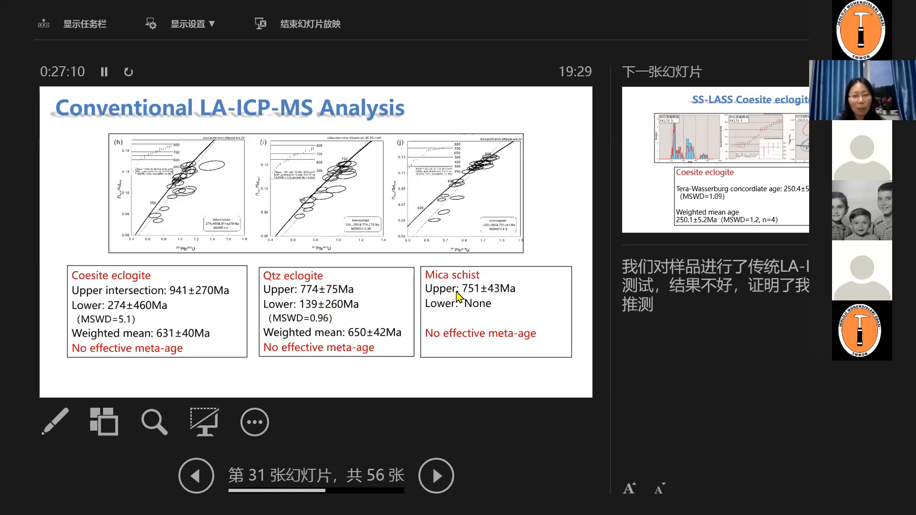
mouse_move(467, 297)
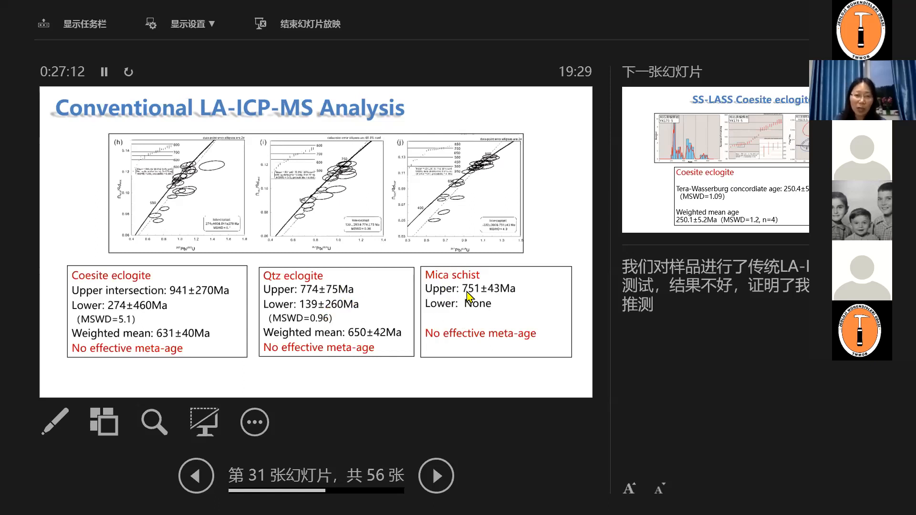
mouse_move(178, 368)
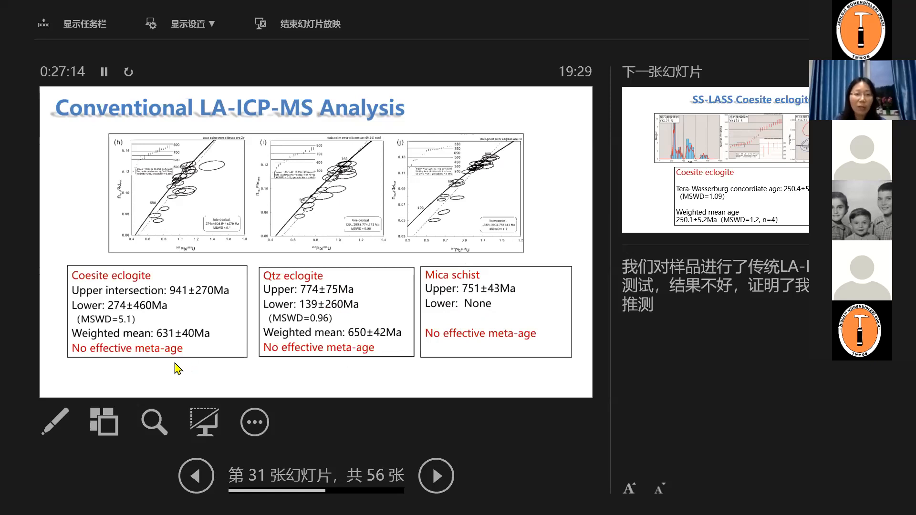
mouse_move(435, 262)
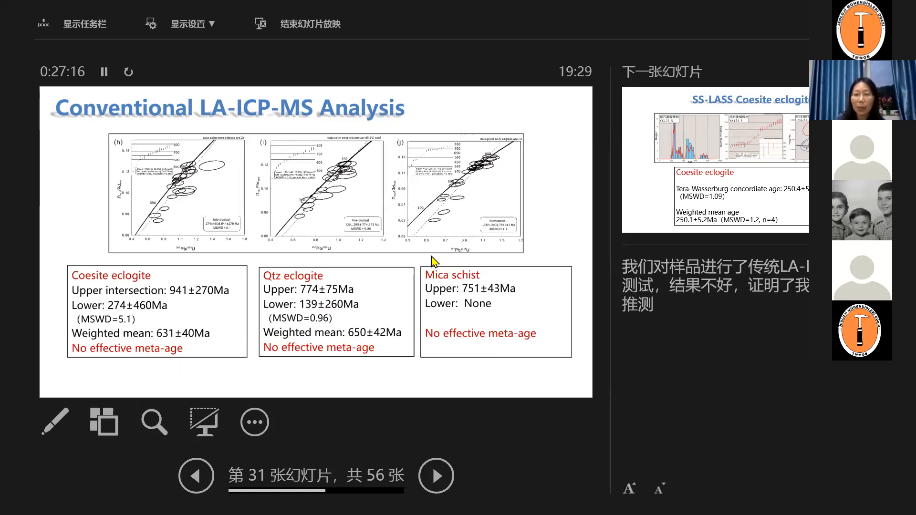
Advance to slide 32, SS-LASS Coesite eclogite with its ~250 Ma Tera-Wasserburg age.
click(436, 475)
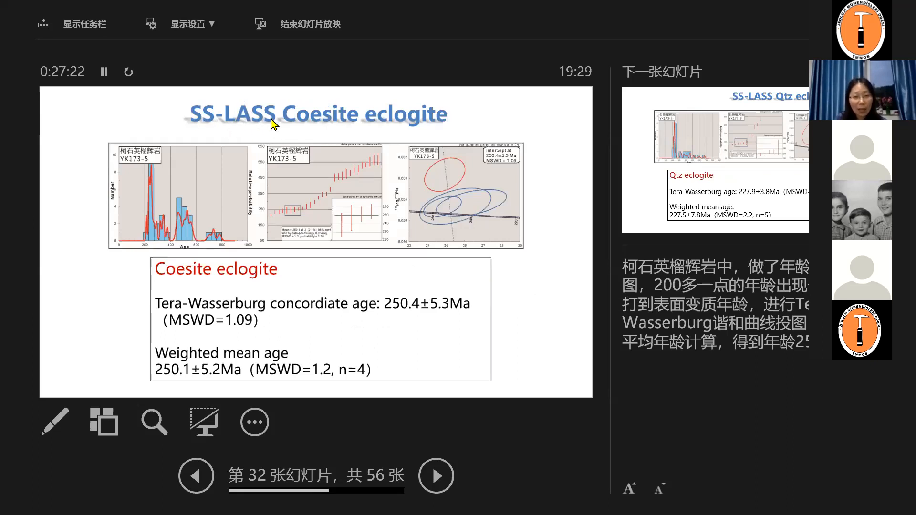
mouse_move(407, 146)
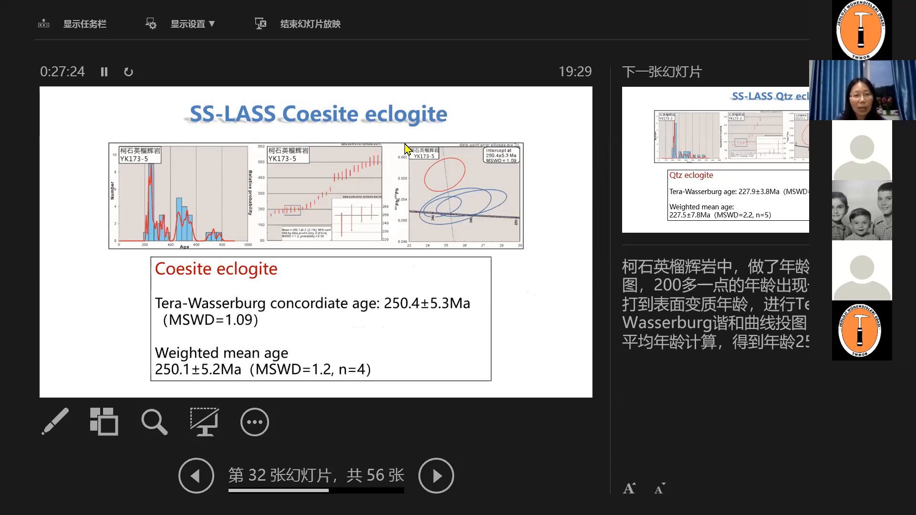
mouse_move(186, 290)
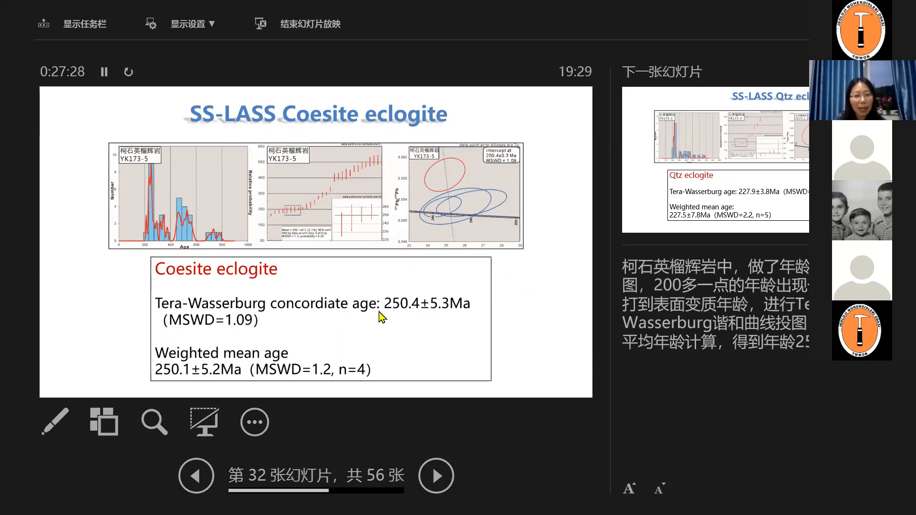
mouse_move(421, 328)
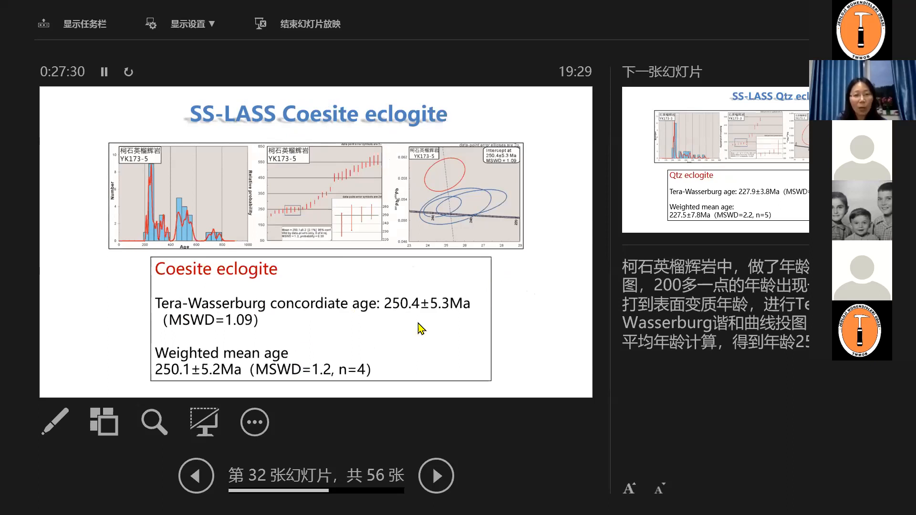
mouse_move(212, 372)
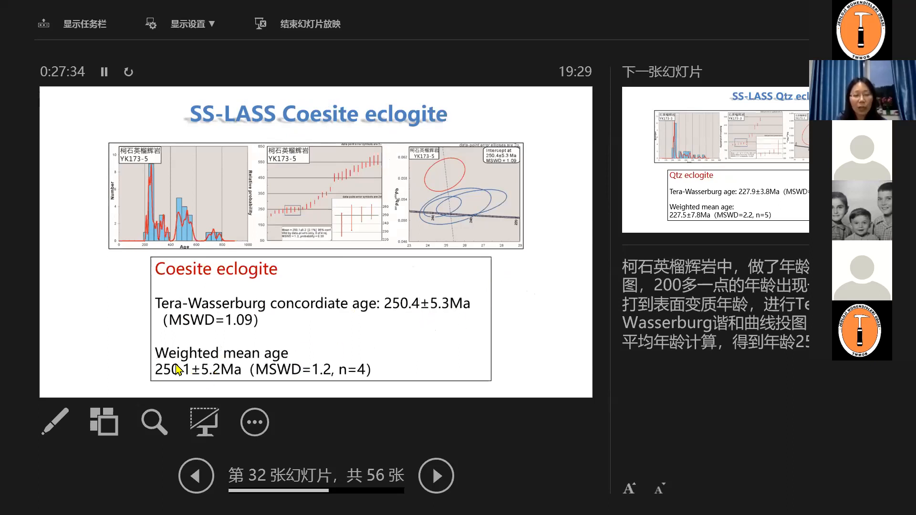
Advance past SS-LASS Qtz eclogite to slide 34, SS-LASS Mica schist ages.
click(436, 475)
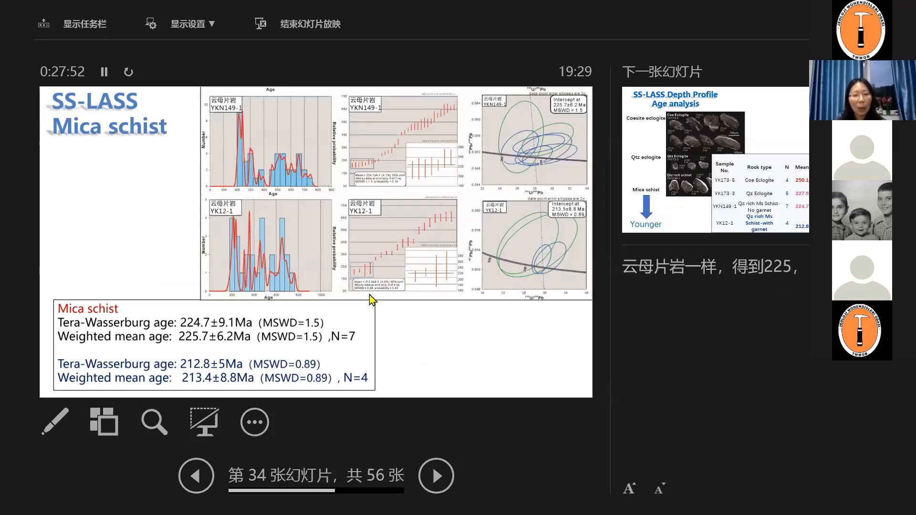
mouse_move(316, 163)
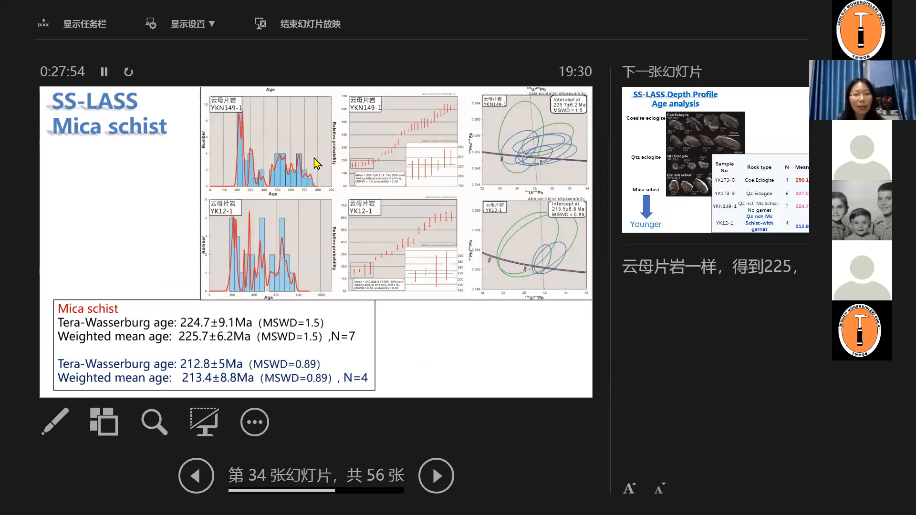
mouse_move(201, 323)
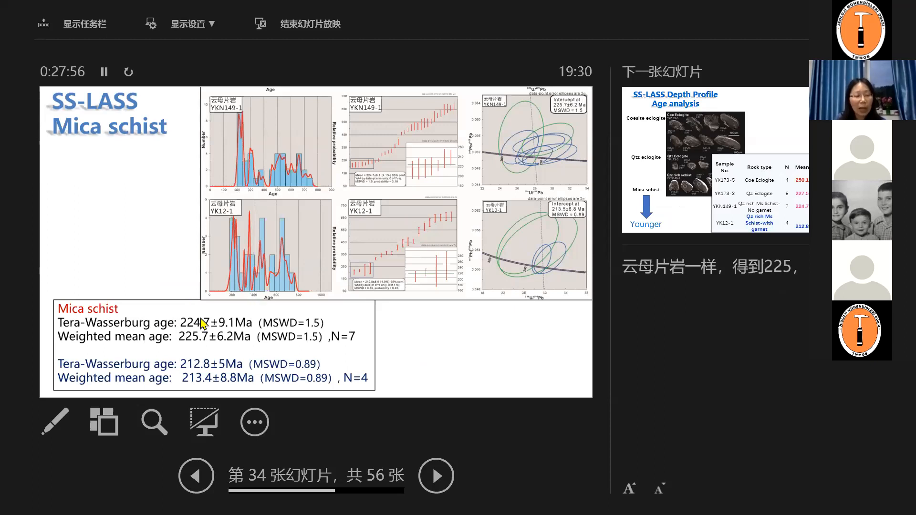
mouse_move(201, 365)
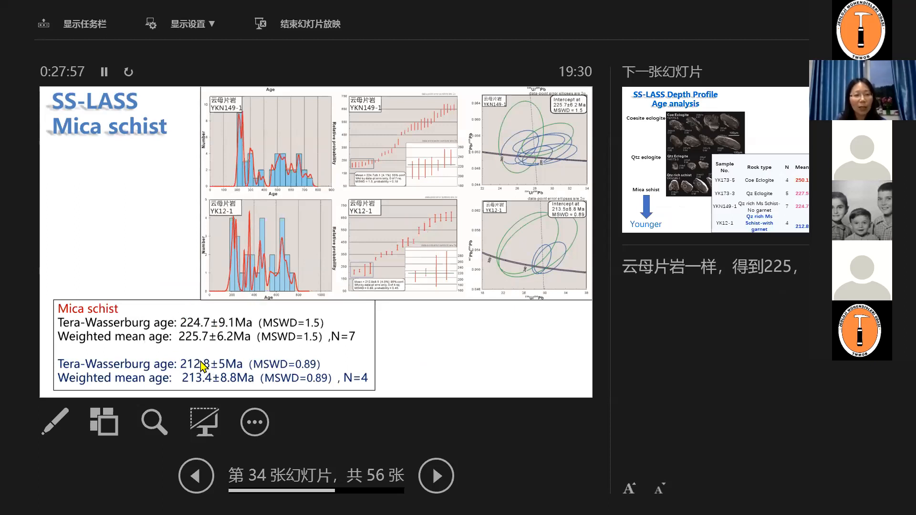
mouse_move(193, 350)
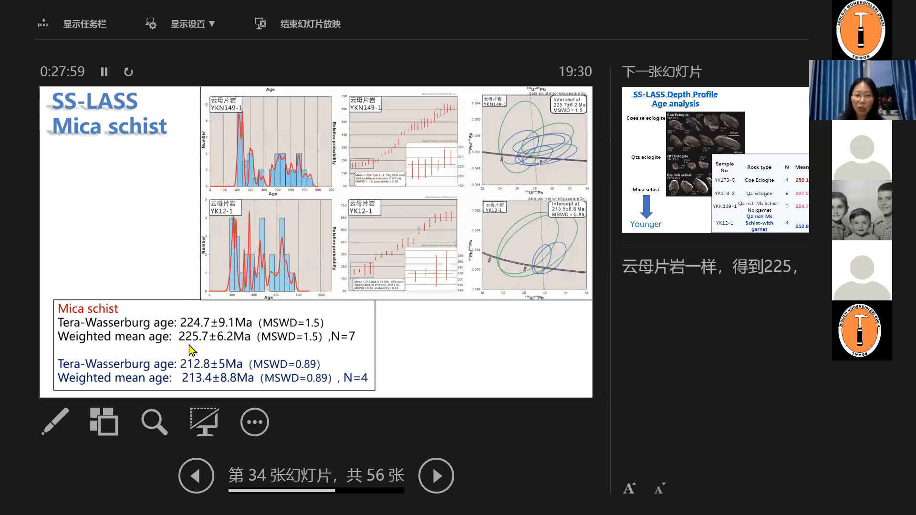
mouse_move(190, 339)
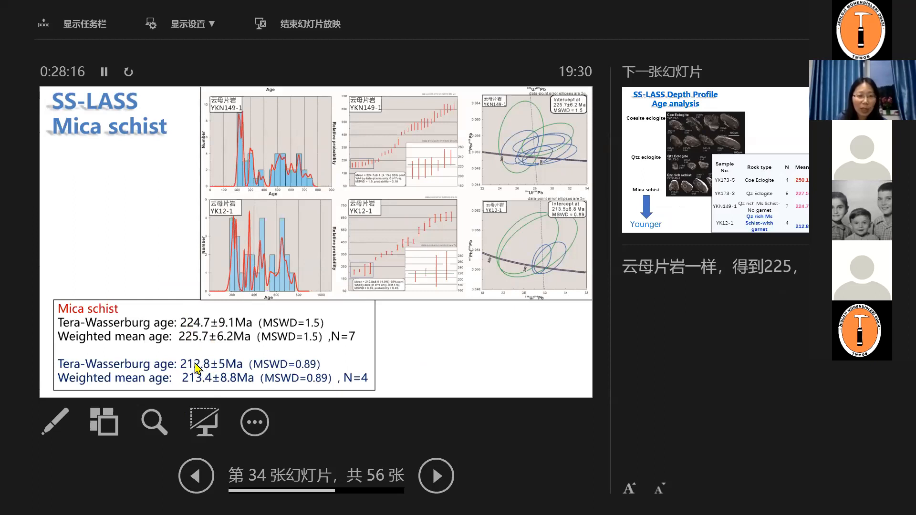
mouse_move(212, 388)
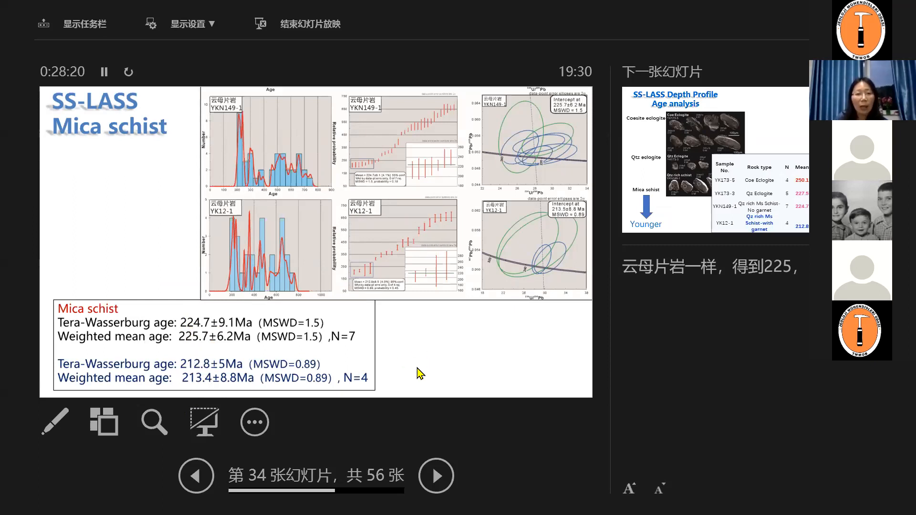
Advance to slide 35, SS-LASS Depth Profile Age analysis with the mean-age table.
click(436, 476)
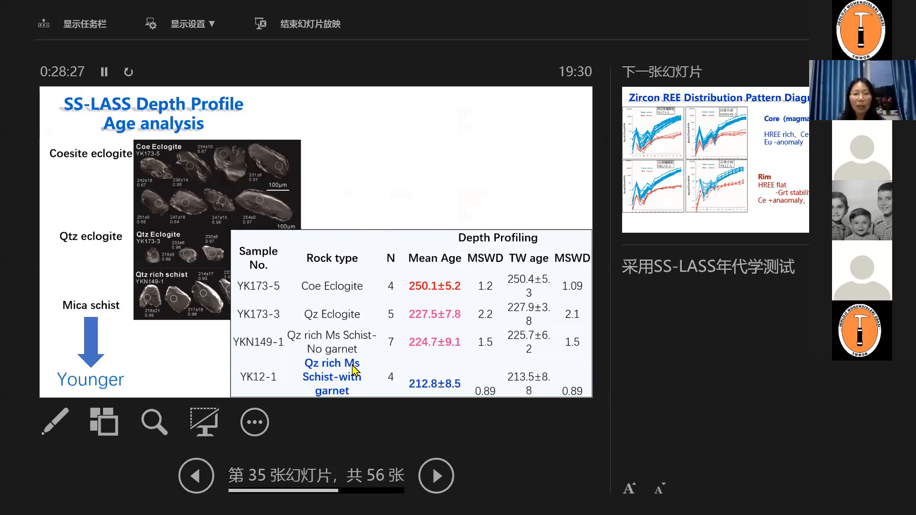
mouse_move(408, 275)
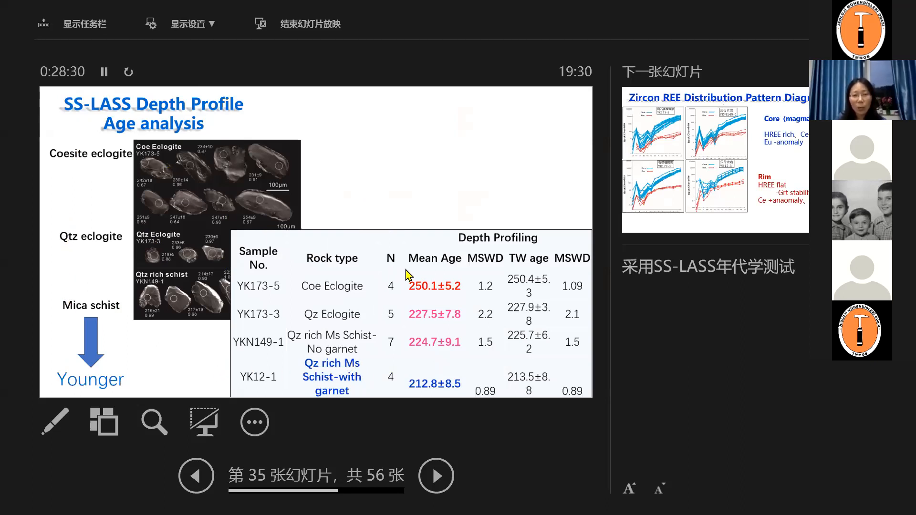
mouse_move(390, 280)
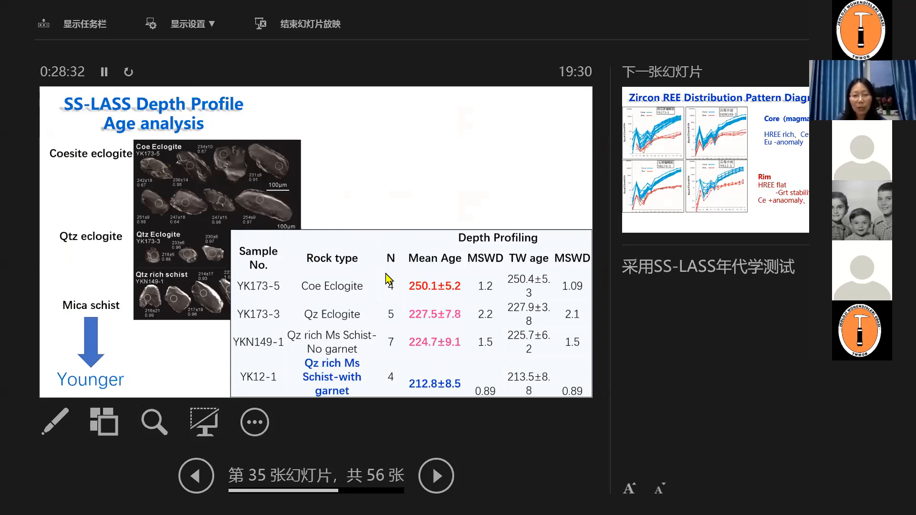
mouse_move(404, 281)
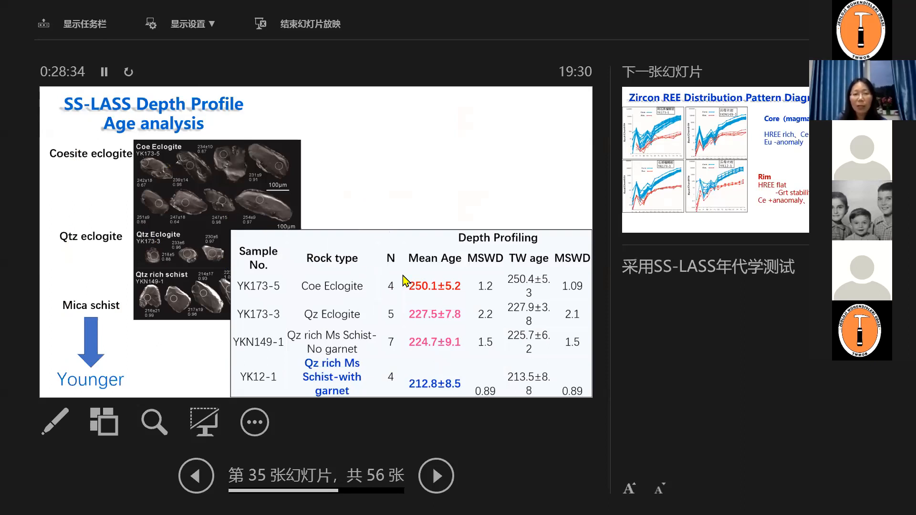
mouse_move(405, 346)
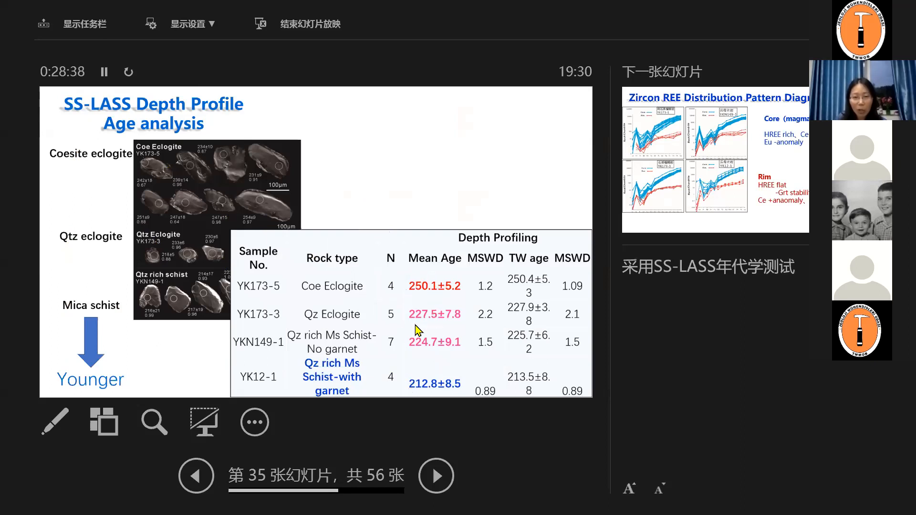
mouse_move(421, 213)
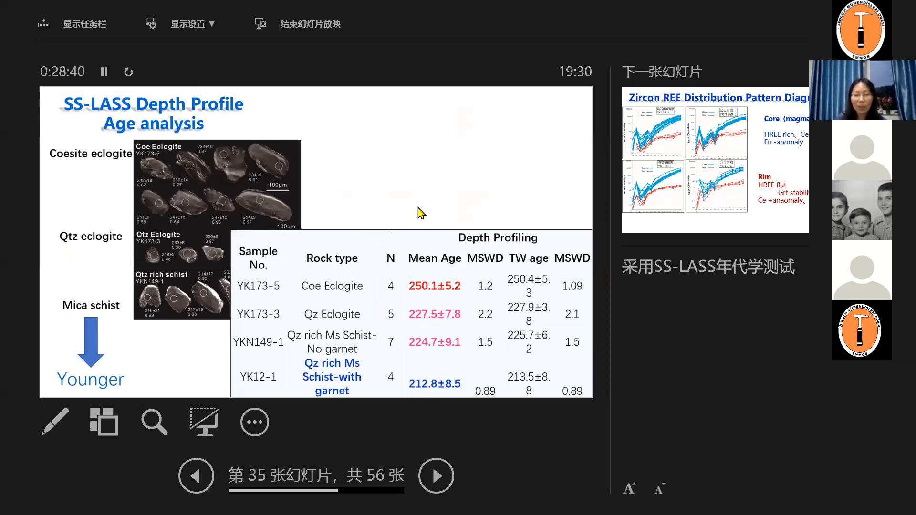
click(436, 475)
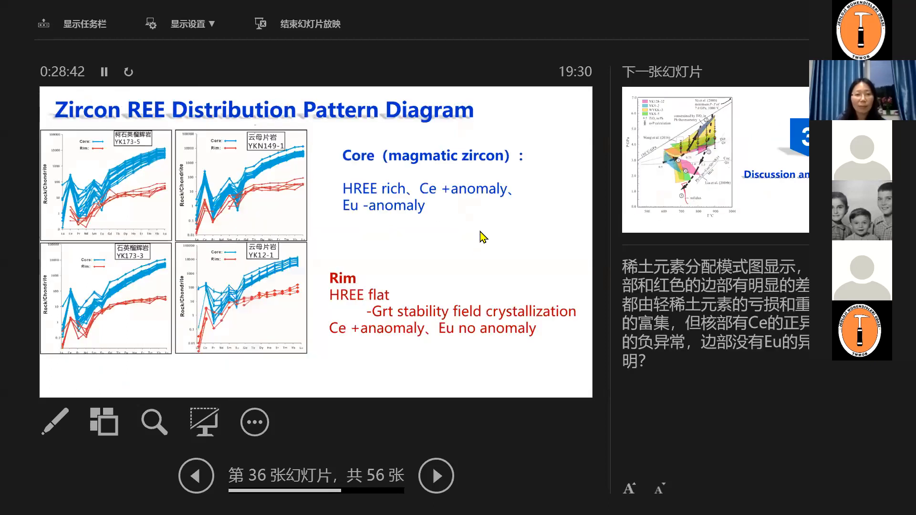
mouse_move(210, 126)
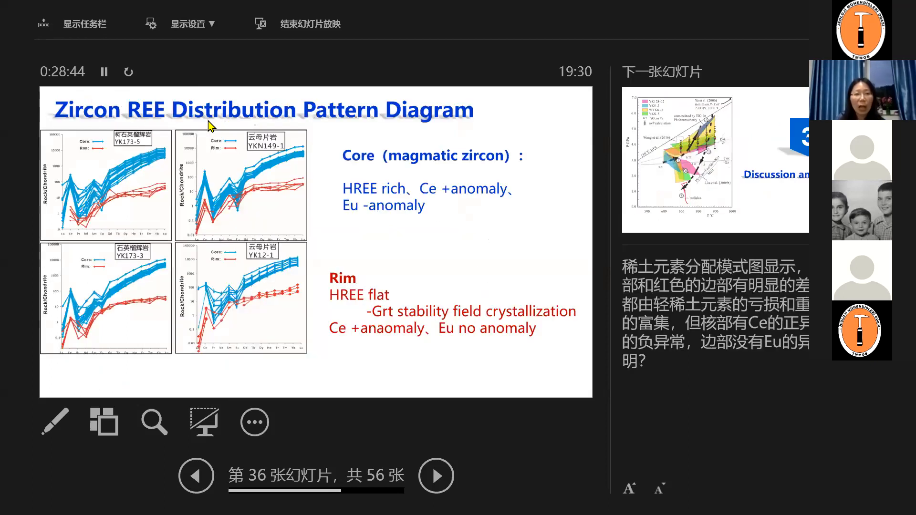
mouse_move(297, 163)
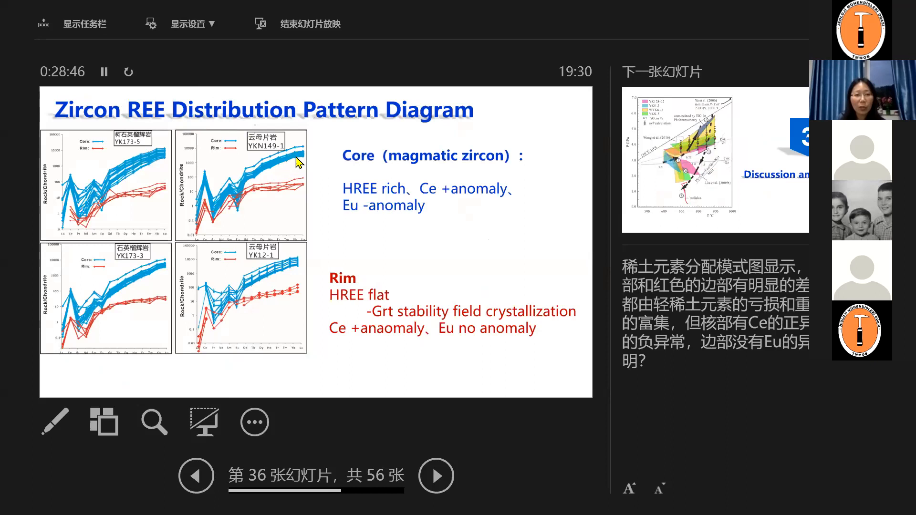
mouse_move(201, 291)
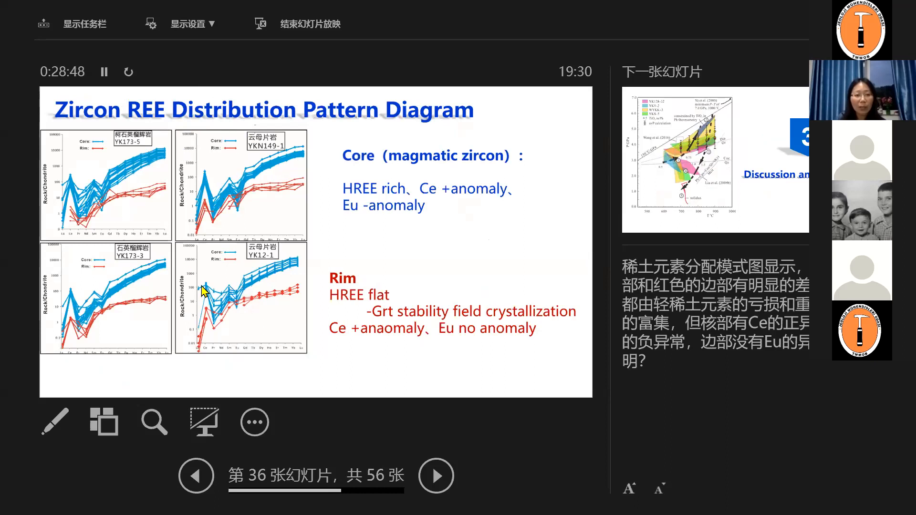
mouse_move(197, 324)
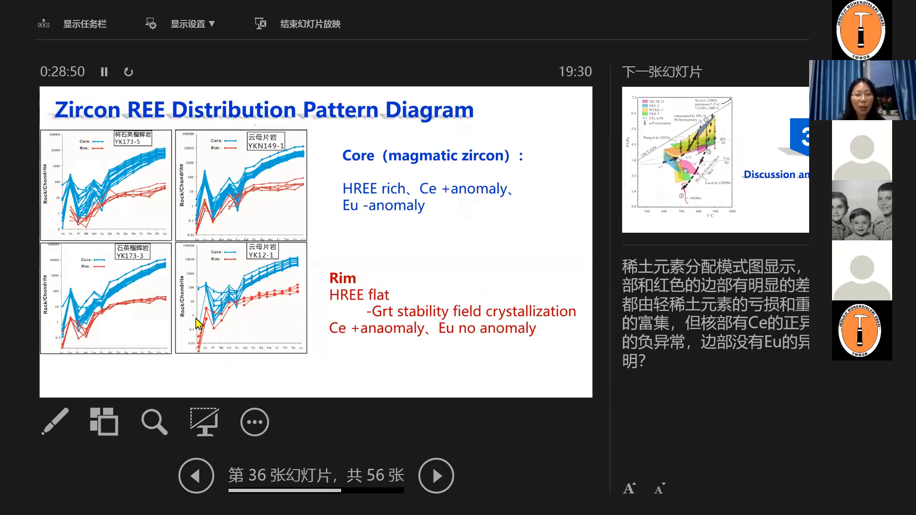
mouse_move(256, 209)
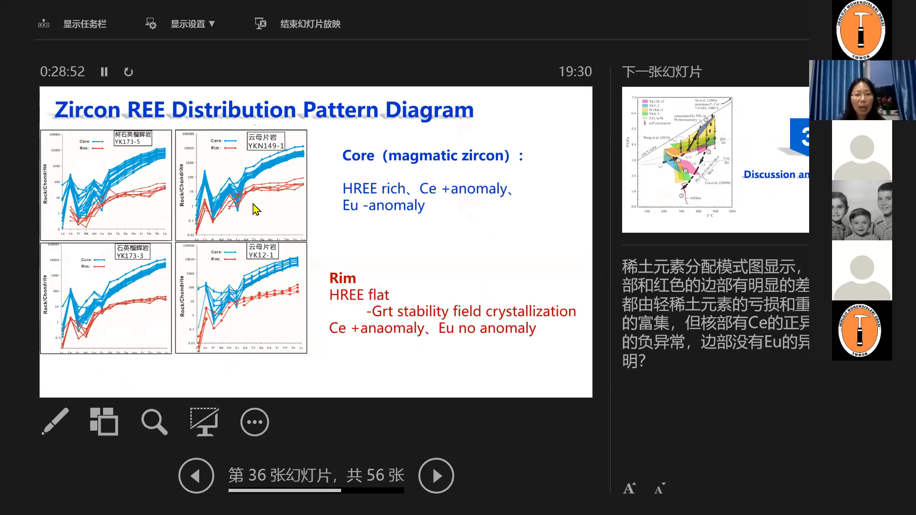
mouse_move(280, 196)
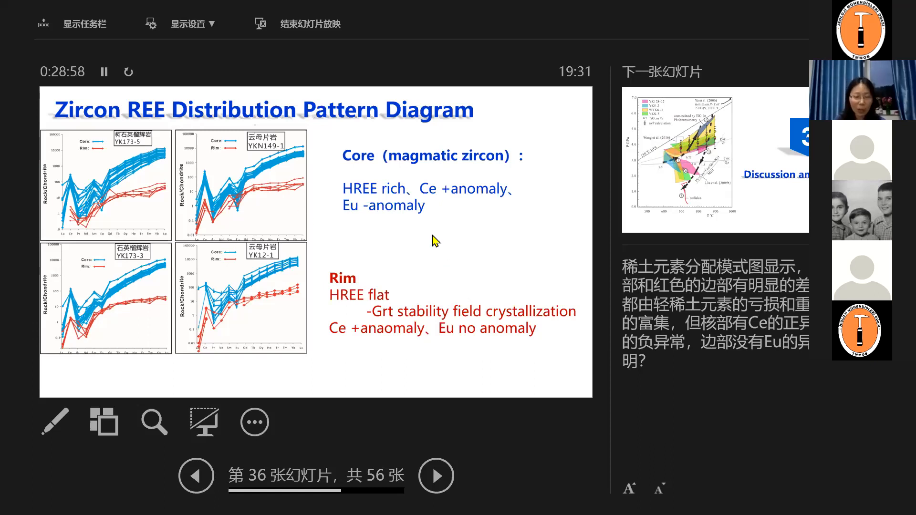
Advance the show to slide 38, the Metamorphism-Deformation-Melt/fluid Relationship table.
click(436, 475)
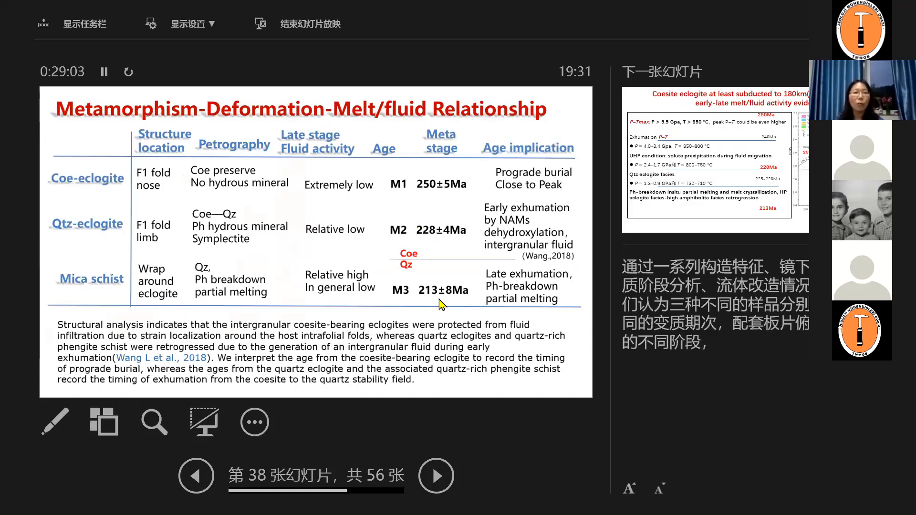
mouse_move(146, 165)
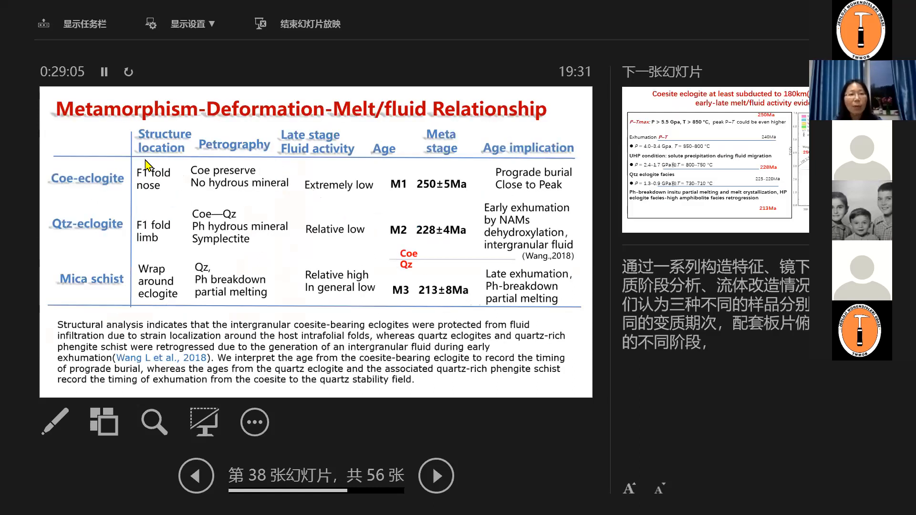
mouse_move(324, 114)
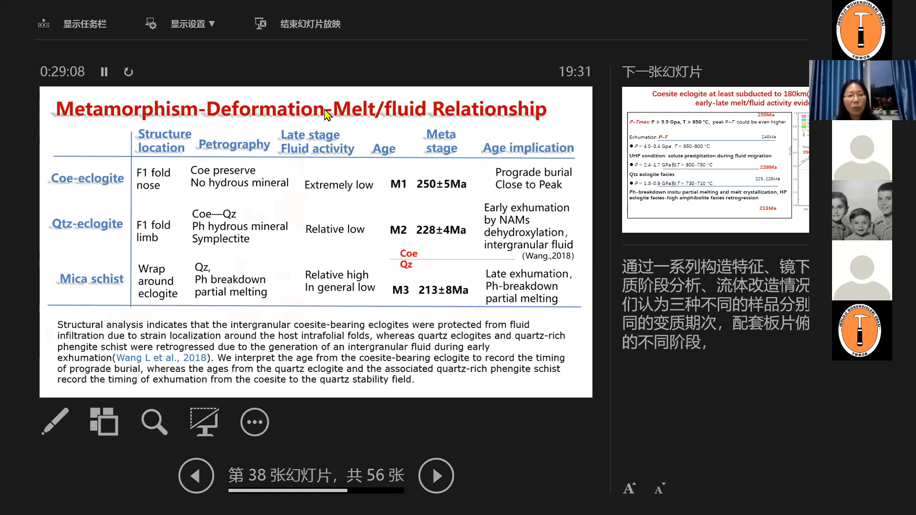
mouse_move(465, 152)
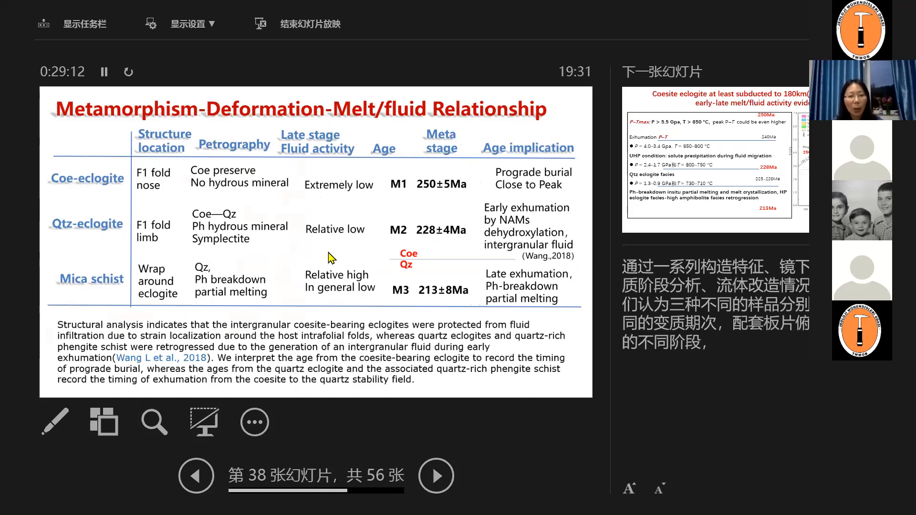
mouse_move(160, 206)
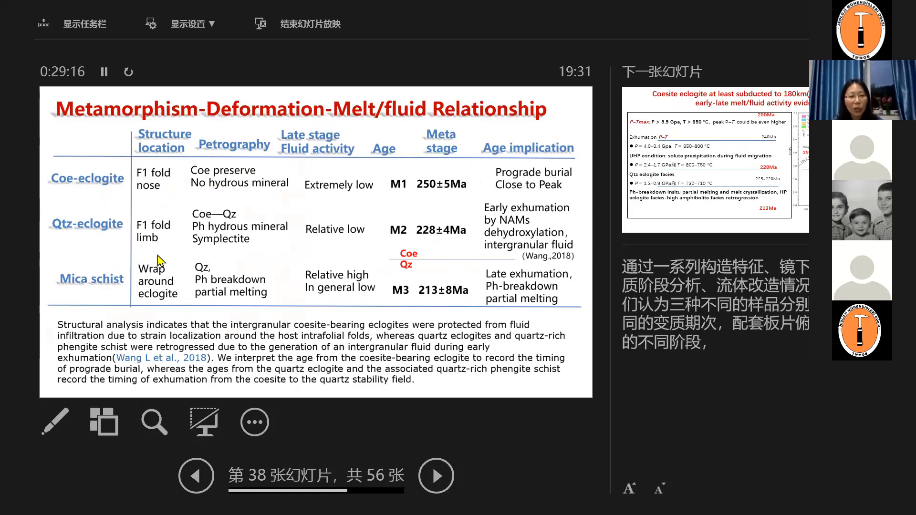
mouse_move(265, 187)
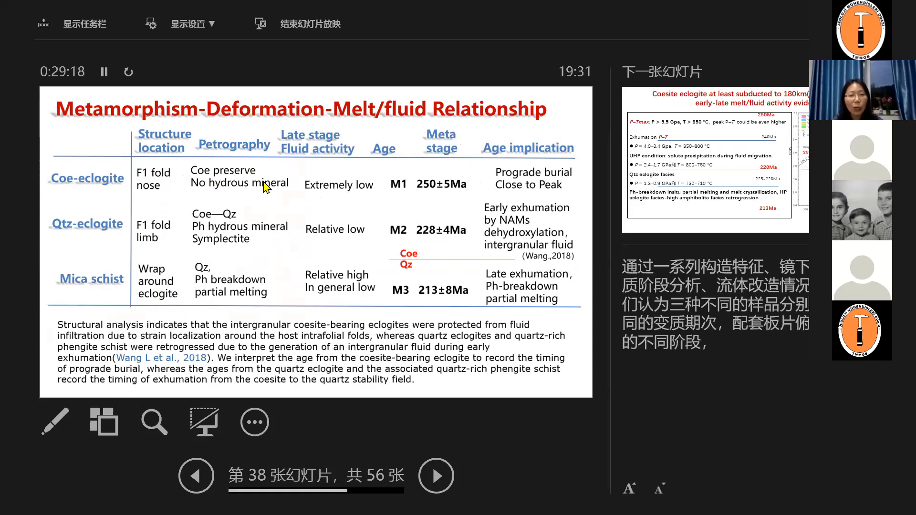
mouse_move(251, 201)
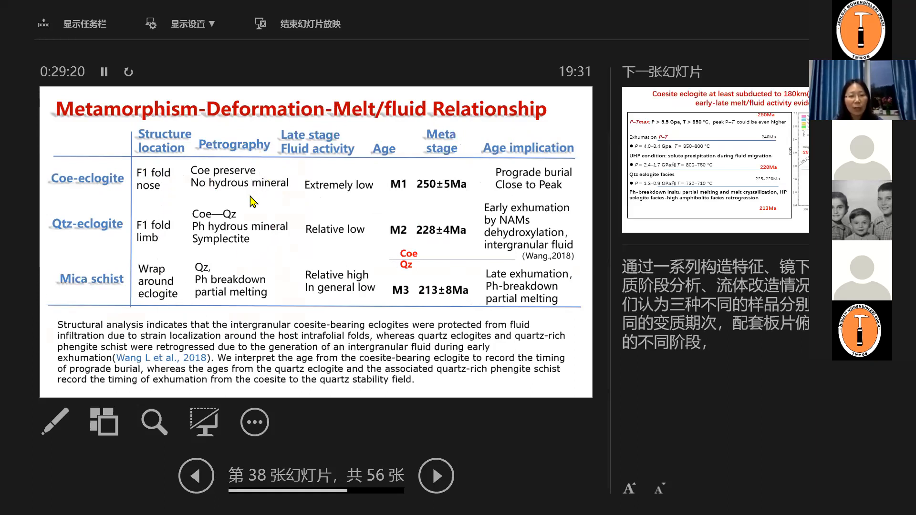
mouse_move(403, 215)
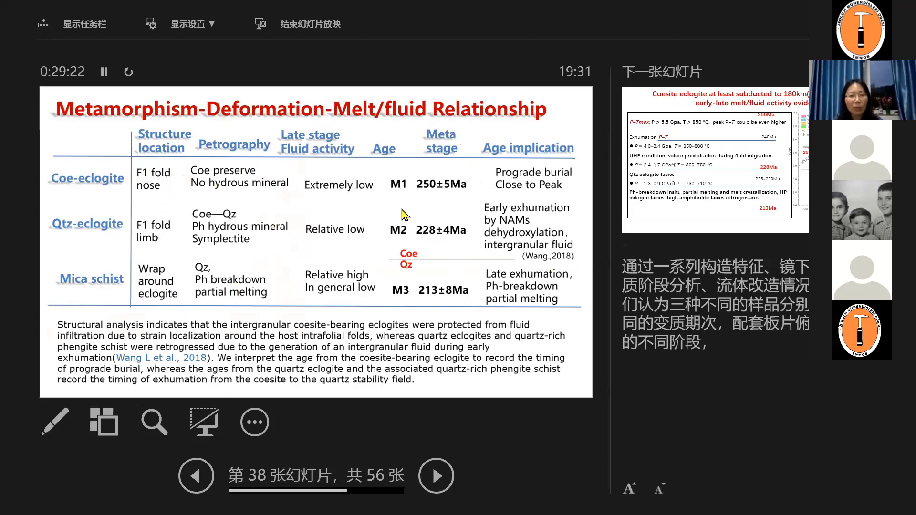
mouse_move(345, 194)
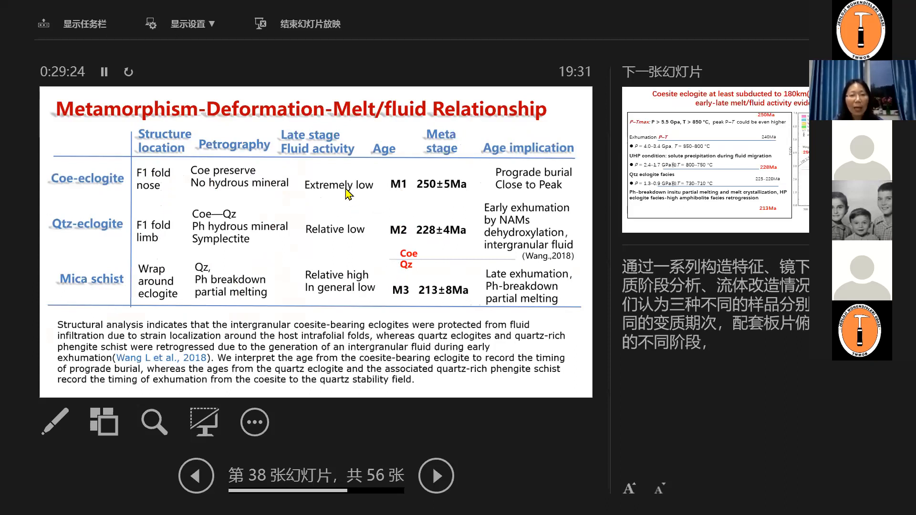
mouse_move(338, 289)
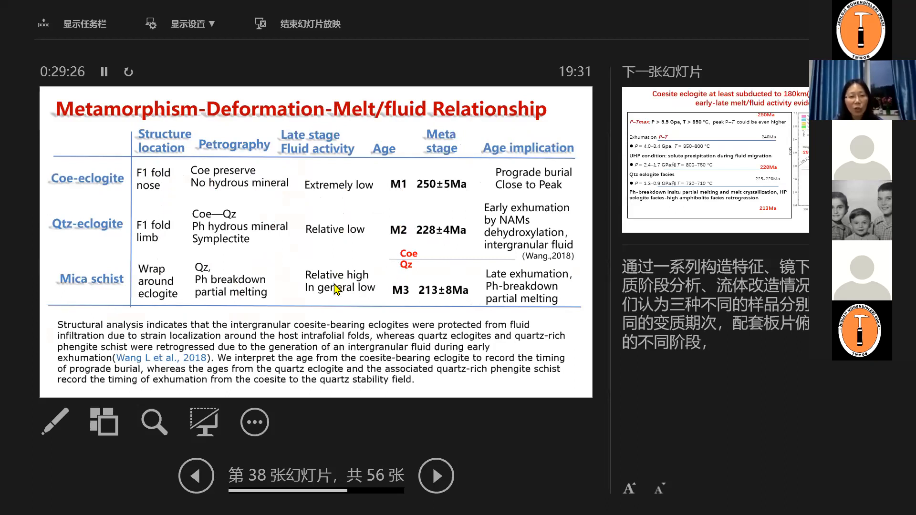
mouse_move(335, 266)
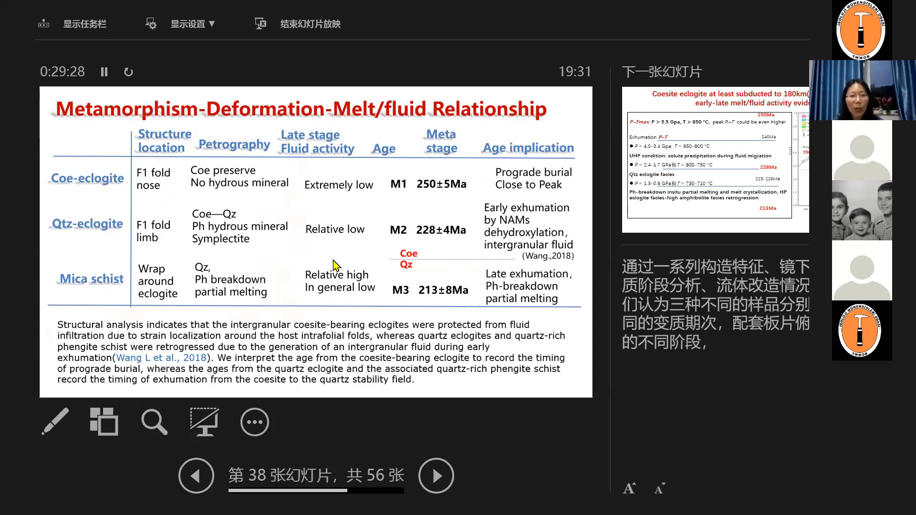
mouse_move(316, 292)
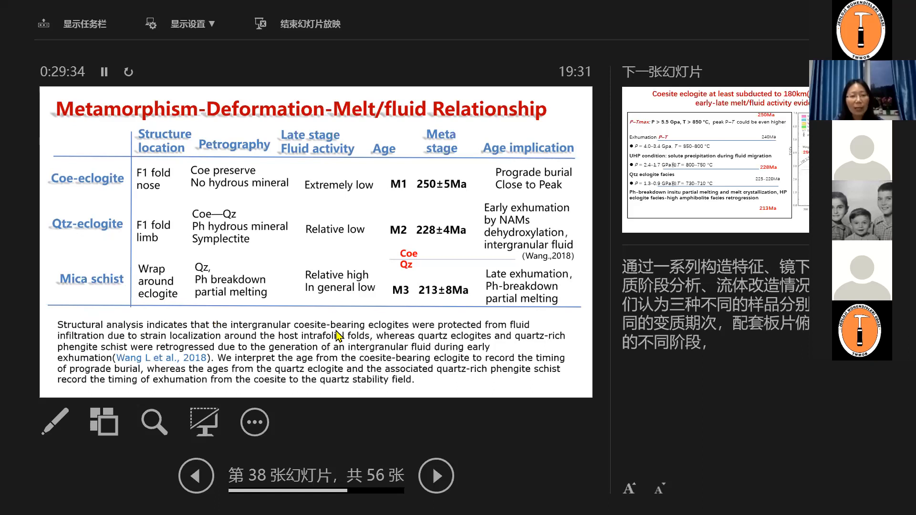
mouse_move(503, 225)
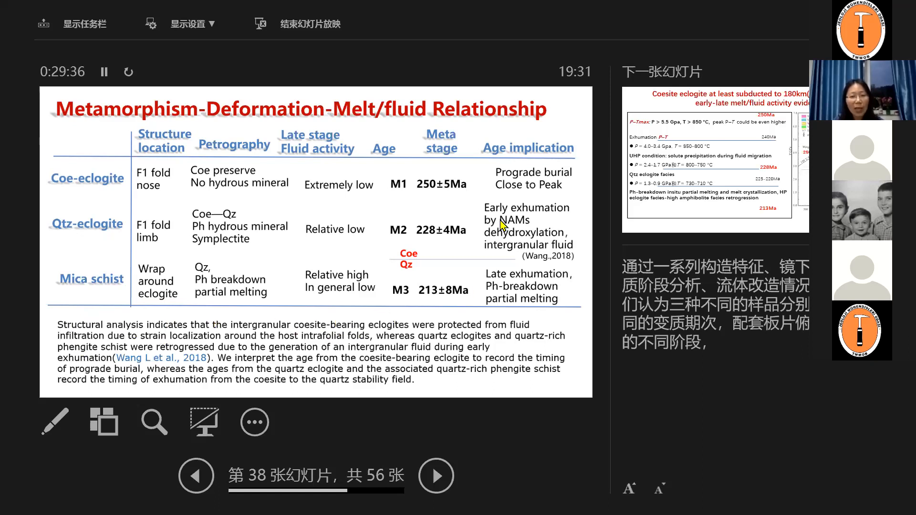
mouse_move(597, 237)
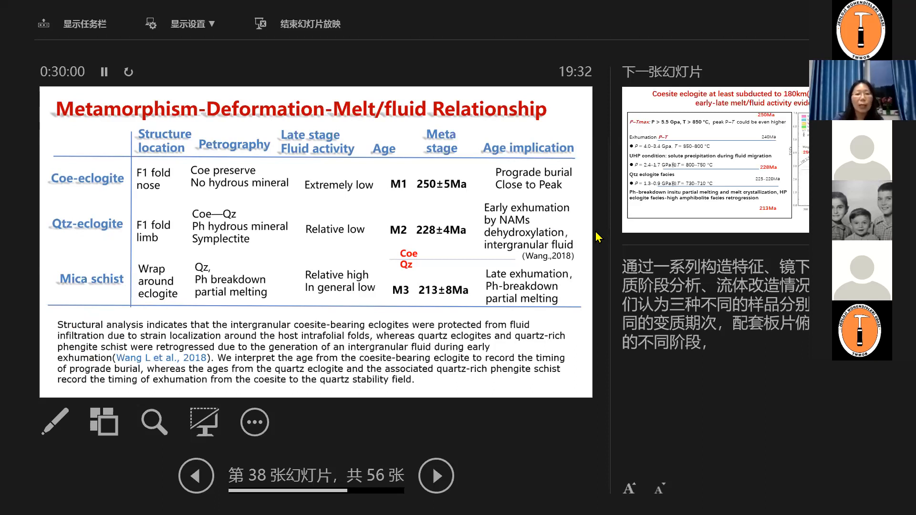
mouse_move(452, 186)
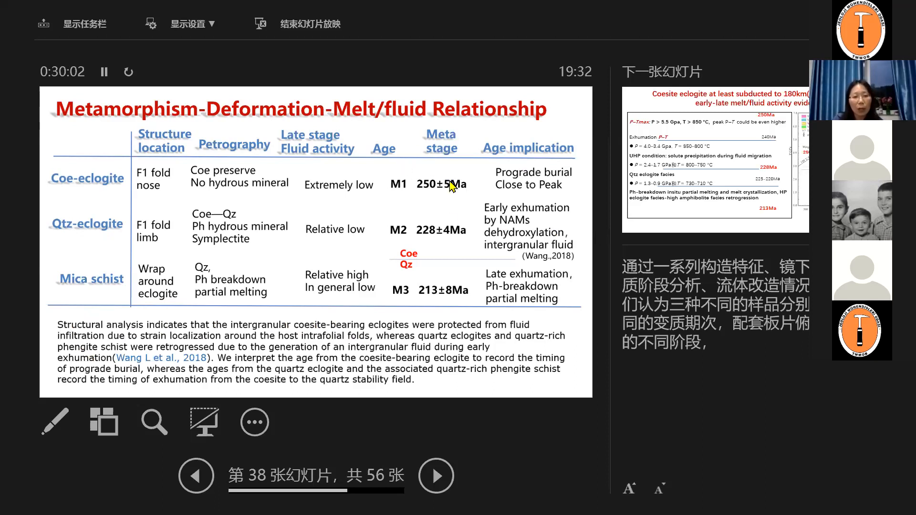
mouse_move(448, 200)
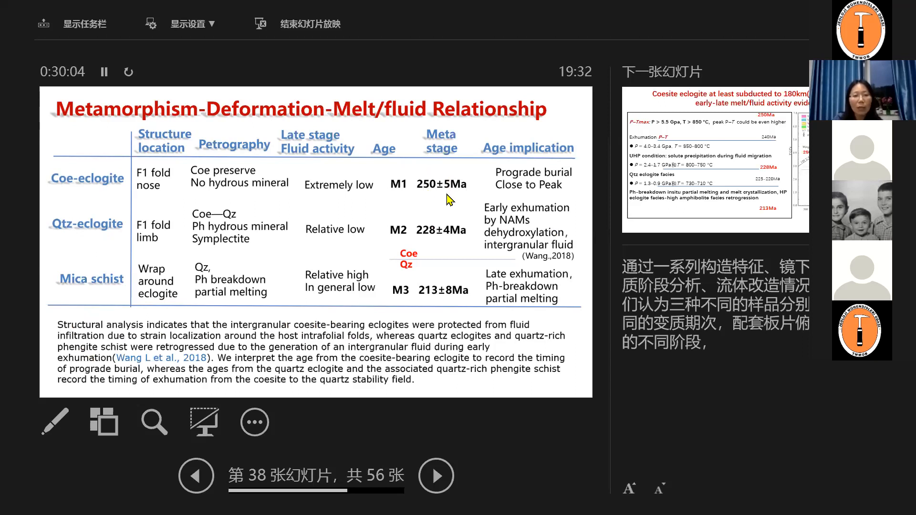
mouse_move(542, 194)
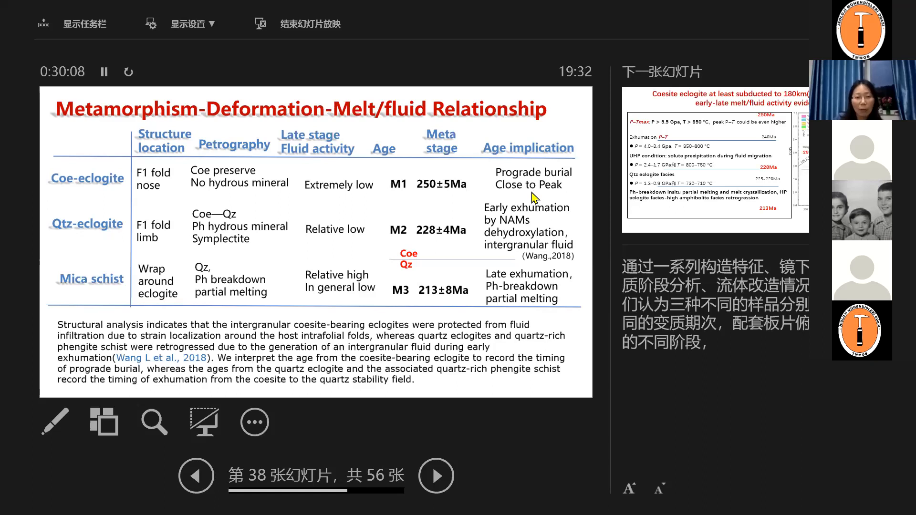
mouse_move(511, 230)
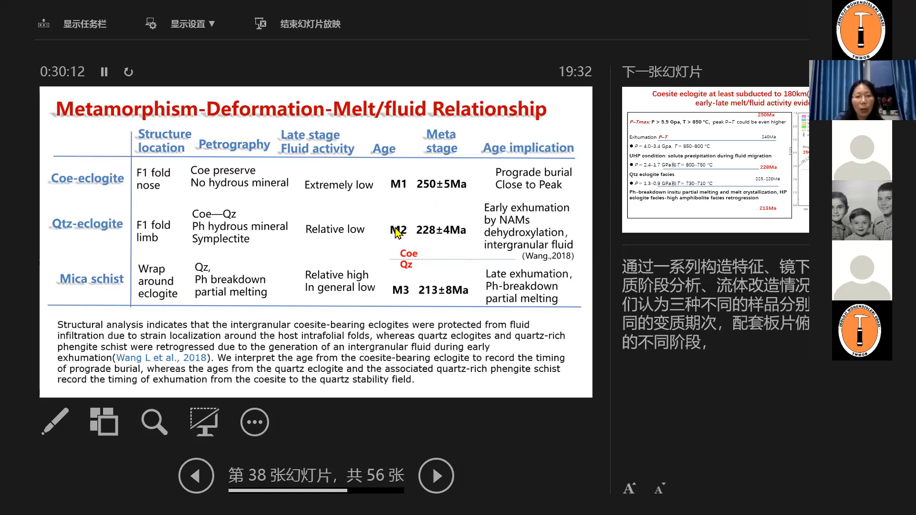
mouse_move(549, 267)
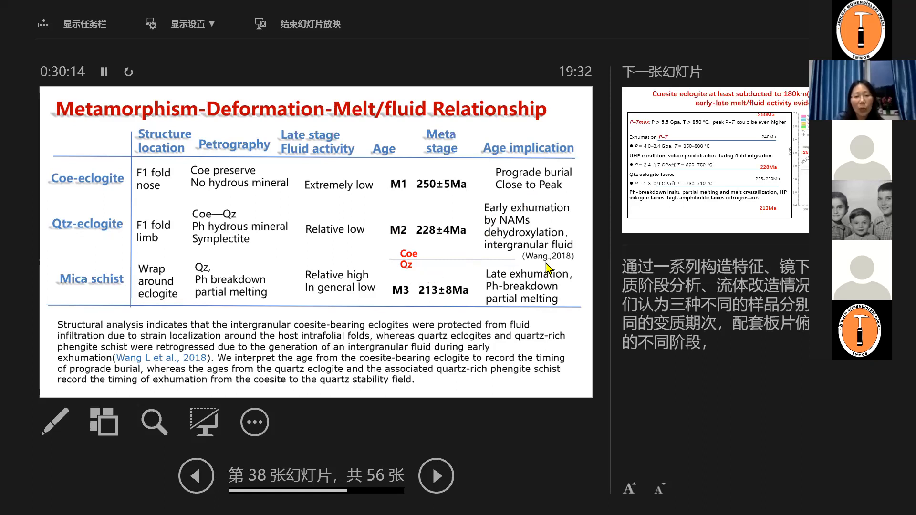
mouse_move(455, 246)
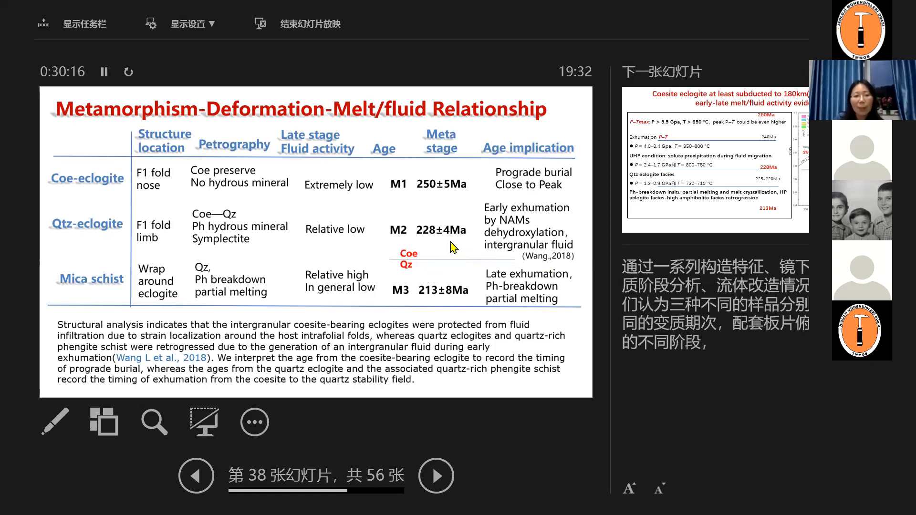
mouse_move(439, 252)
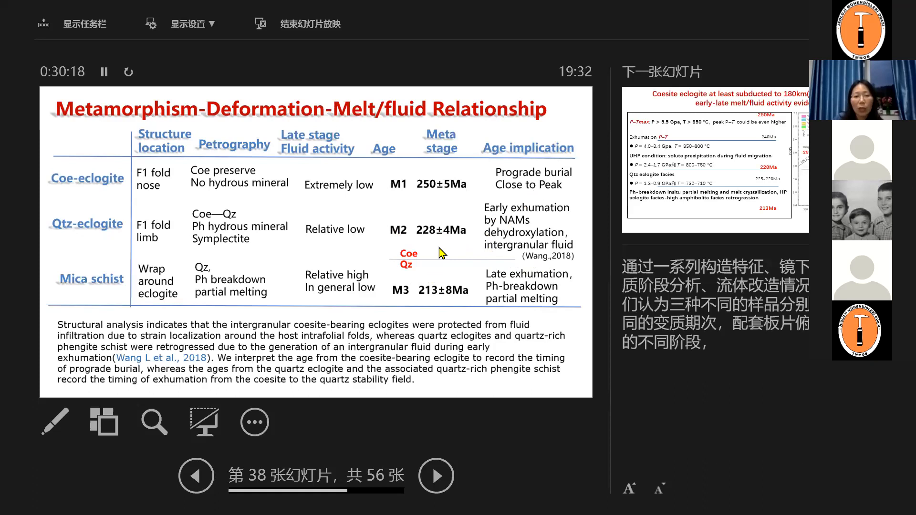
mouse_move(499, 234)
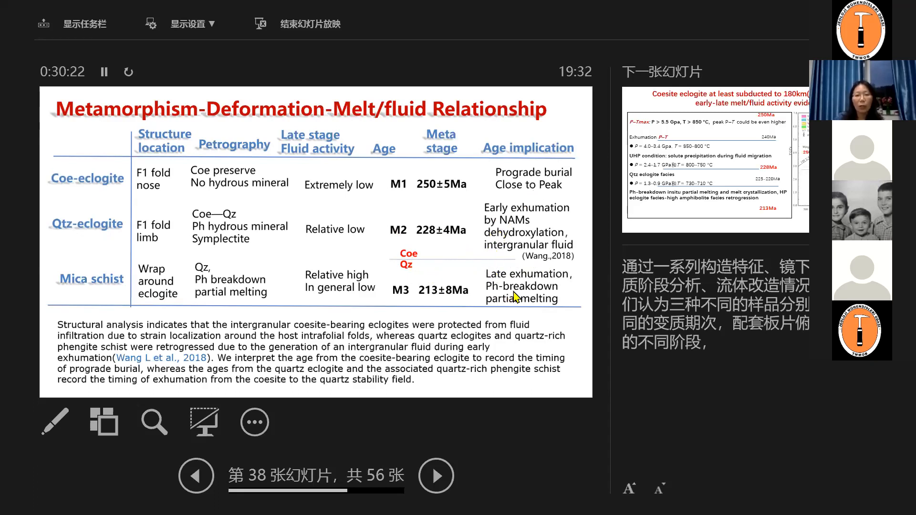
mouse_move(476, 274)
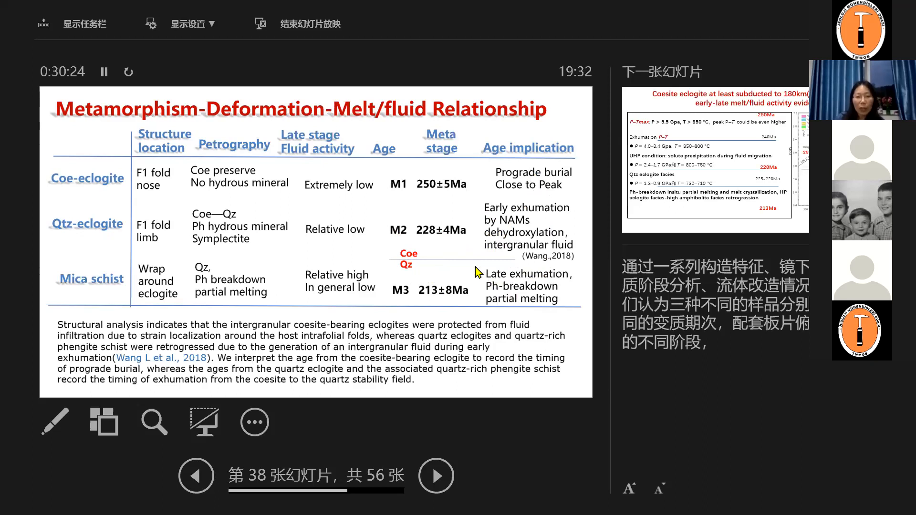
Advance to the Coesite eclogite subducted-to-180km slide with its P-T diagram.
click(436, 474)
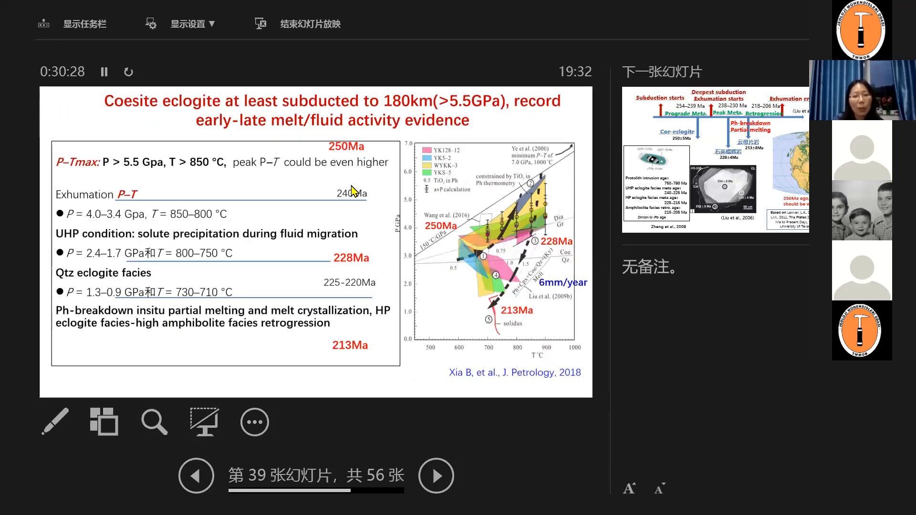
mouse_move(351, 192)
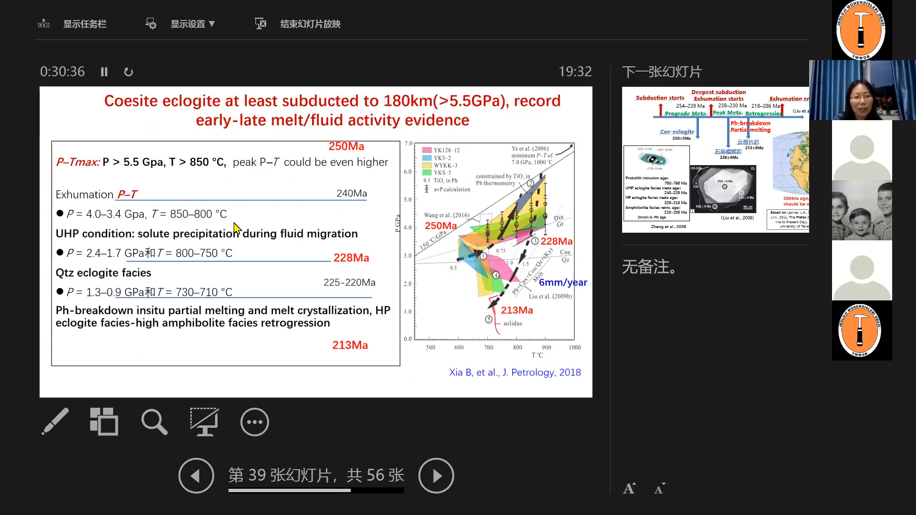
mouse_move(372, 152)
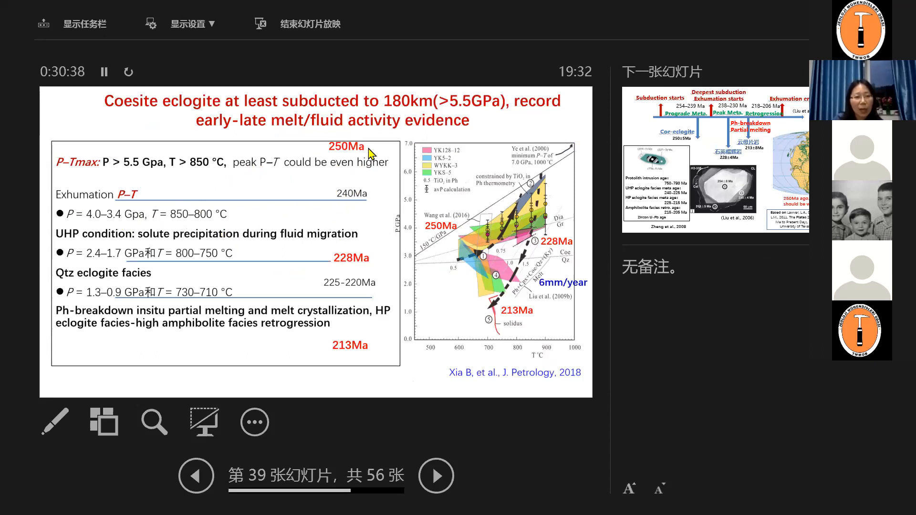
mouse_move(359, 210)
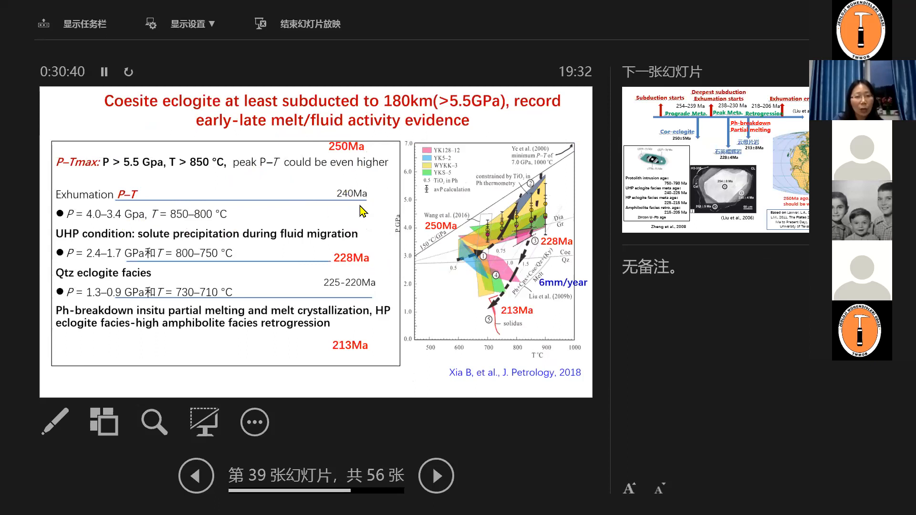
mouse_move(245, 255)
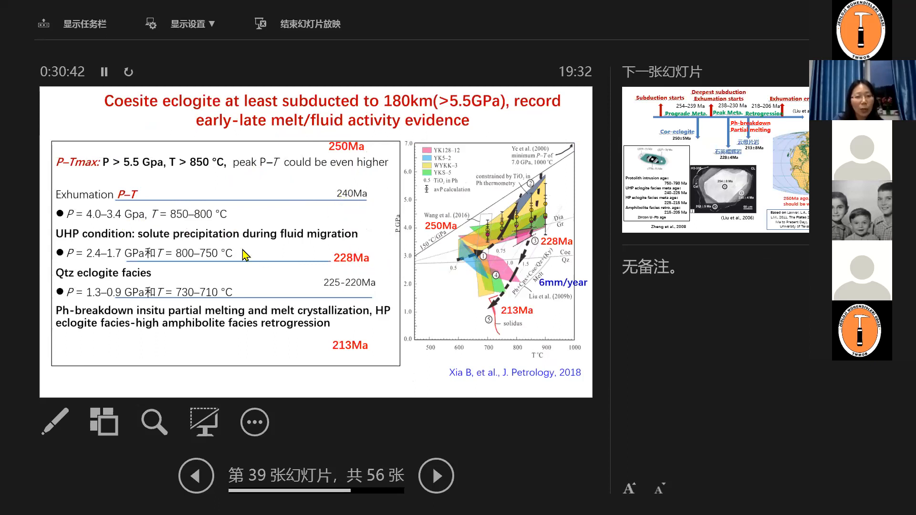
mouse_move(105, 245)
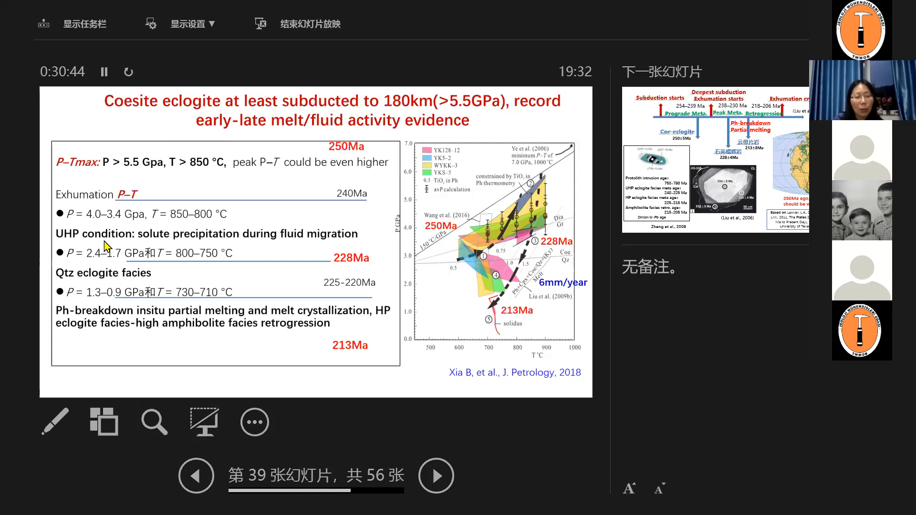
mouse_move(163, 236)
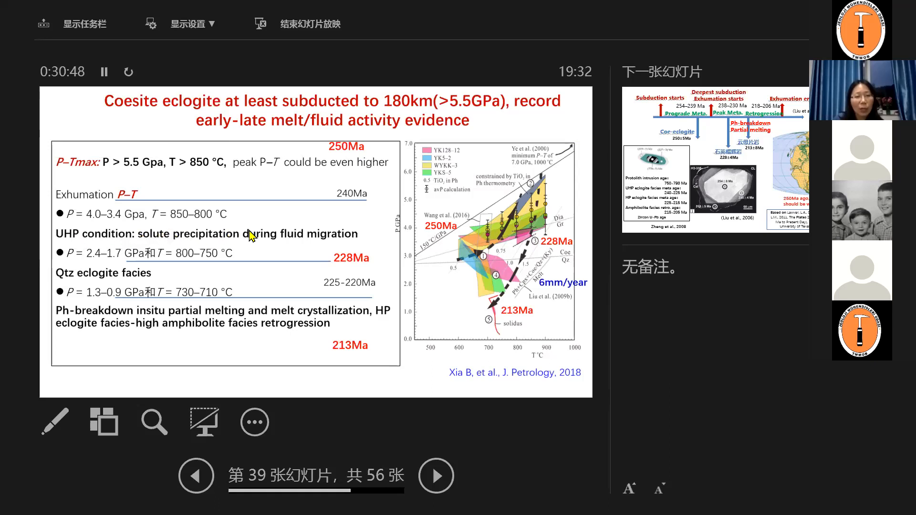
mouse_move(330, 242)
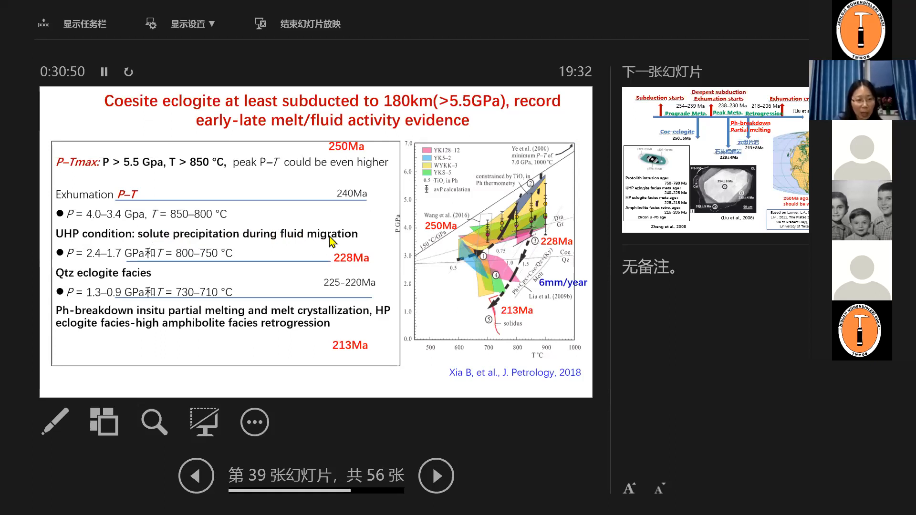
mouse_move(82, 233)
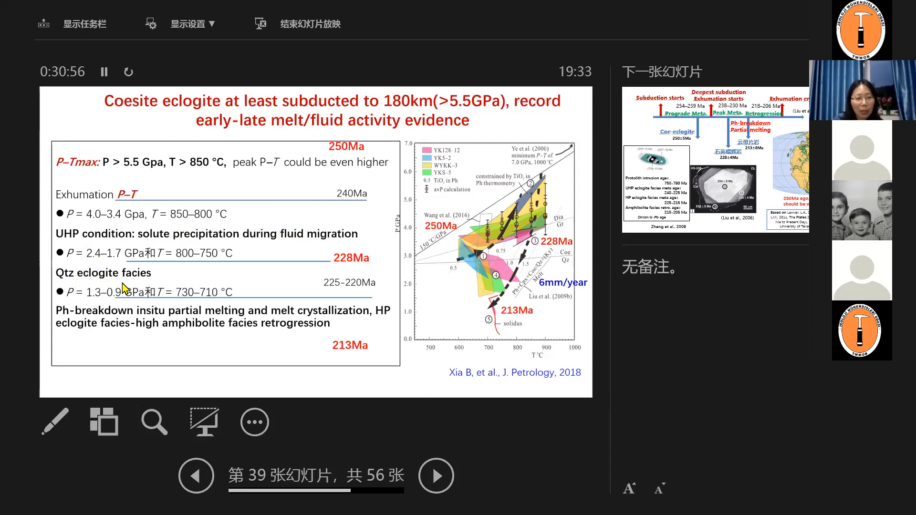
mouse_move(343, 341)
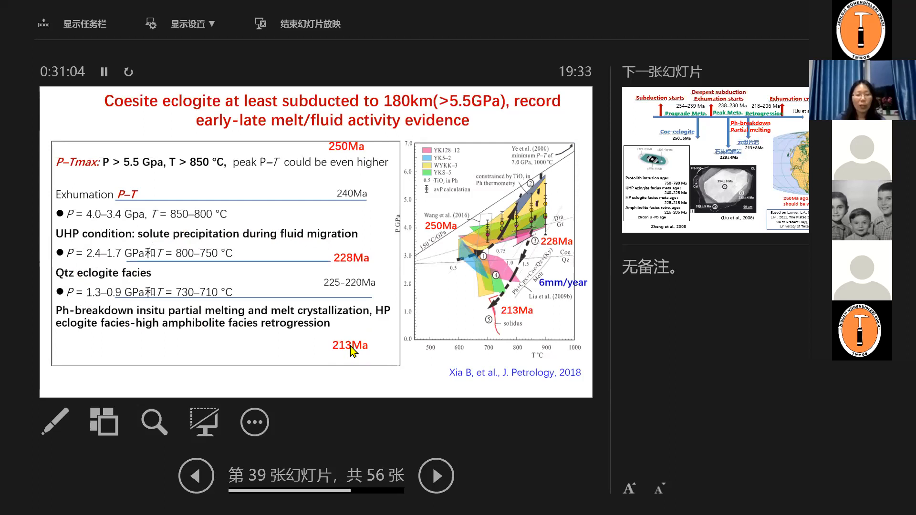
mouse_move(299, 355)
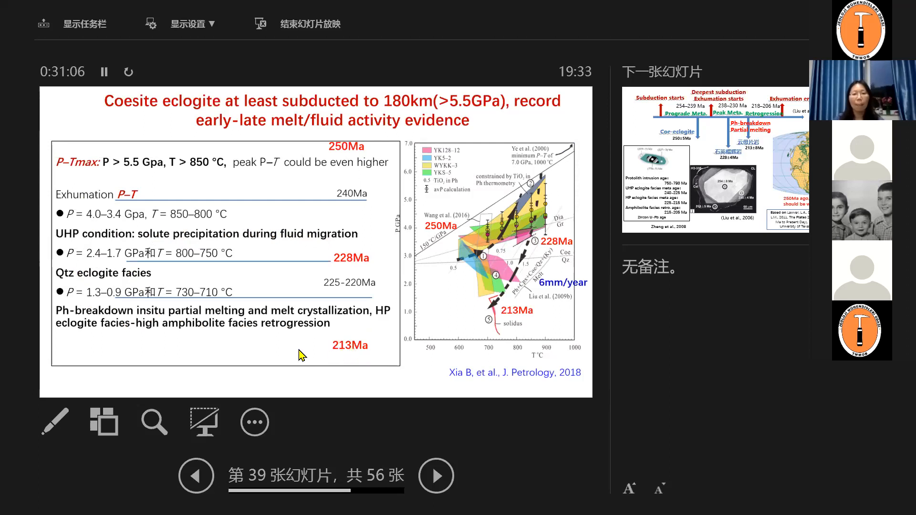
mouse_move(550, 254)
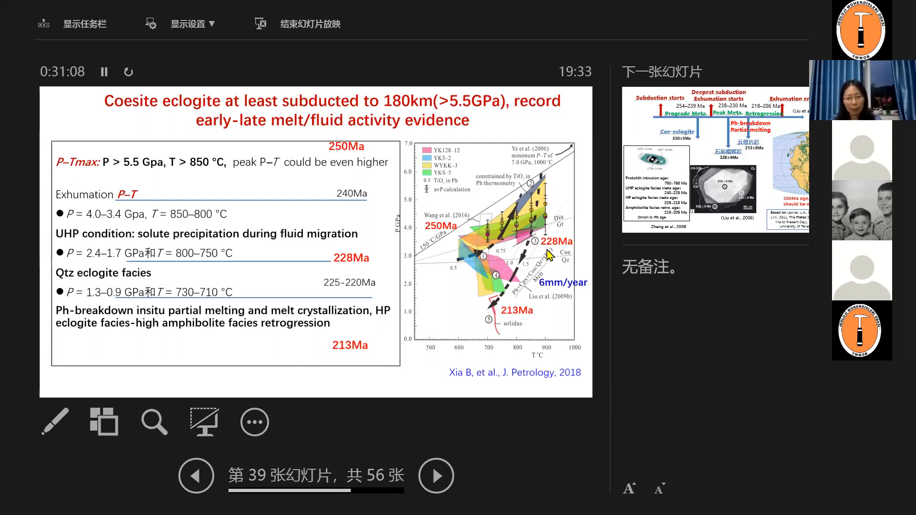
mouse_move(549, 252)
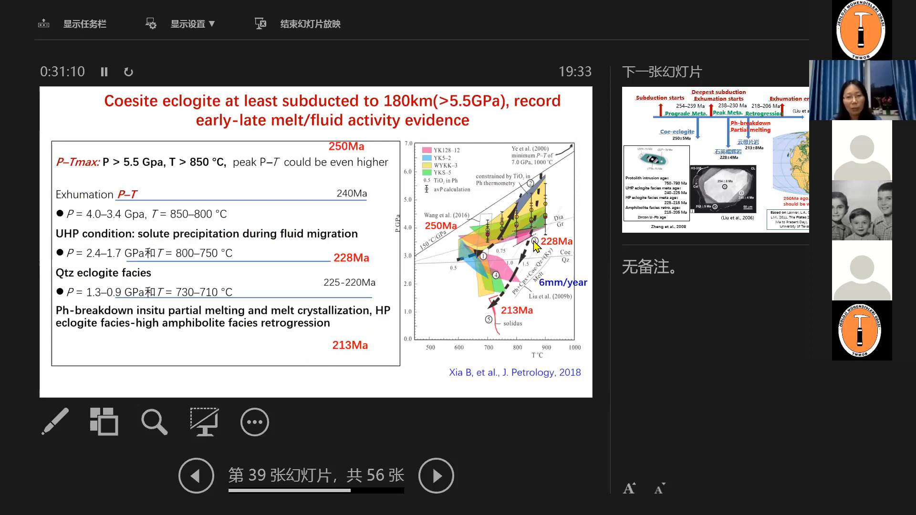
mouse_move(532, 242)
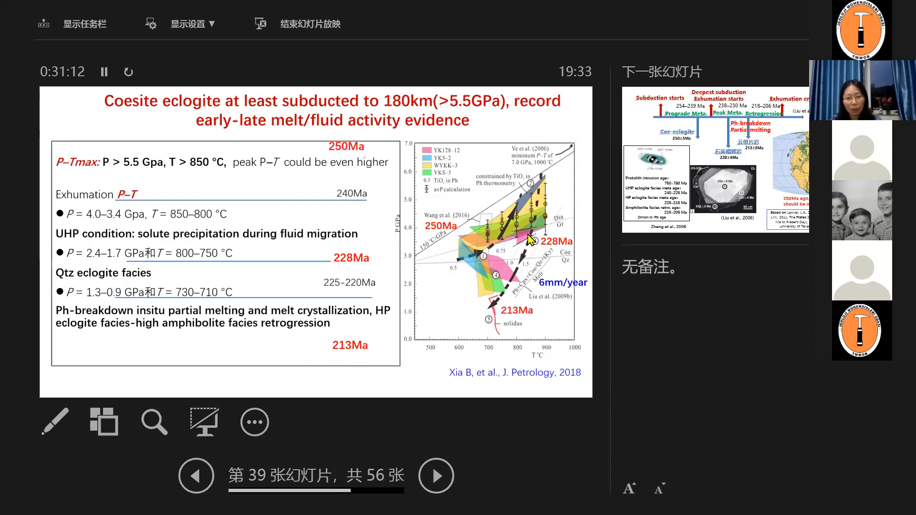
mouse_move(517, 264)
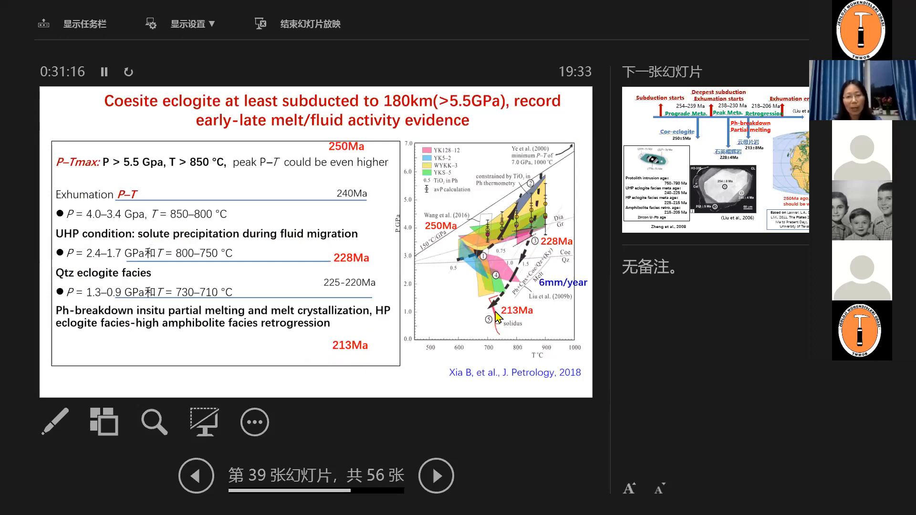
mouse_move(555, 234)
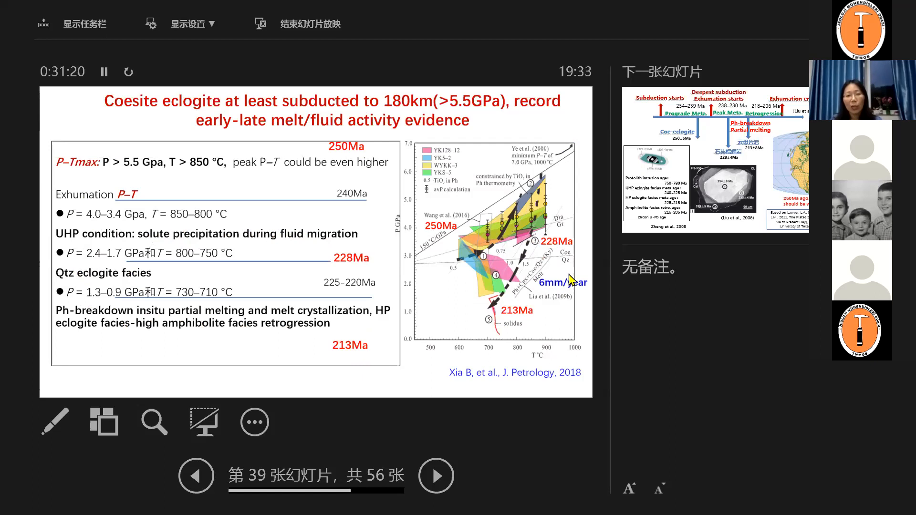
mouse_move(394, 285)
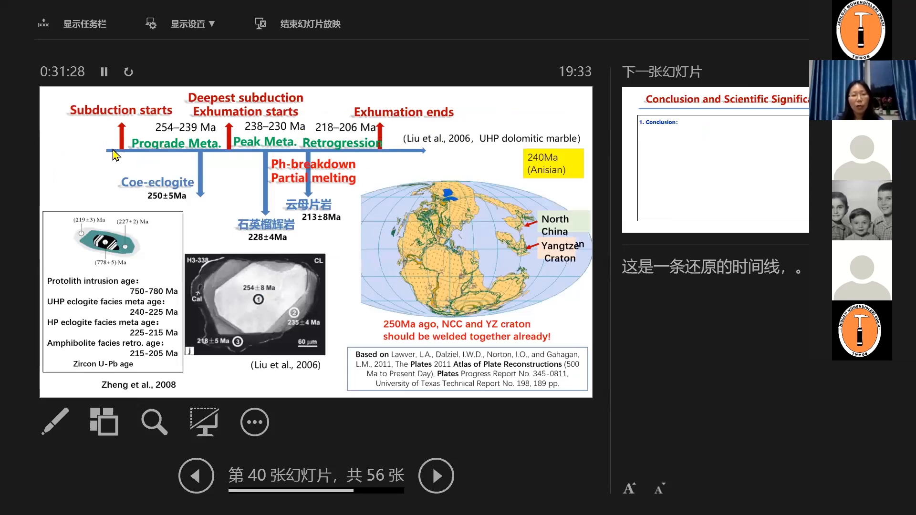
mouse_move(437, 121)
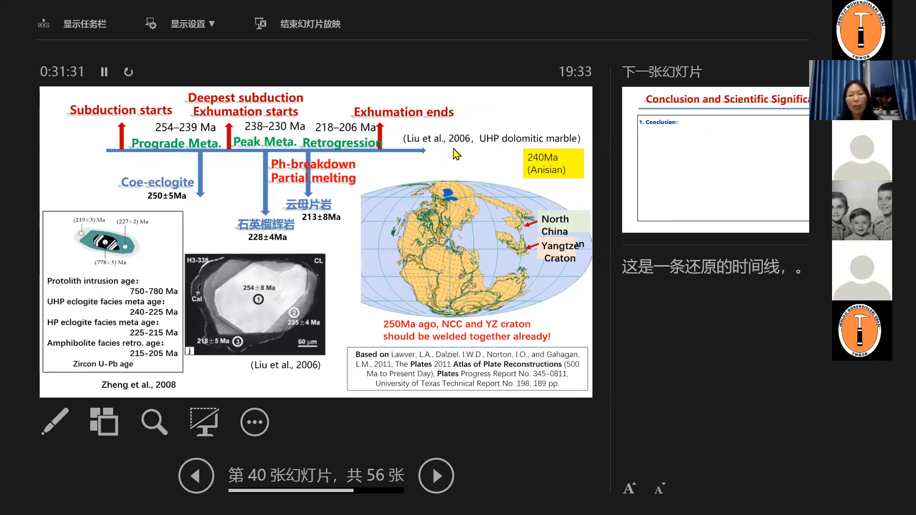
mouse_move(520, 151)
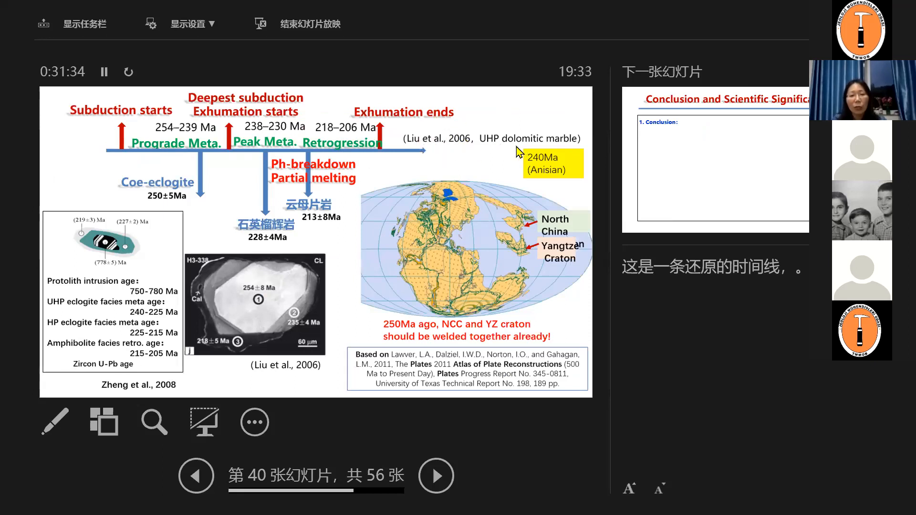
mouse_move(493, 145)
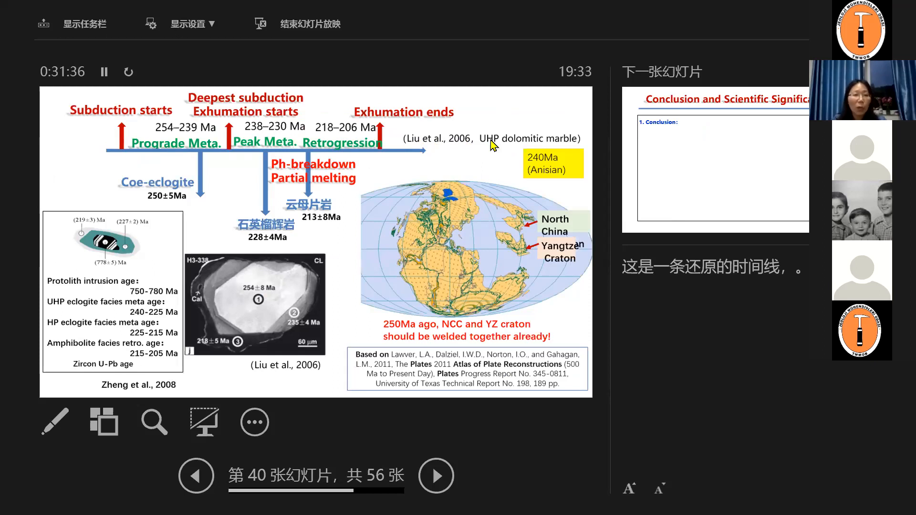
mouse_move(160, 154)
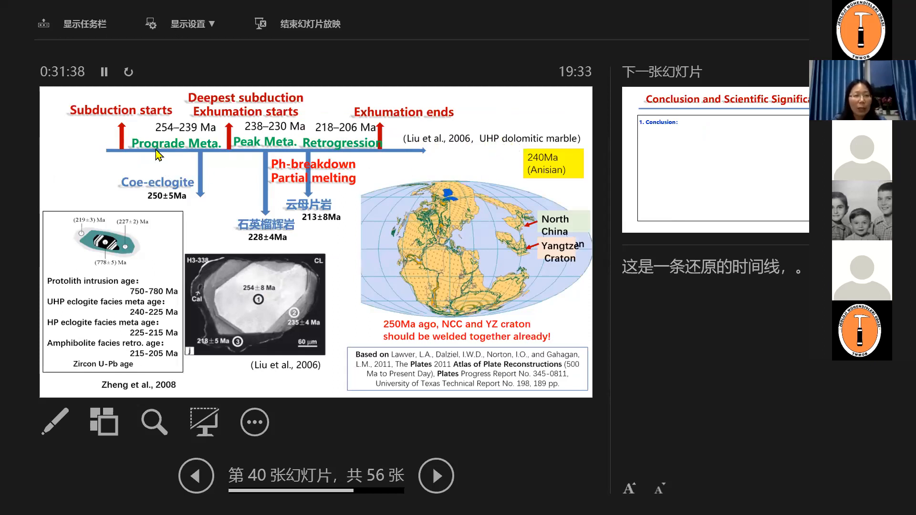
mouse_move(201, 203)
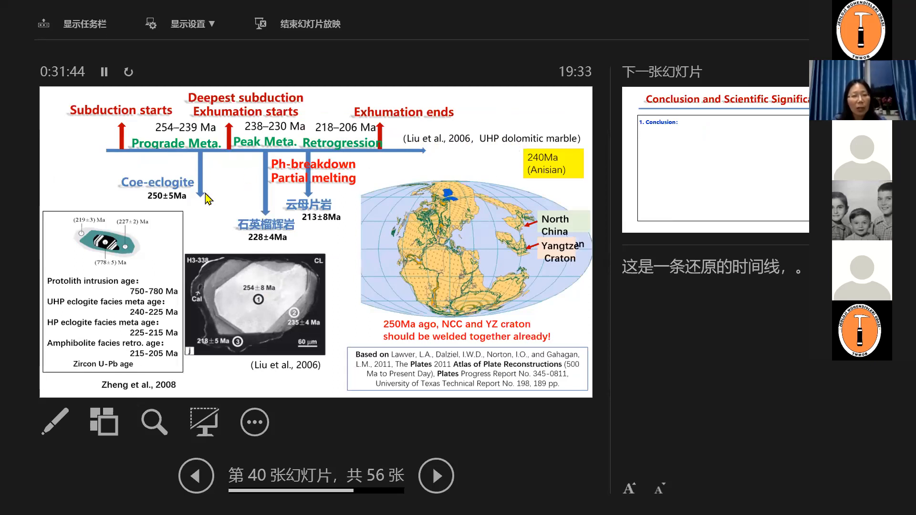
mouse_move(173, 171)
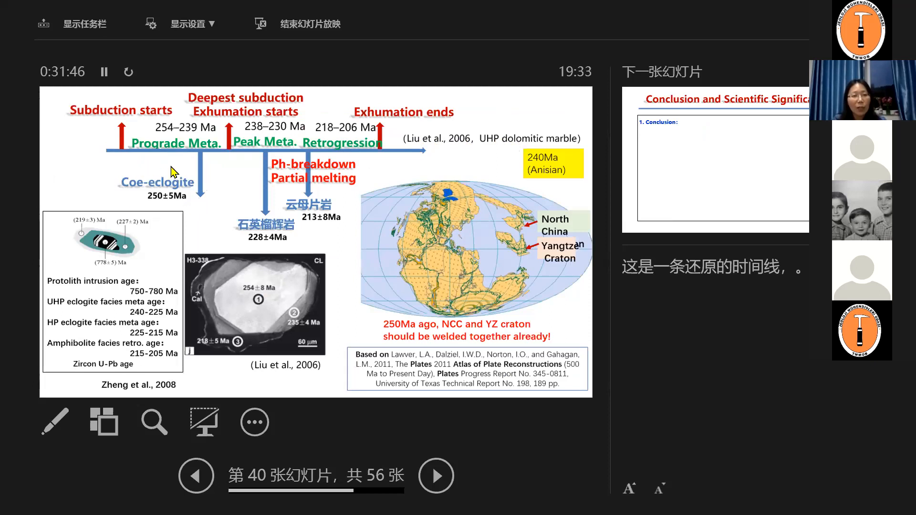
mouse_move(181, 195)
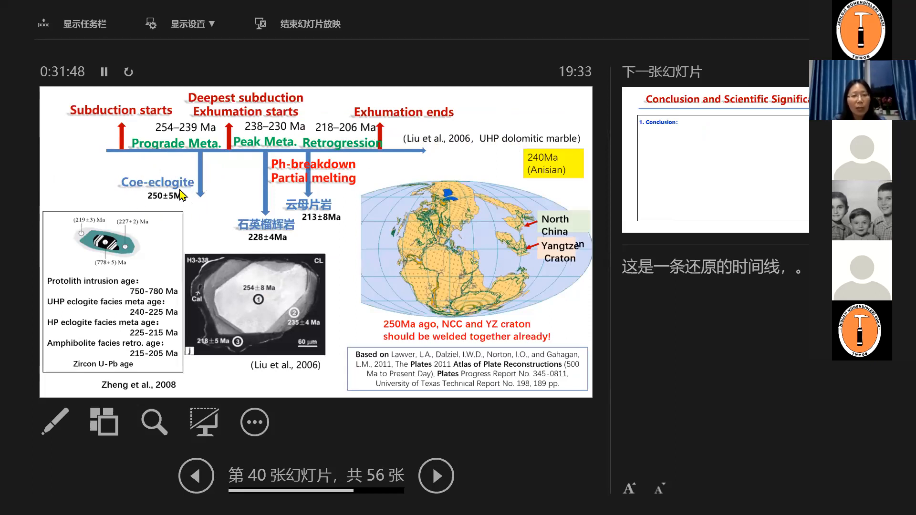
mouse_move(160, 218)
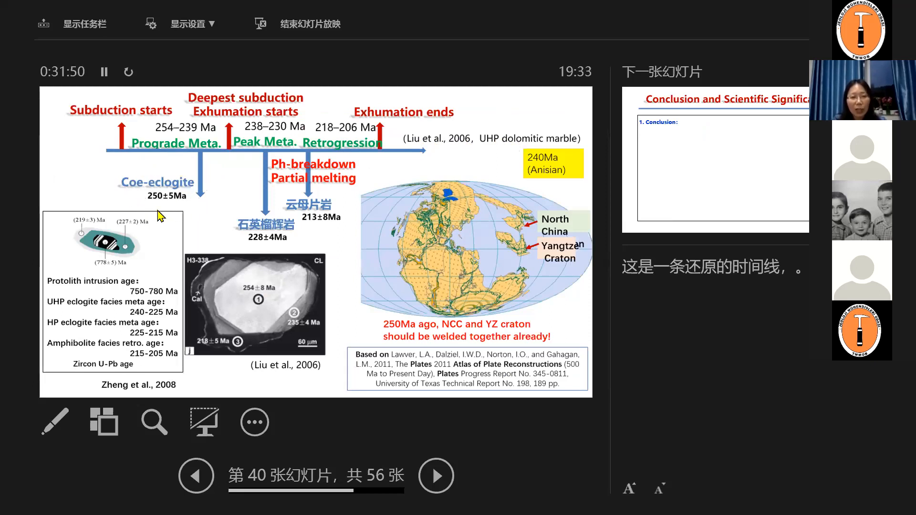
mouse_move(177, 209)
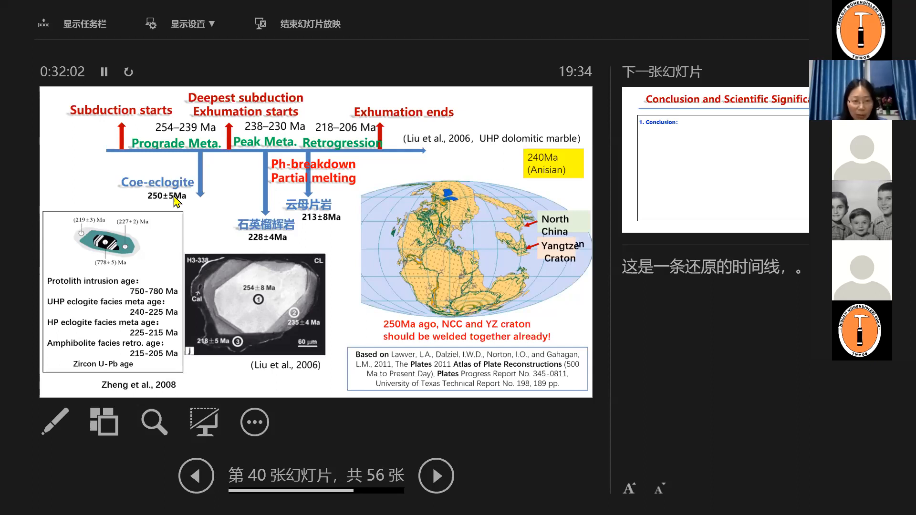
mouse_move(143, 301)
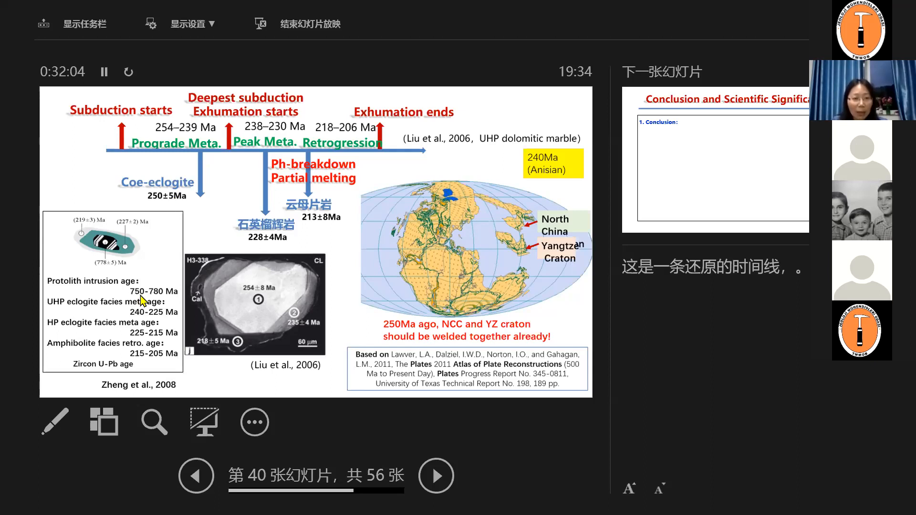
mouse_move(151, 314)
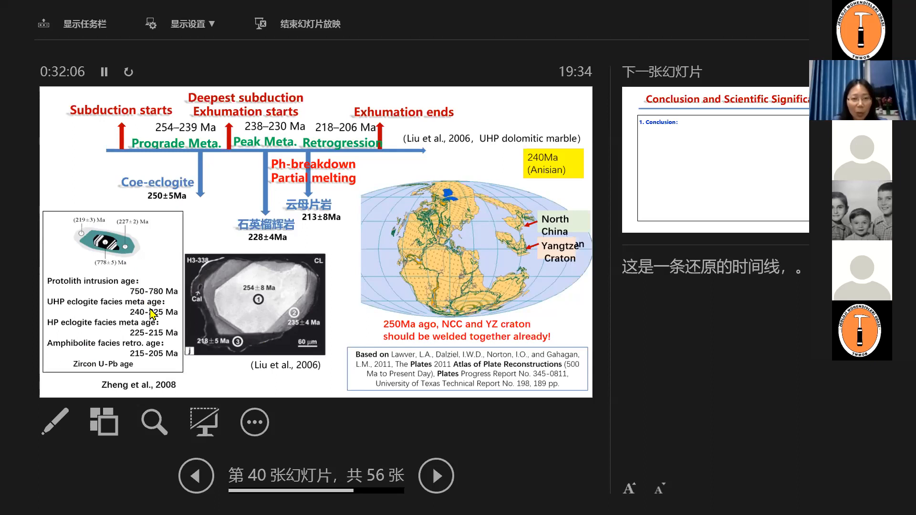
mouse_move(538, 305)
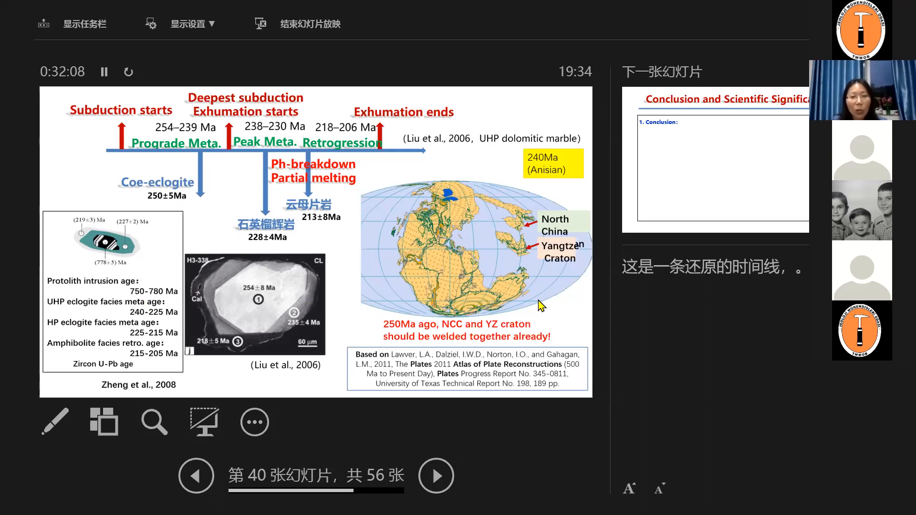
mouse_move(435, 305)
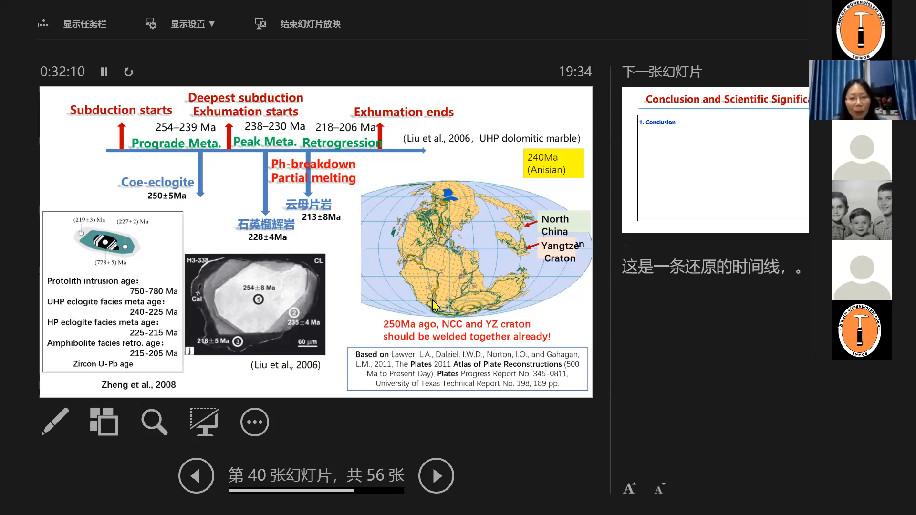
mouse_move(523, 279)
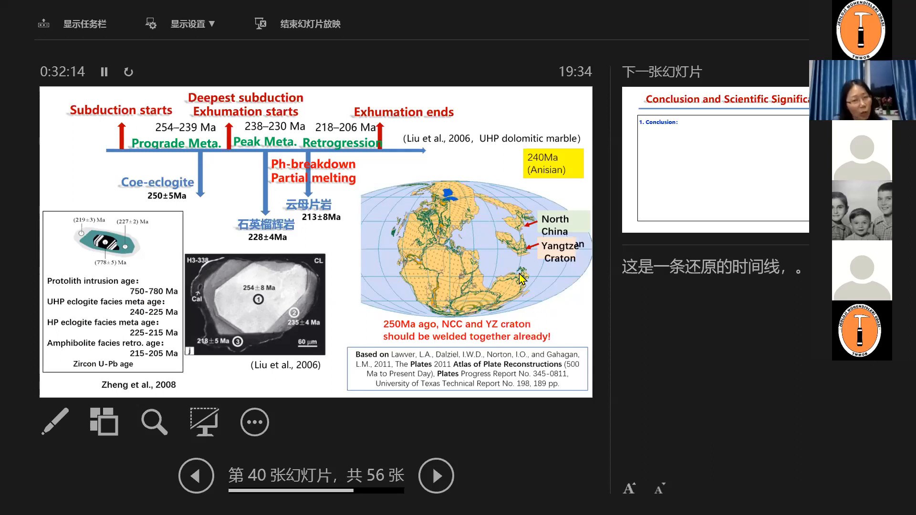
mouse_move(540, 152)
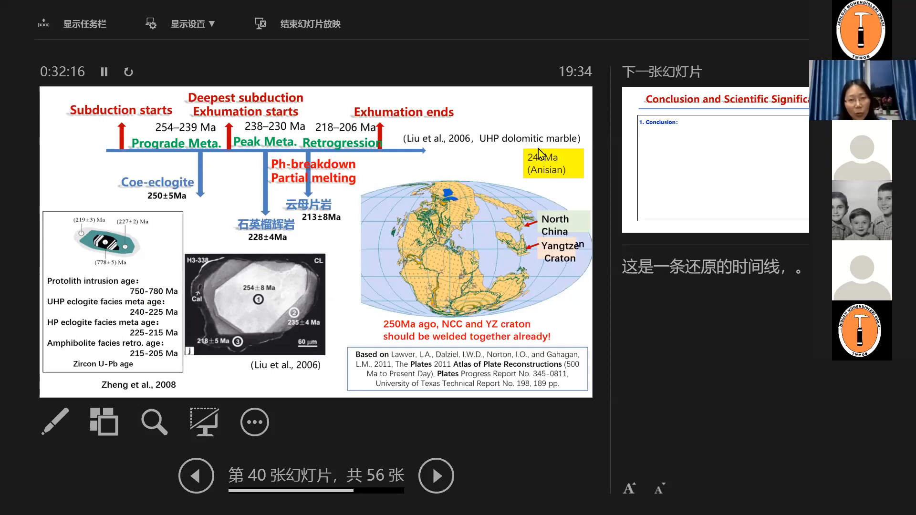
mouse_move(526, 233)
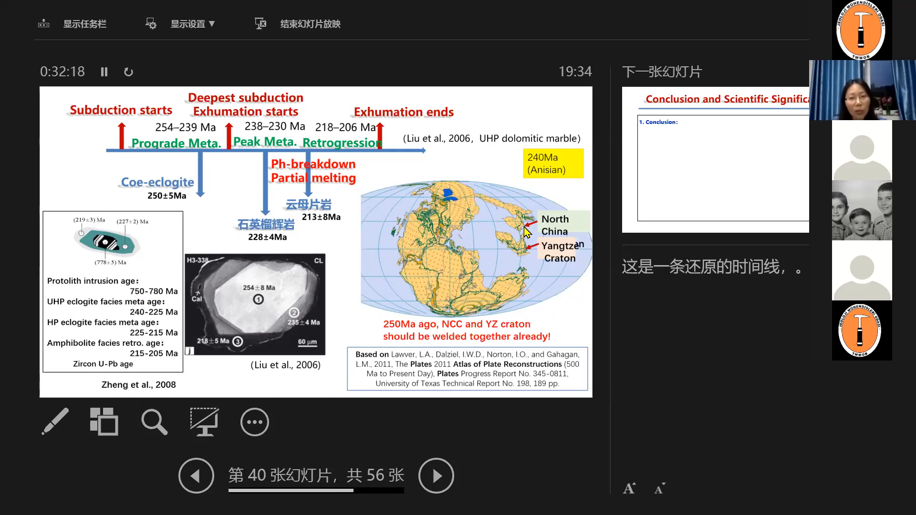
mouse_move(519, 251)
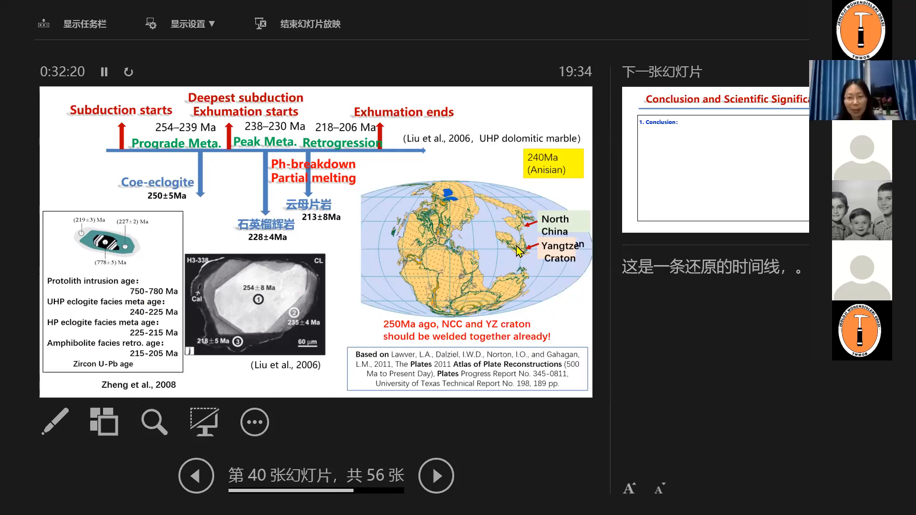
mouse_move(165, 204)
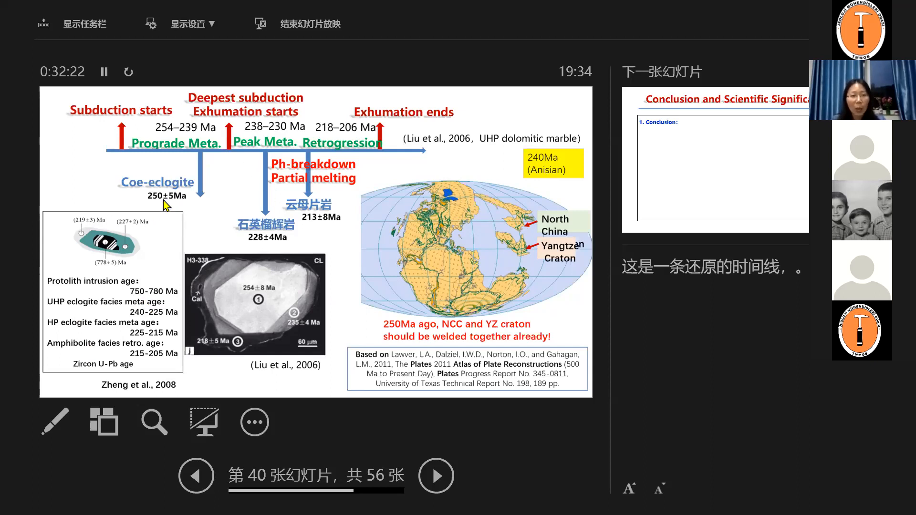
mouse_move(371, 259)
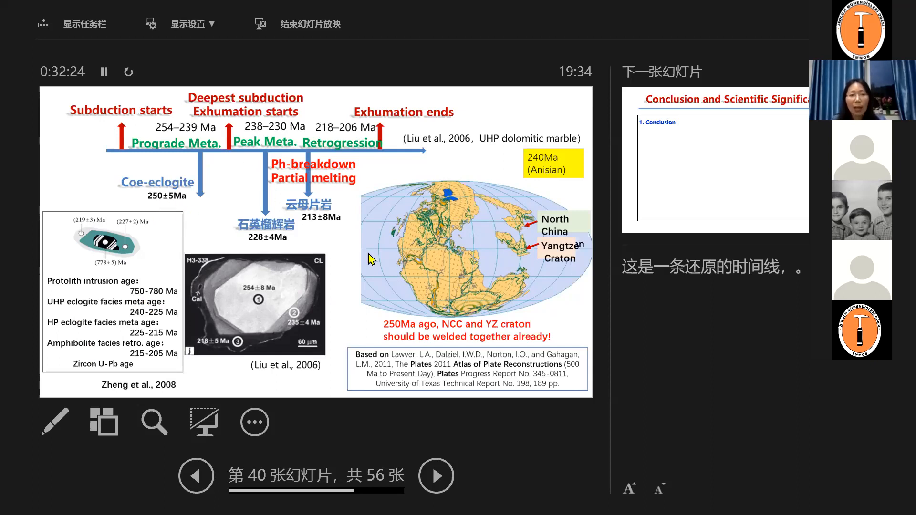
mouse_move(487, 309)
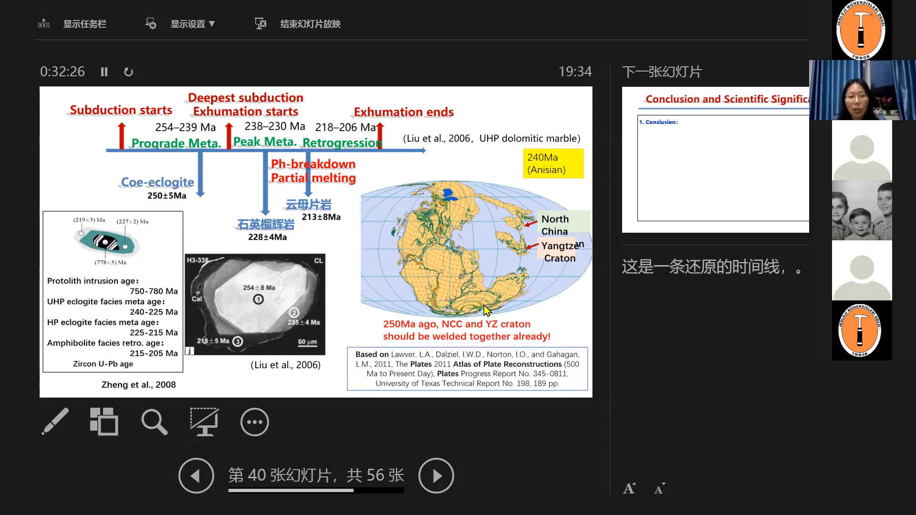
mouse_move(522, 246)
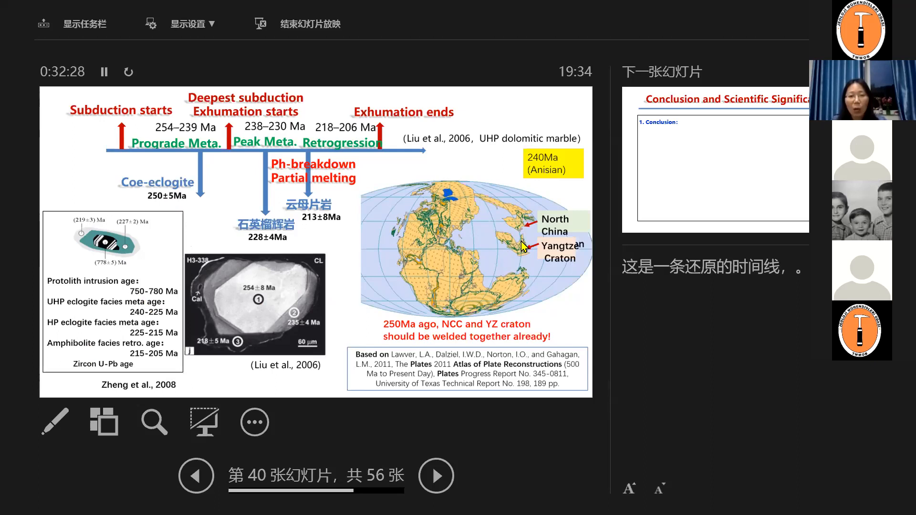
mouse_move(518, 243)
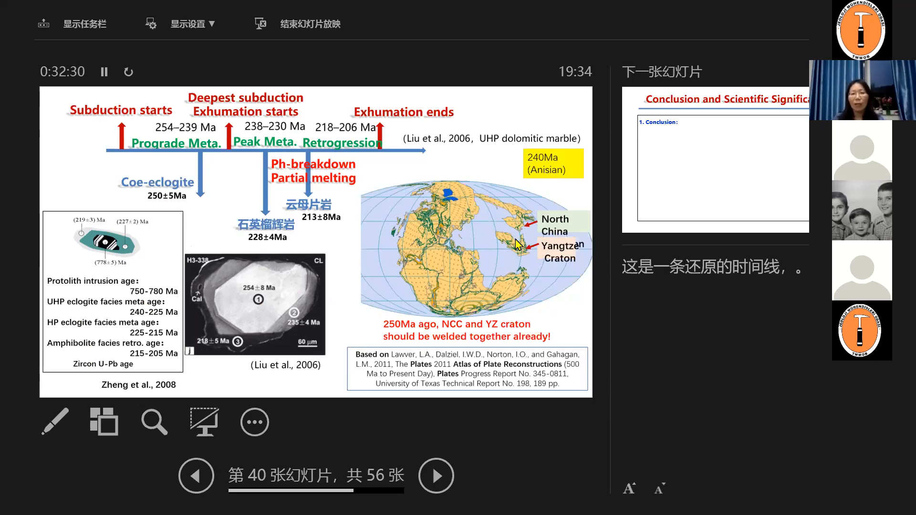
mouse_move(569, 317)
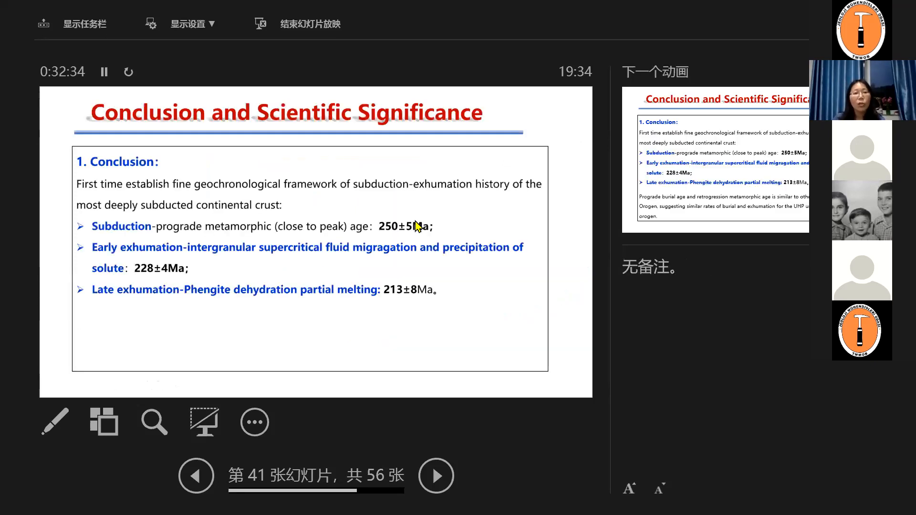
mouse_move(124, 198)
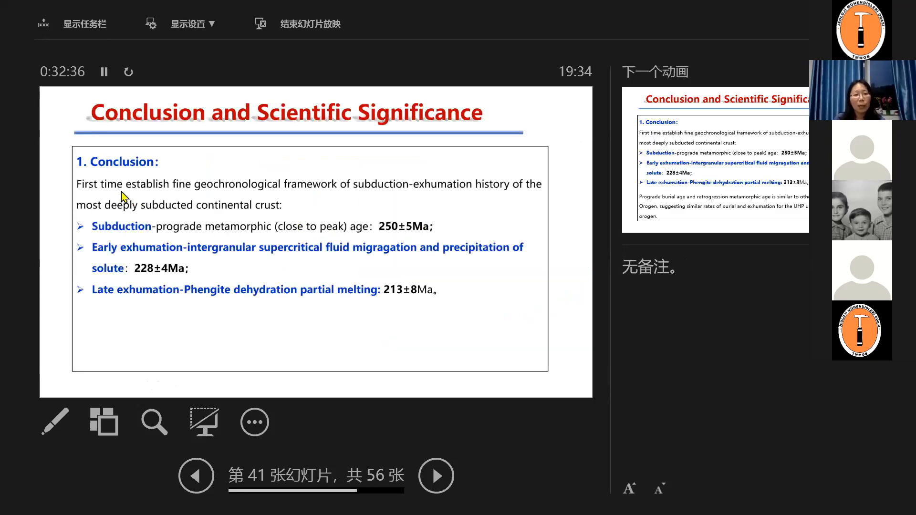
mouse_move(114, 242)
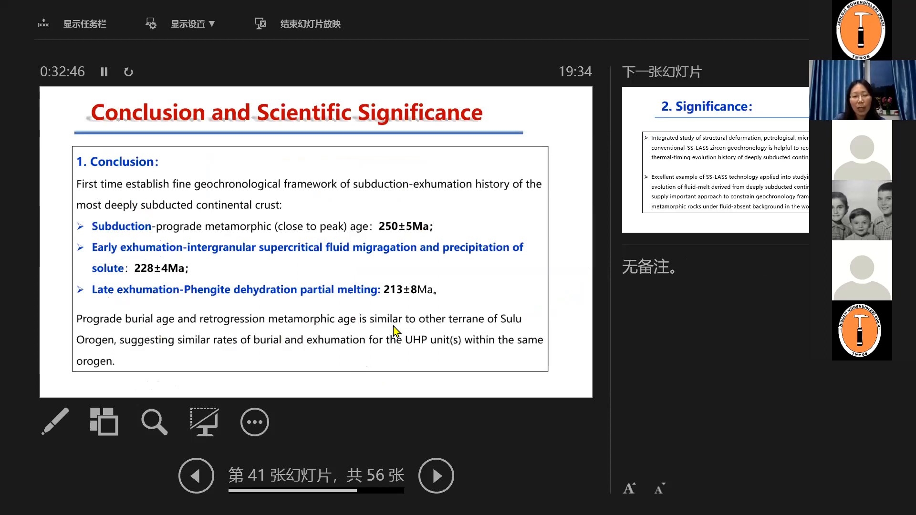
mouse_move(263, 344)
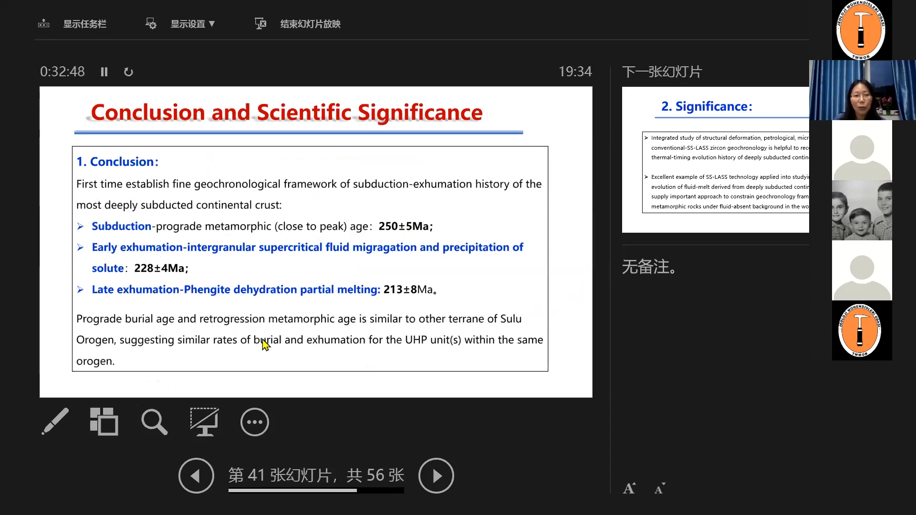
mouse_move(211, 363)
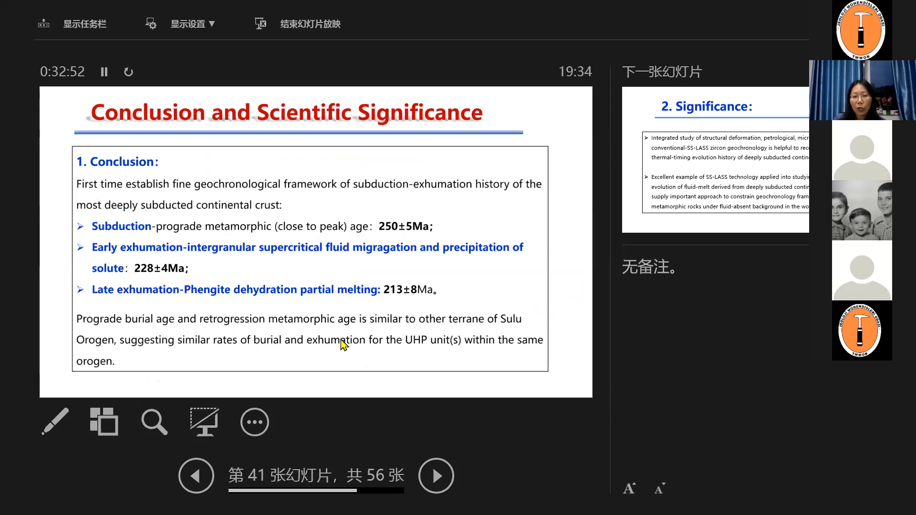
mouse_move(456, 316)
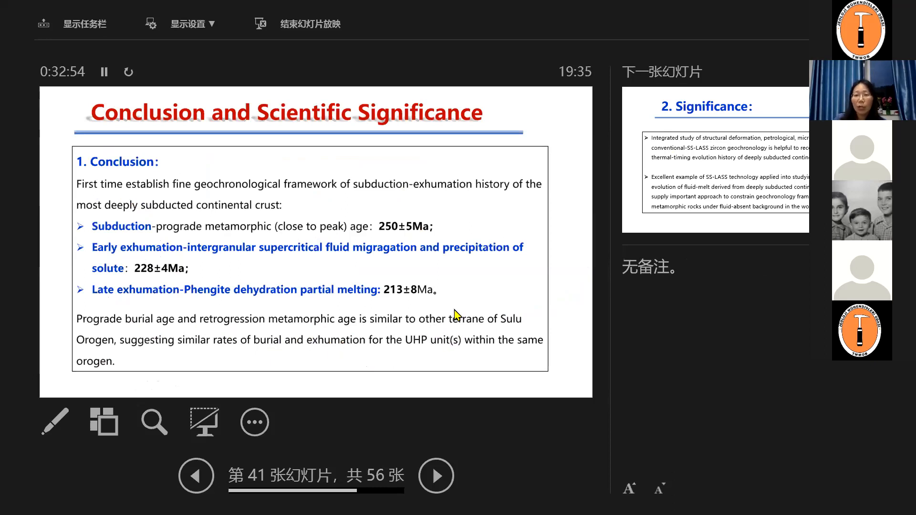
Advance from the Conclusion slide to slide 42, Significance, with Thanks queued next.
click(436, 474)
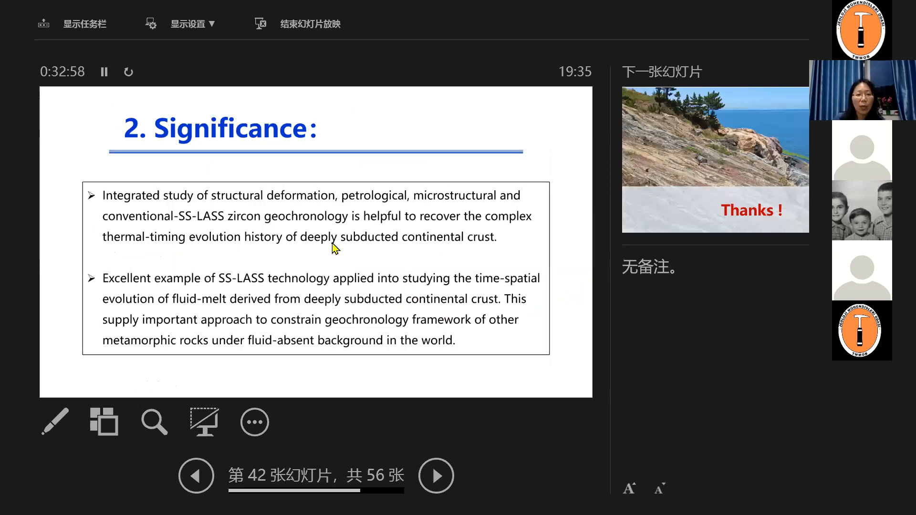
mouse_move(184, 204)
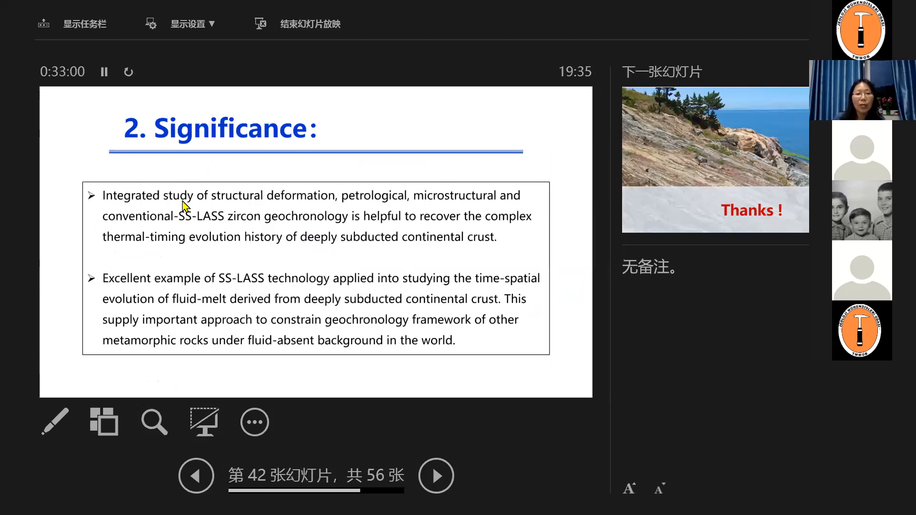
mouse_move(228, 219)
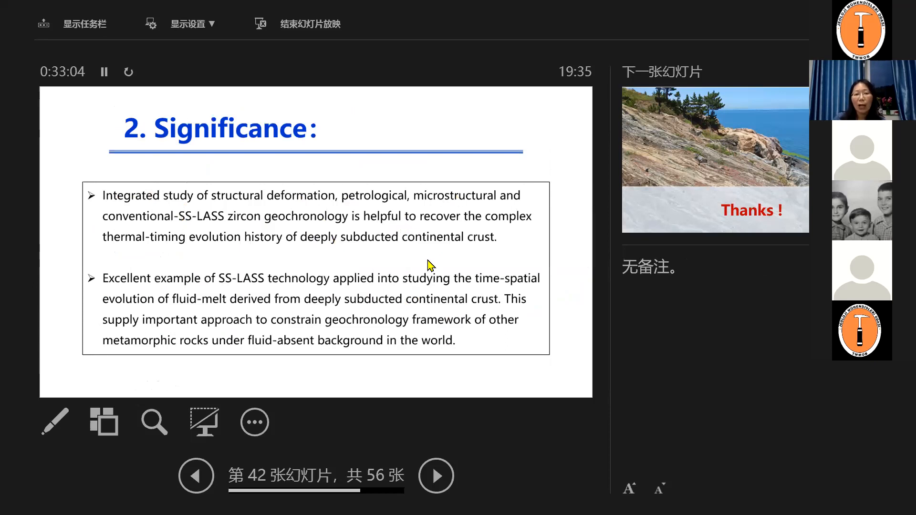
mouse_move(245, 261)
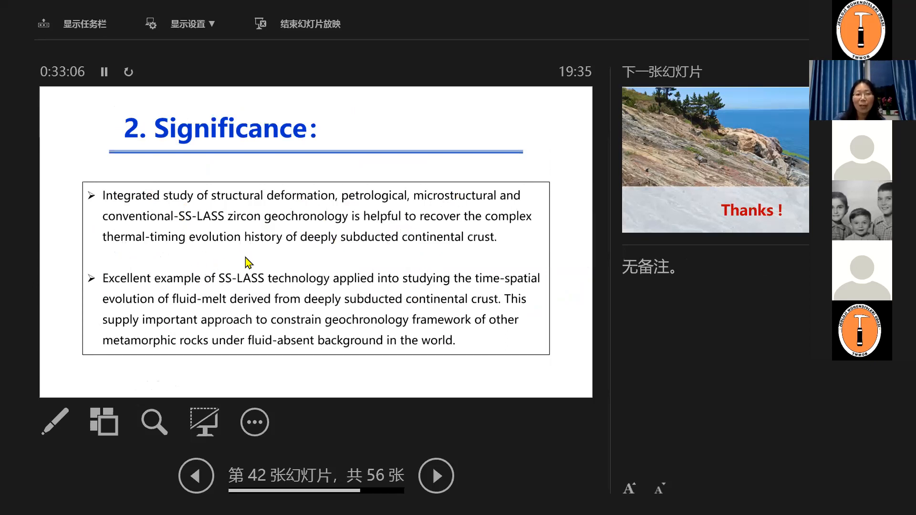
mouse_move(395, 295)
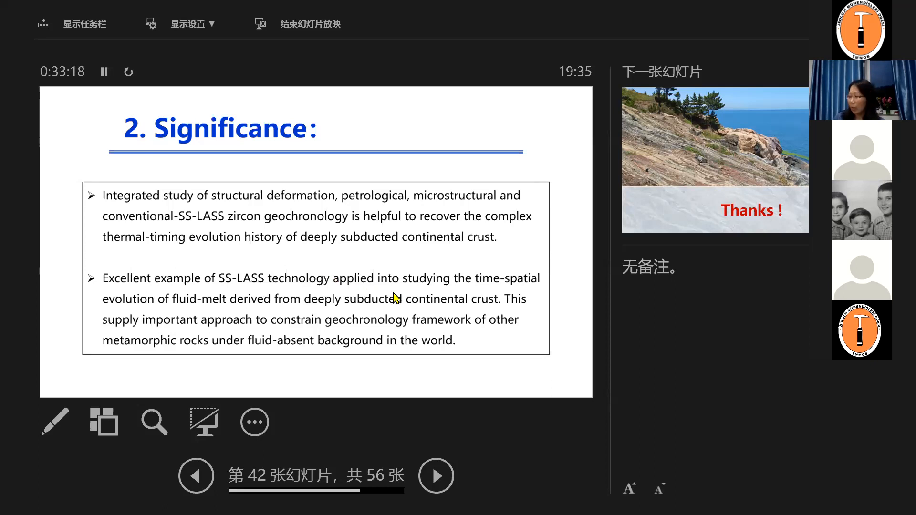
mouse_move(358, 311)
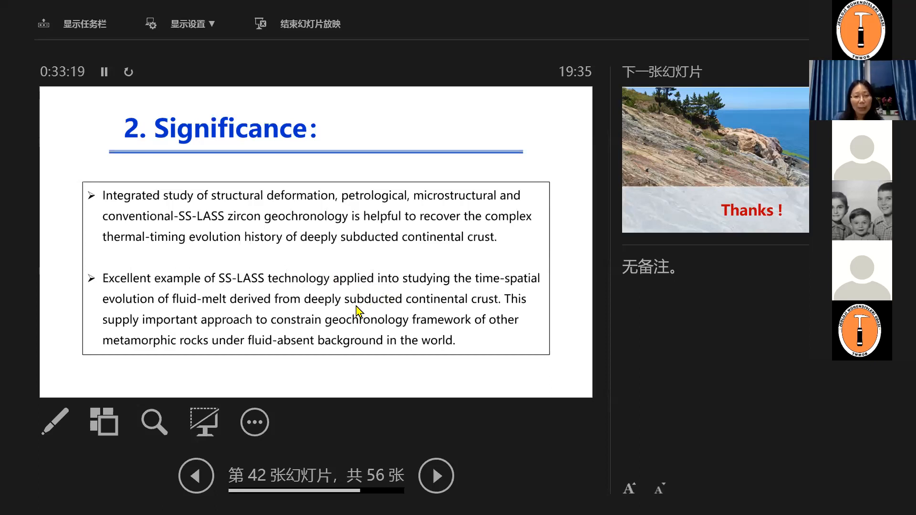
mouse_move(358, 311)
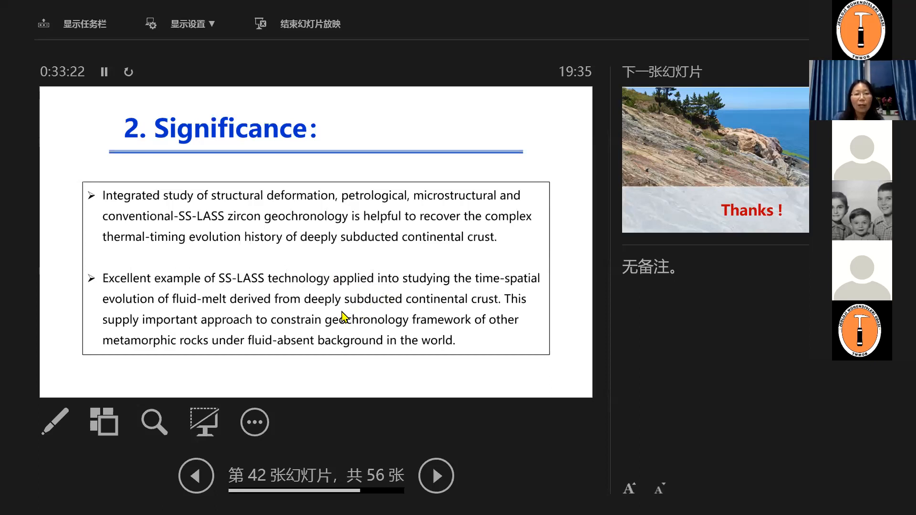
mouse_move(254, 328)
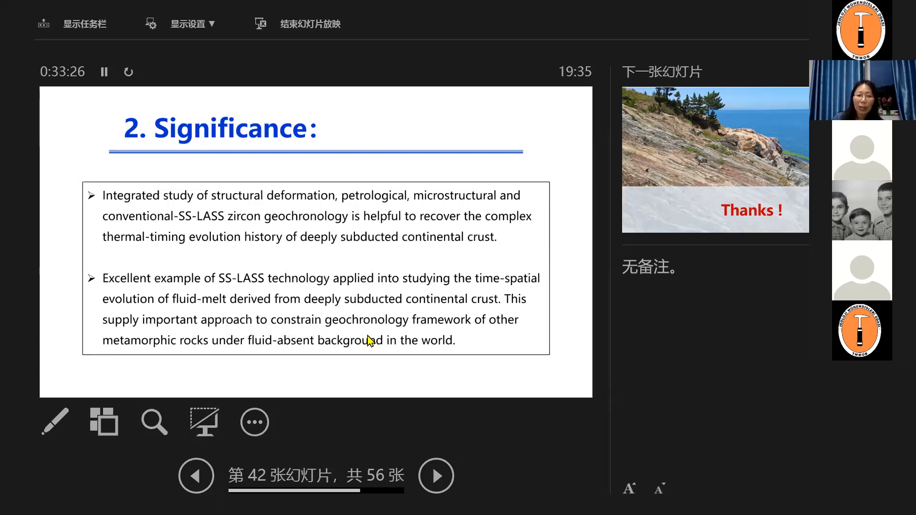
mouse_move(382, 330)
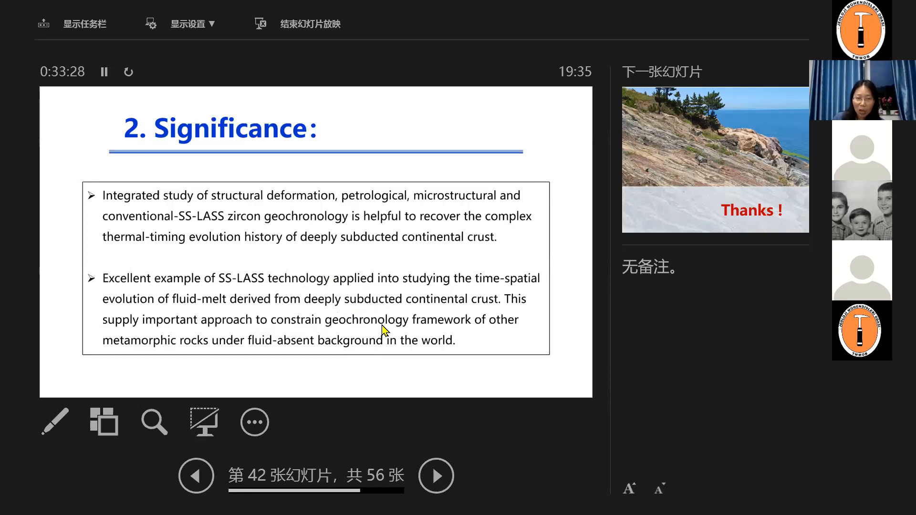
mouse_move(350, 374)
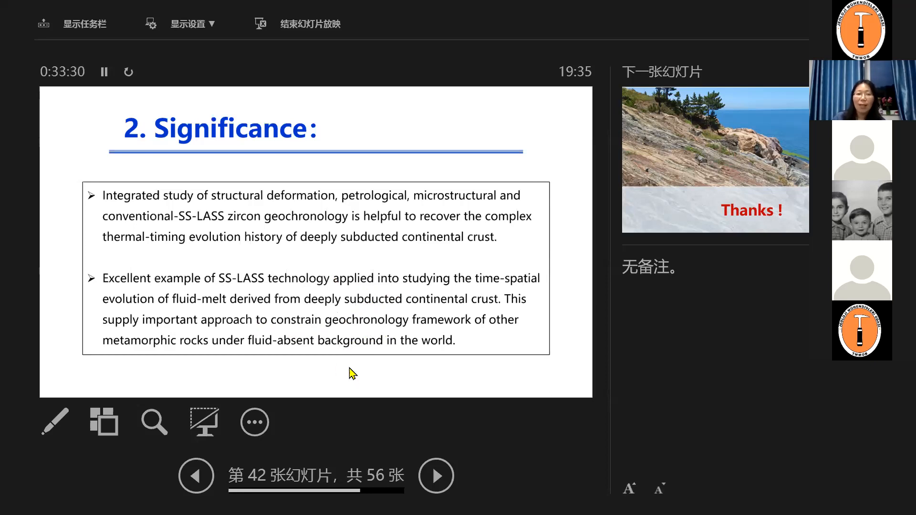
mouse_move(343, 356)
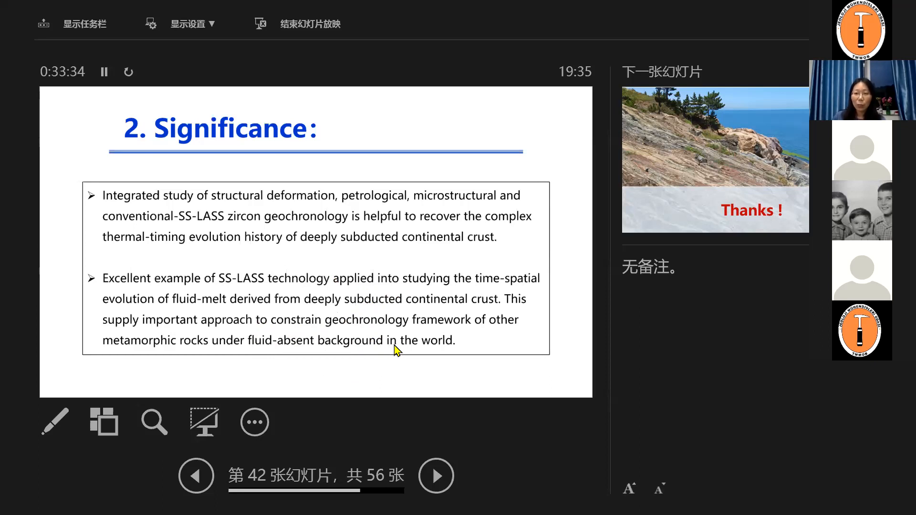
mouse_move(371, 337)
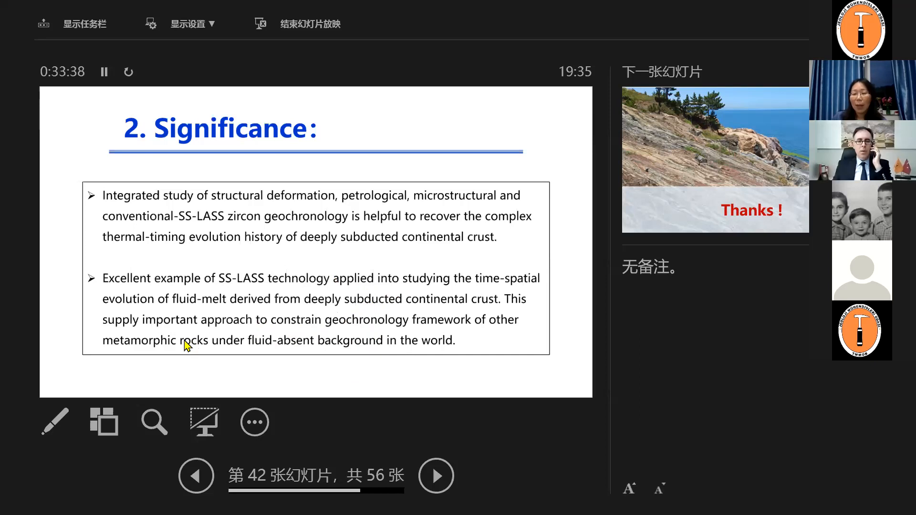
mouse_move(374, 309)
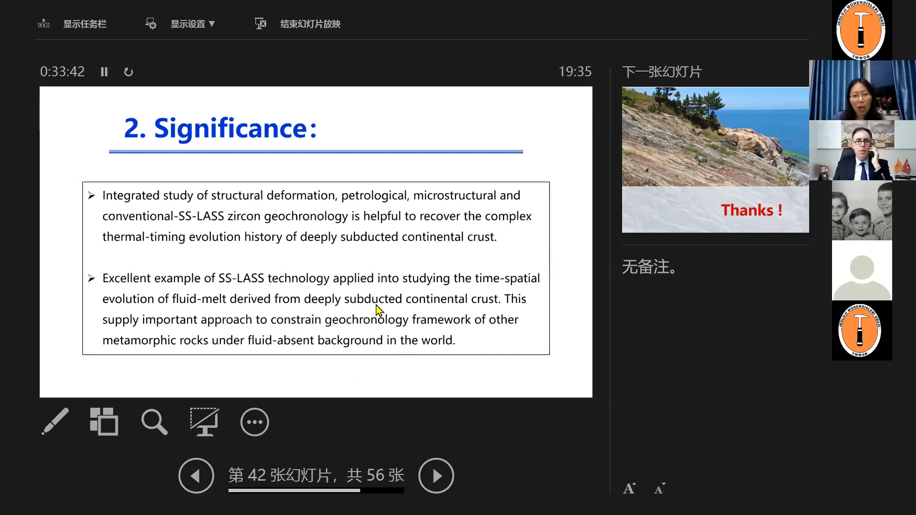
mouse_move(391, 294)
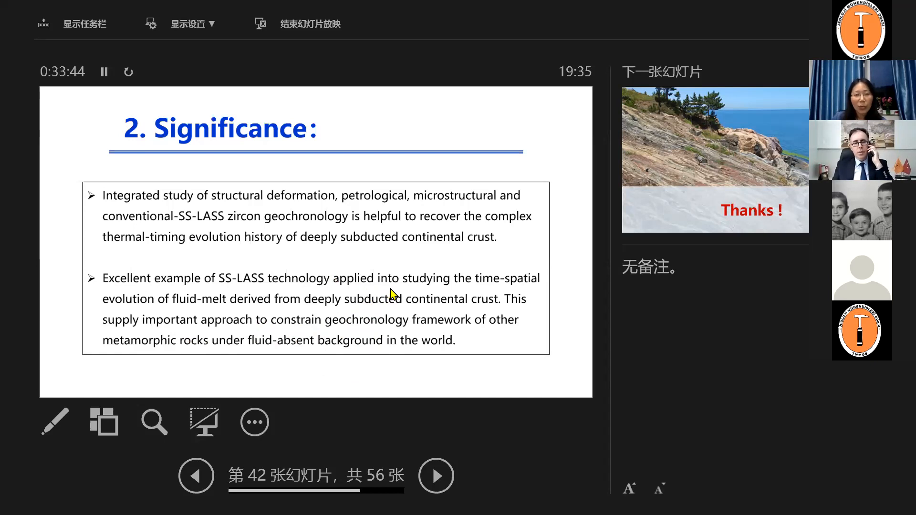
mouse_move(407, 284)
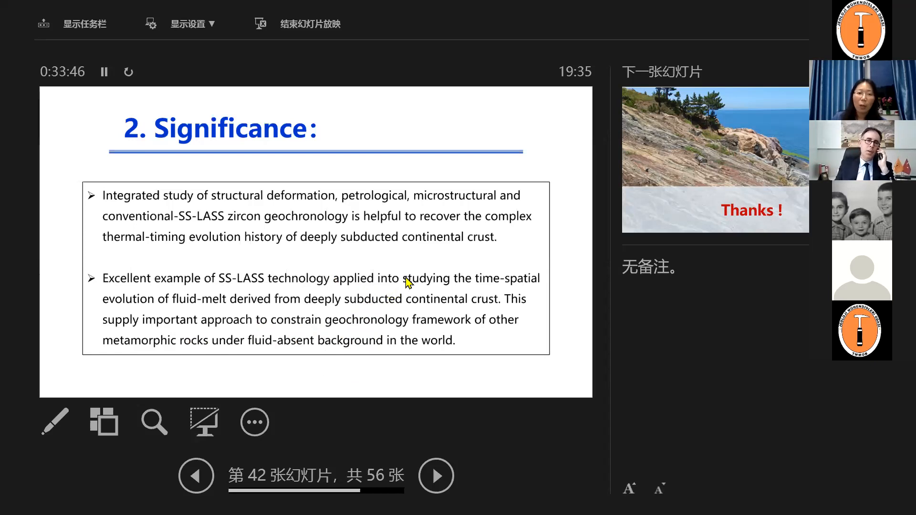